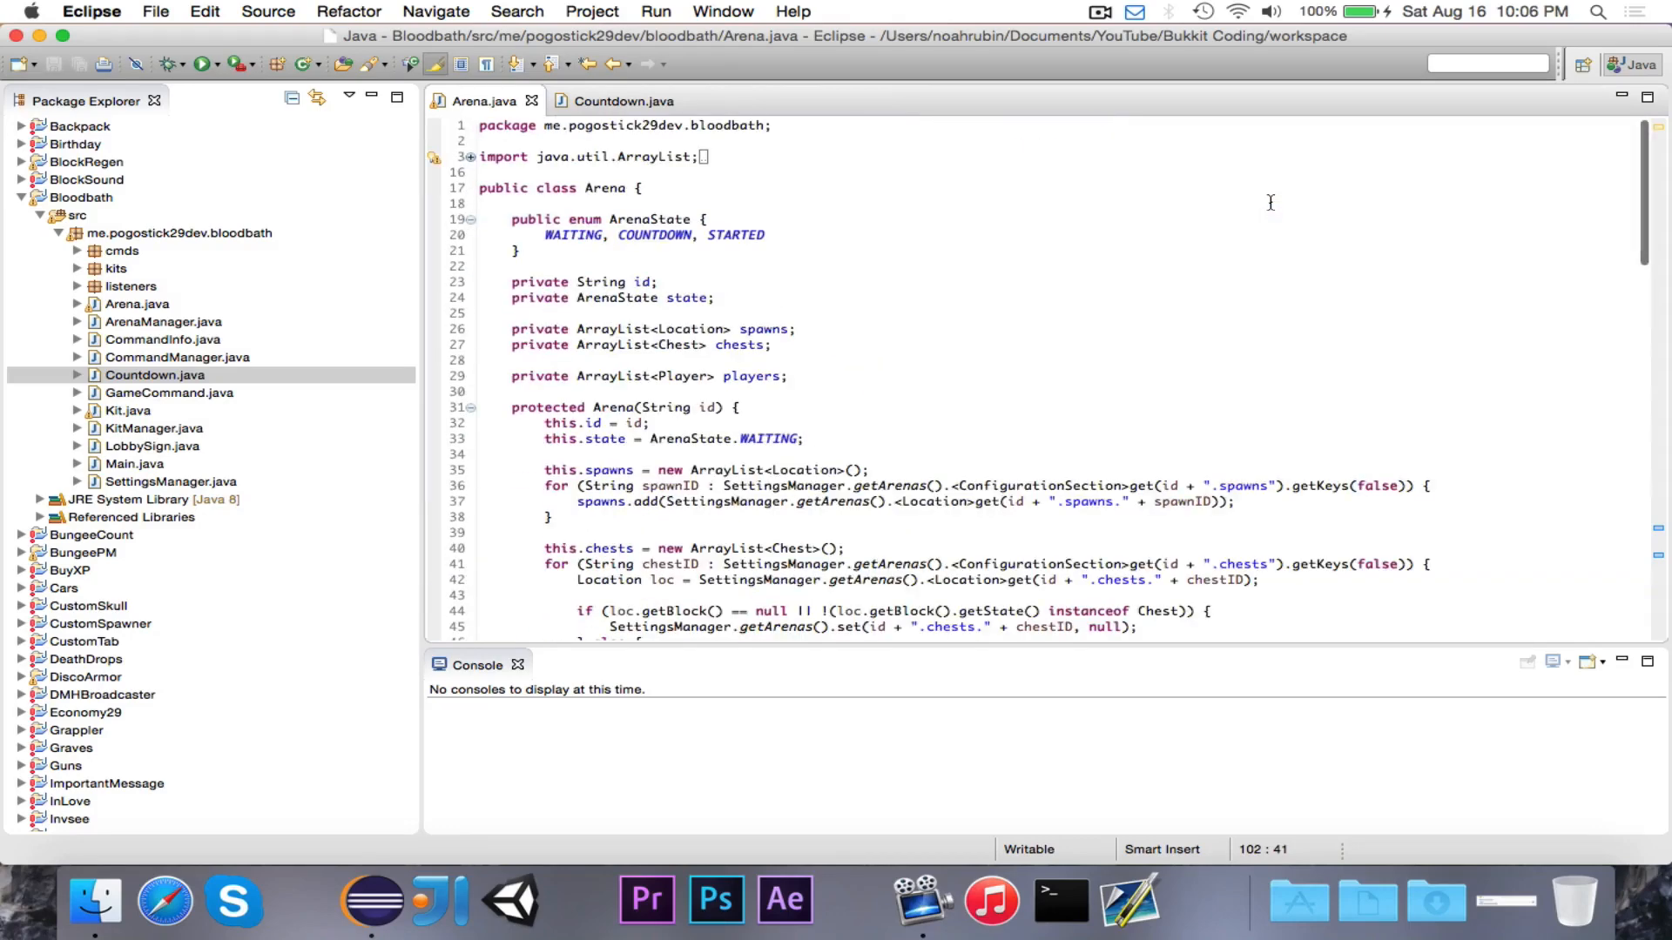
Add an empty public void start() method at the bottom of Arena.java
left_click(839, 329)
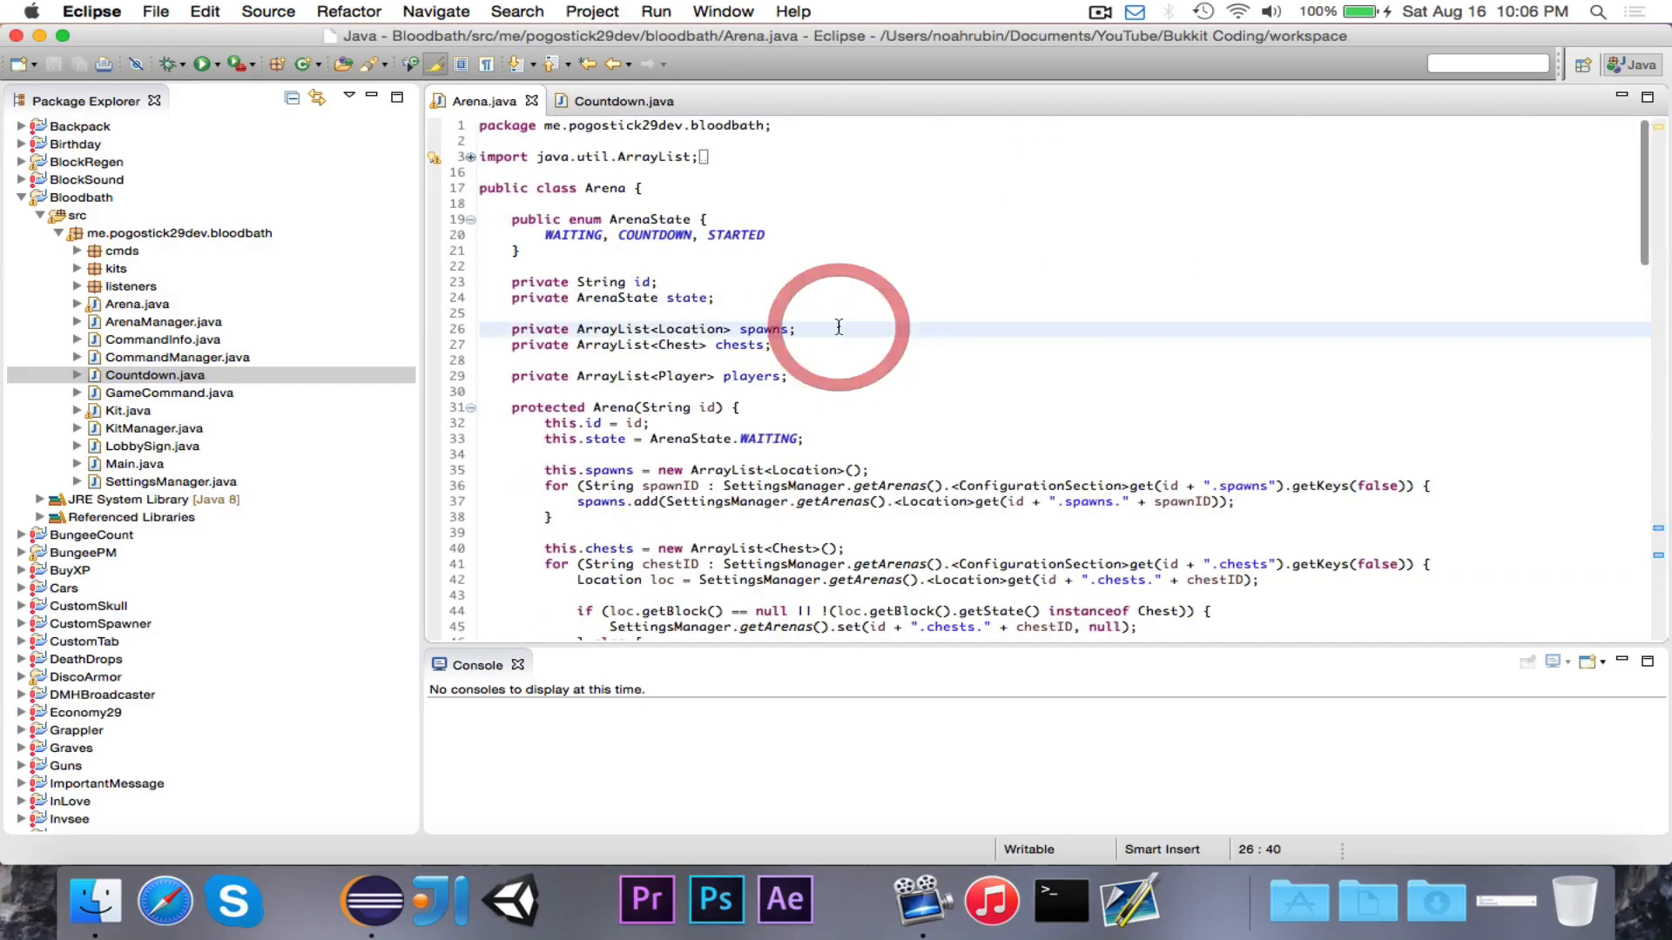
left_click(838, 329)
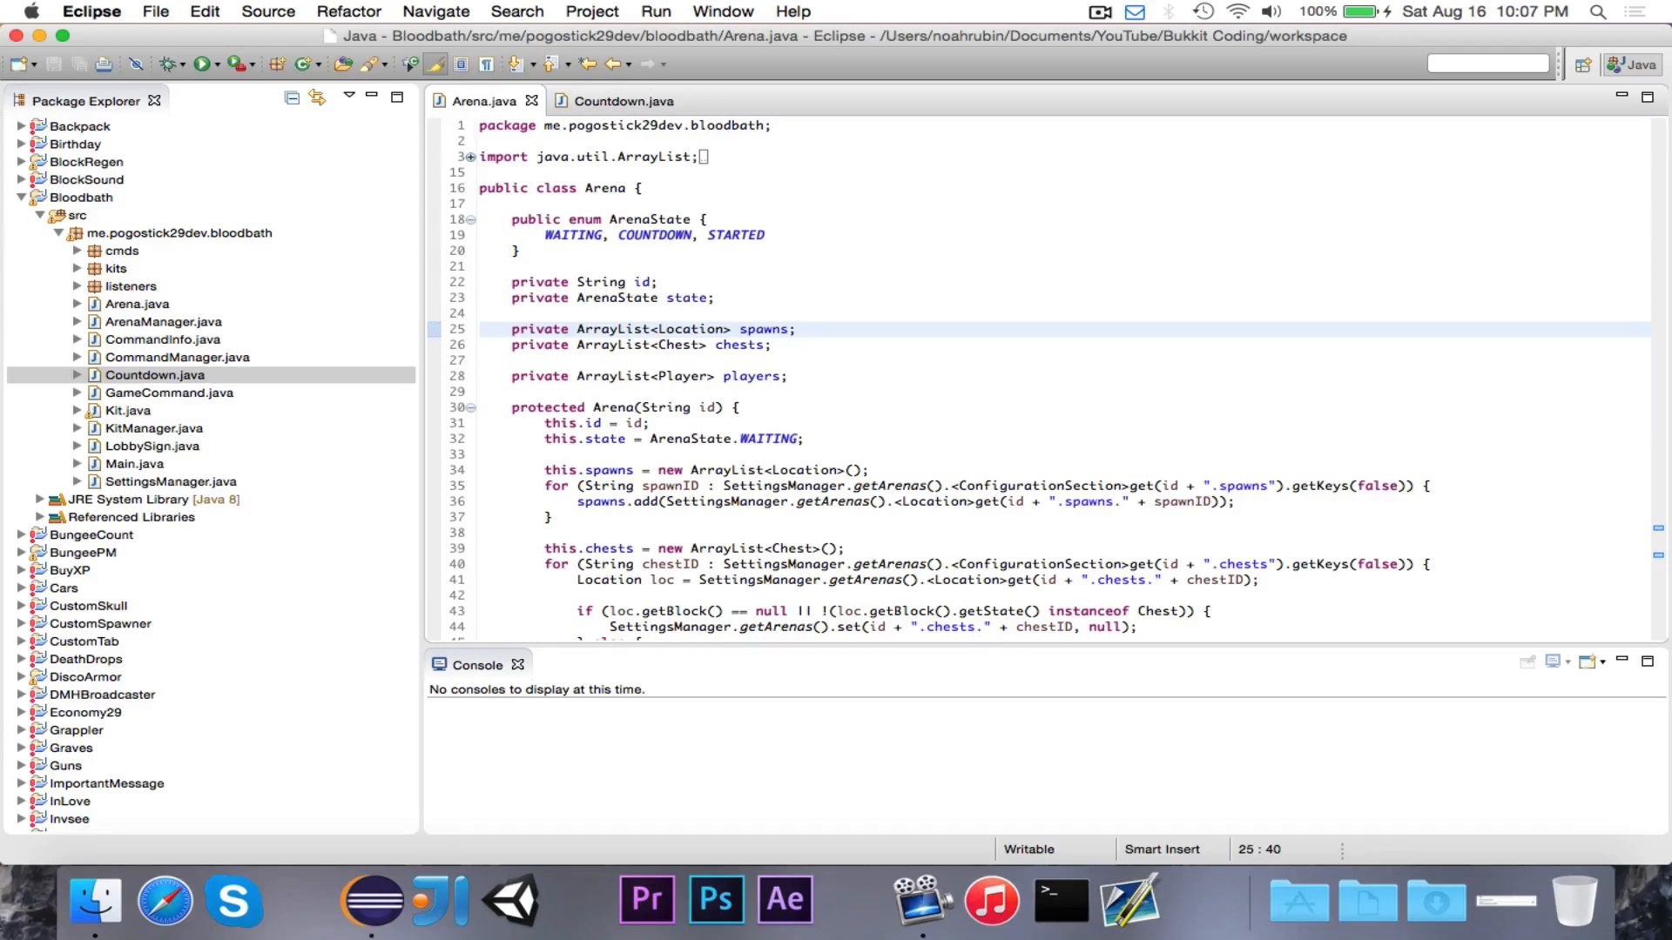
left_click(794, 329)
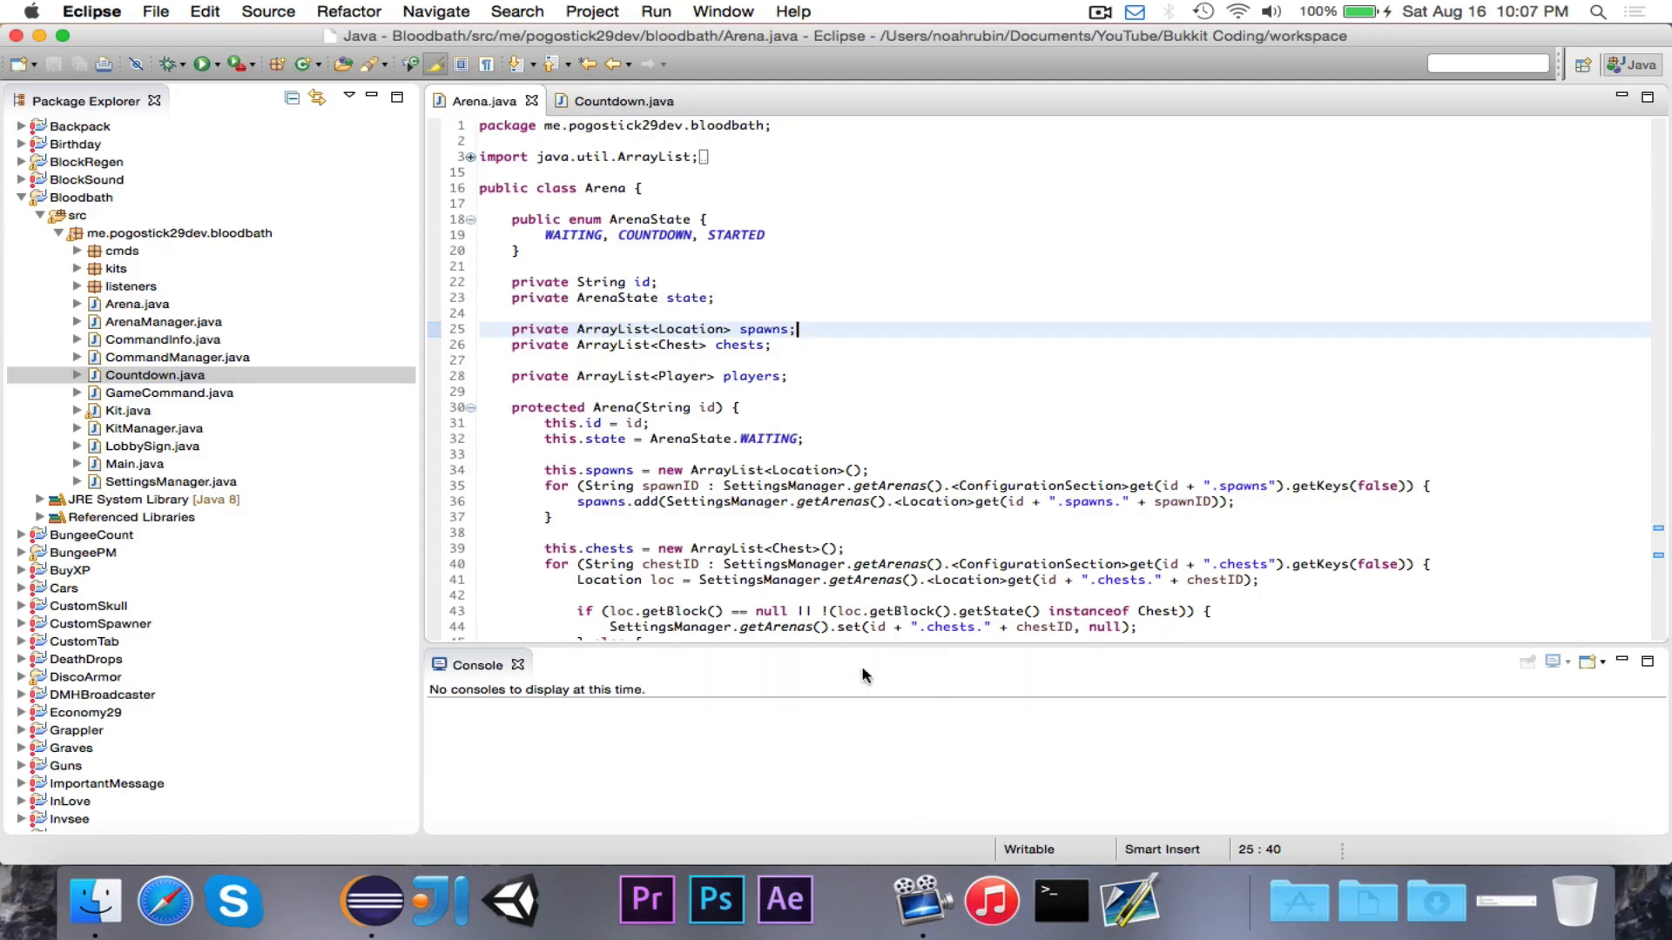
mouse_move(1403, 301)
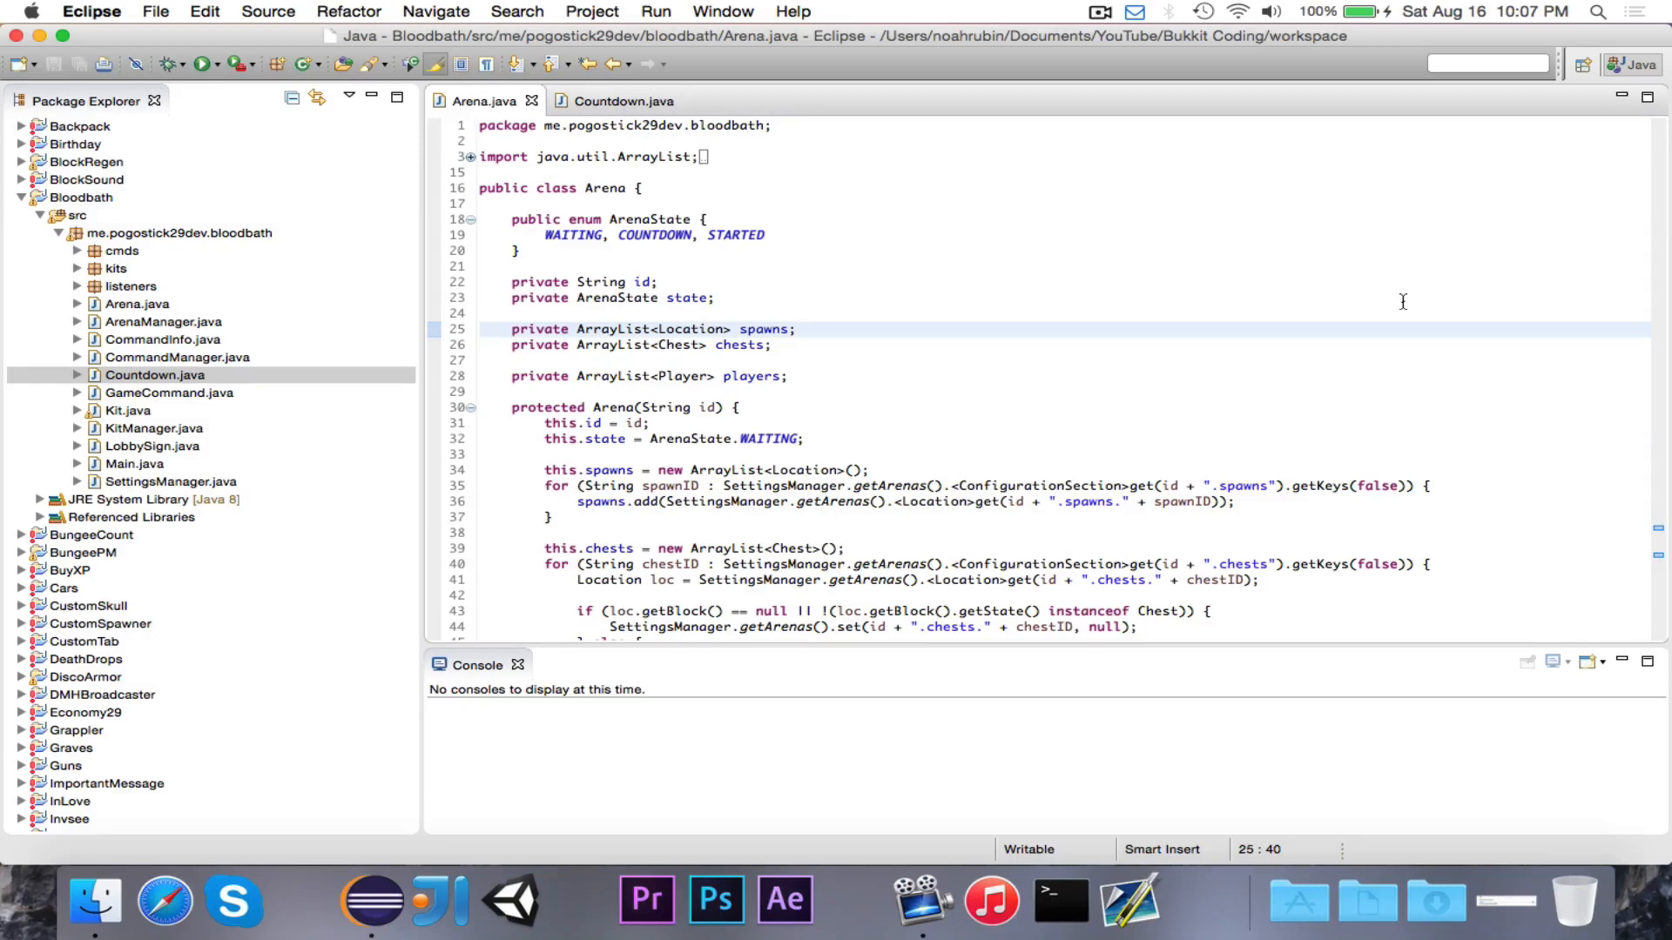
left_click(796, 329)
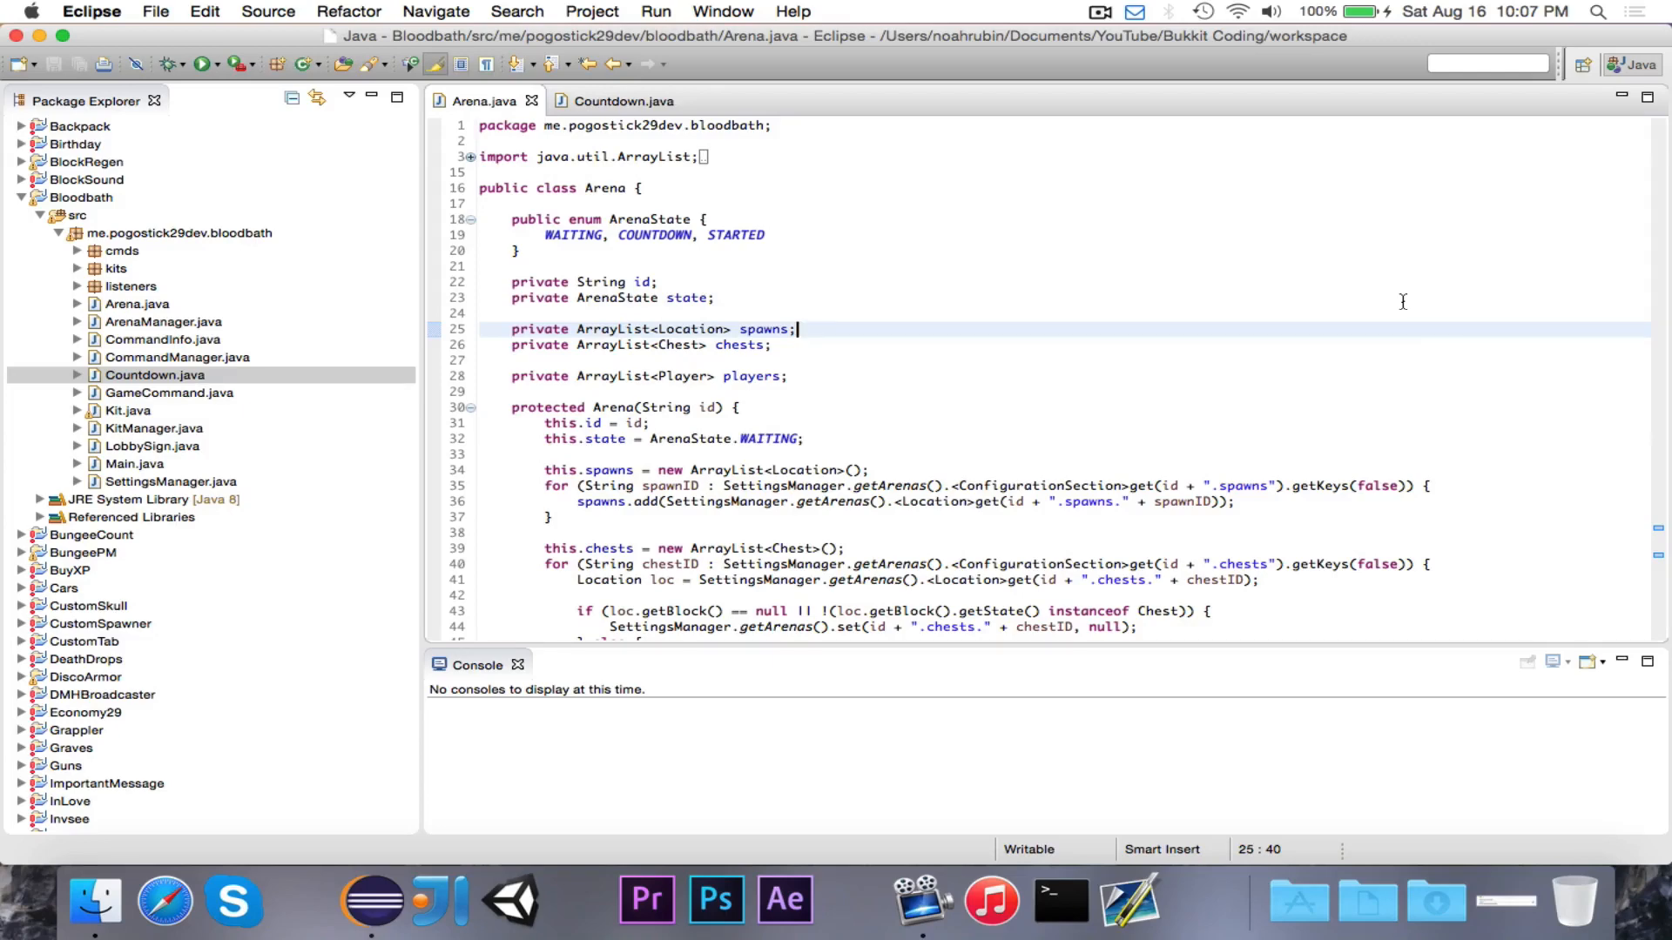
scroll("down", 3)
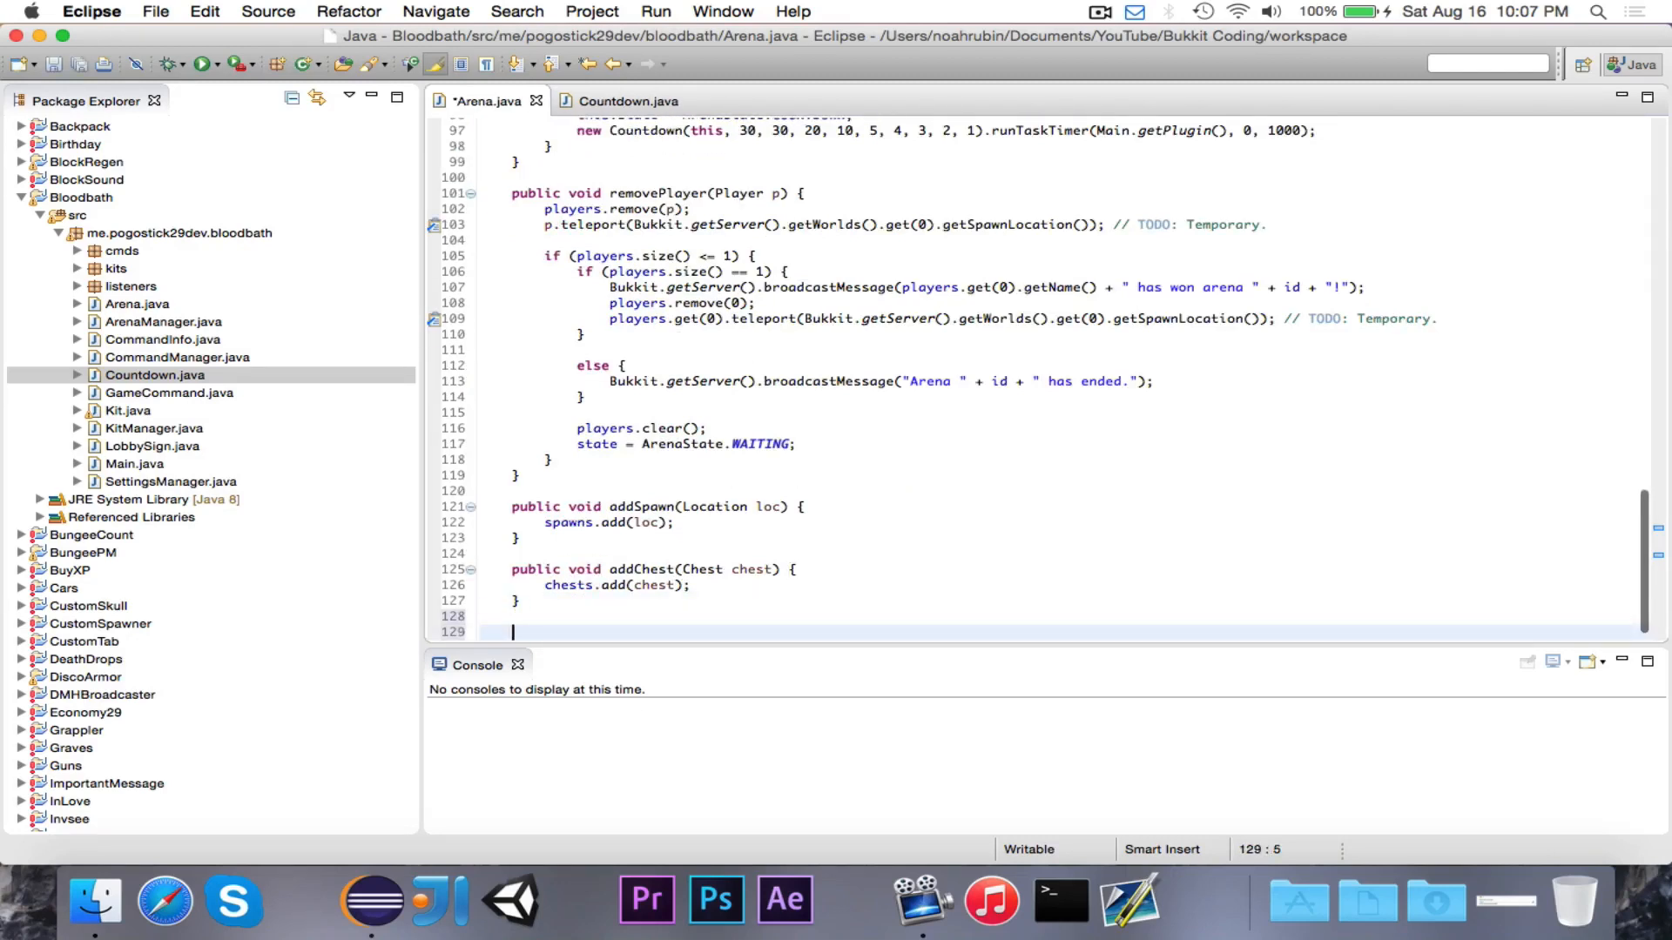
type("public void start() {")
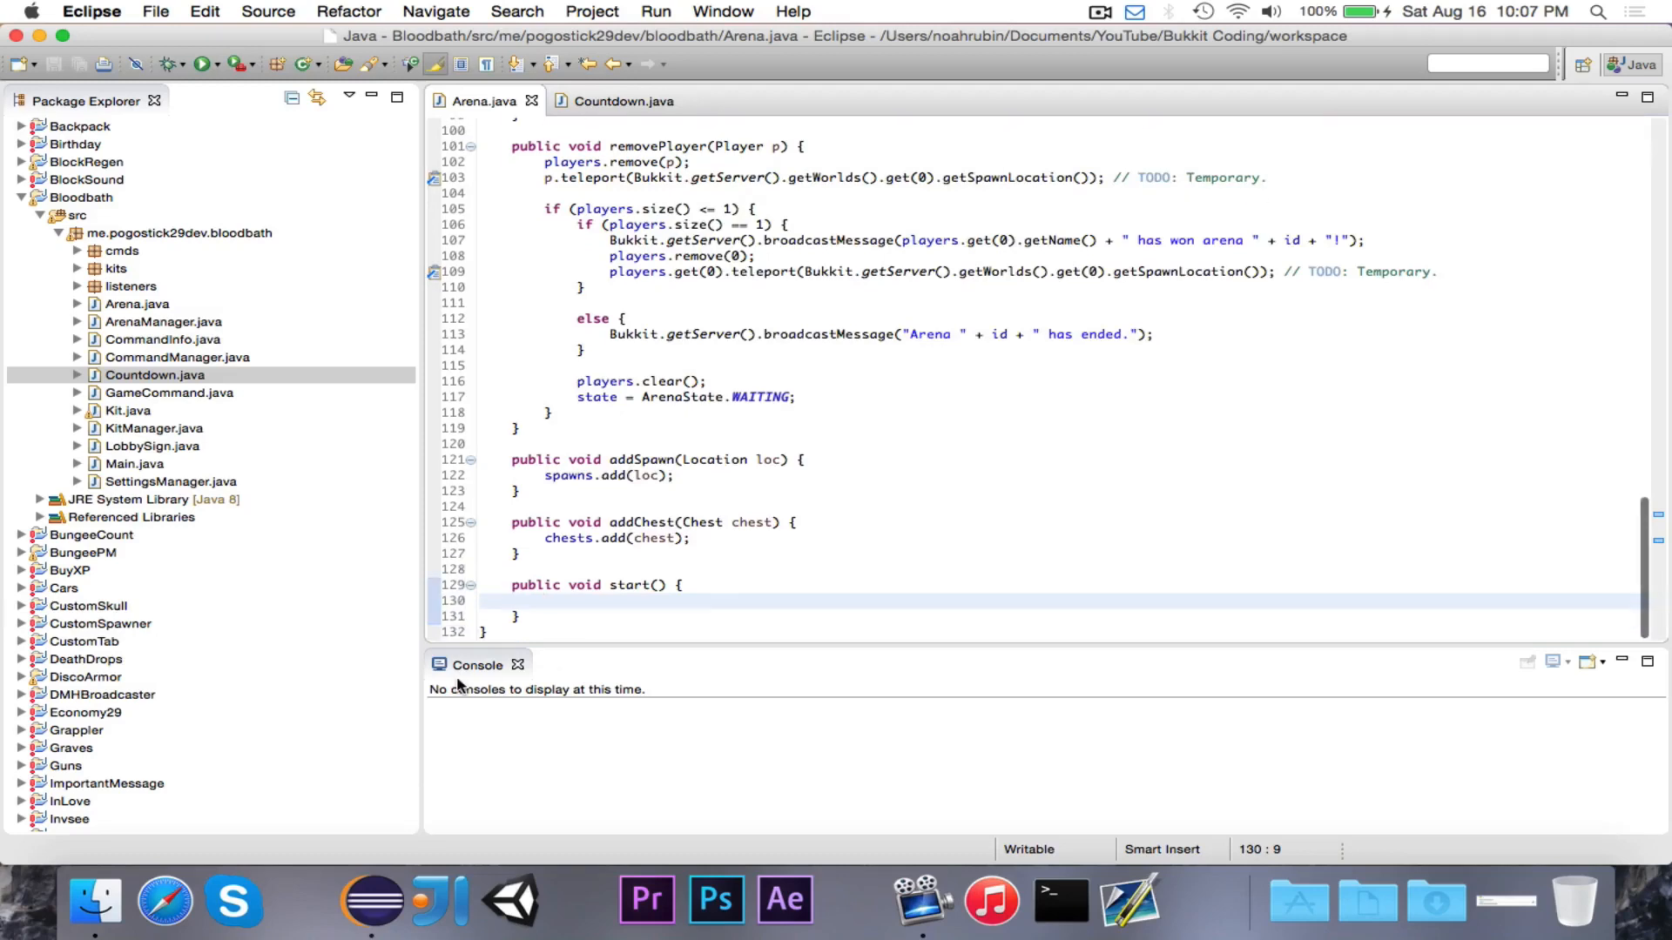
In Countdown.java, replace arena.setState(ArenaState.STARTED) with arena.start()
left_click(622, 101)
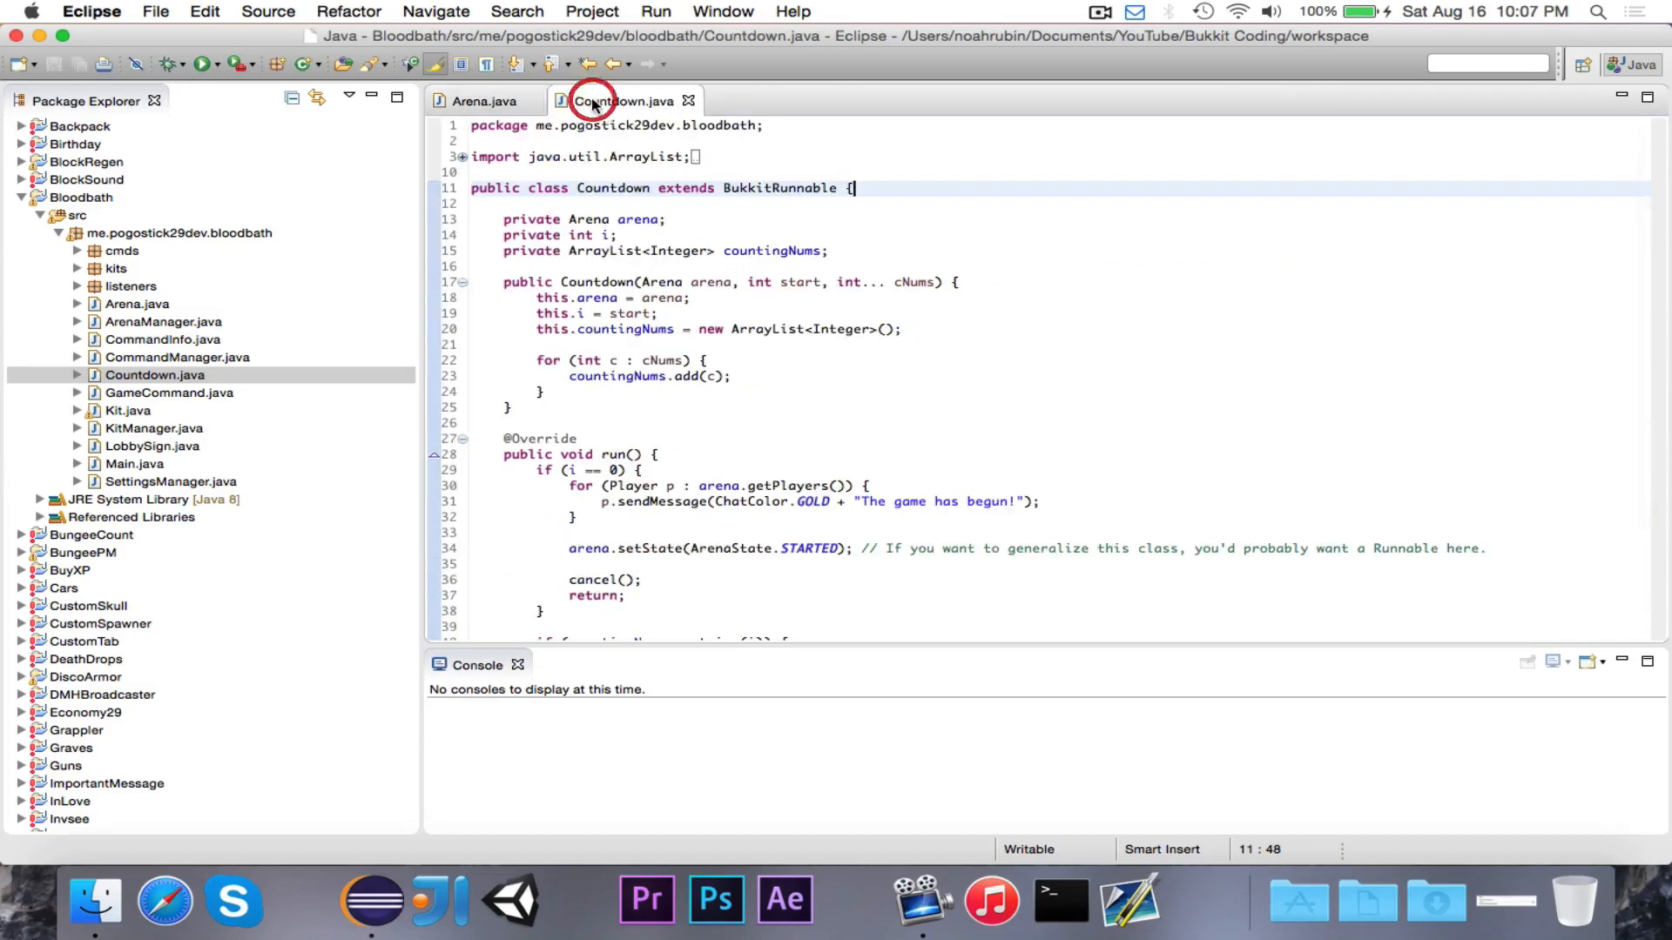
scroll("down", 3)
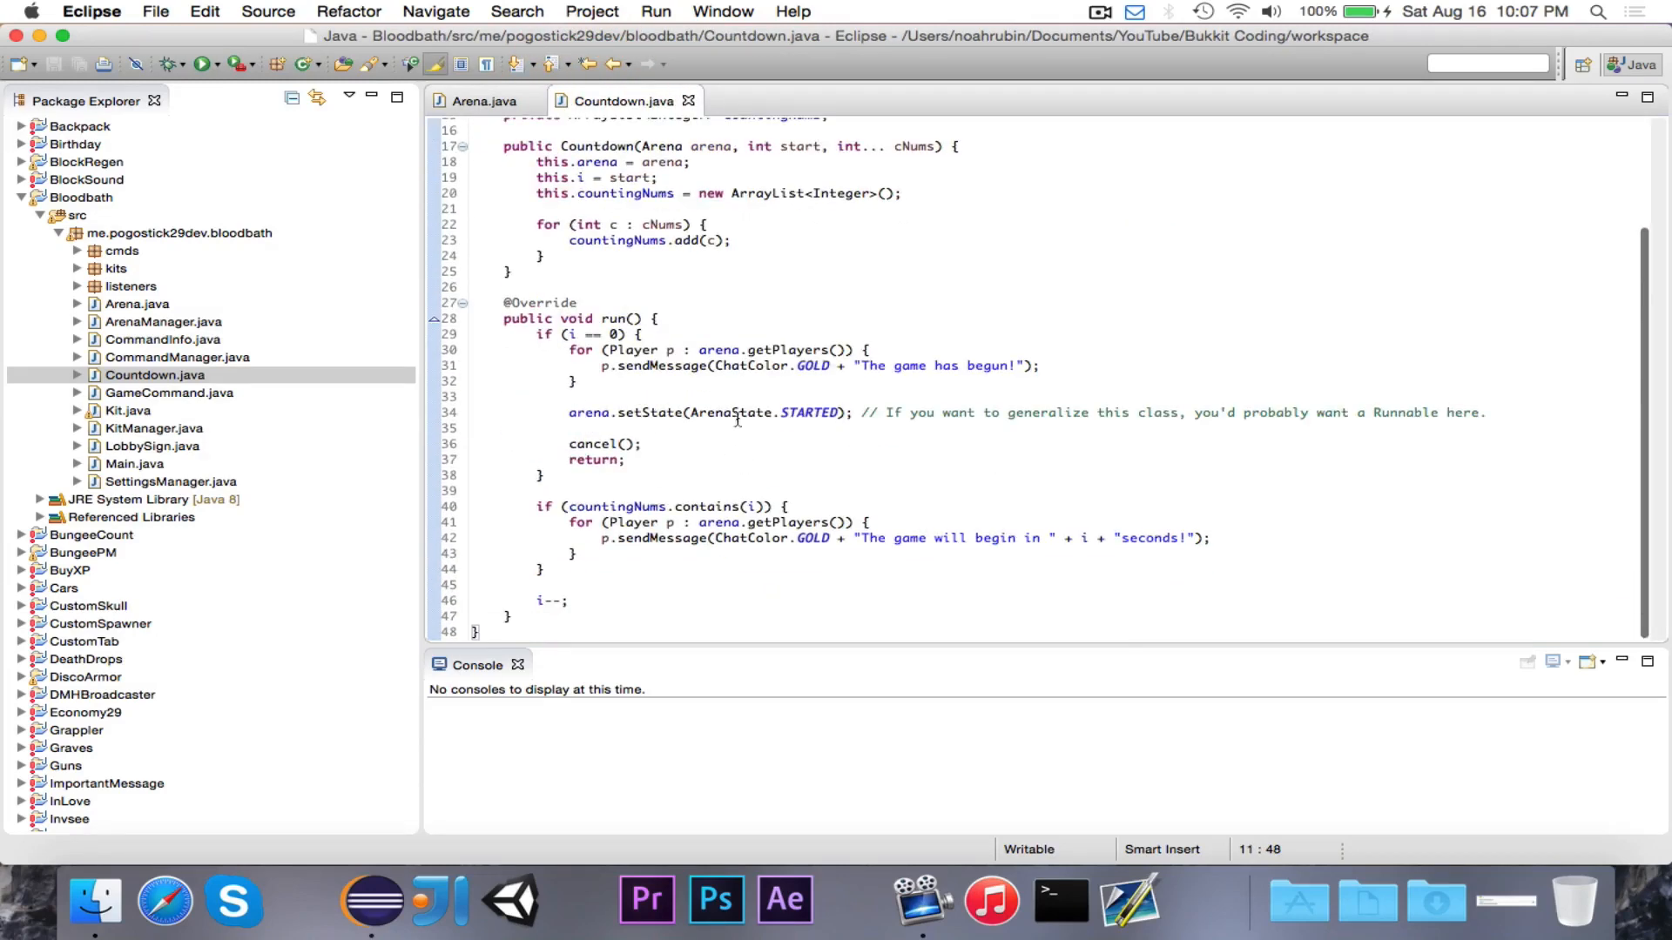
left_click(854, 412)
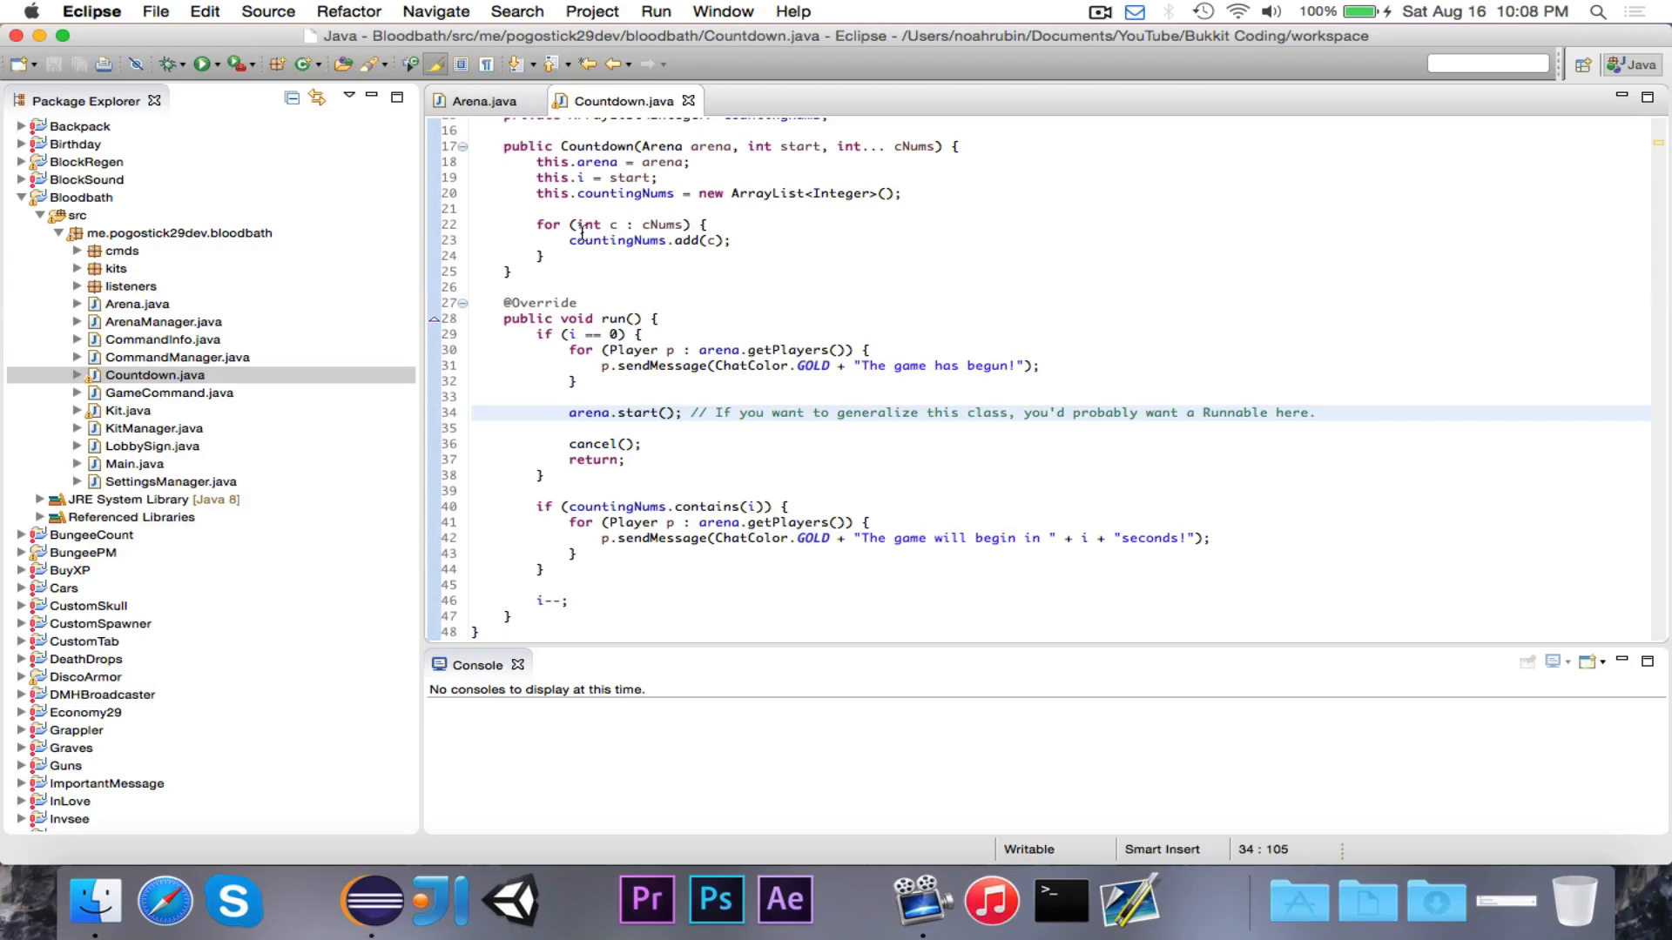
left_click(479, 101)
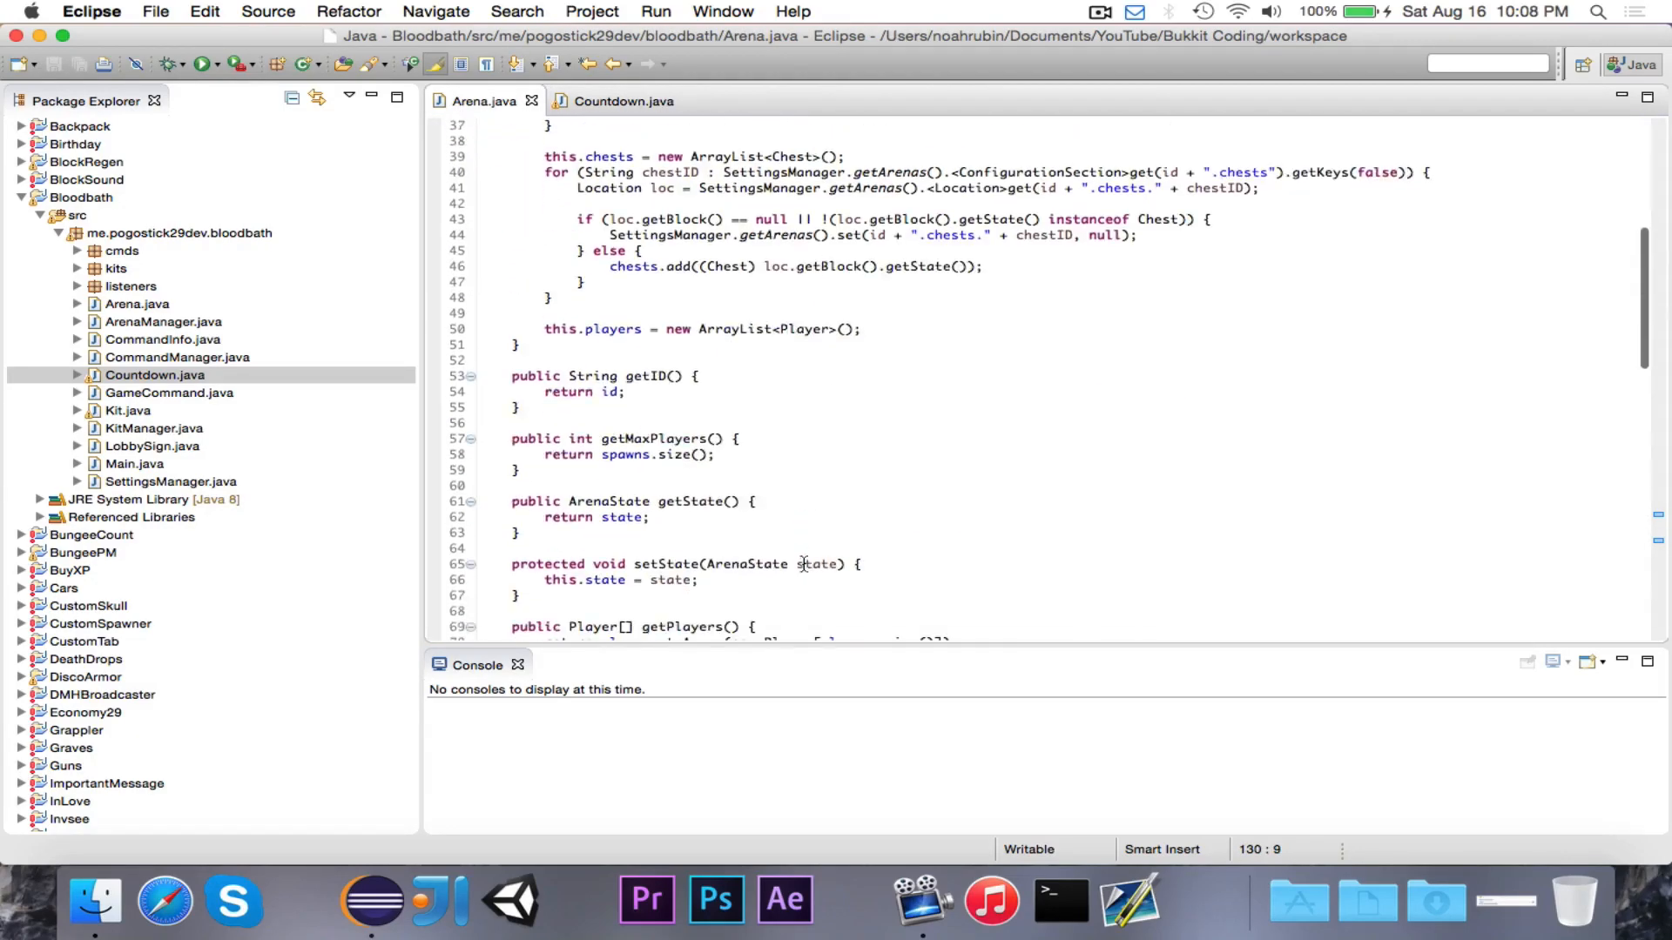
scroll("down", 3)
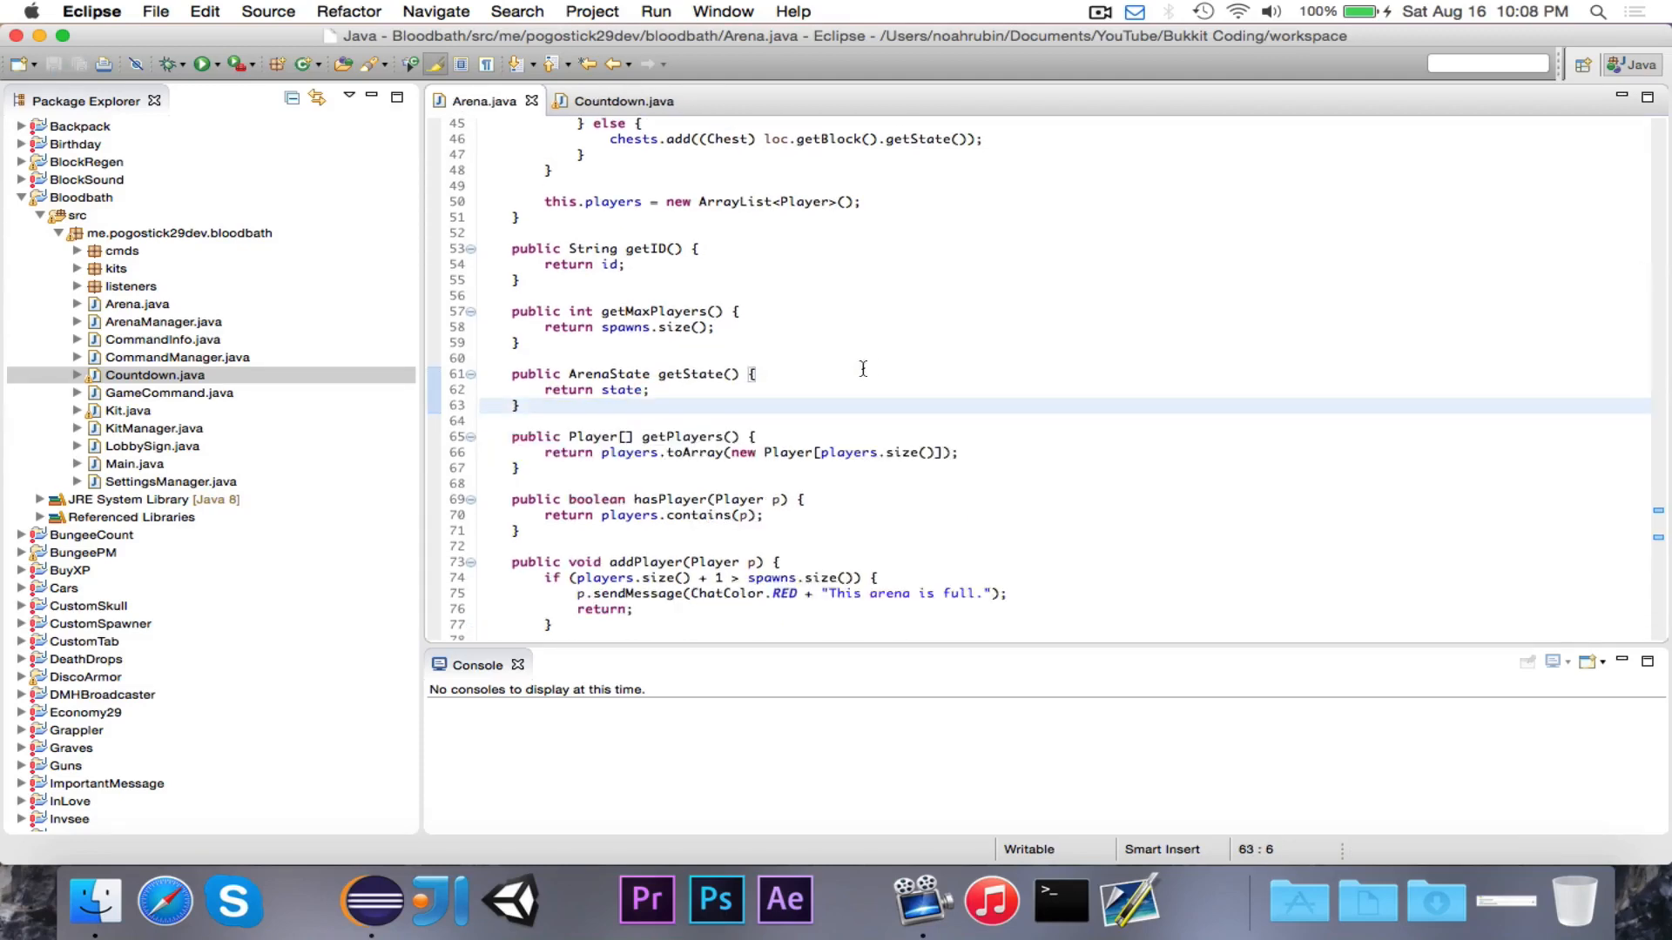
scroll("down", 3)
type("public void start() {")
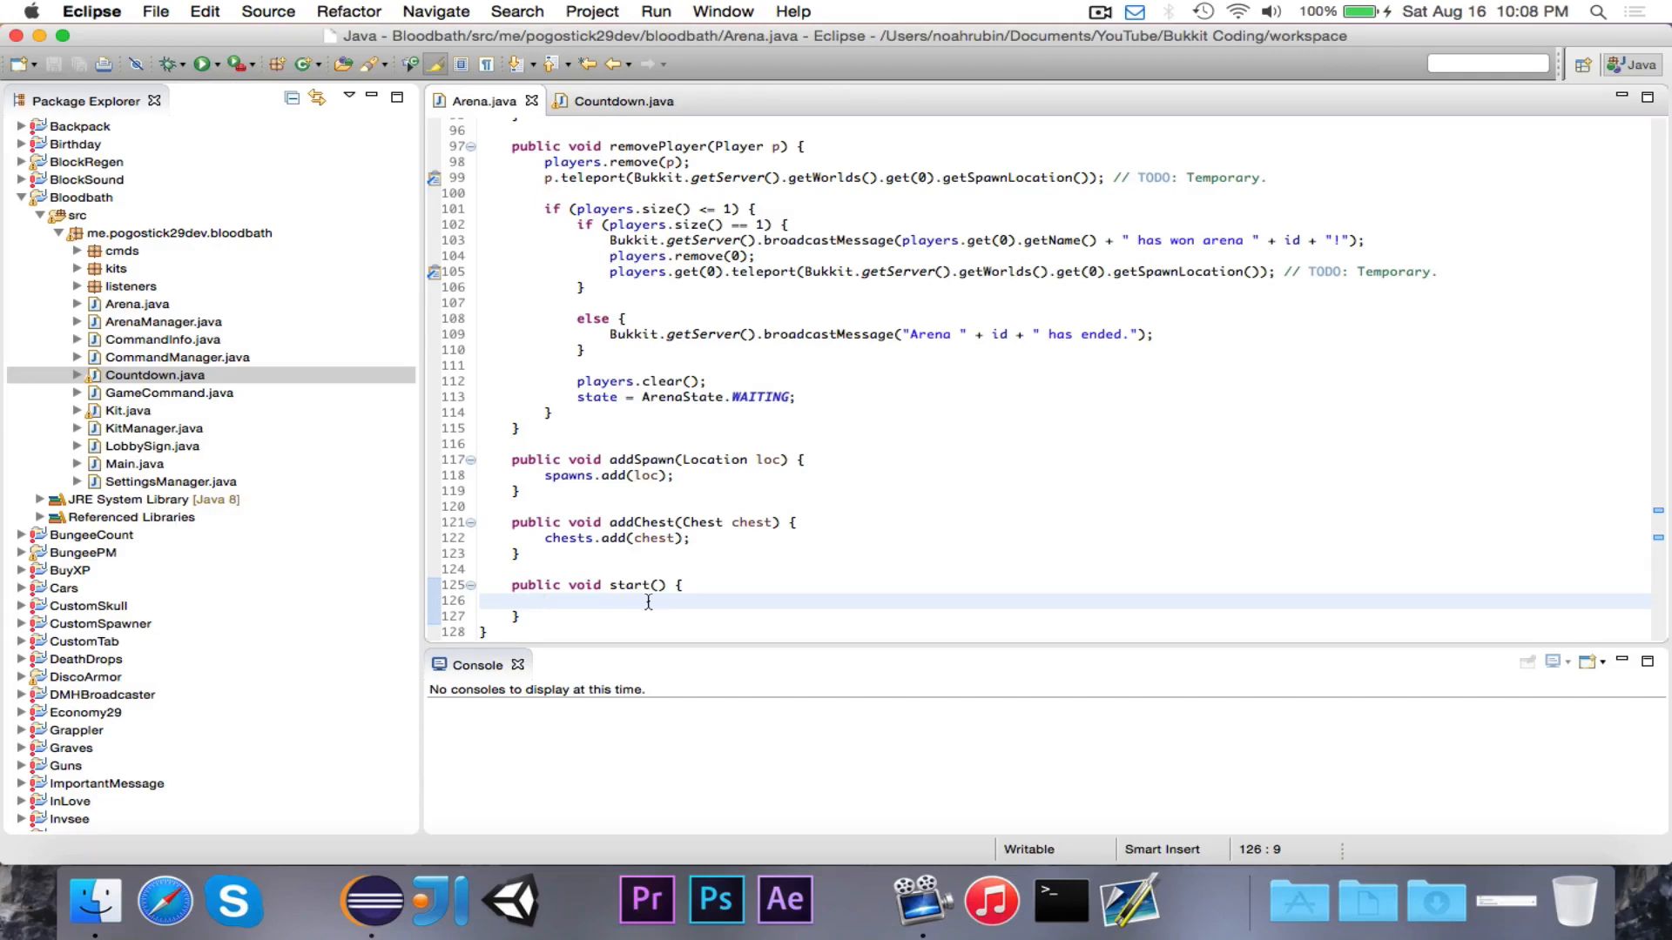
Write this.state = ArenaState.STARTED; in start(), checking Countdown's call to it
type("this.")
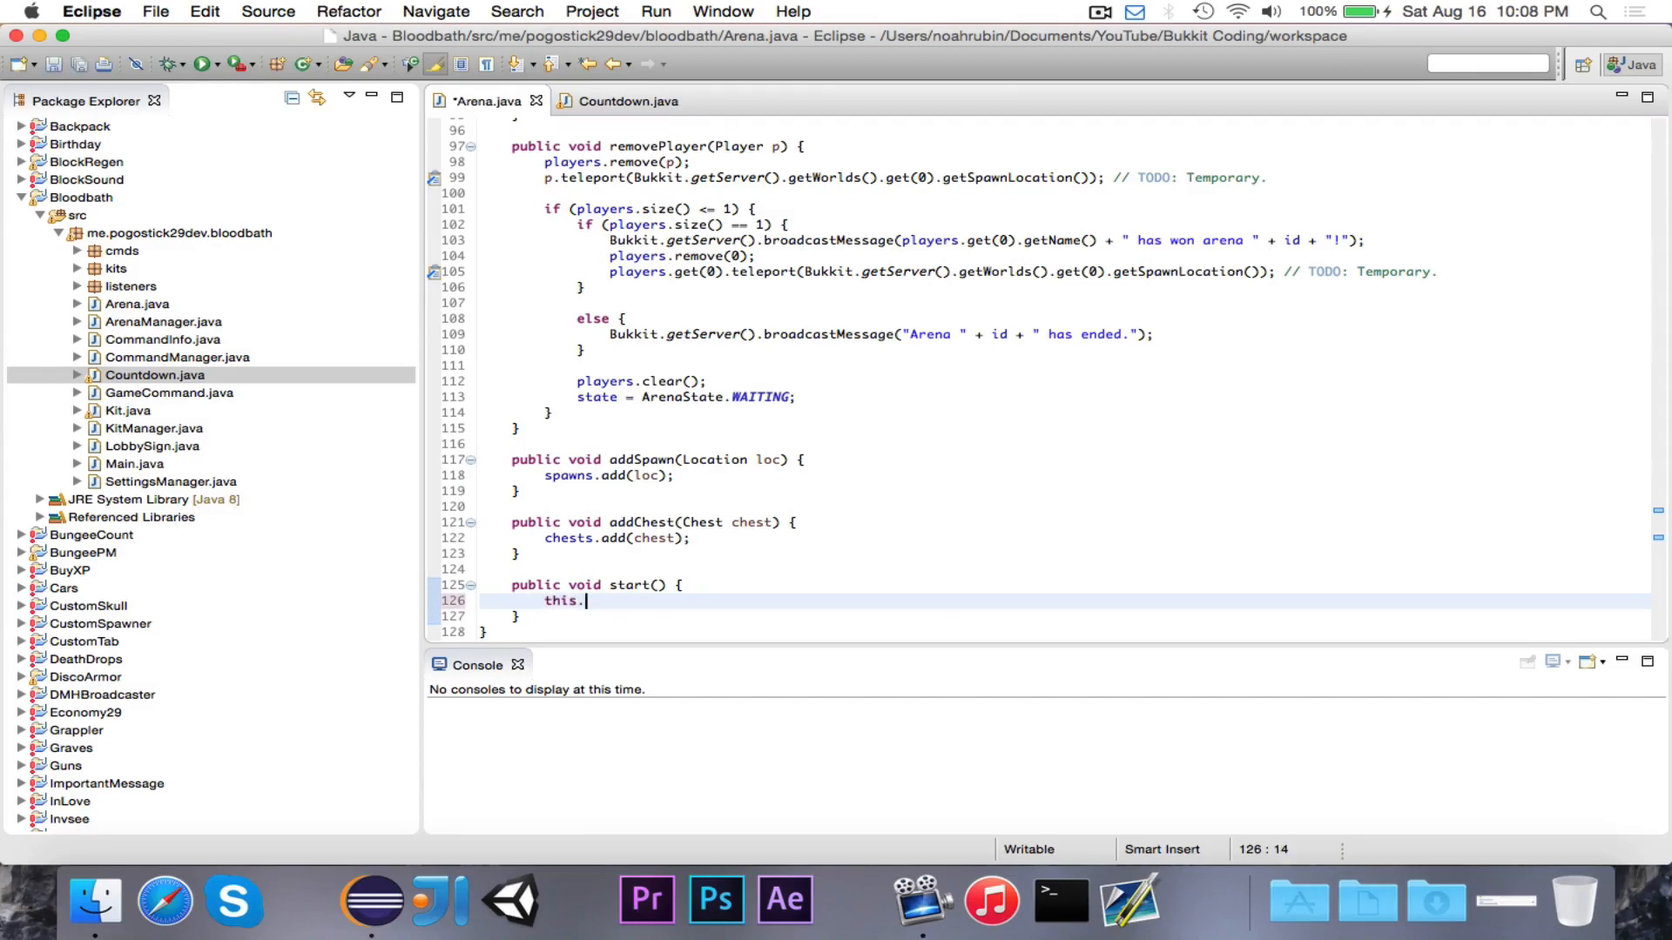
type("state = A")
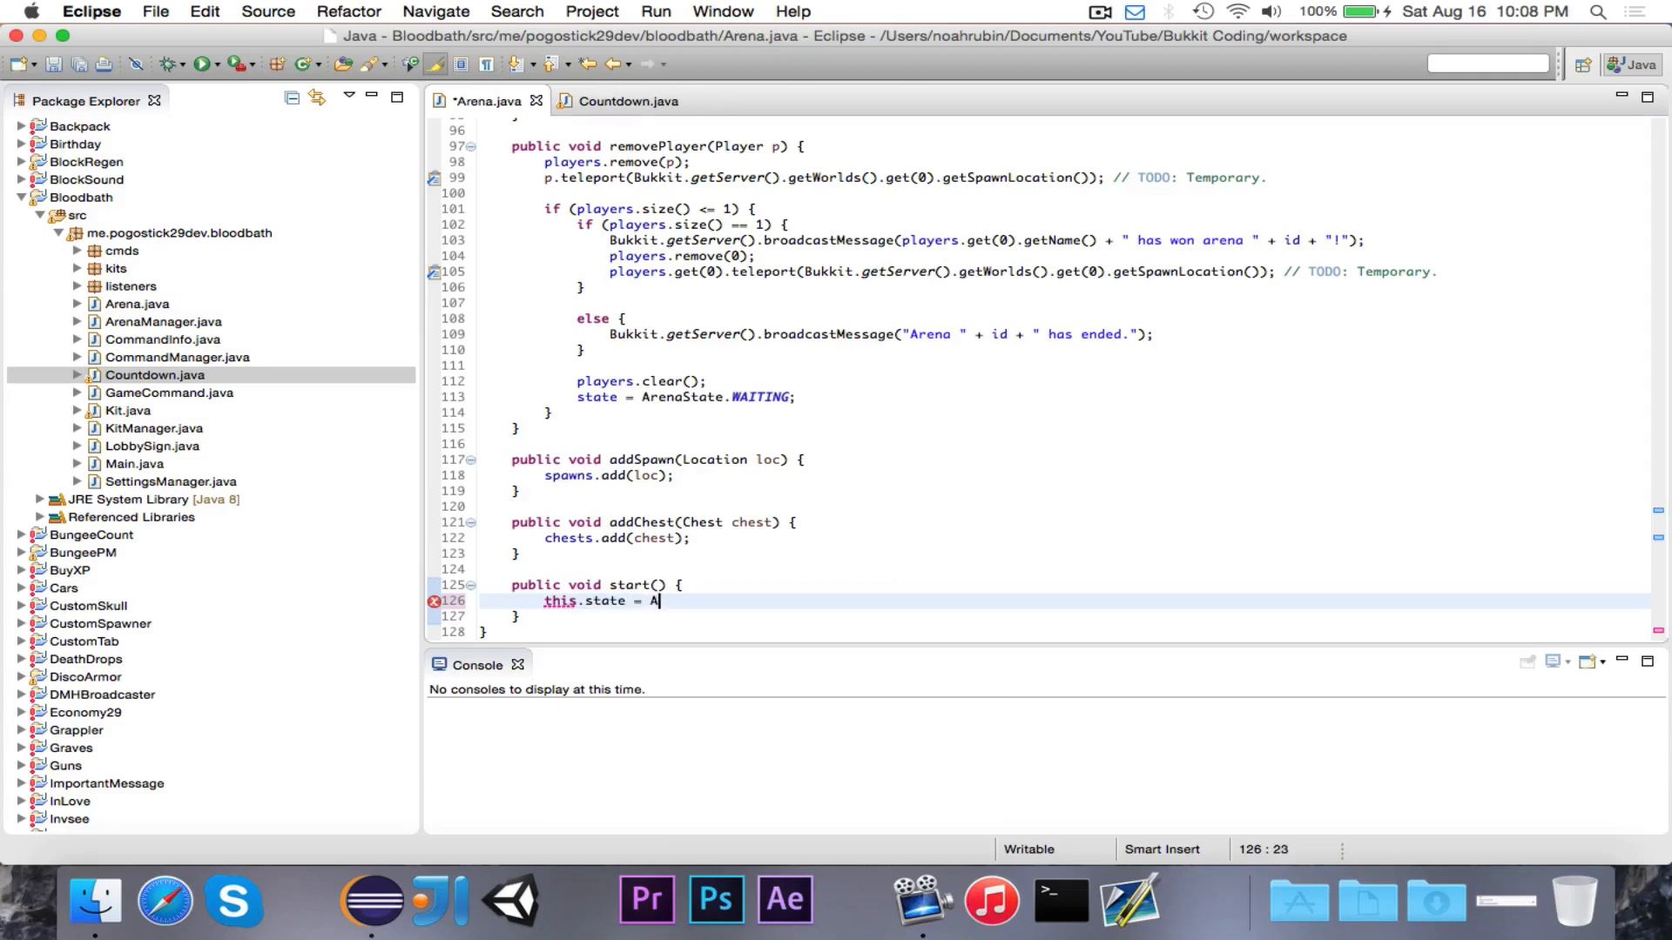
type("renaState.STARTED;")
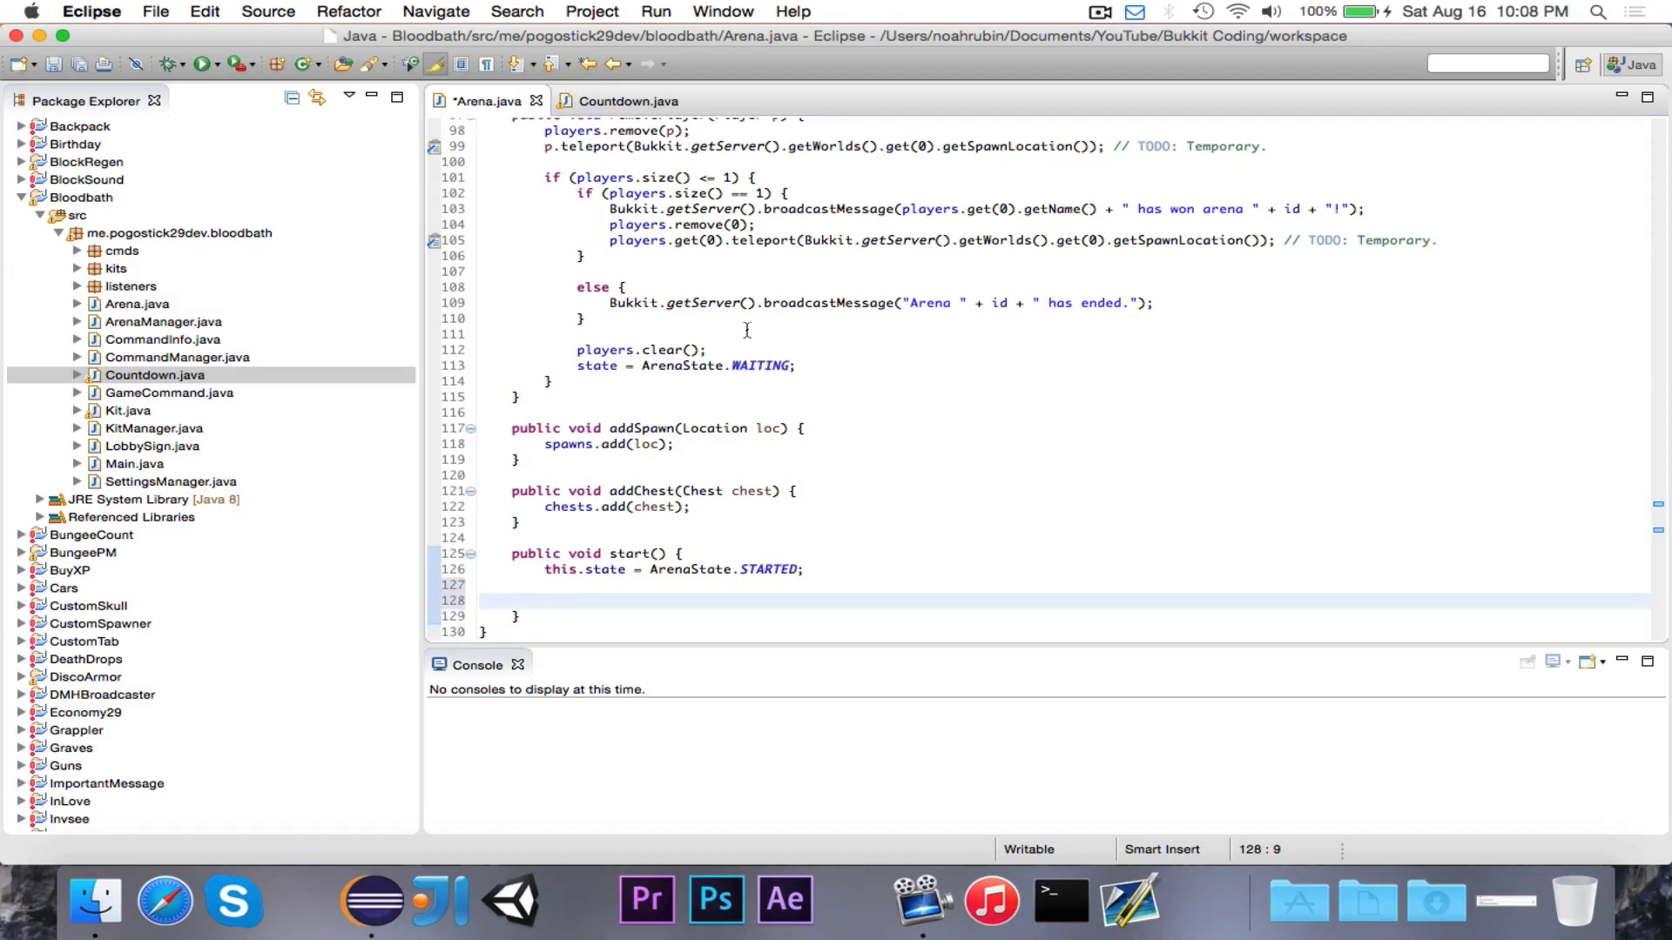
left_click(626, 101)
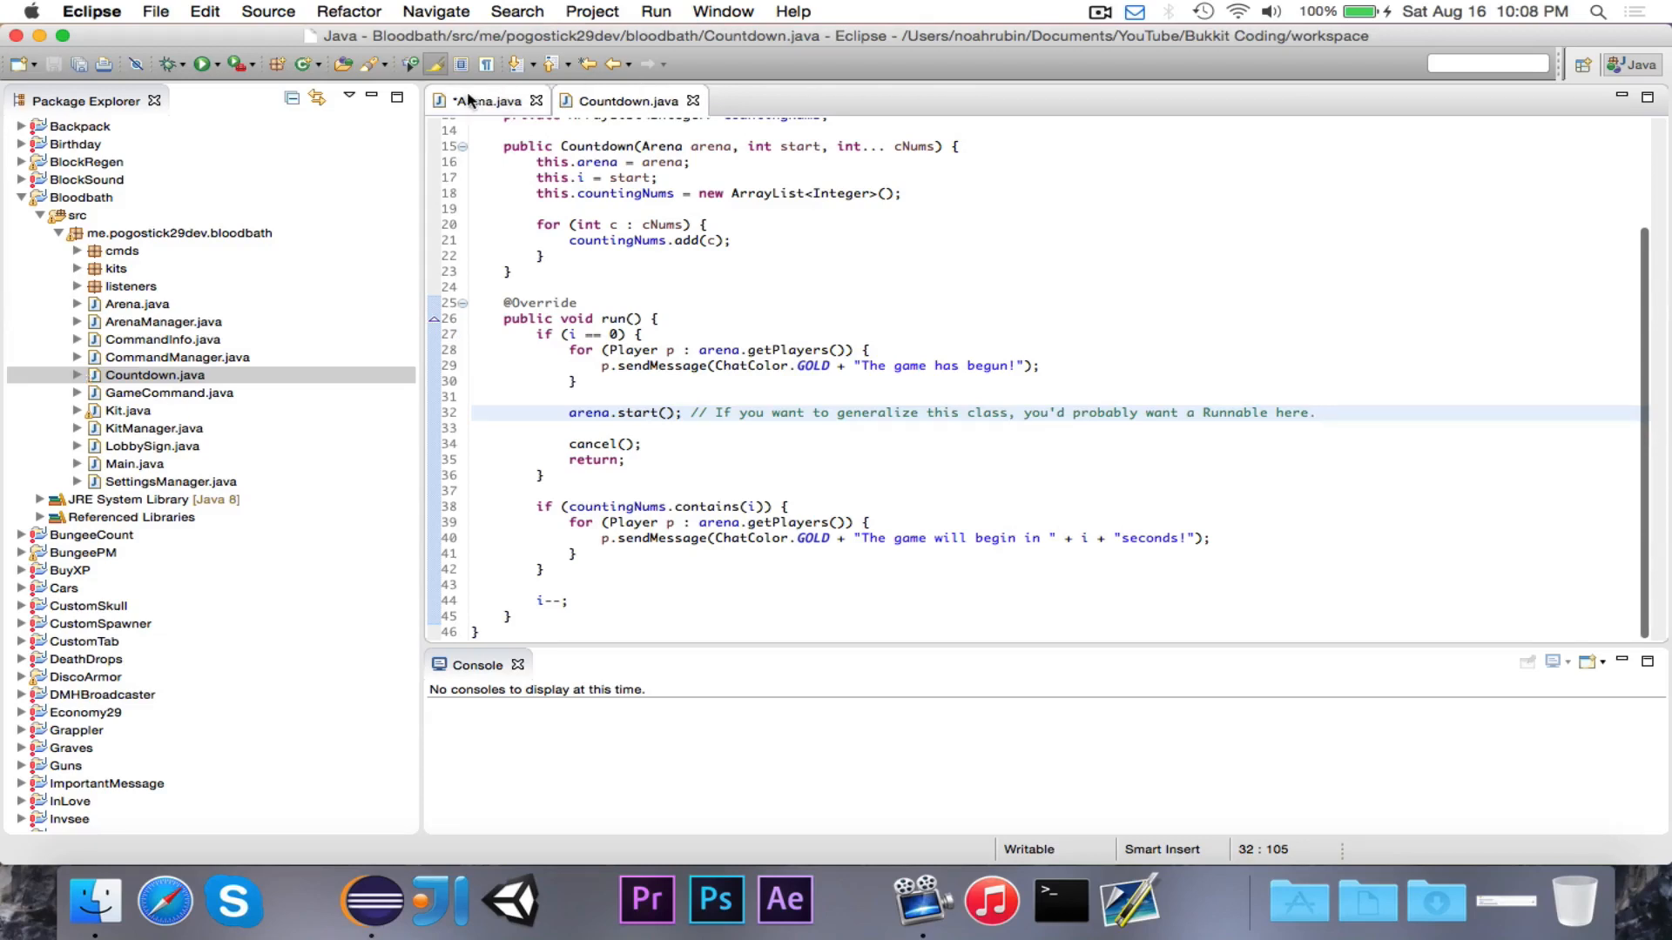
left_click(482, 101)
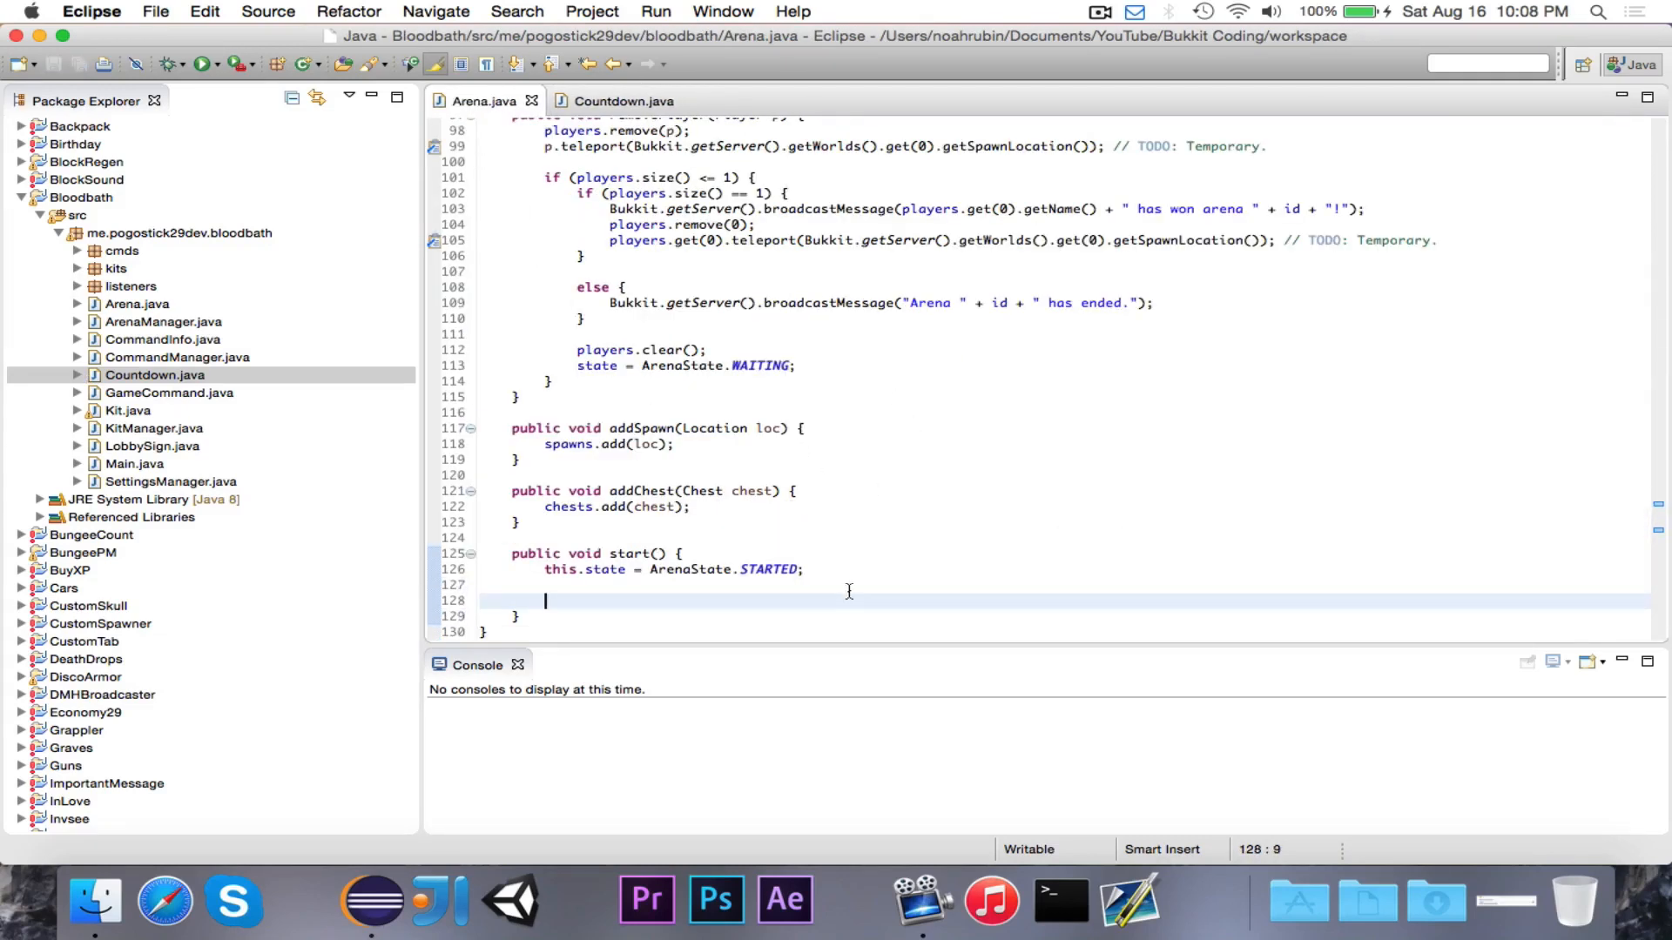
Declare Material[] items with APPLE, WOOD_SWORD, LEATHER_CHESTPLATE, BOW and ARROW in start()
type("Item")
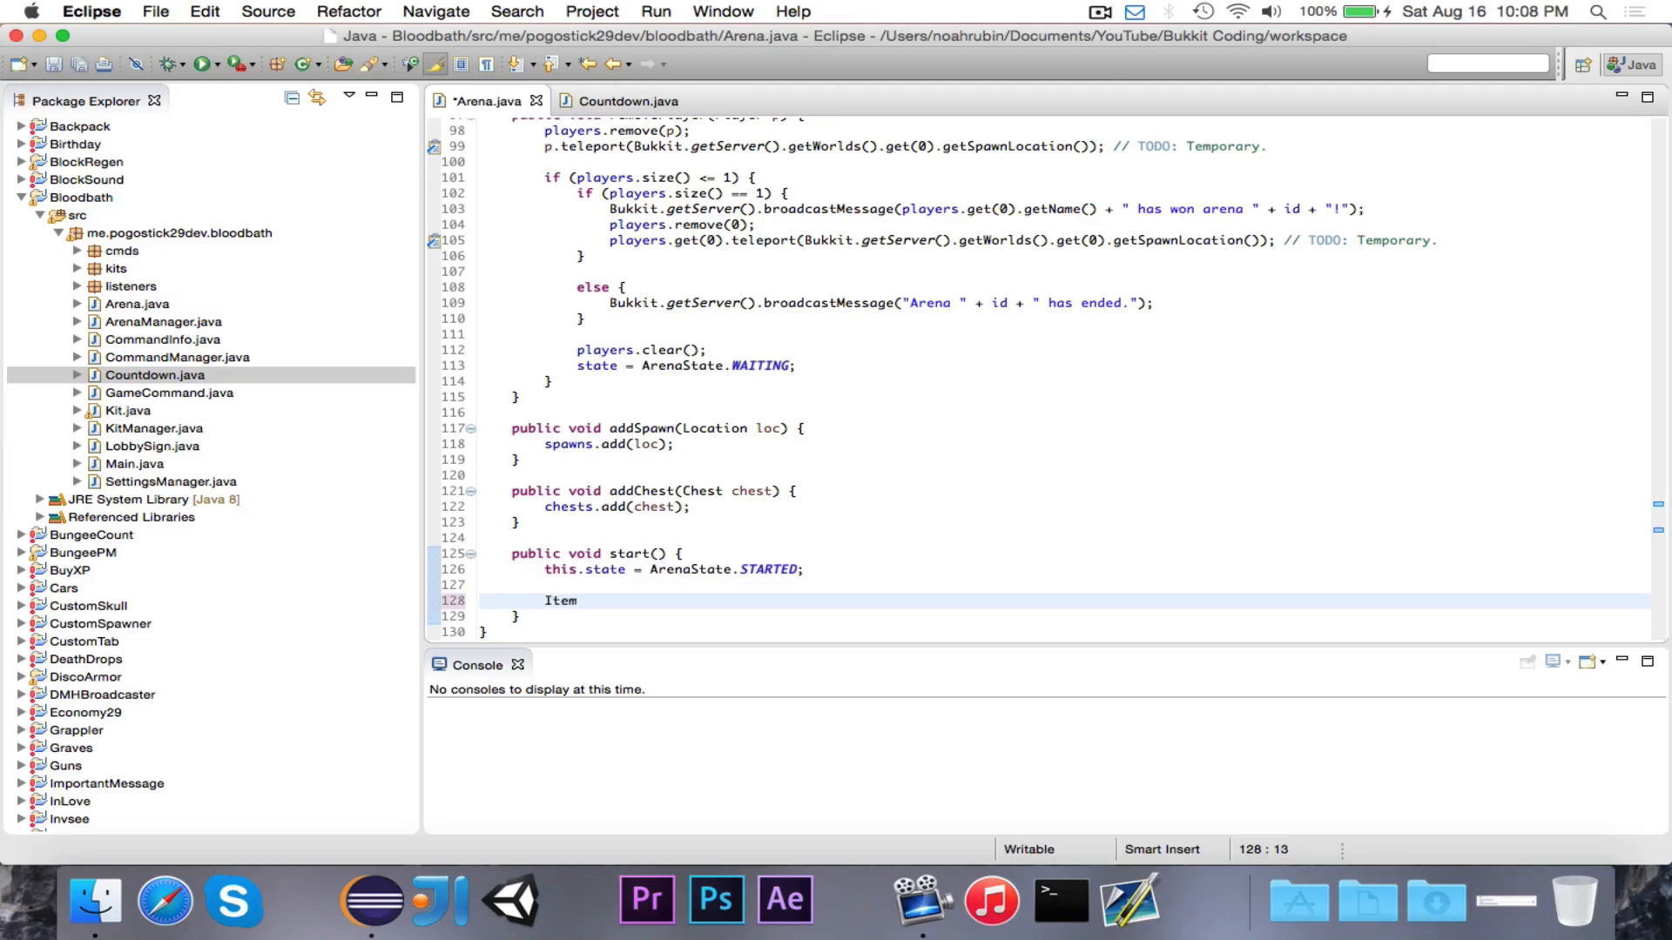
type("Material[] i")
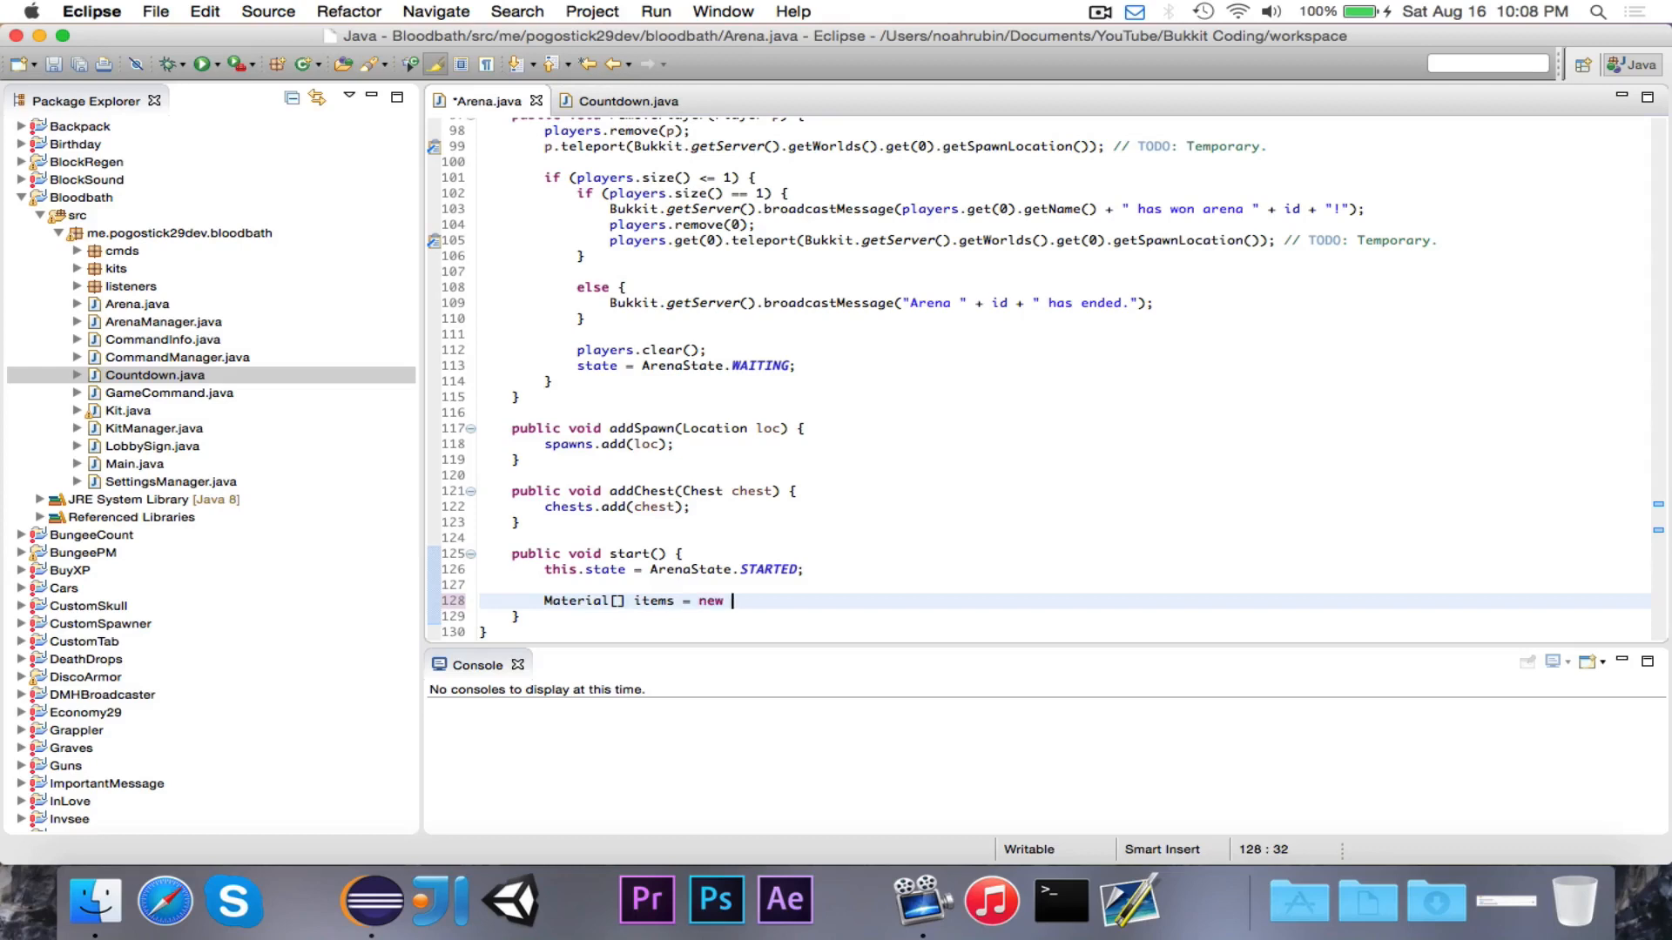
type("Material[] { };")
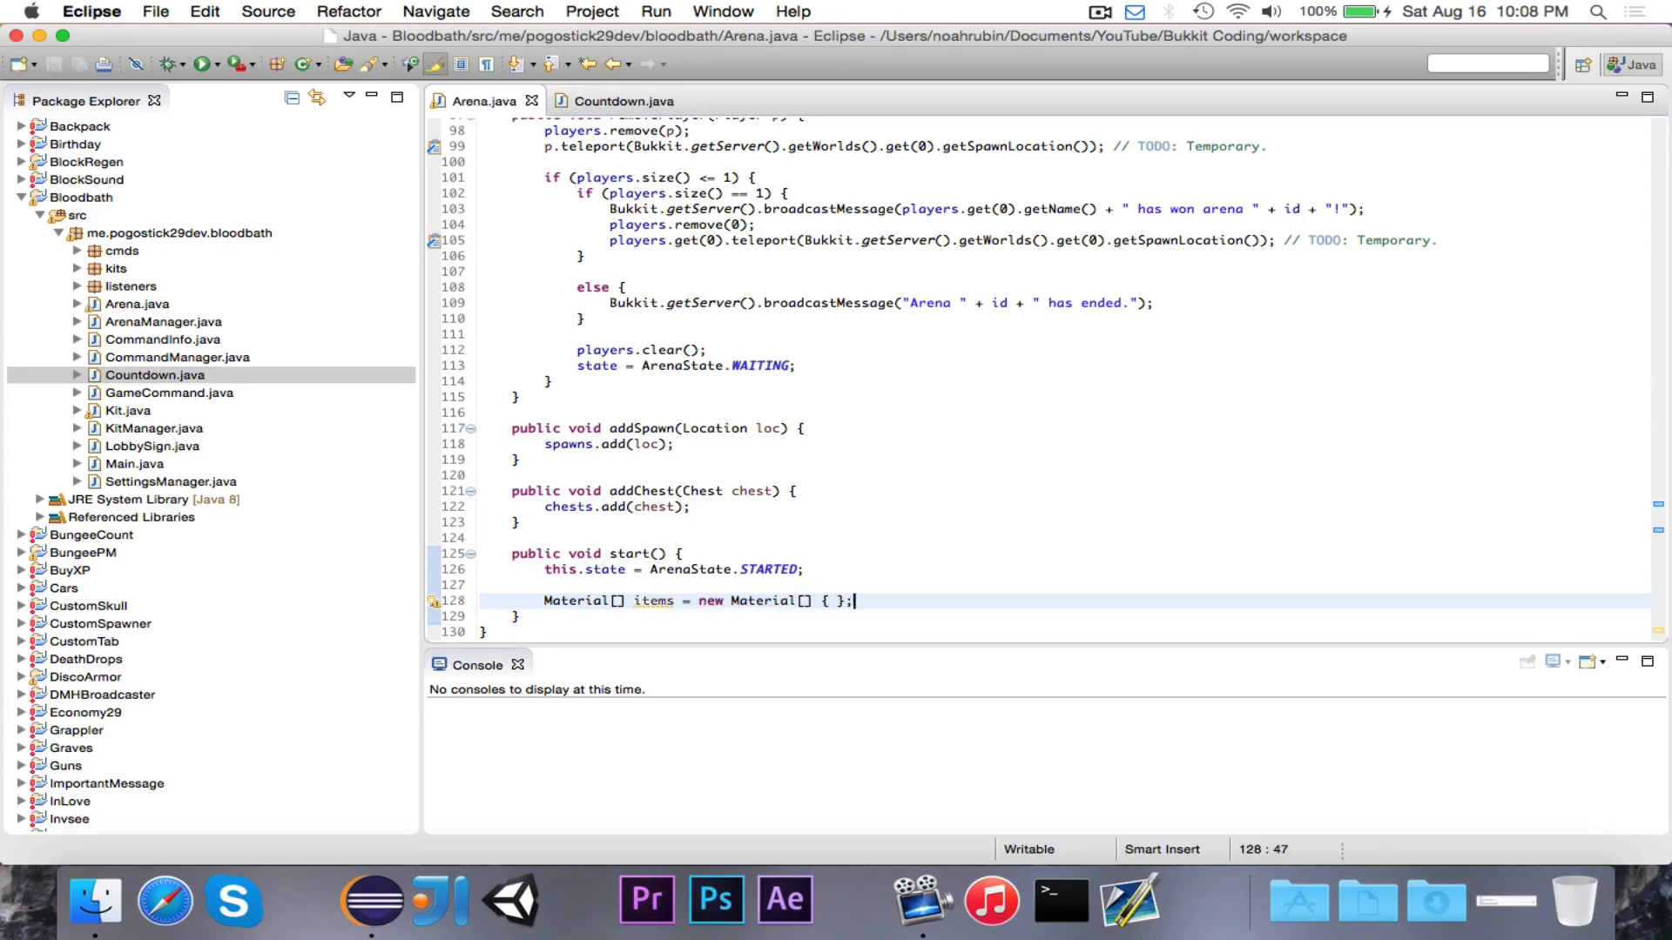
type("Mae")
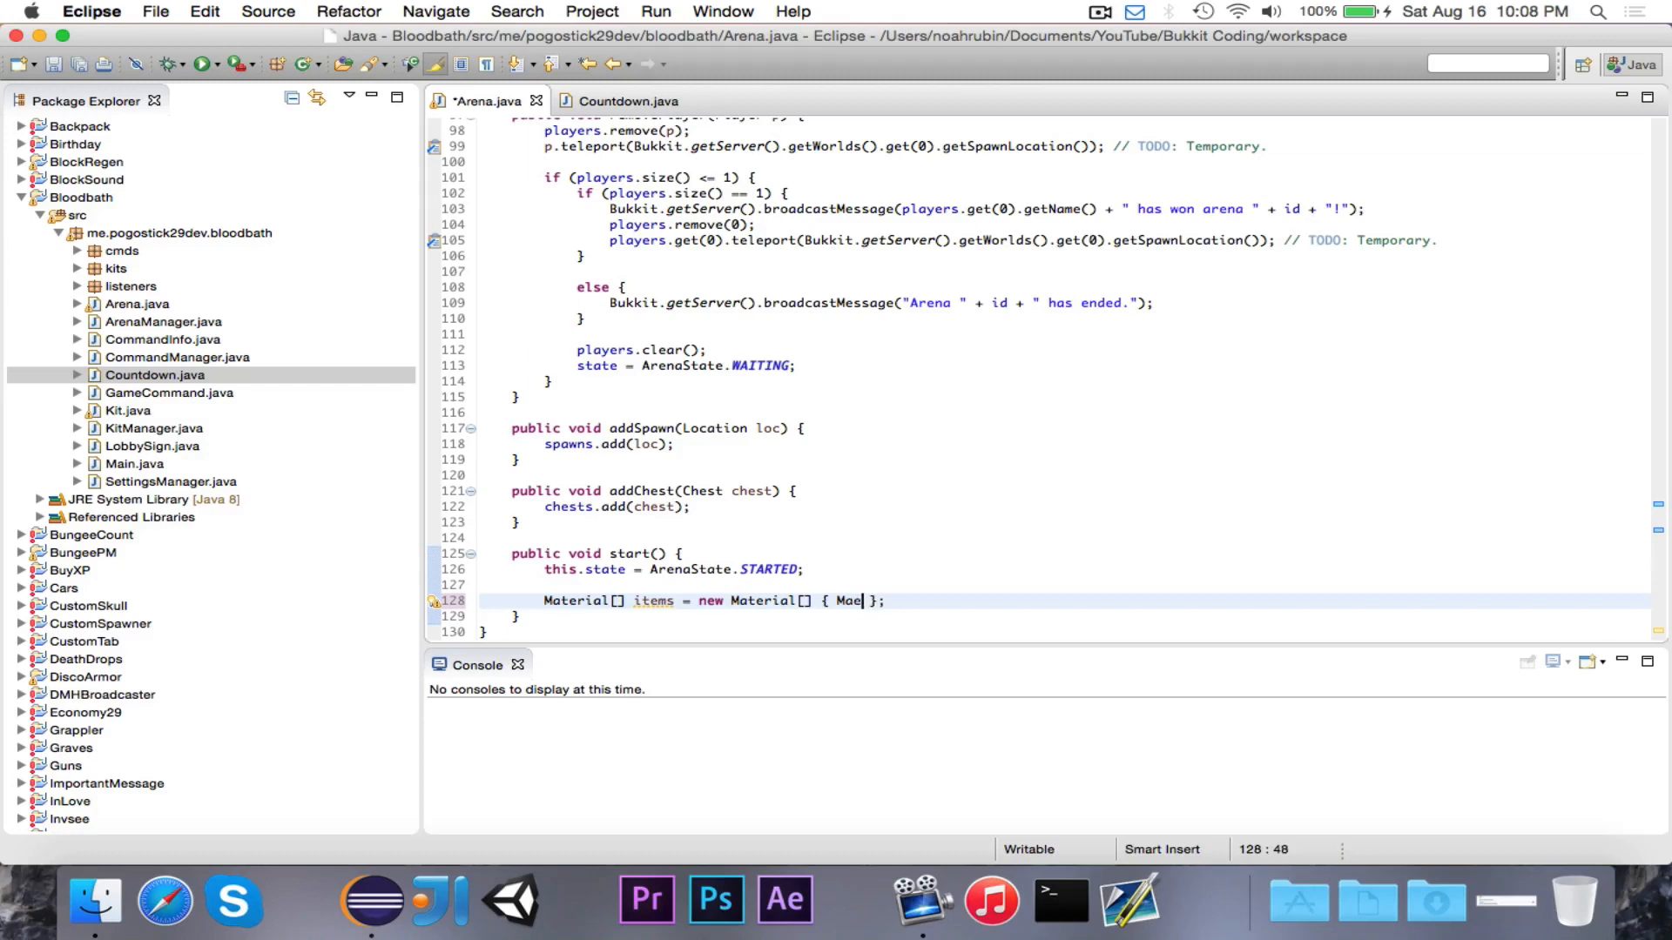
type("Material.")
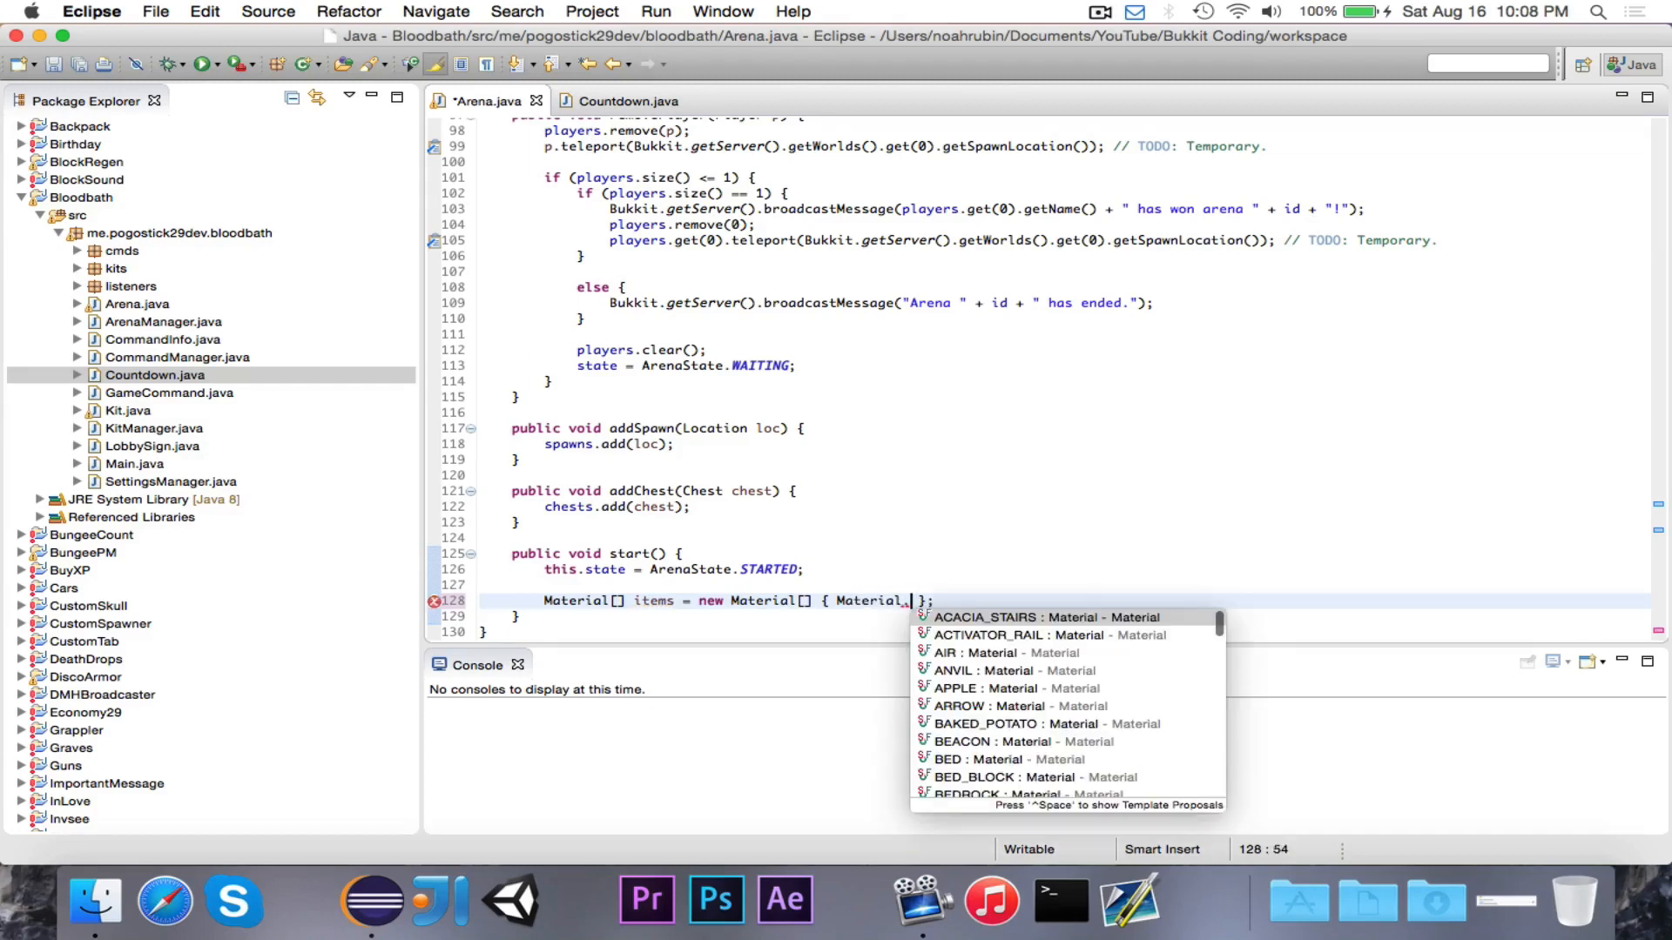
type("APPLE")
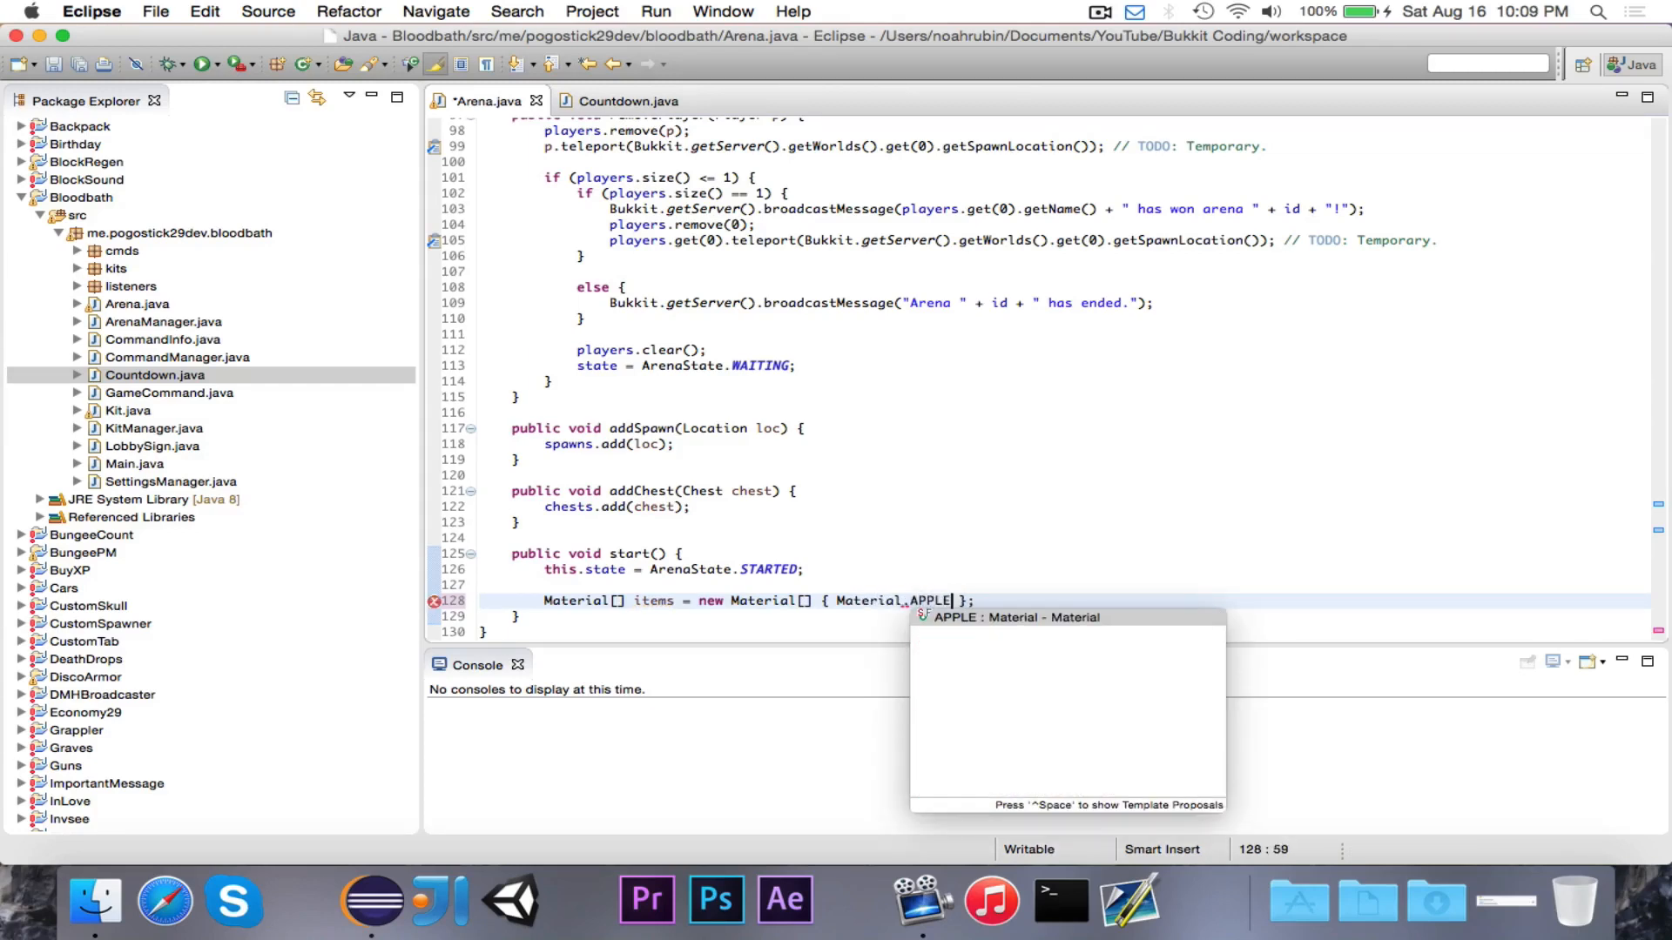
type(", Material.")
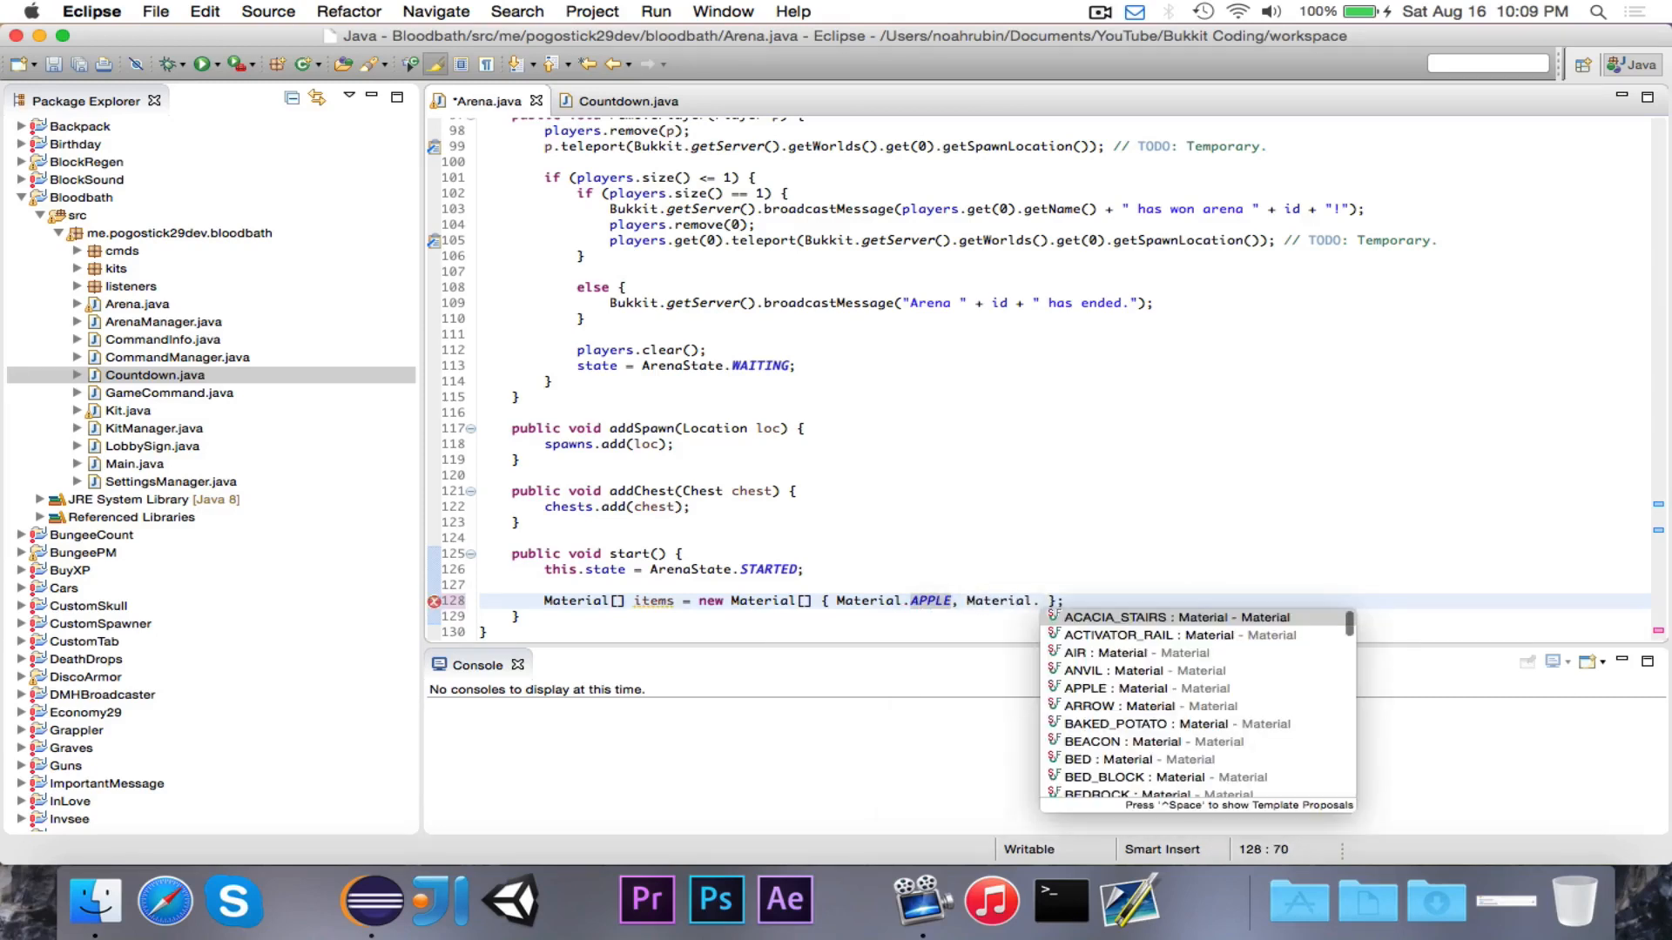
type("WOODEN")
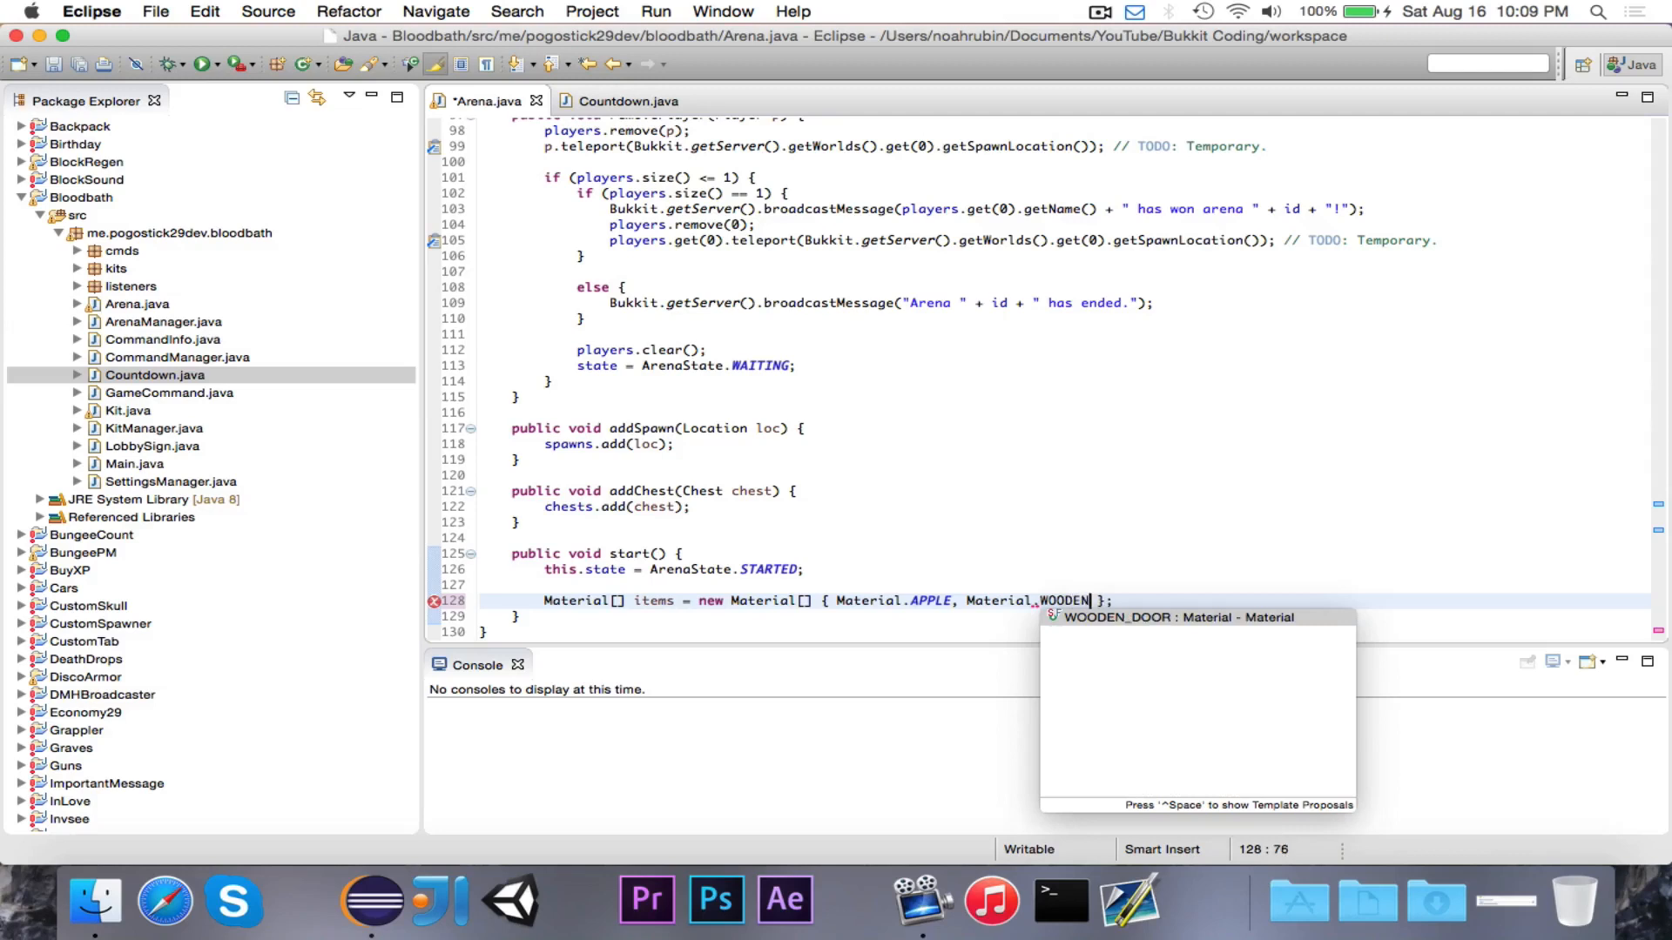
type("WOOD_SWORD,")
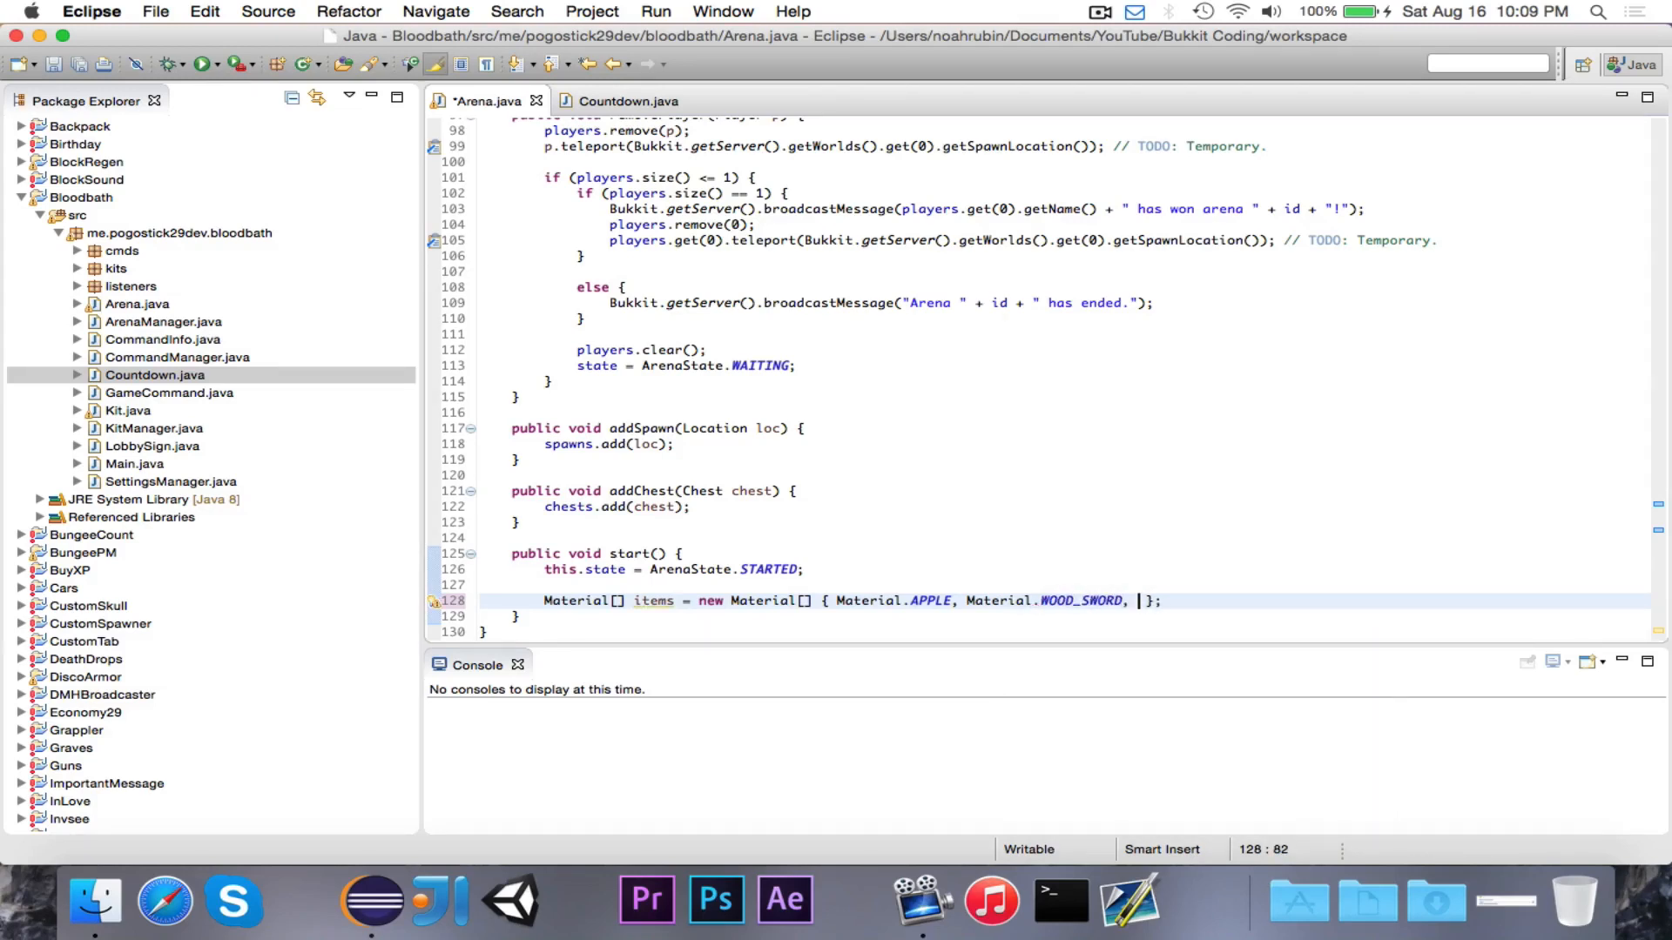
type("Materi")
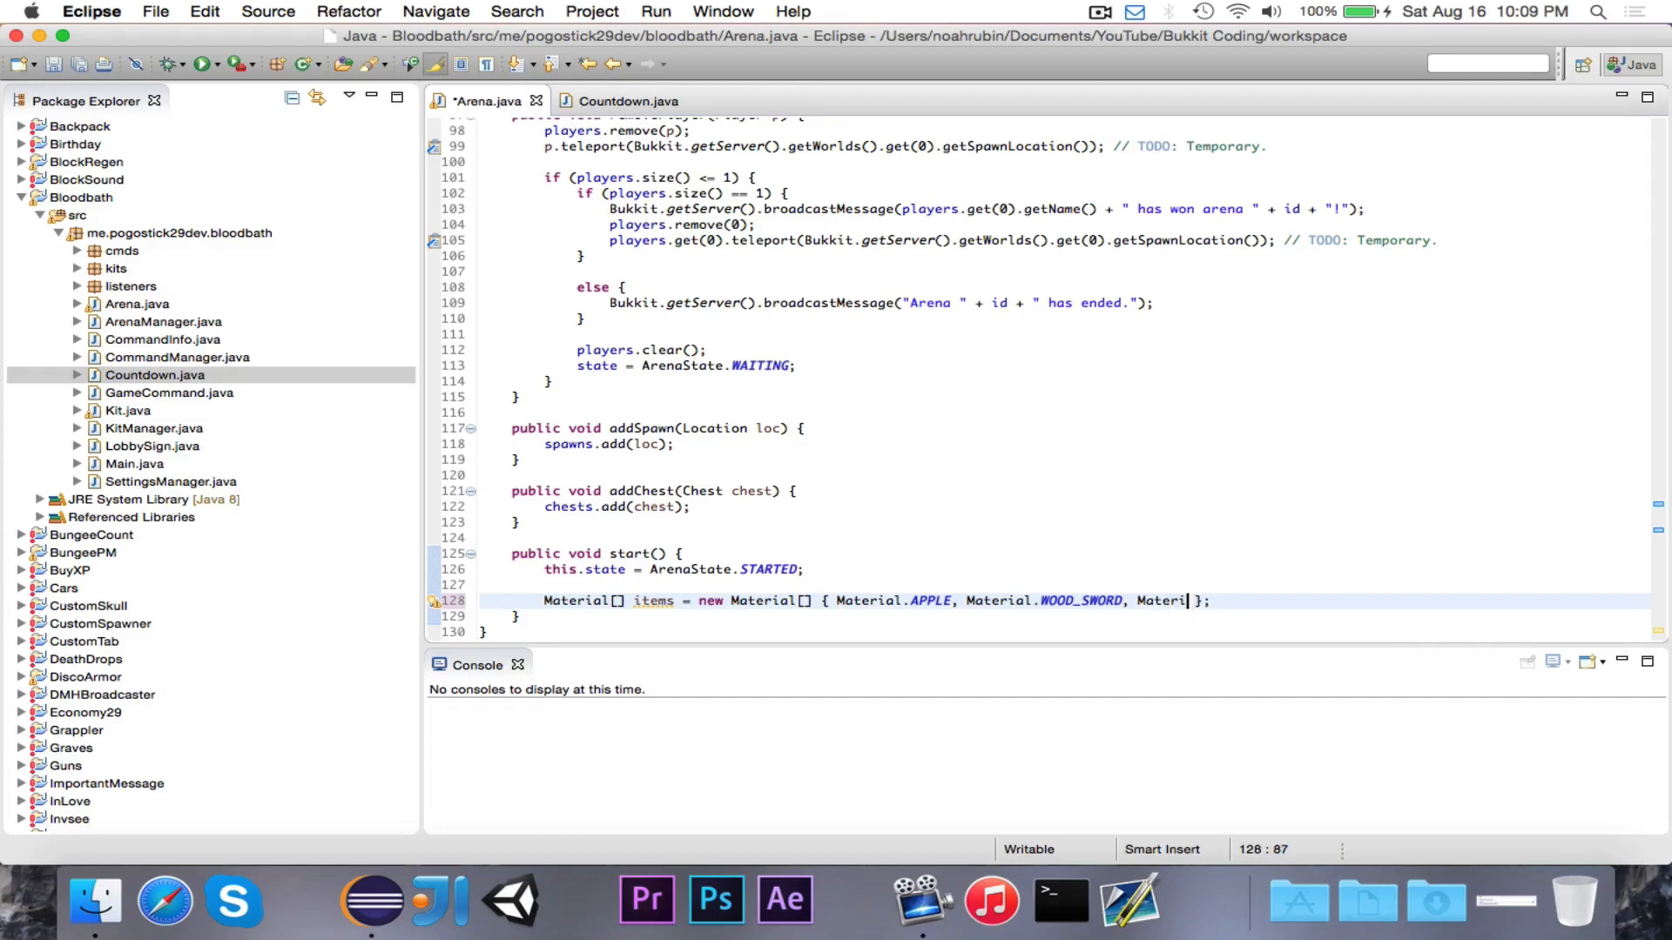
type("LEATHER_CHESTPLATE, Material.BOW, Material.ARROW")
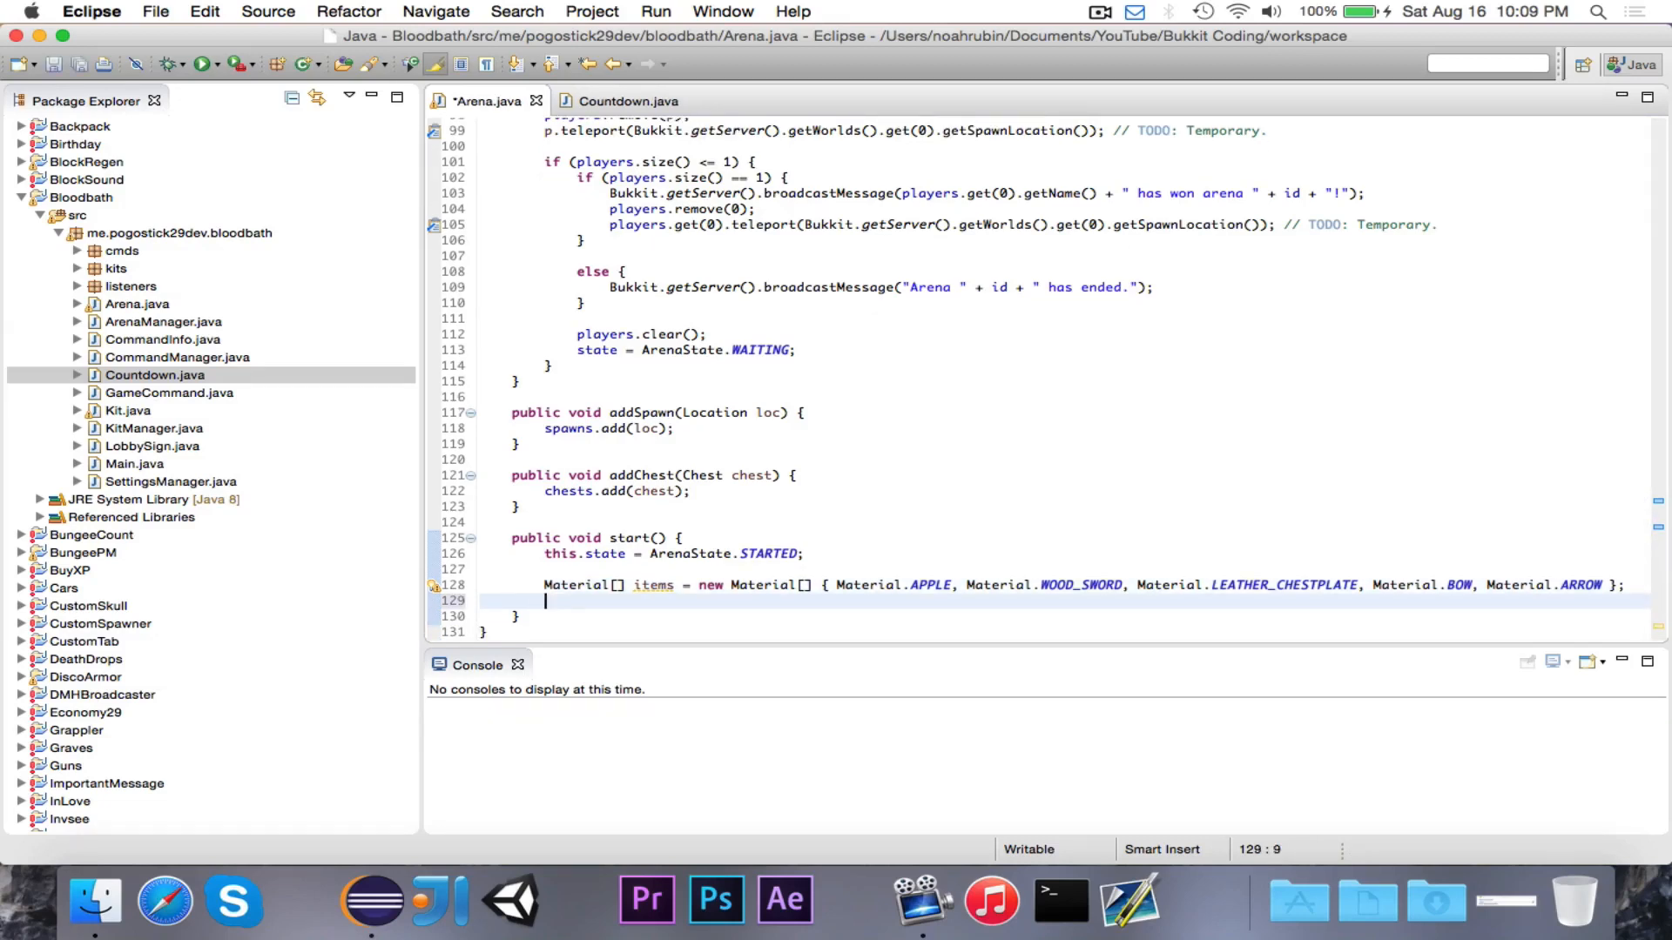
Declare Random r = new Random(); in start() and add a new line below it
type("Random r = new")
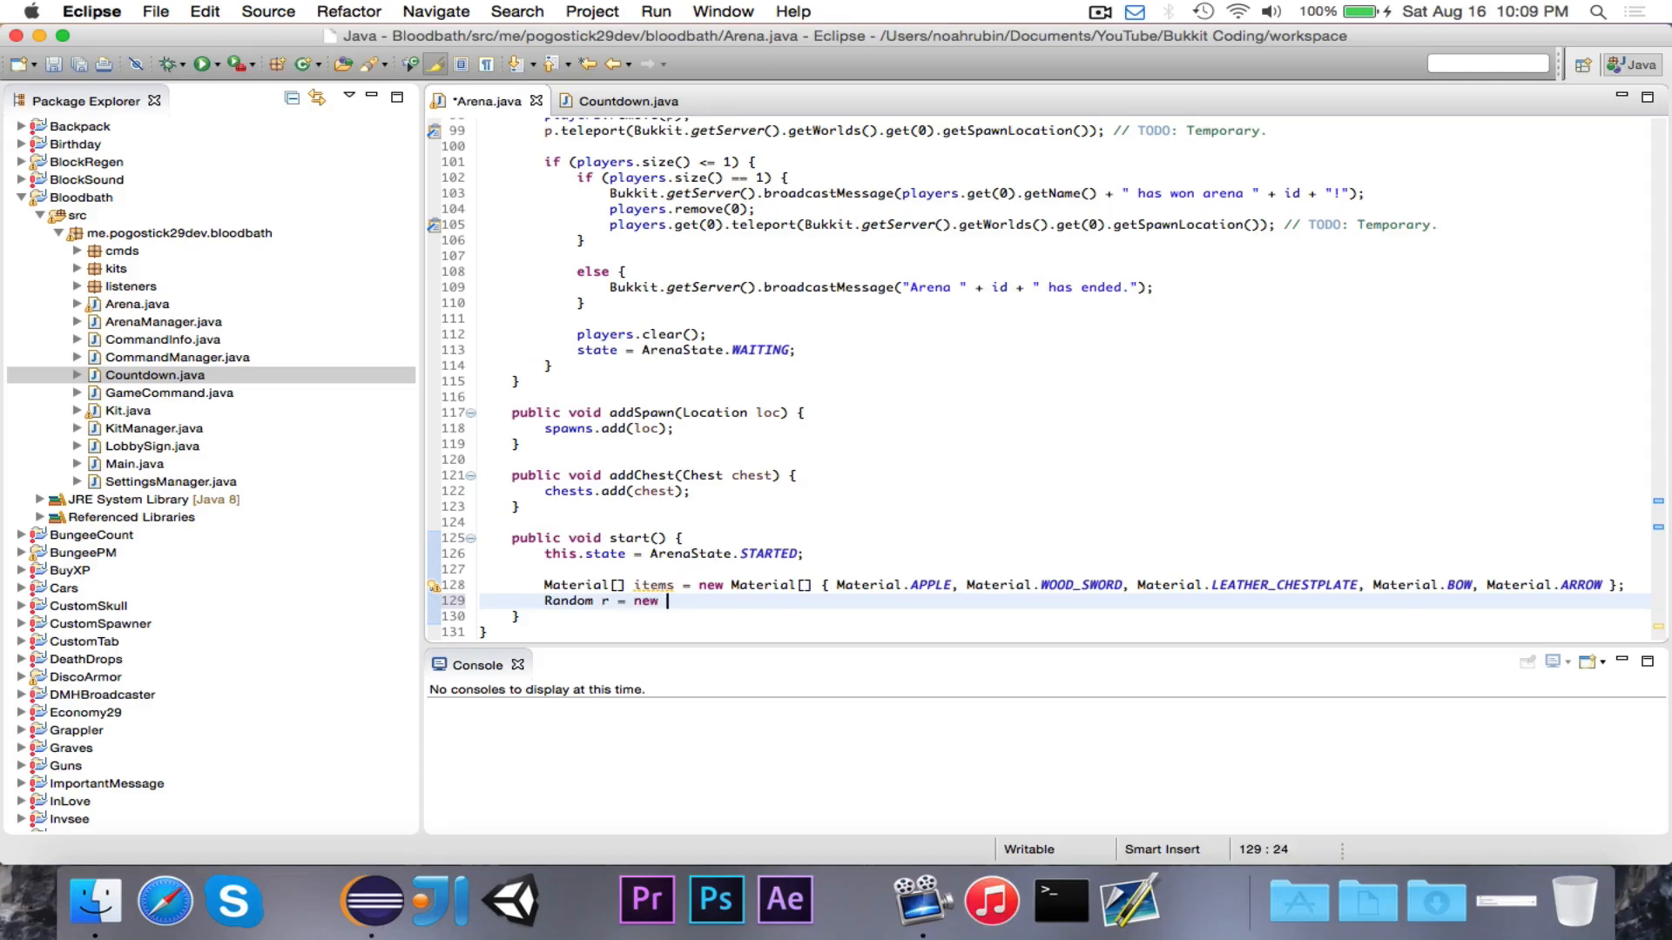
type("Random()")
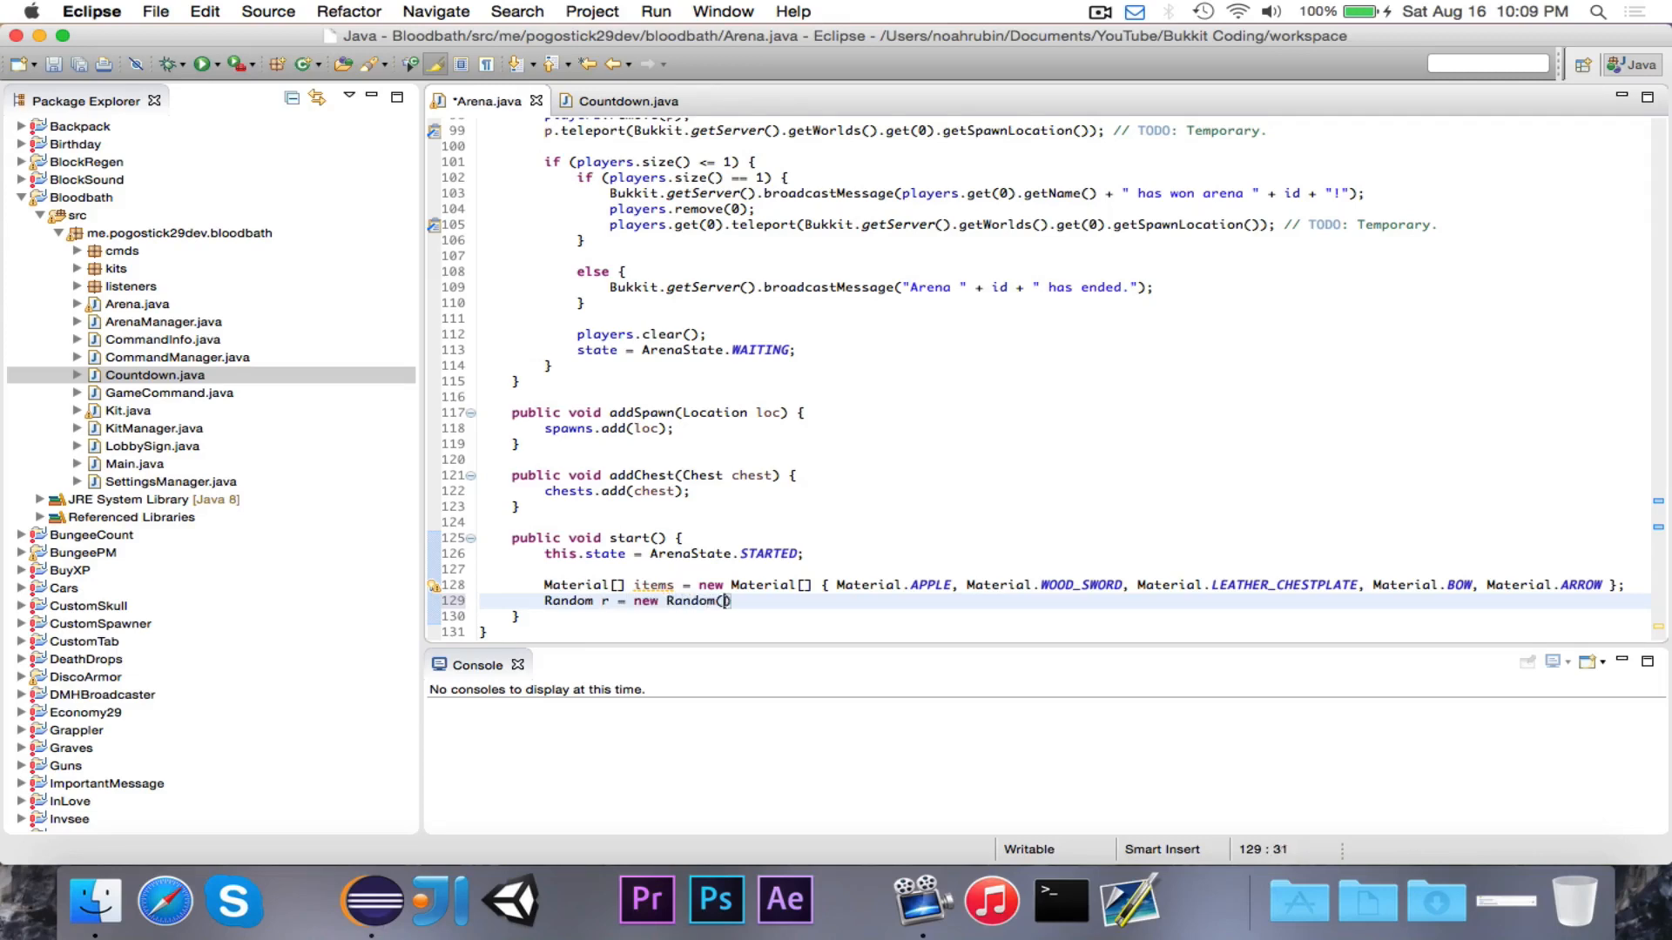
type(");")
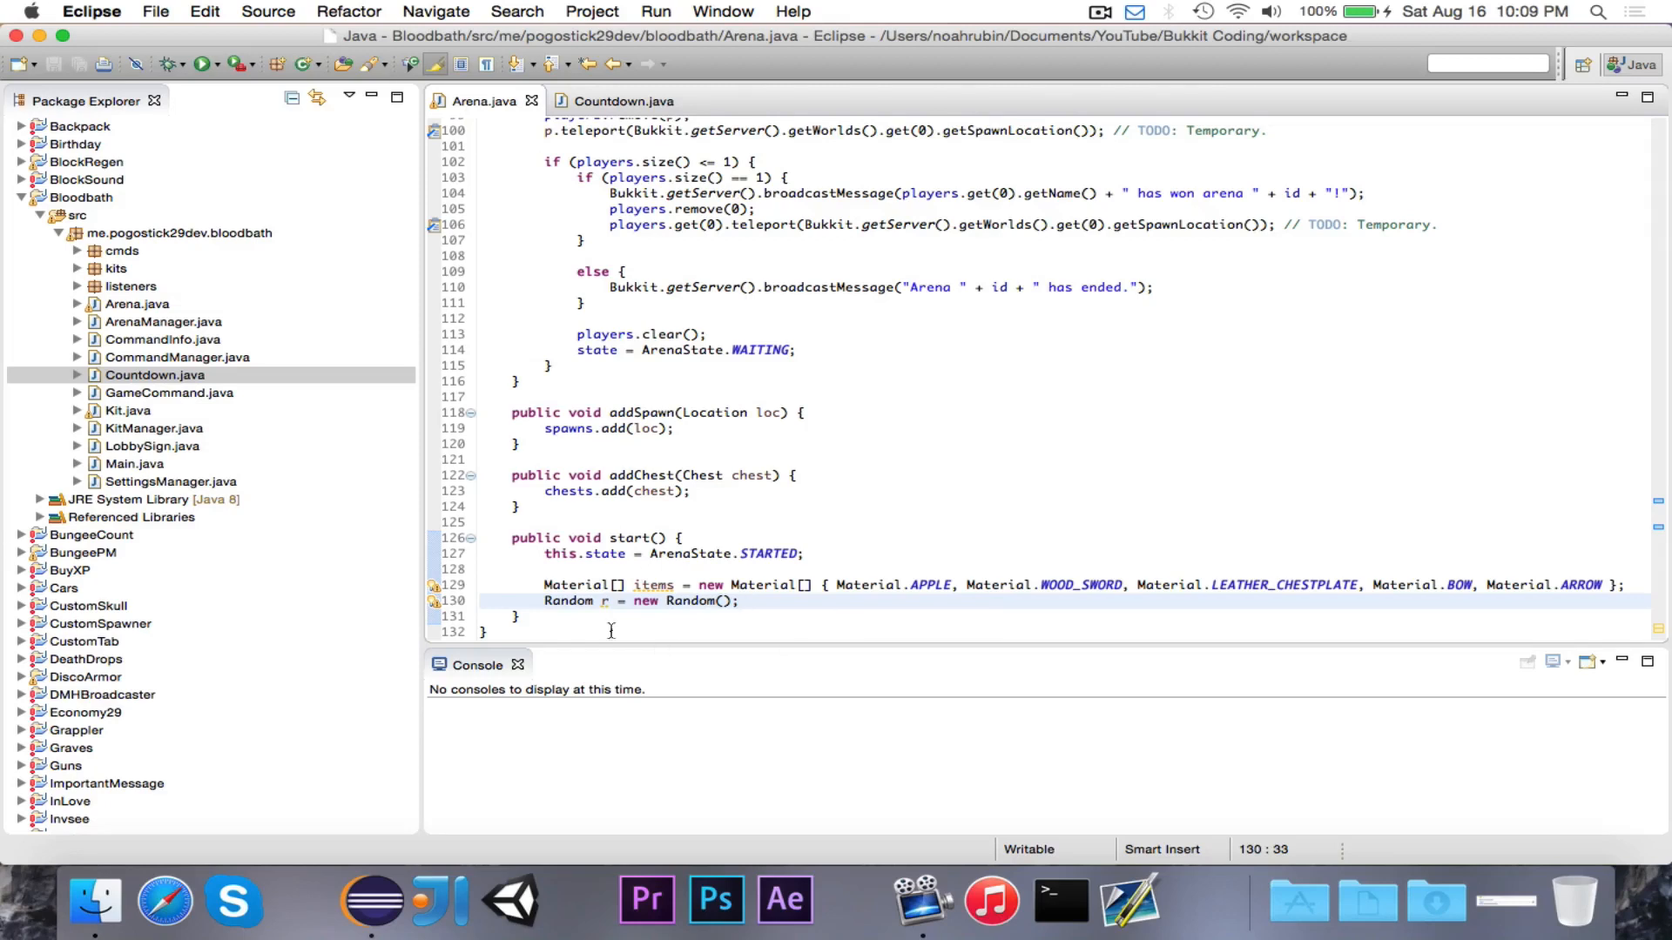
left_click(743, 601)
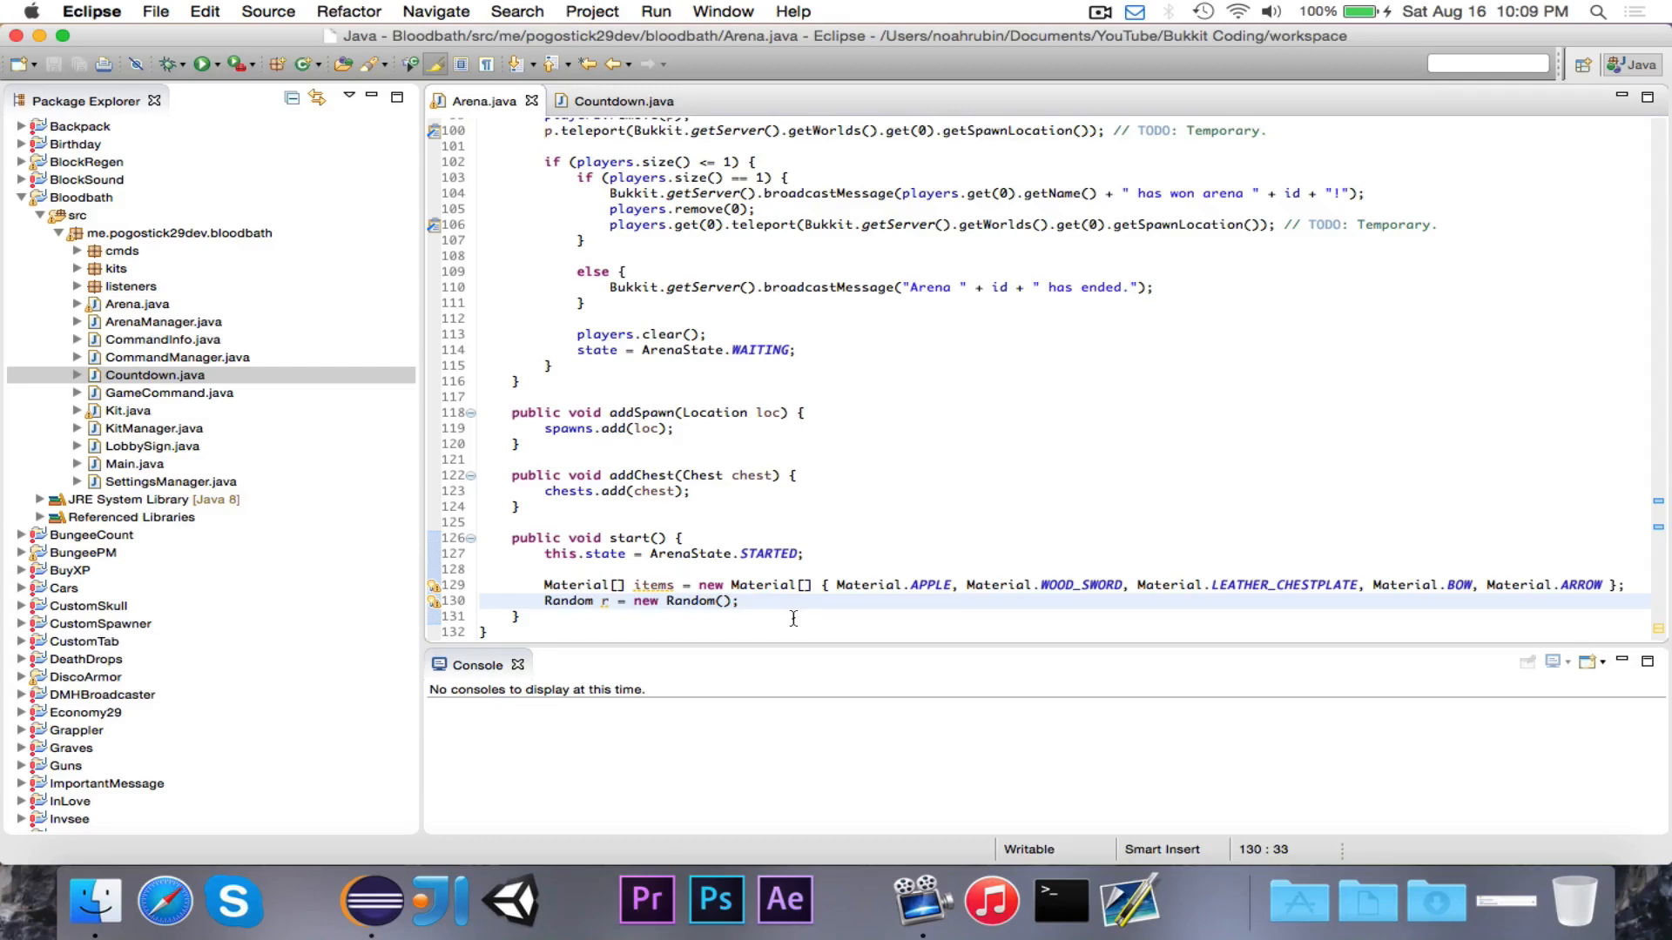
key("Enter")
type("for (Chest chest : che")
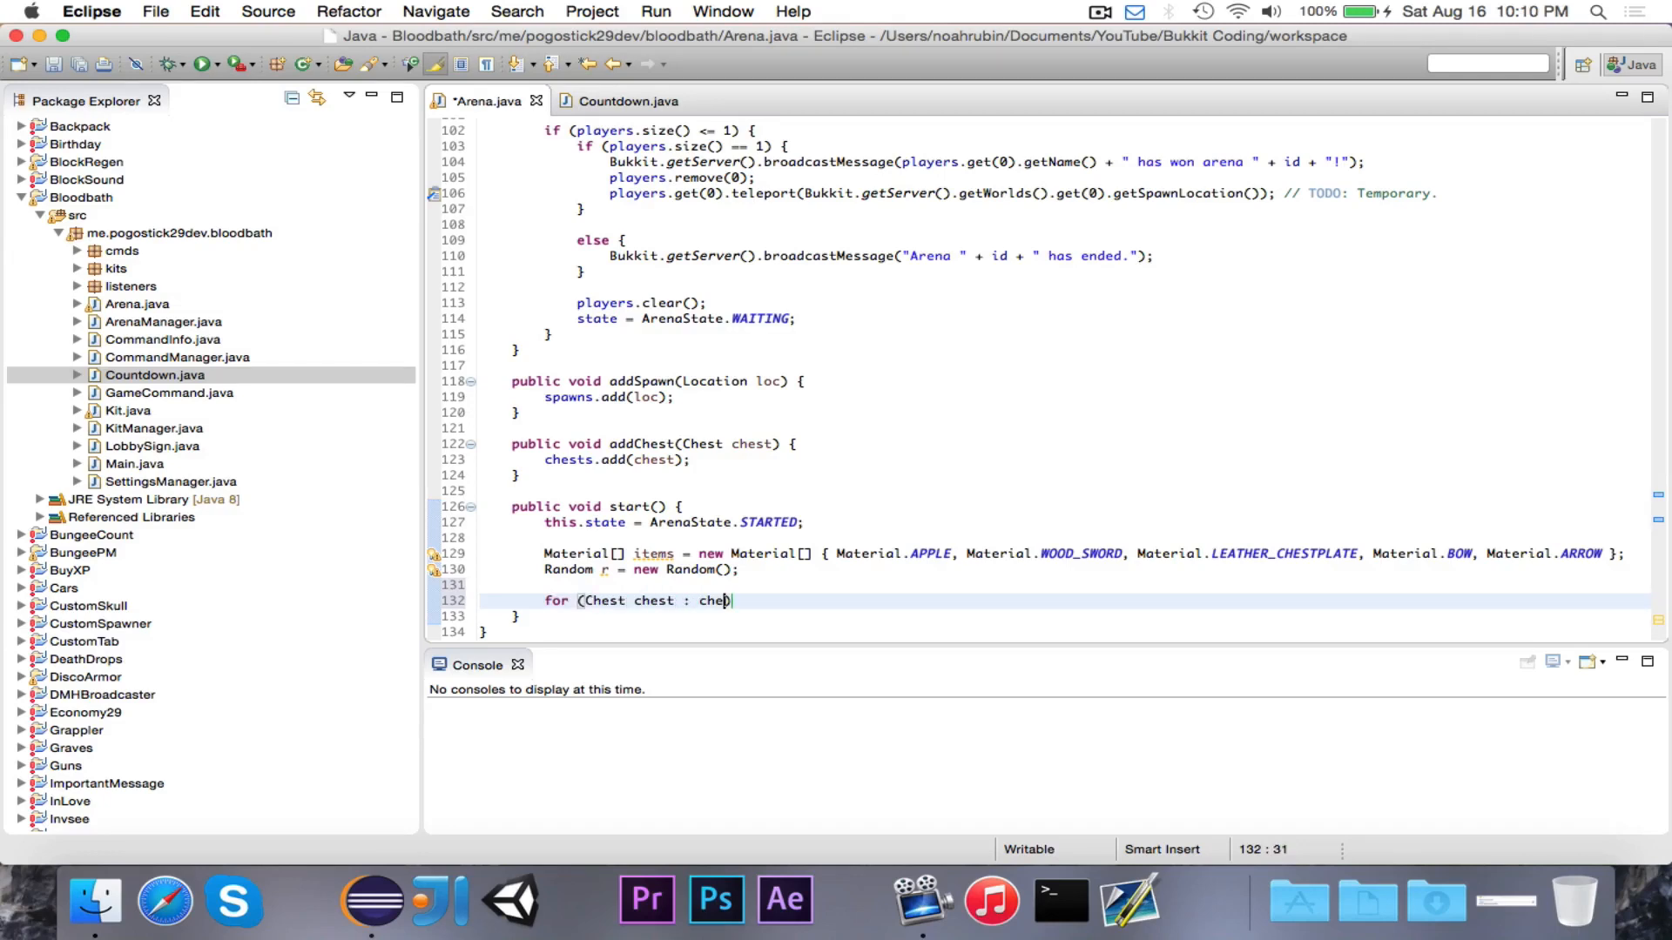
Finish the chest loop header and set numItems = r.nextInt(5) + 1 with a 'between 1 and 5' comment
type("sts) {")
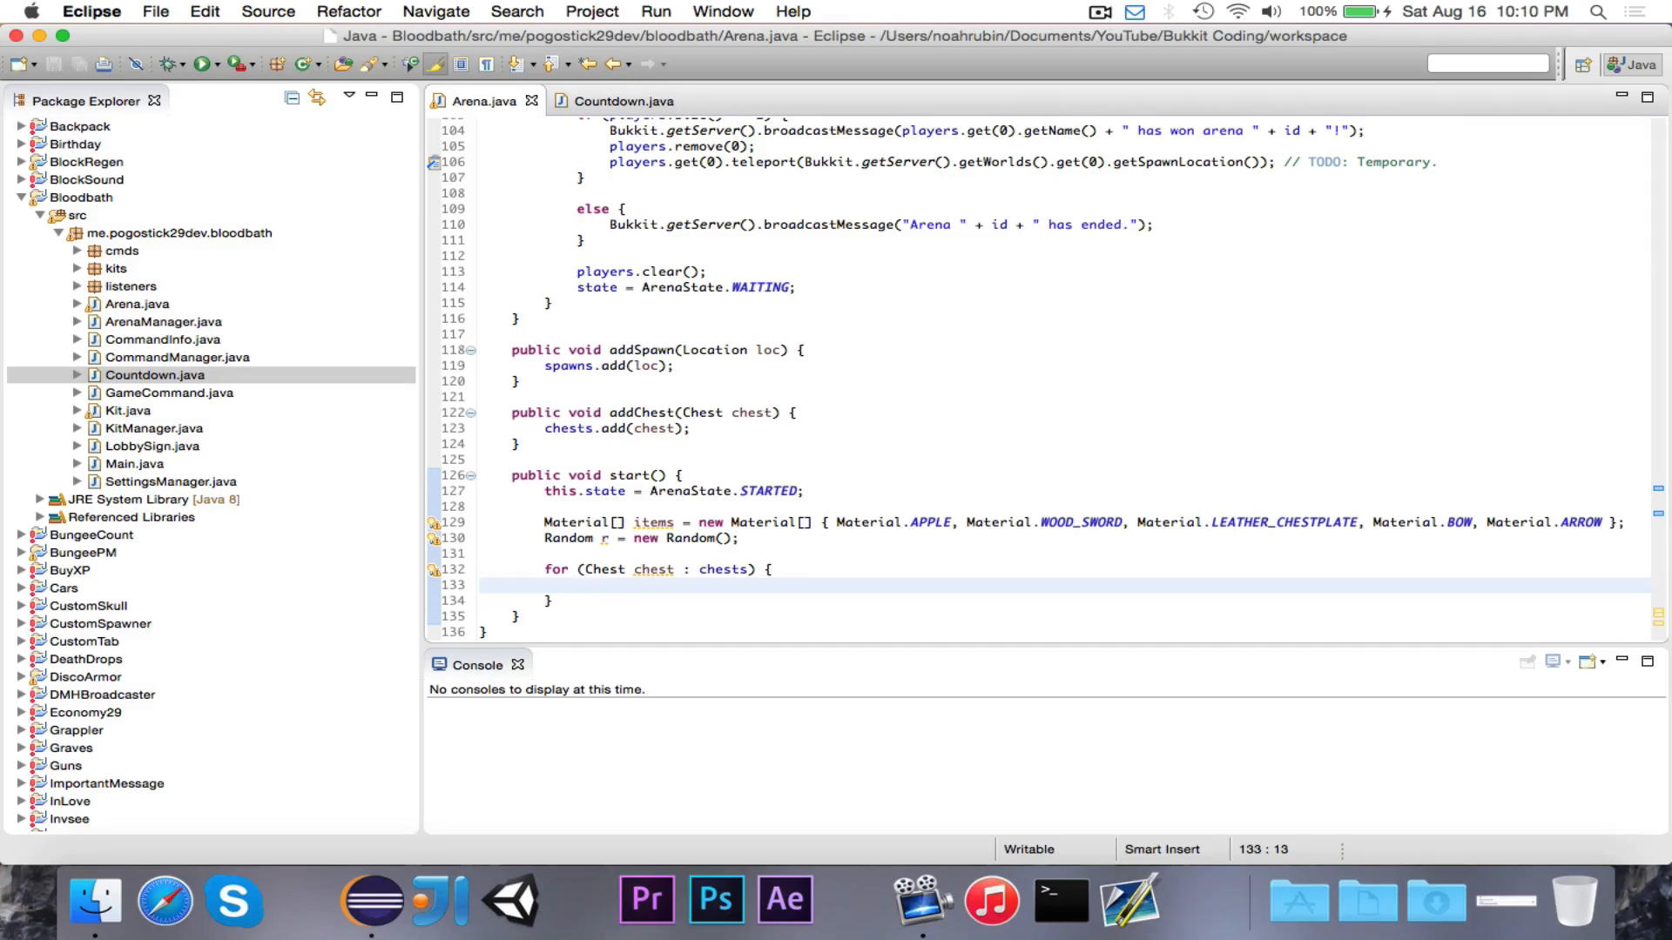
type("int numItems =")
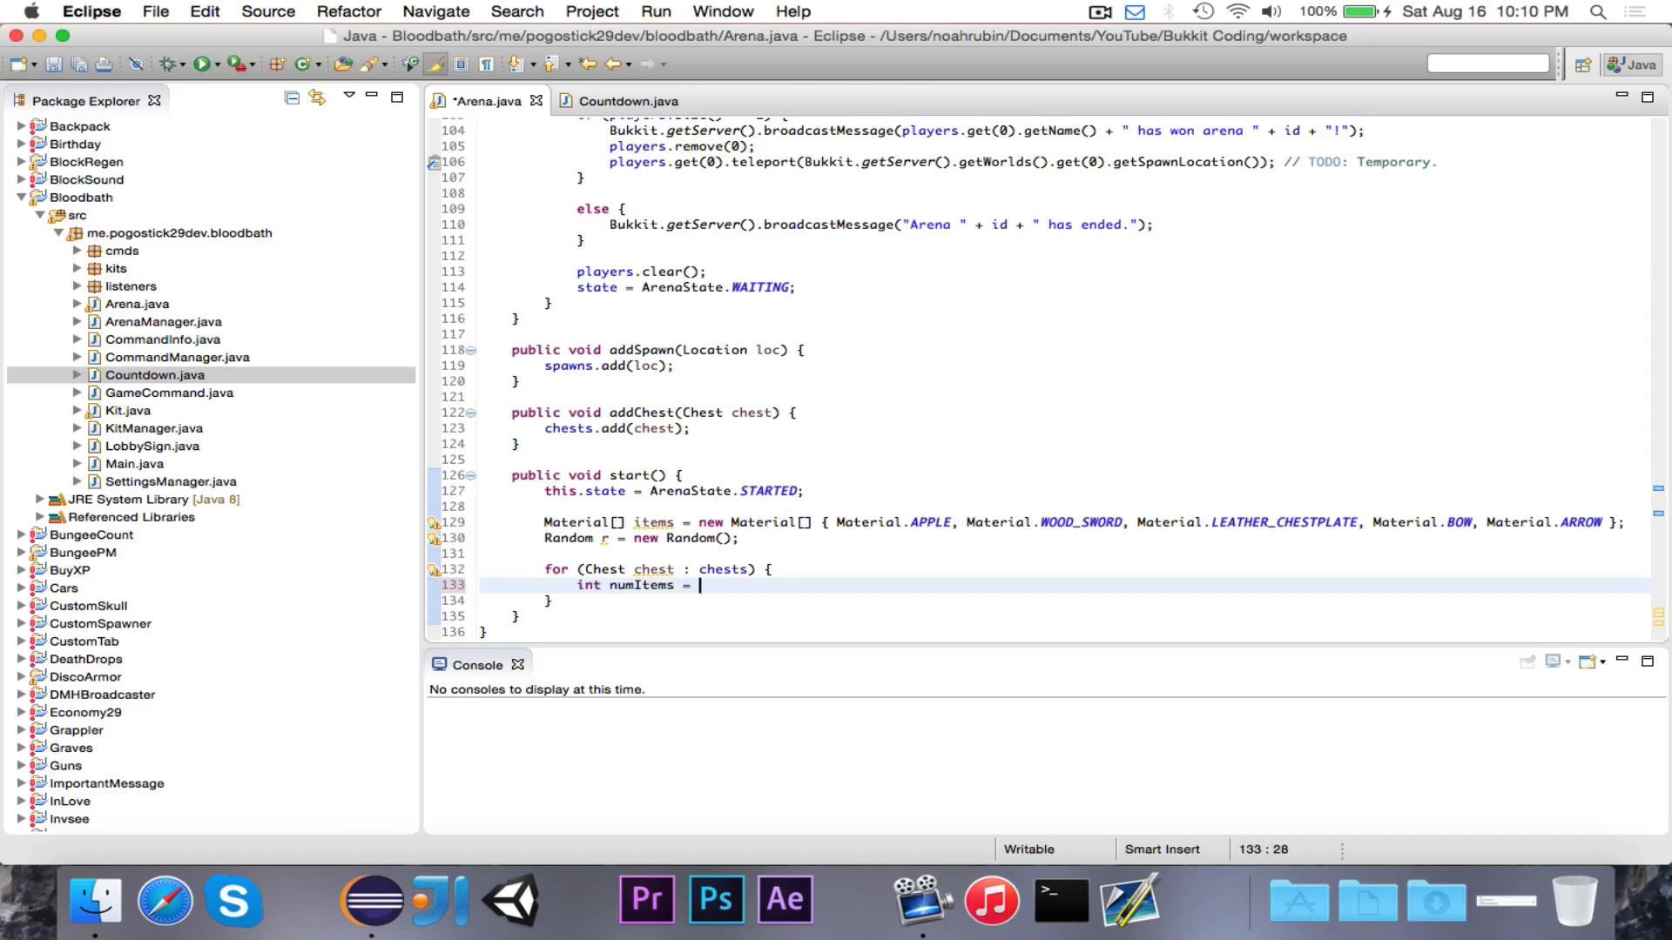
type("r.nextI")
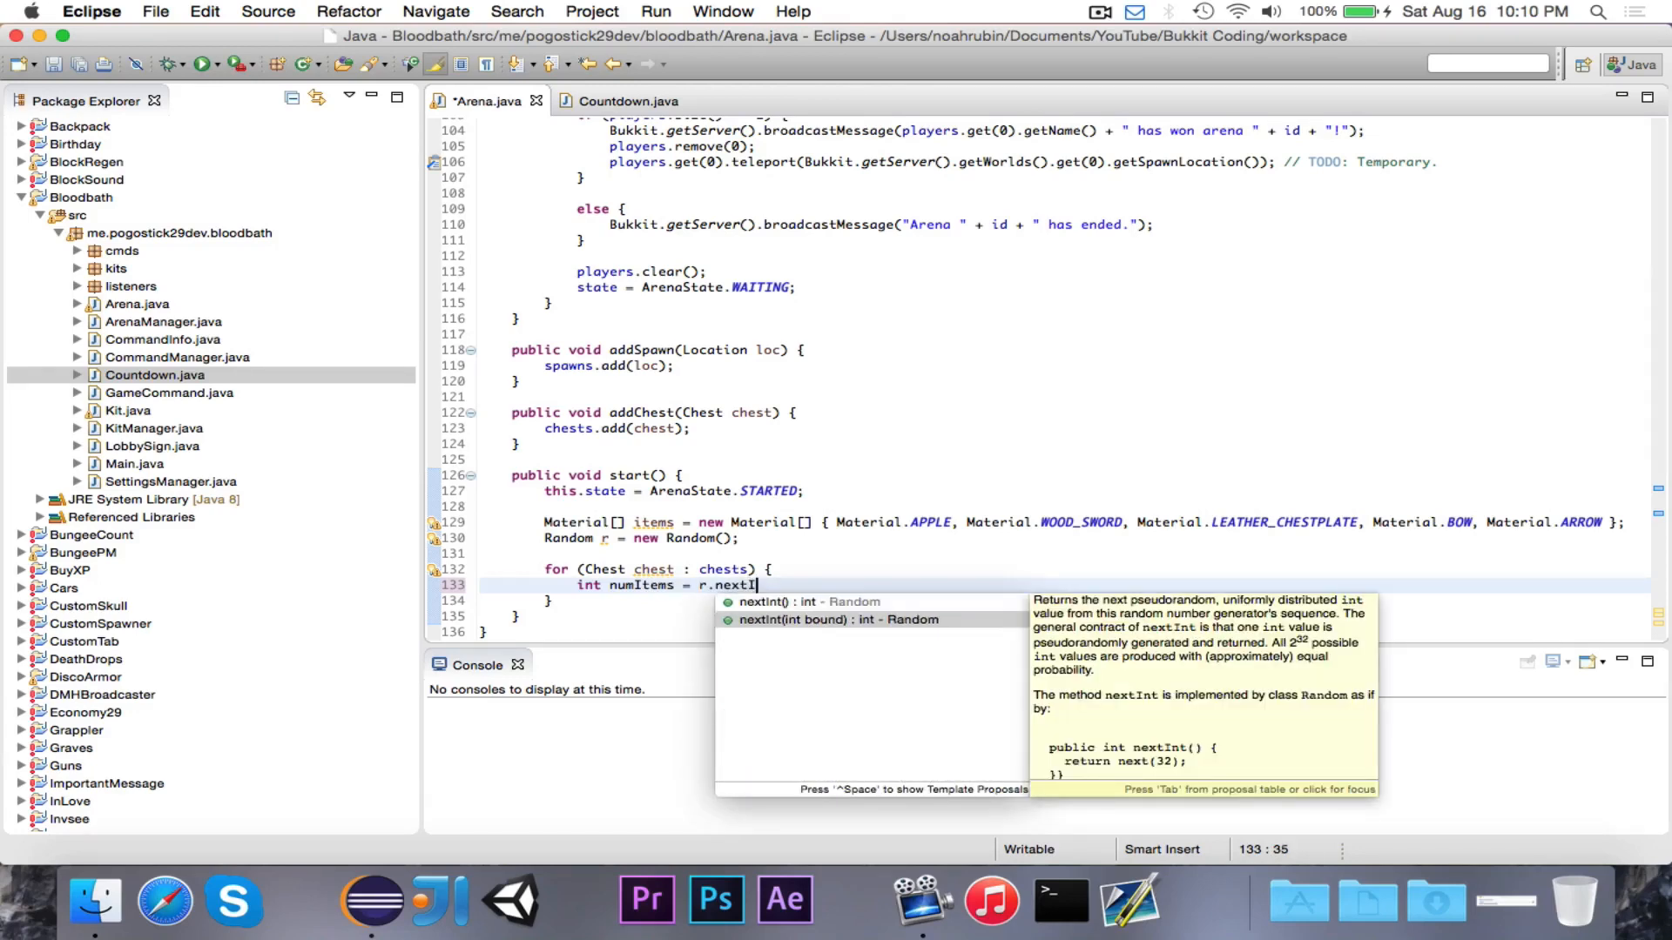
left_click(837, 620)
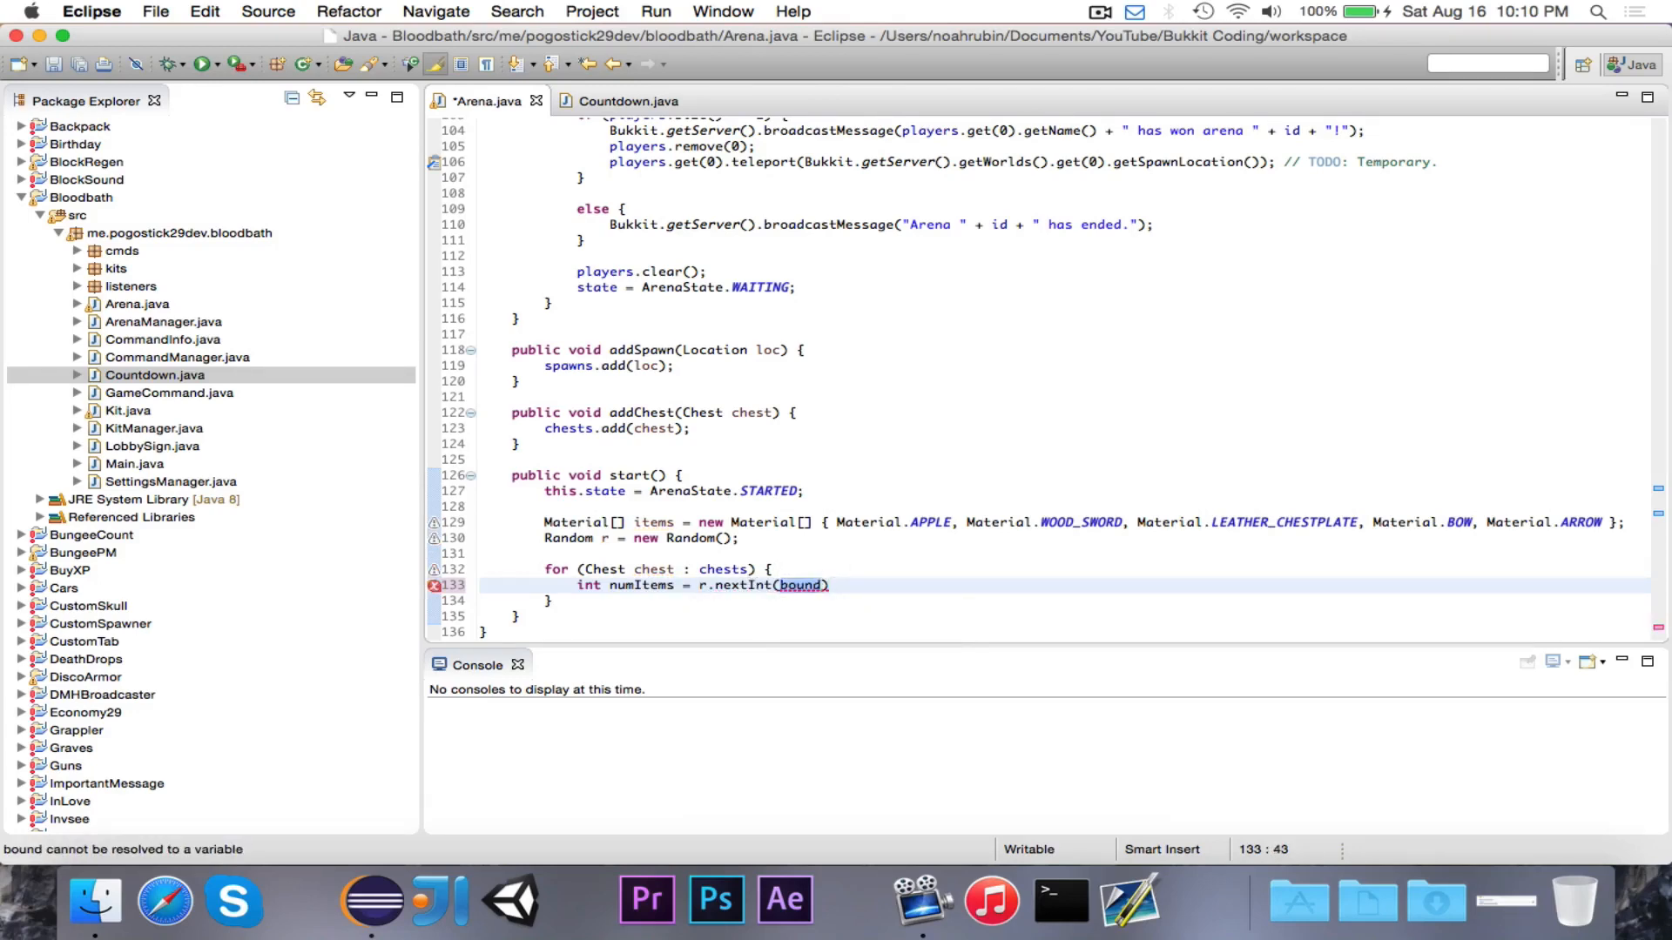
type("5")
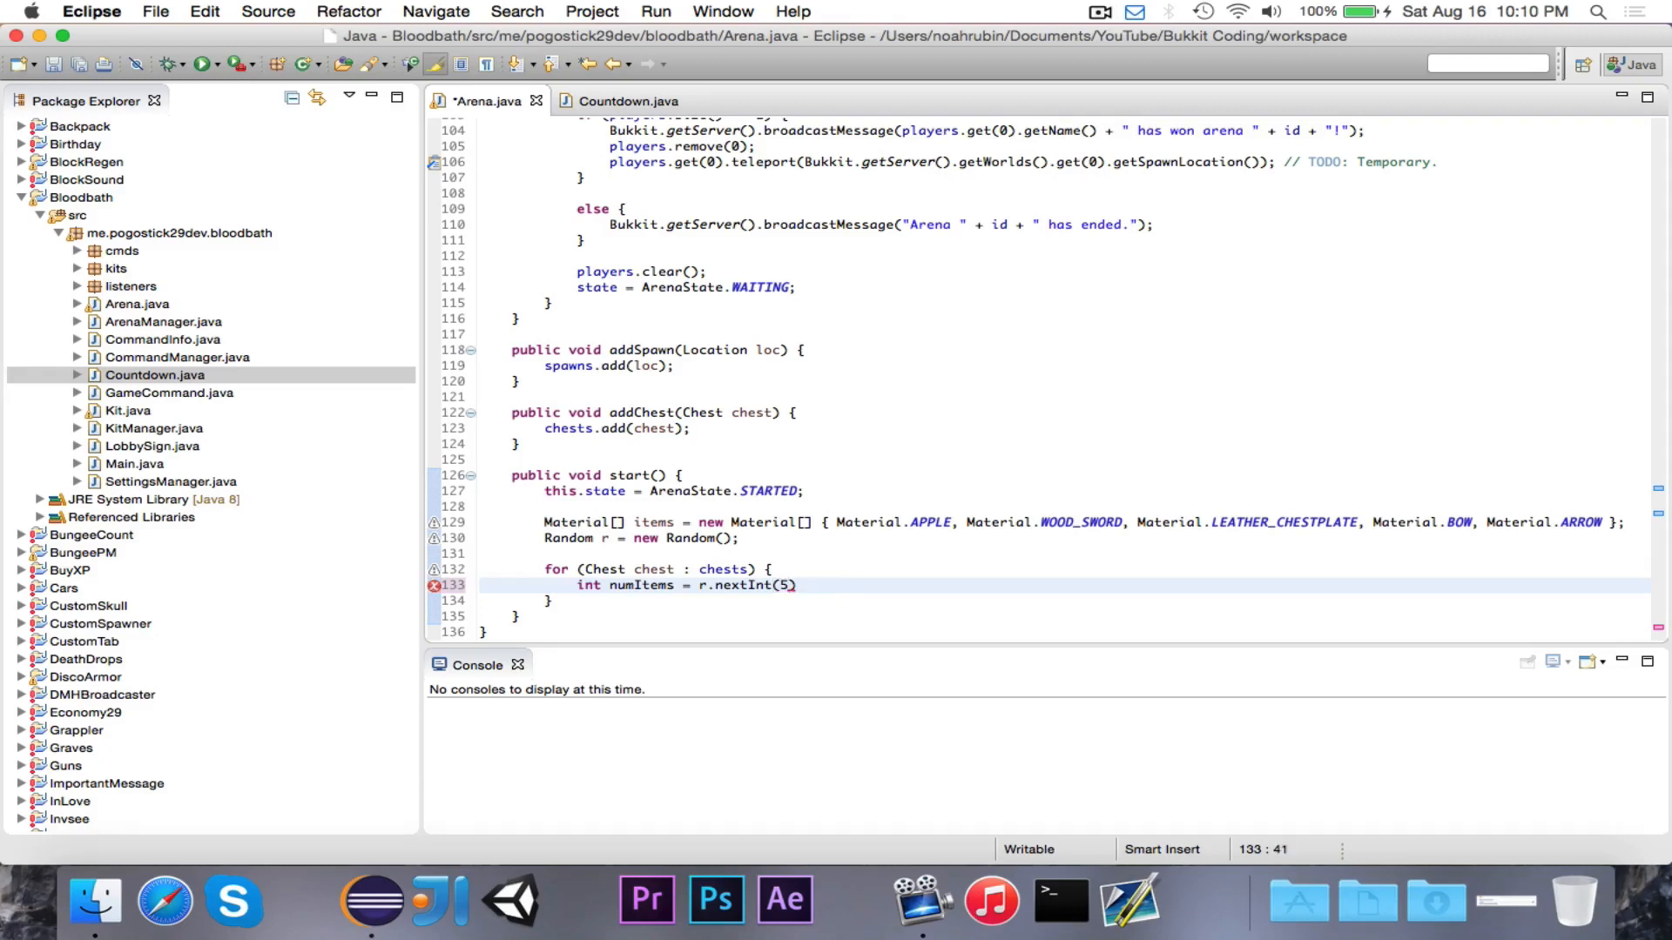
type("+ 1; // A random")
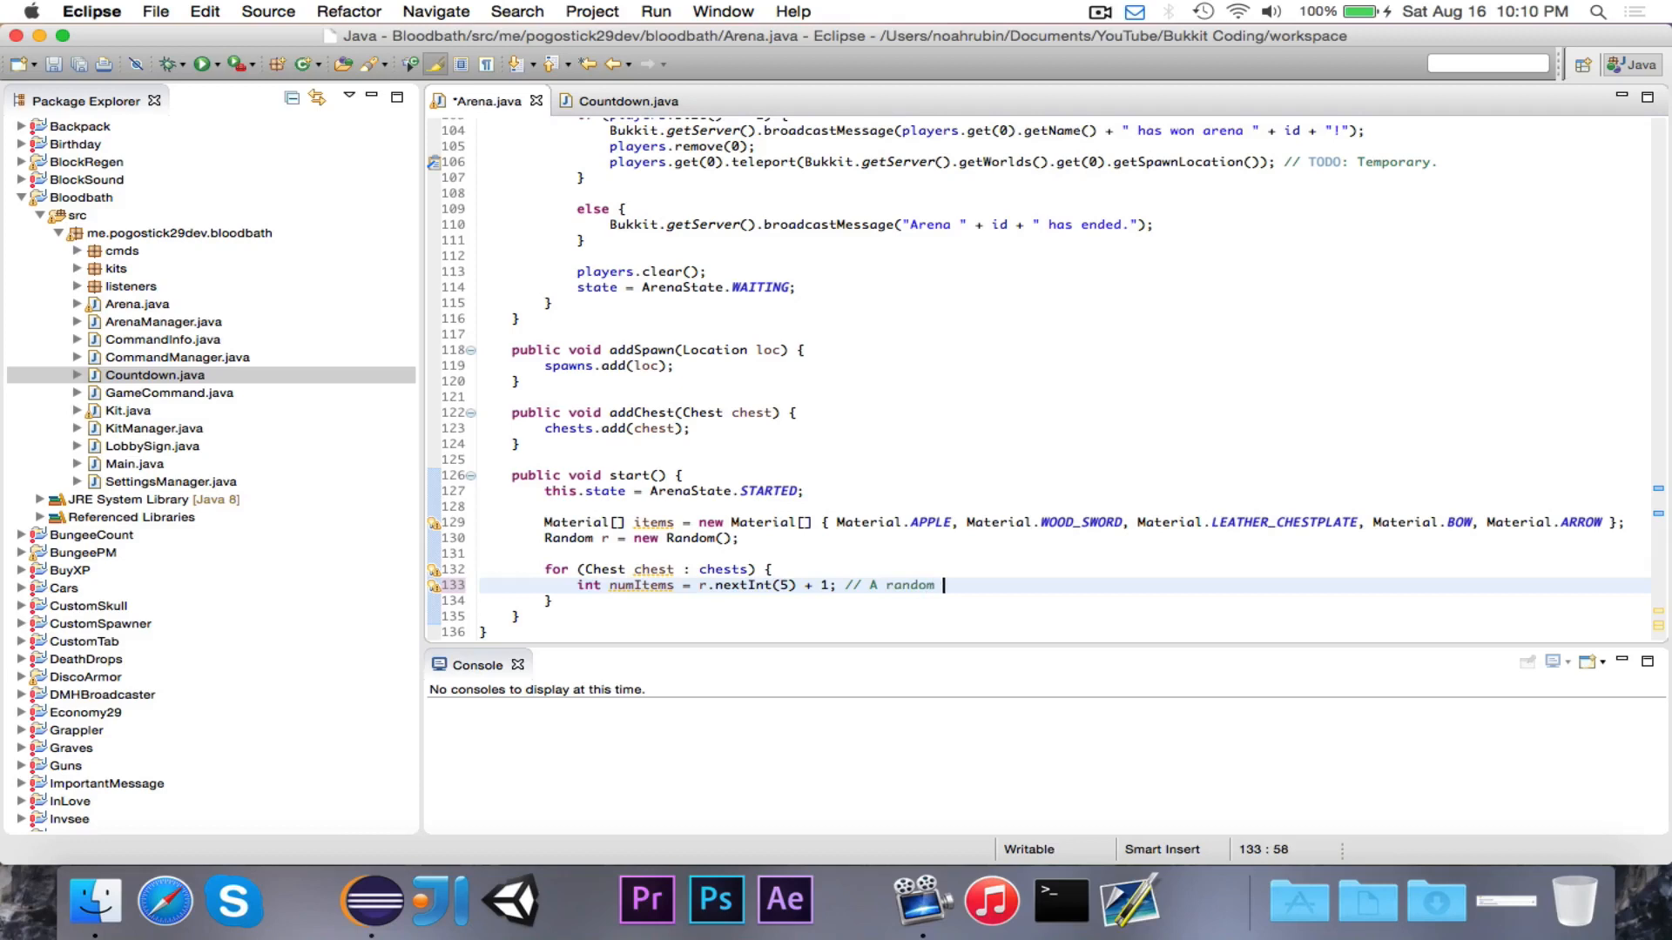
type("number bet")
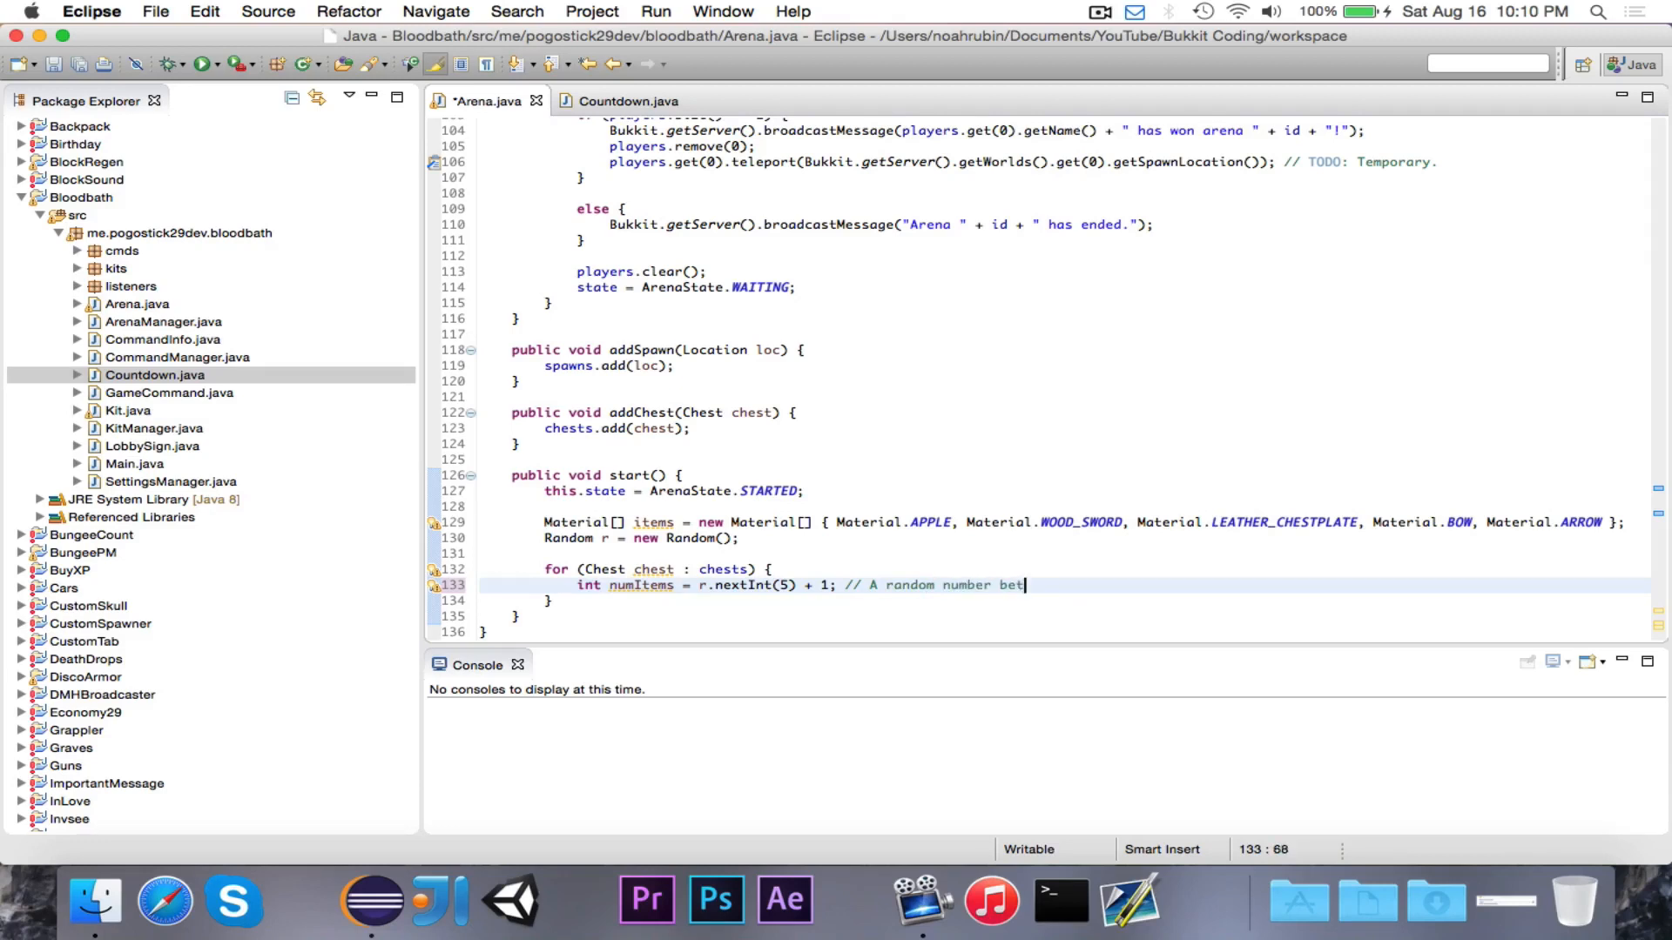
type("ween 1 and")
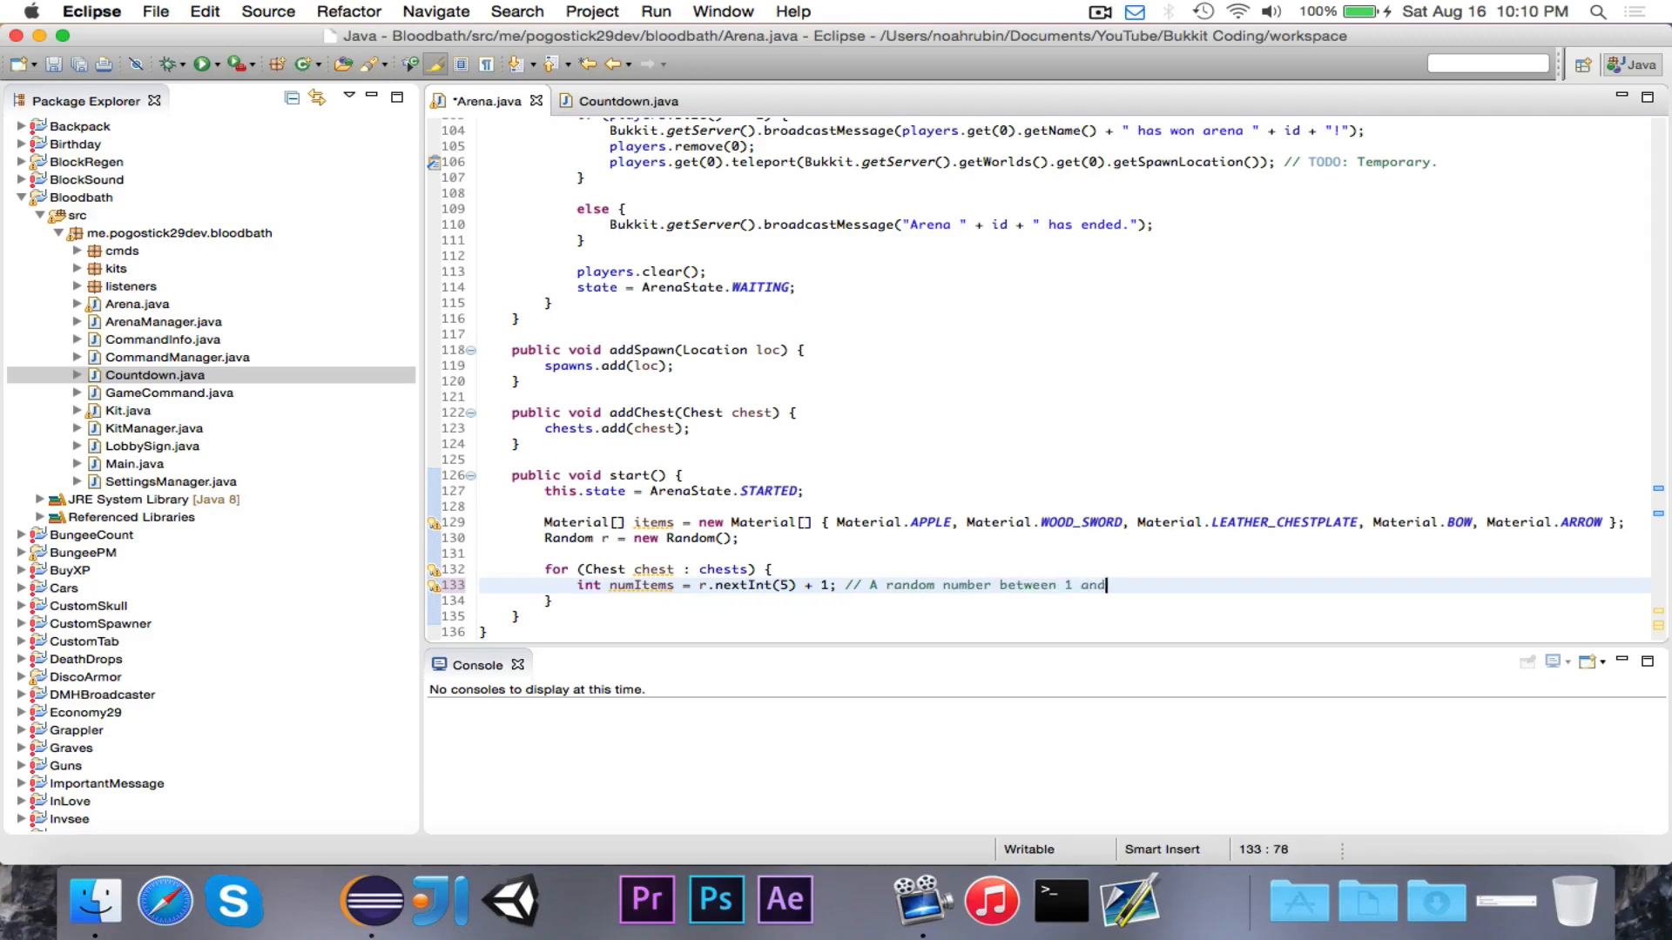
type("5.")
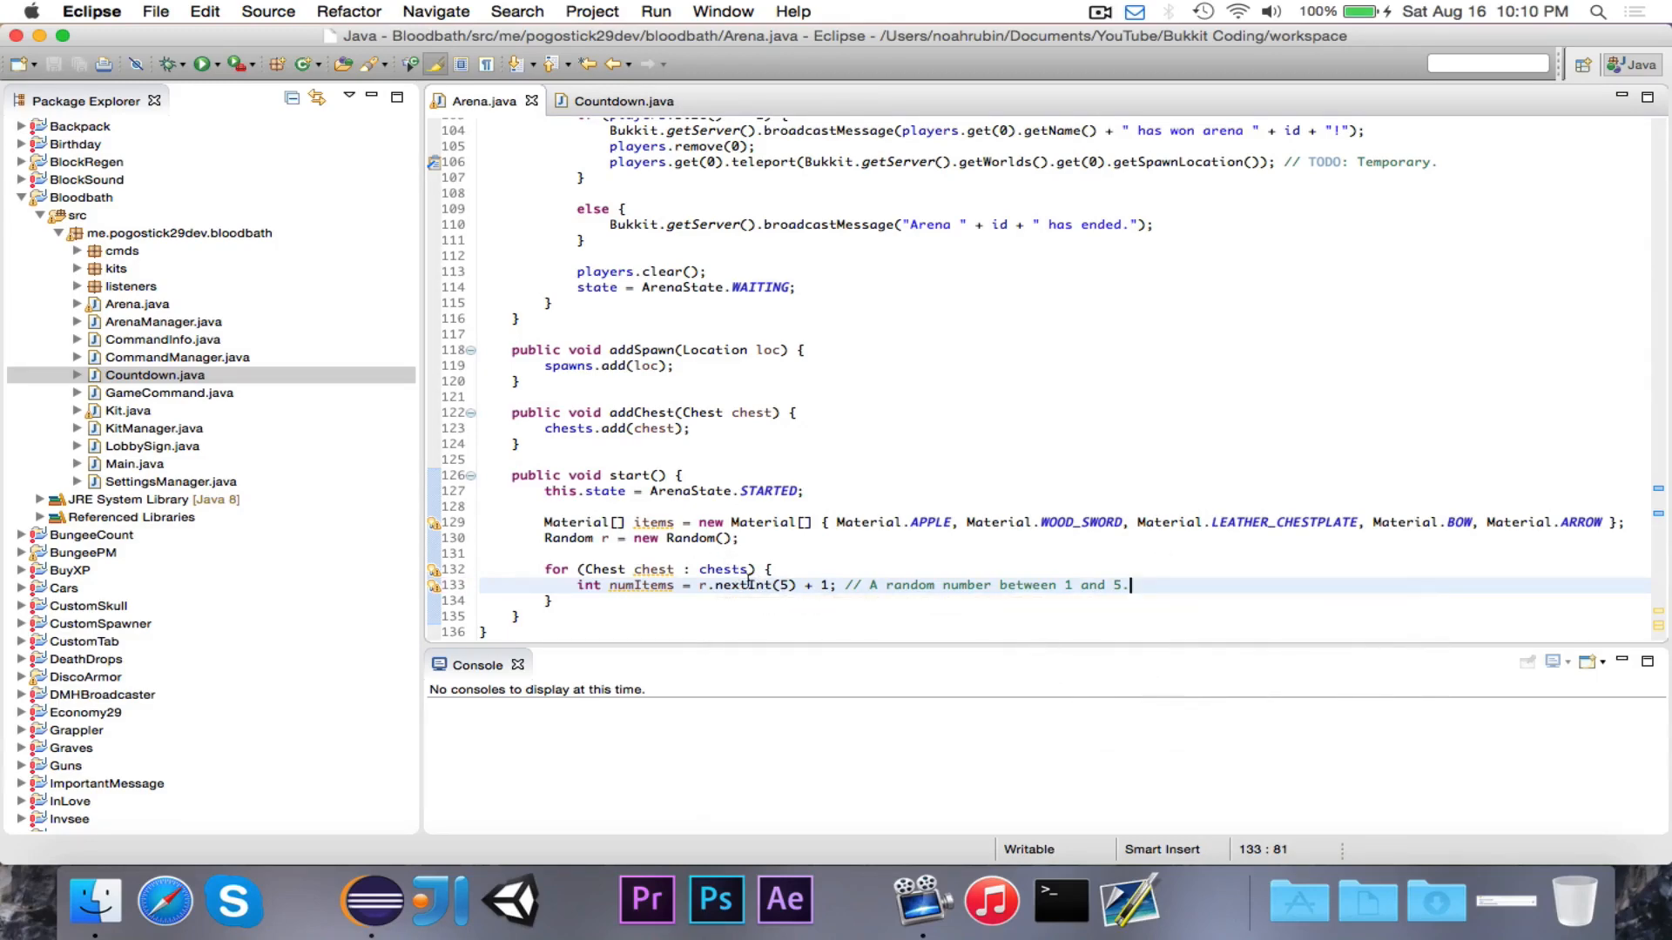
mouse_move(744, 585)
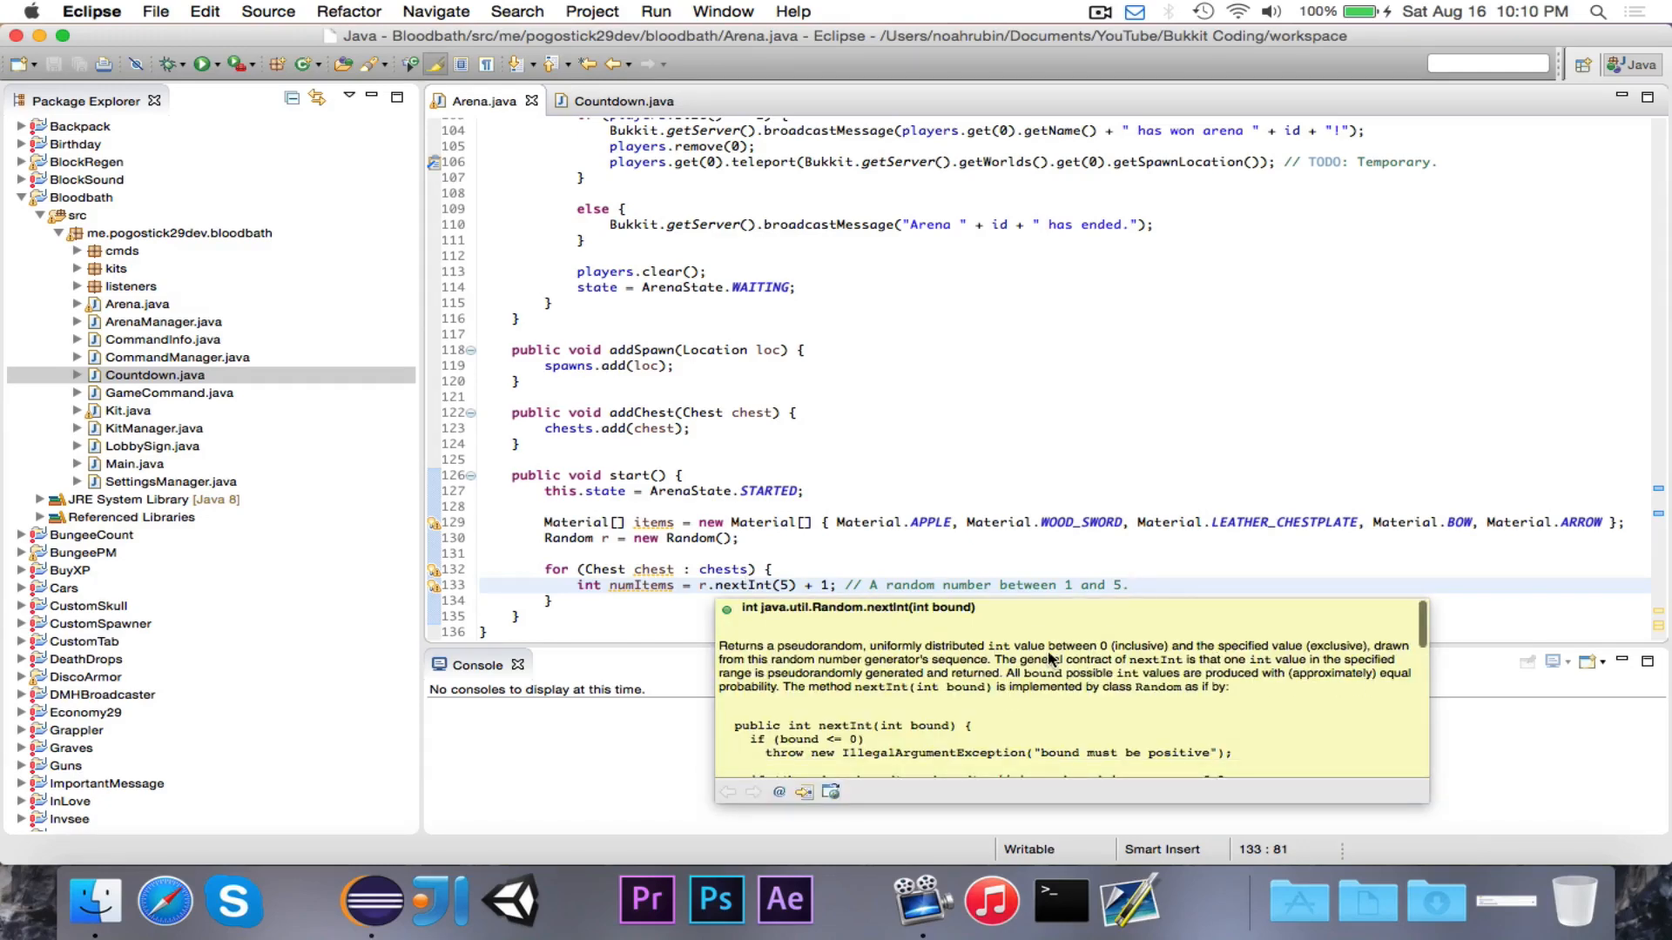
left_click(788, 585)
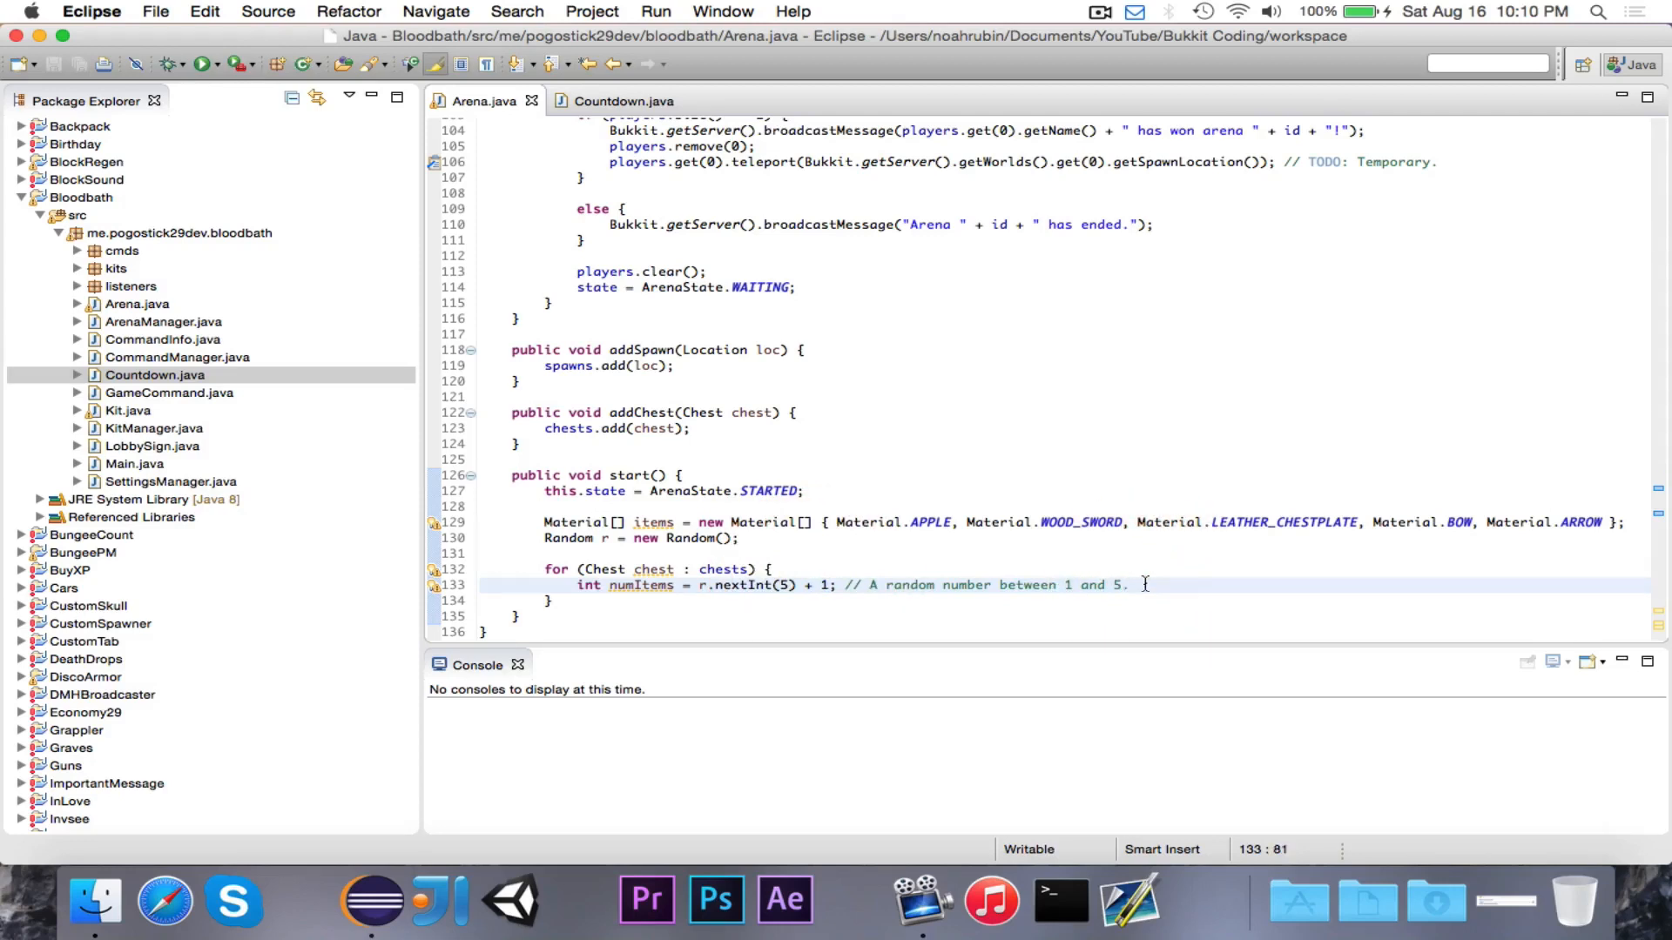
mouse_move(1165, 598)
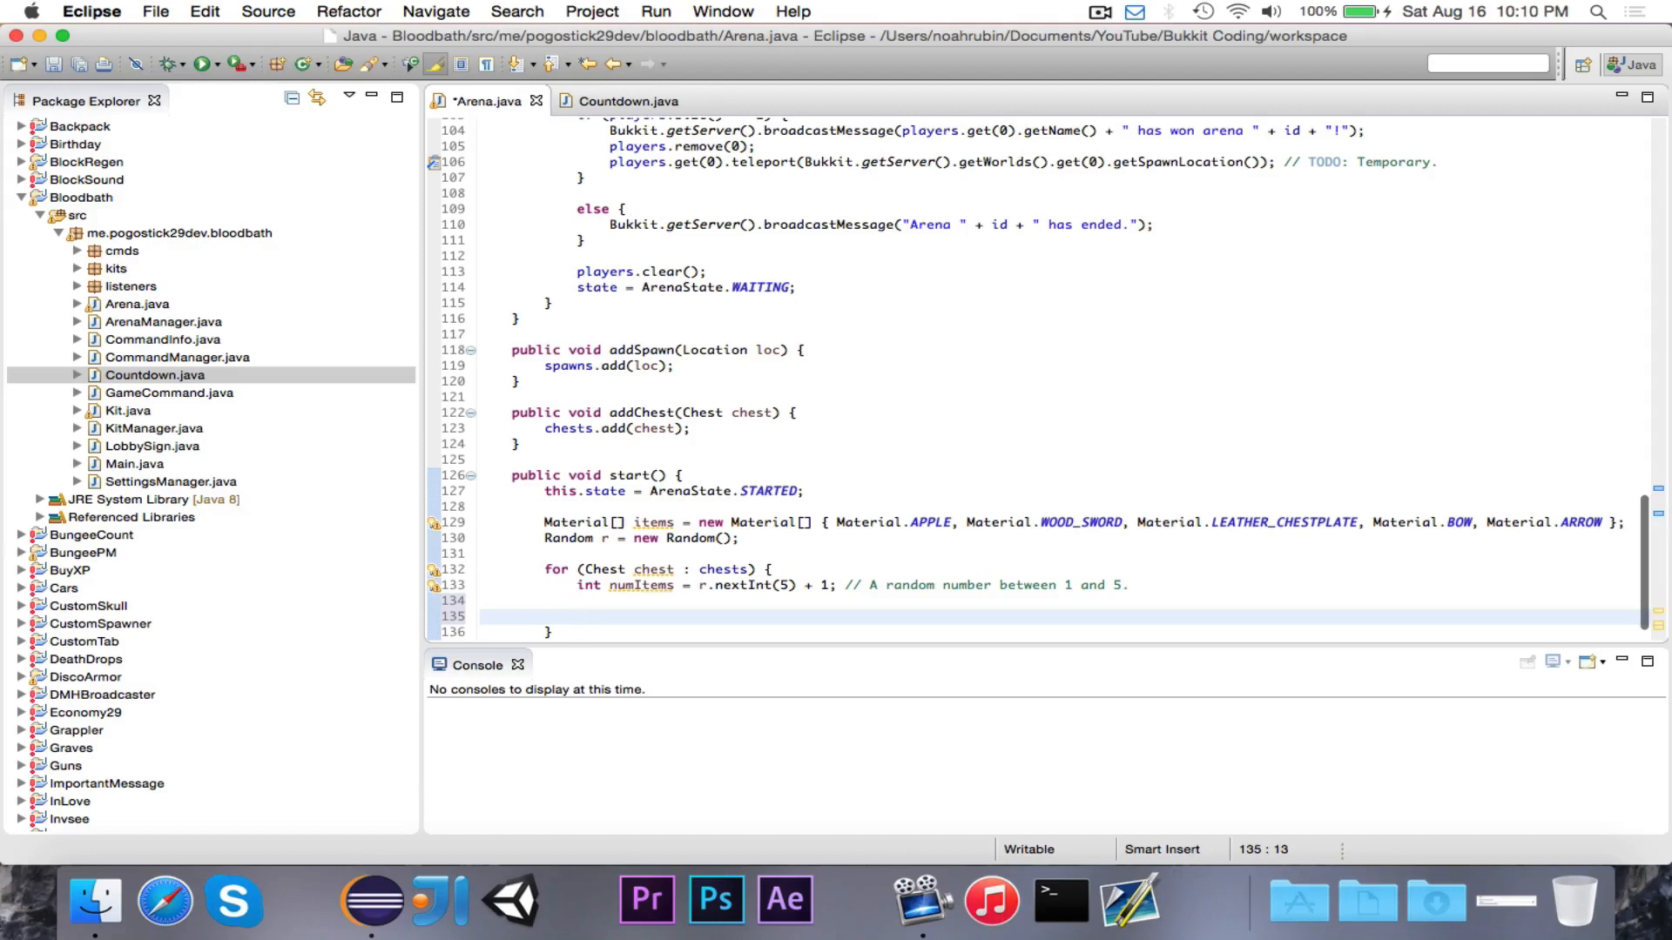
Add a nested loop for (int i = 0; i < numItems; i++)
type("for")
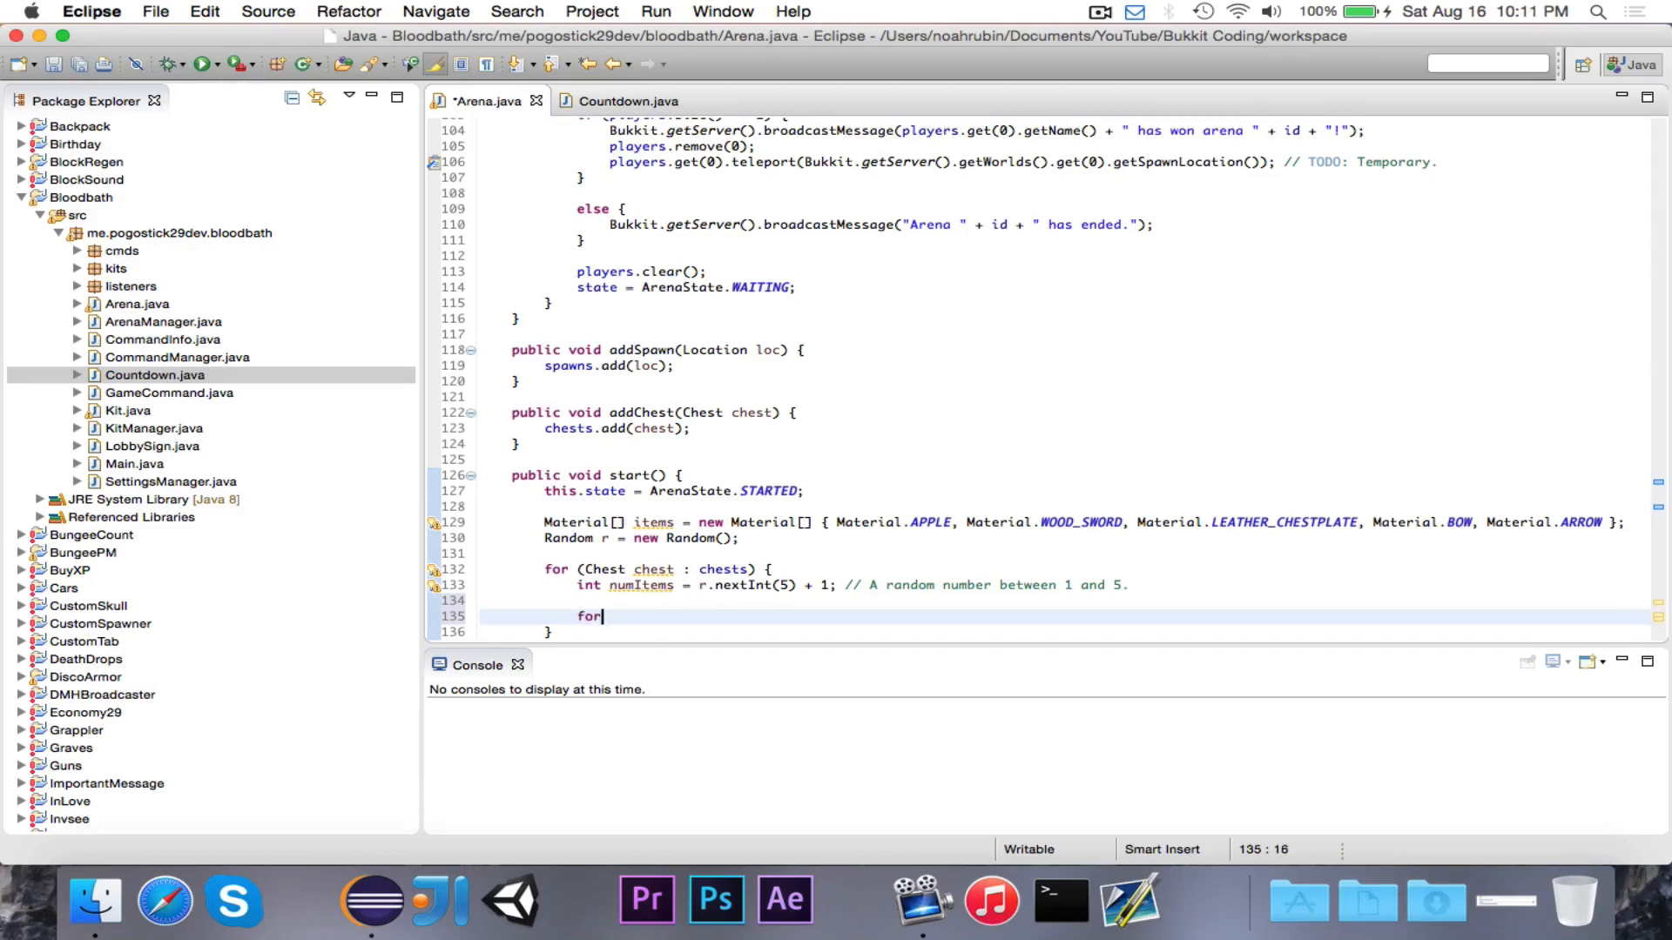
type("(in t")
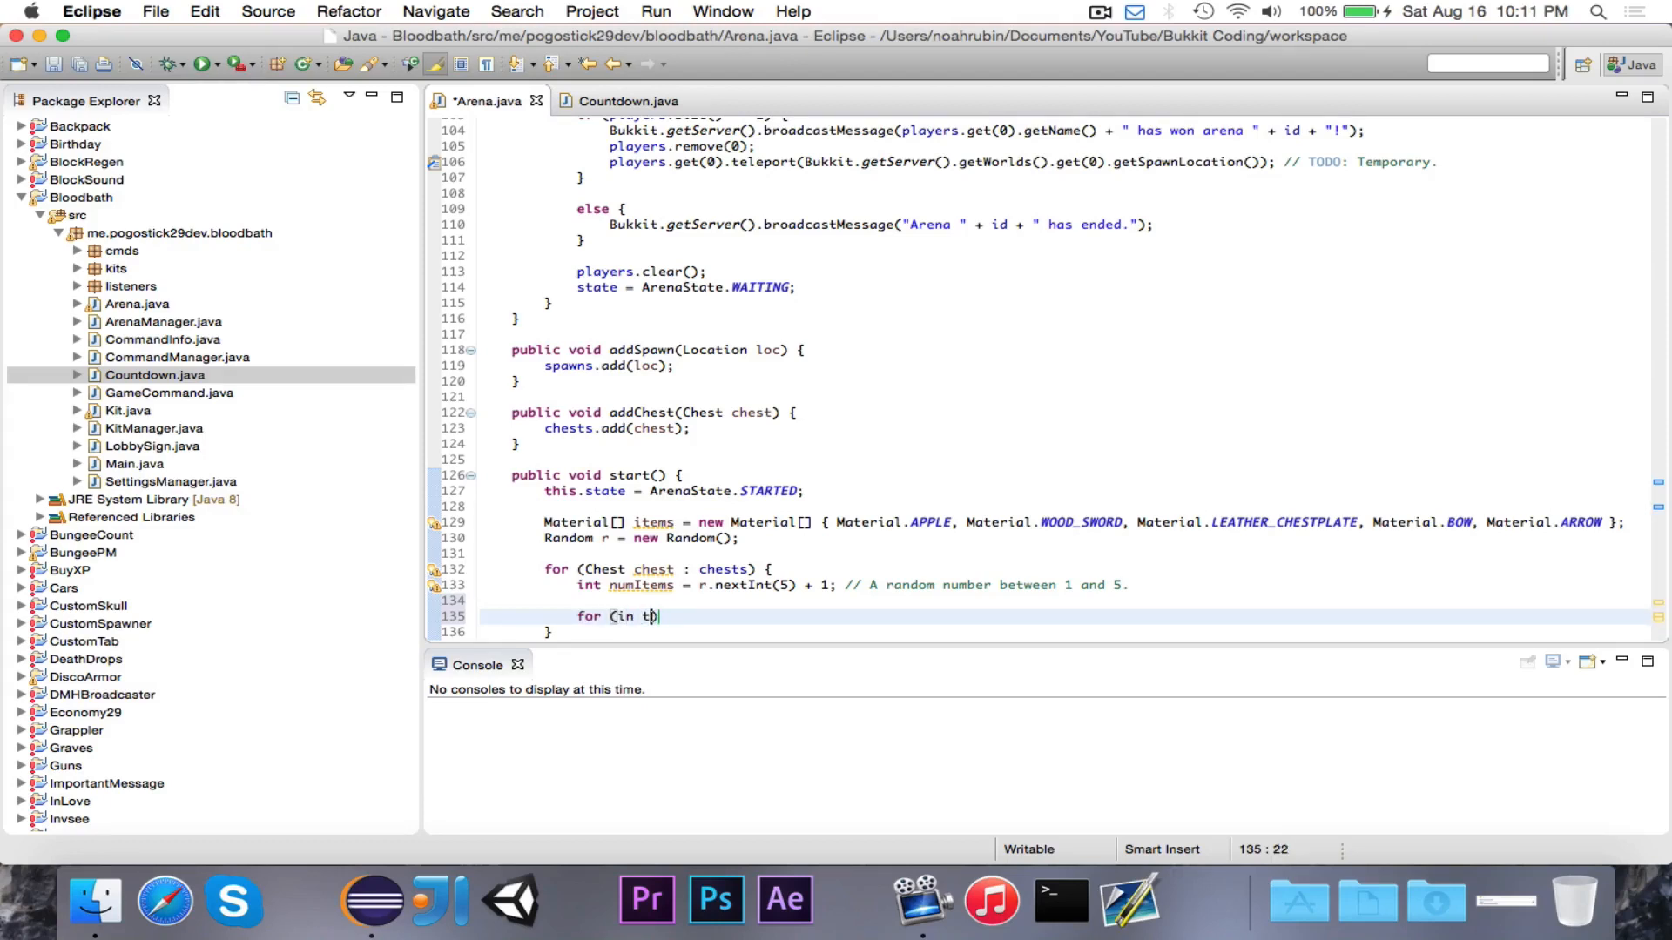
type("nt i = 0; i <")
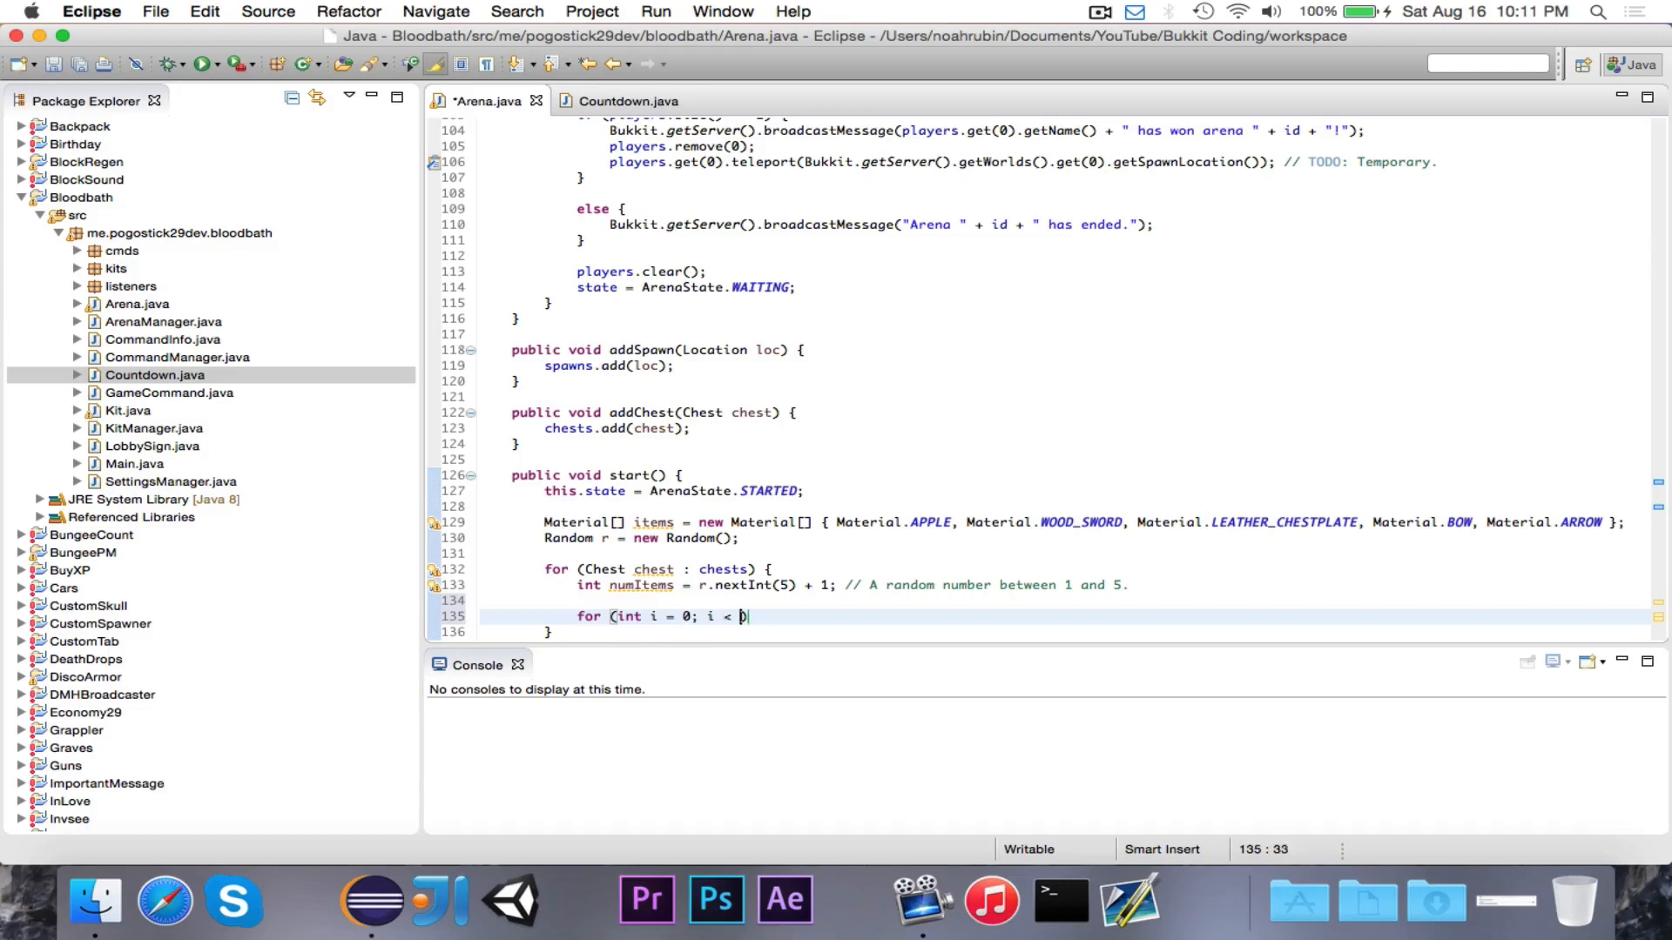
type("numItems; i++) {")
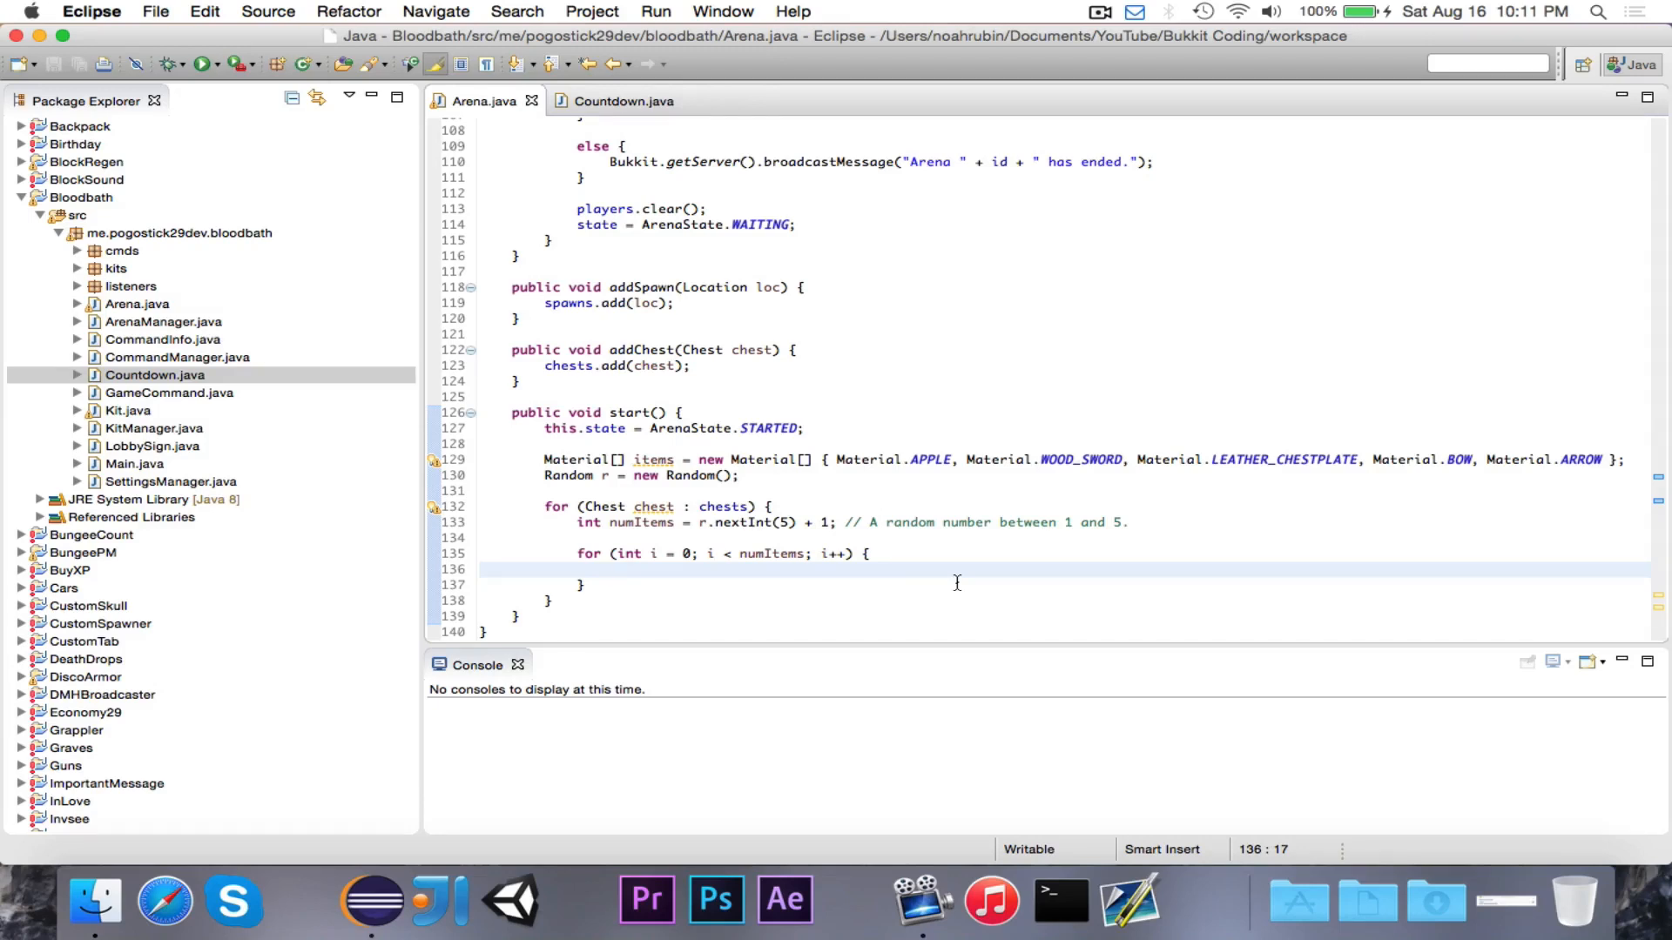
Add Material material = items[r.nextInt(items.length)]; with a comment about the items array
type("Material material")
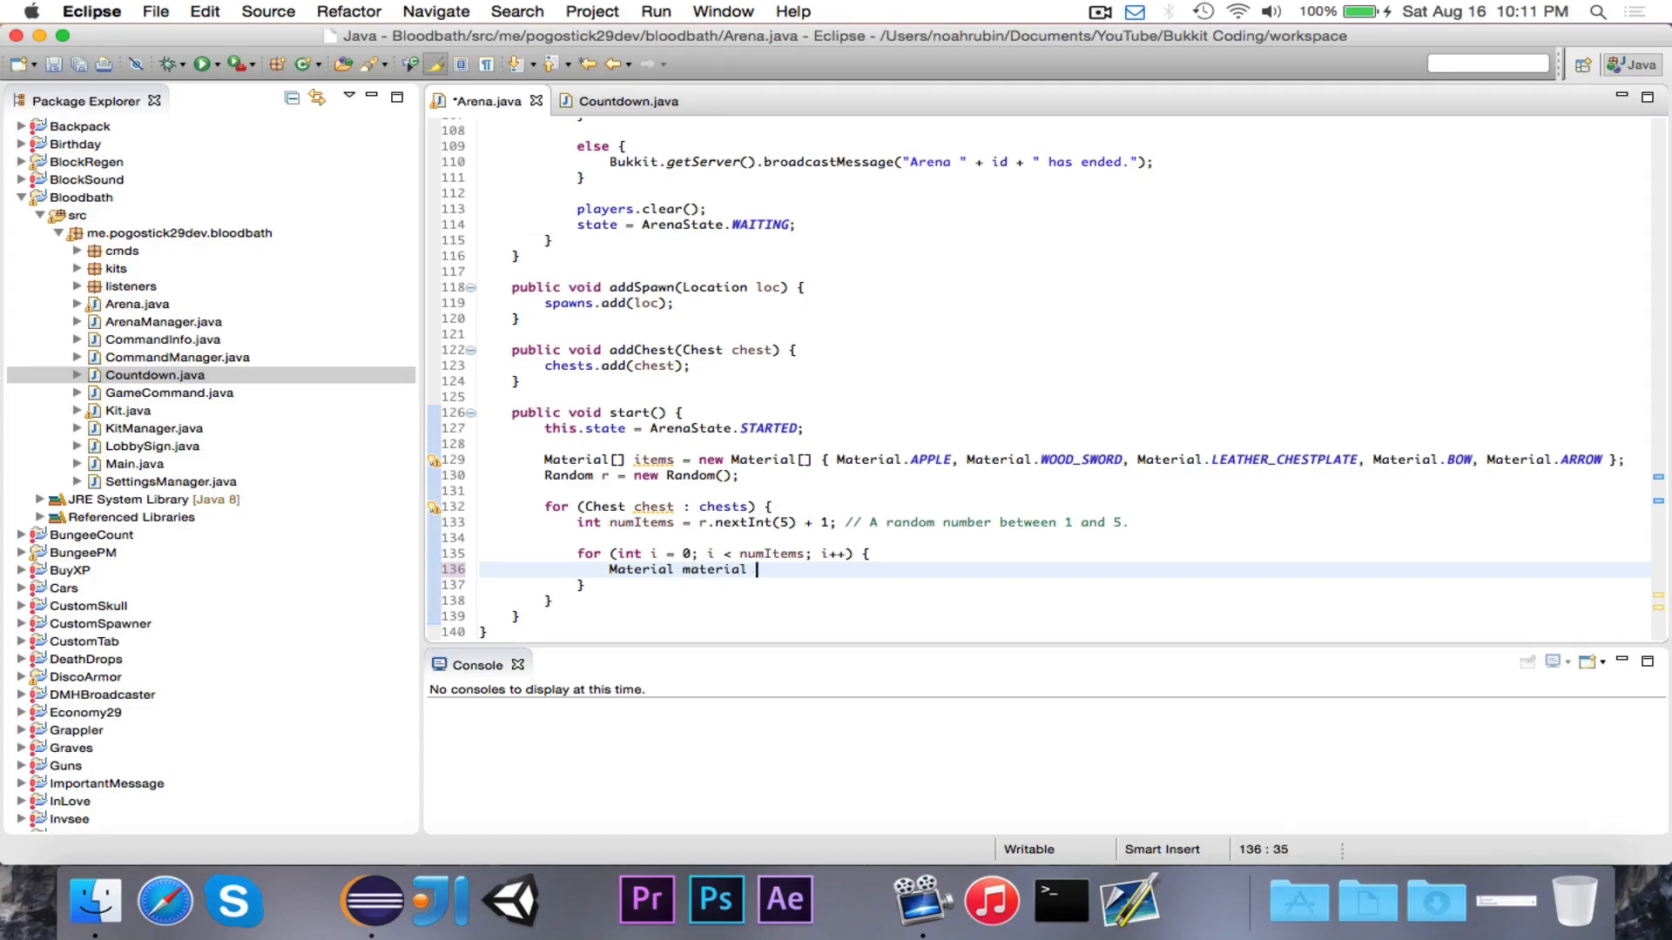
type("= items[r.")
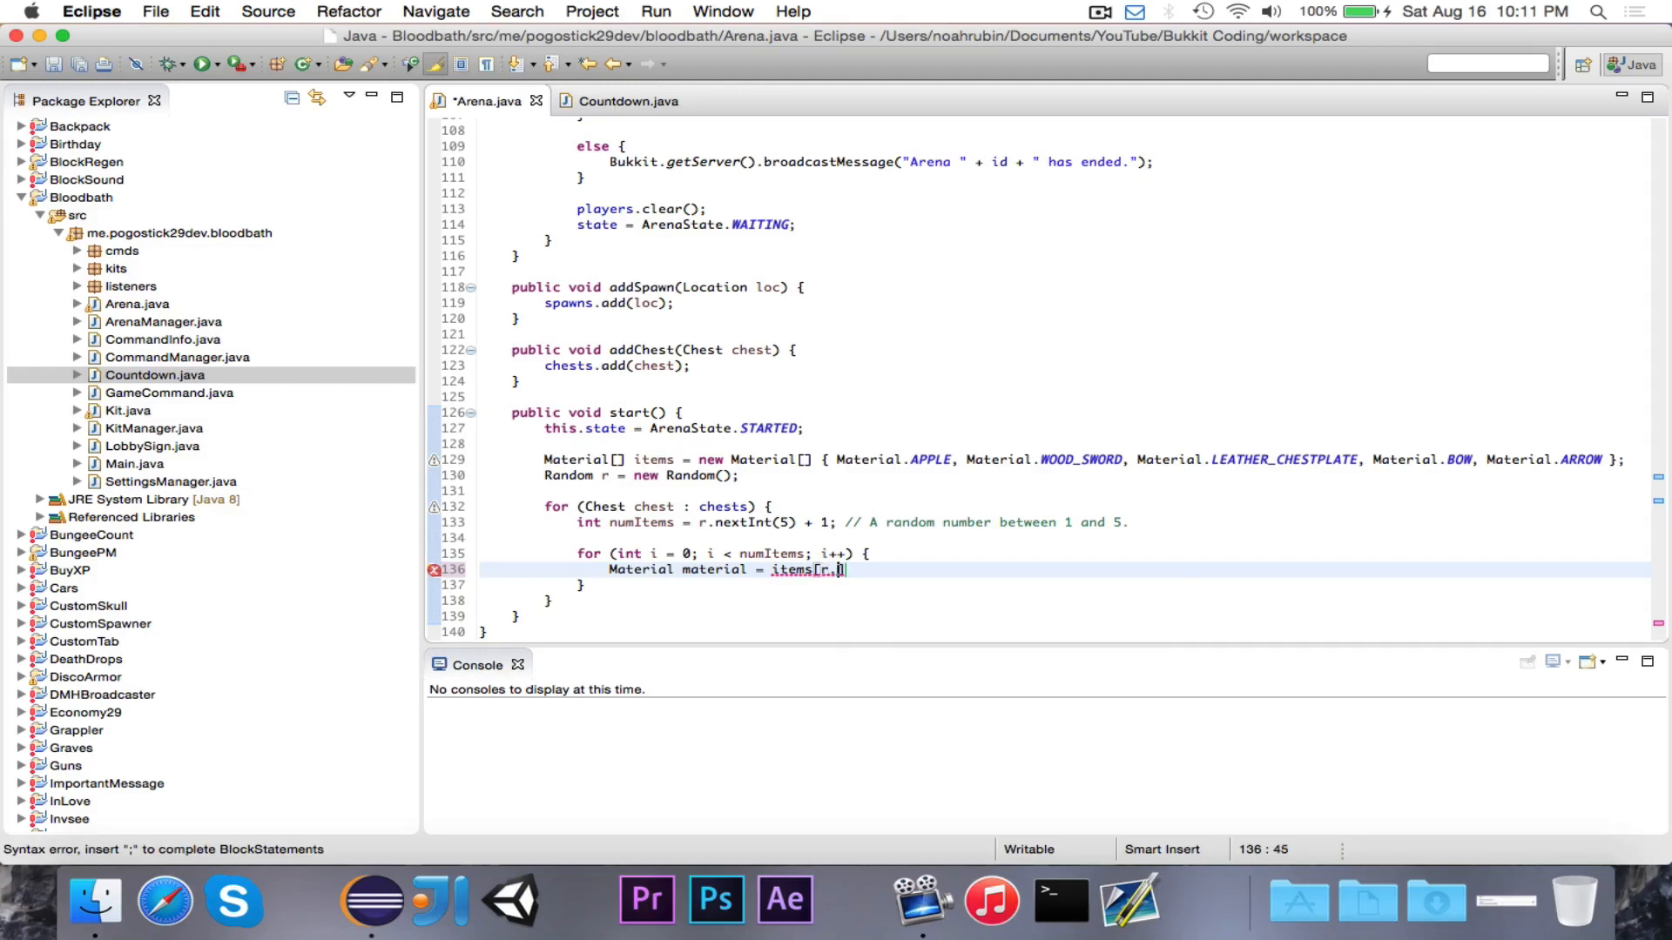
type("nextInt()]")
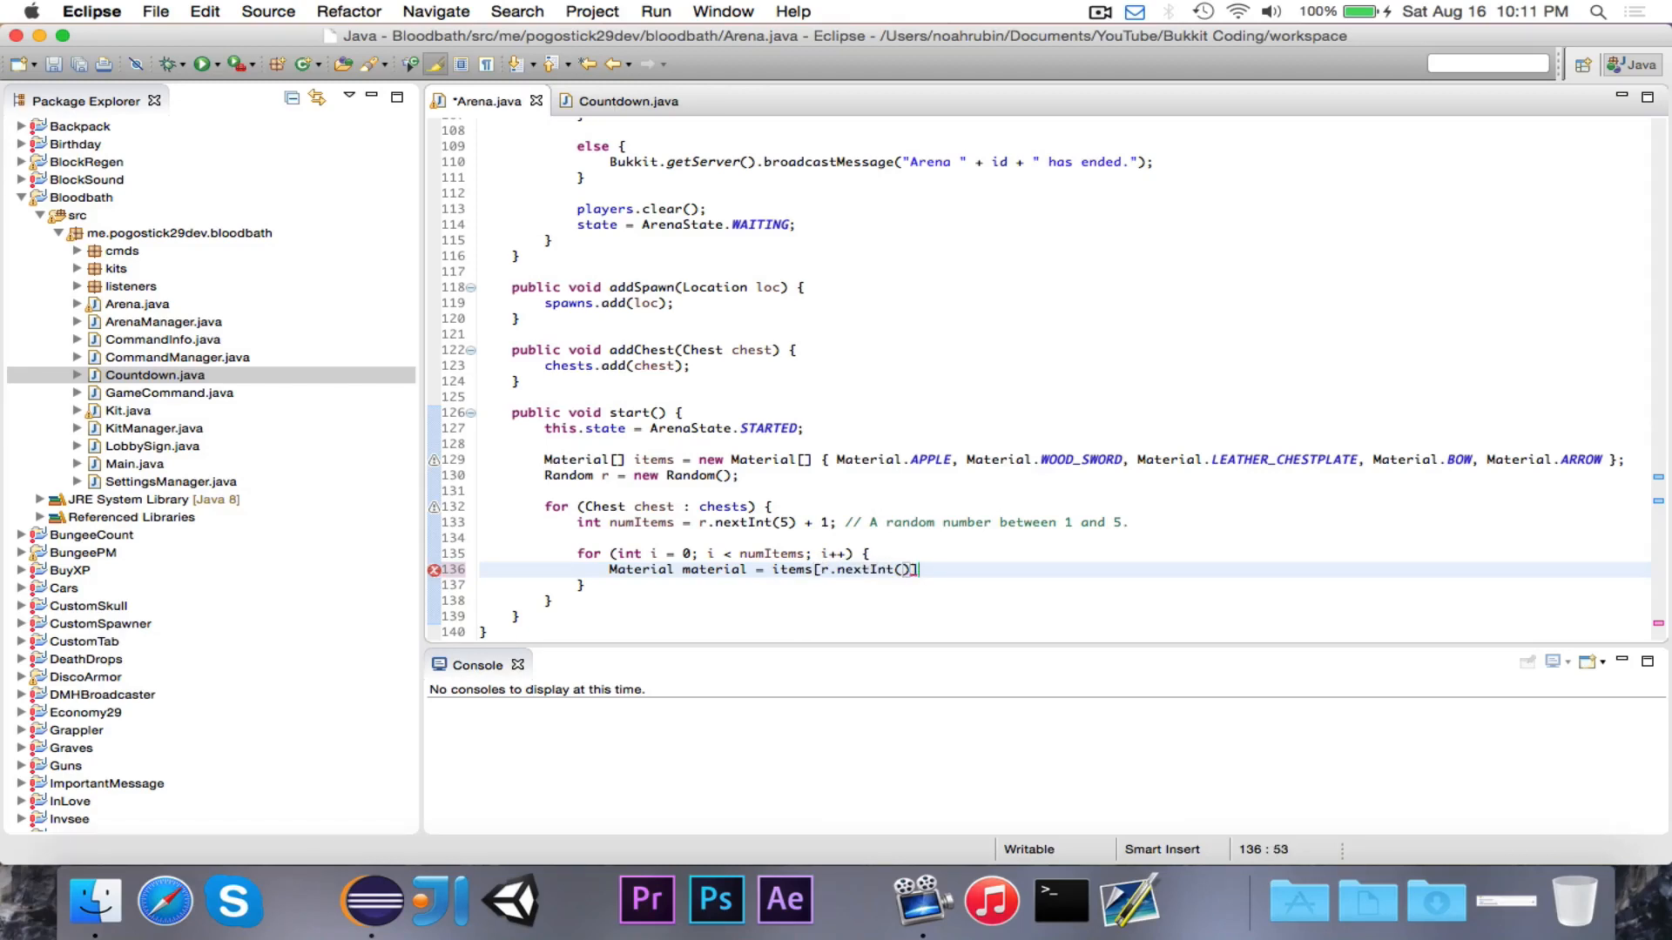
type("items.length")
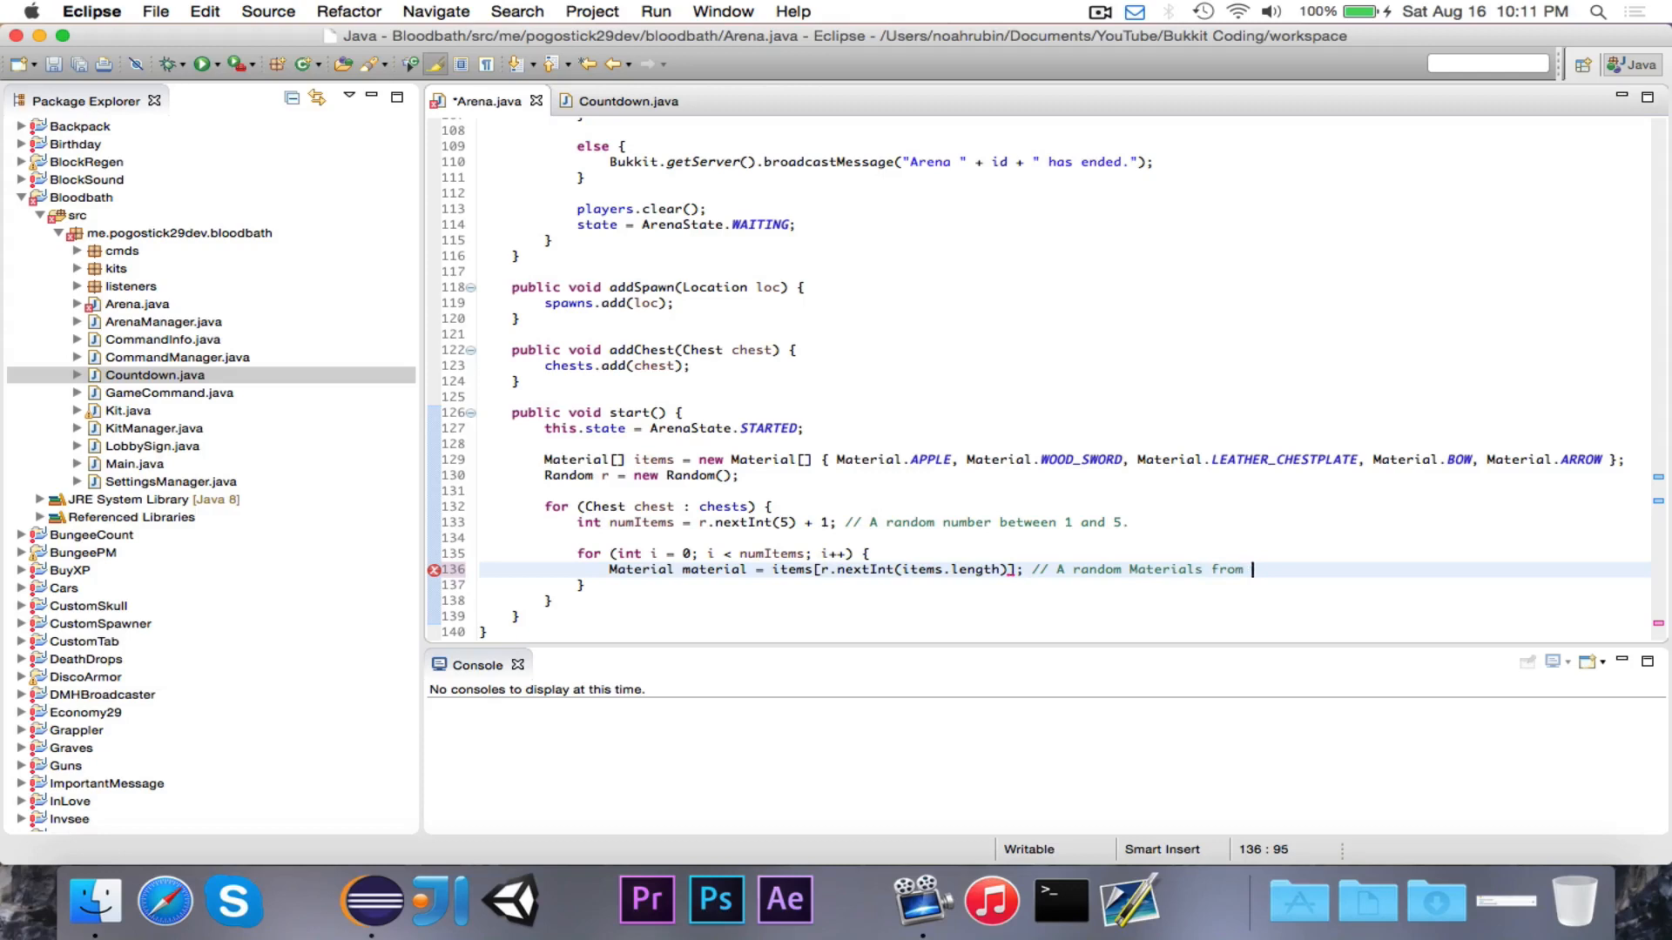
type("the items array.")
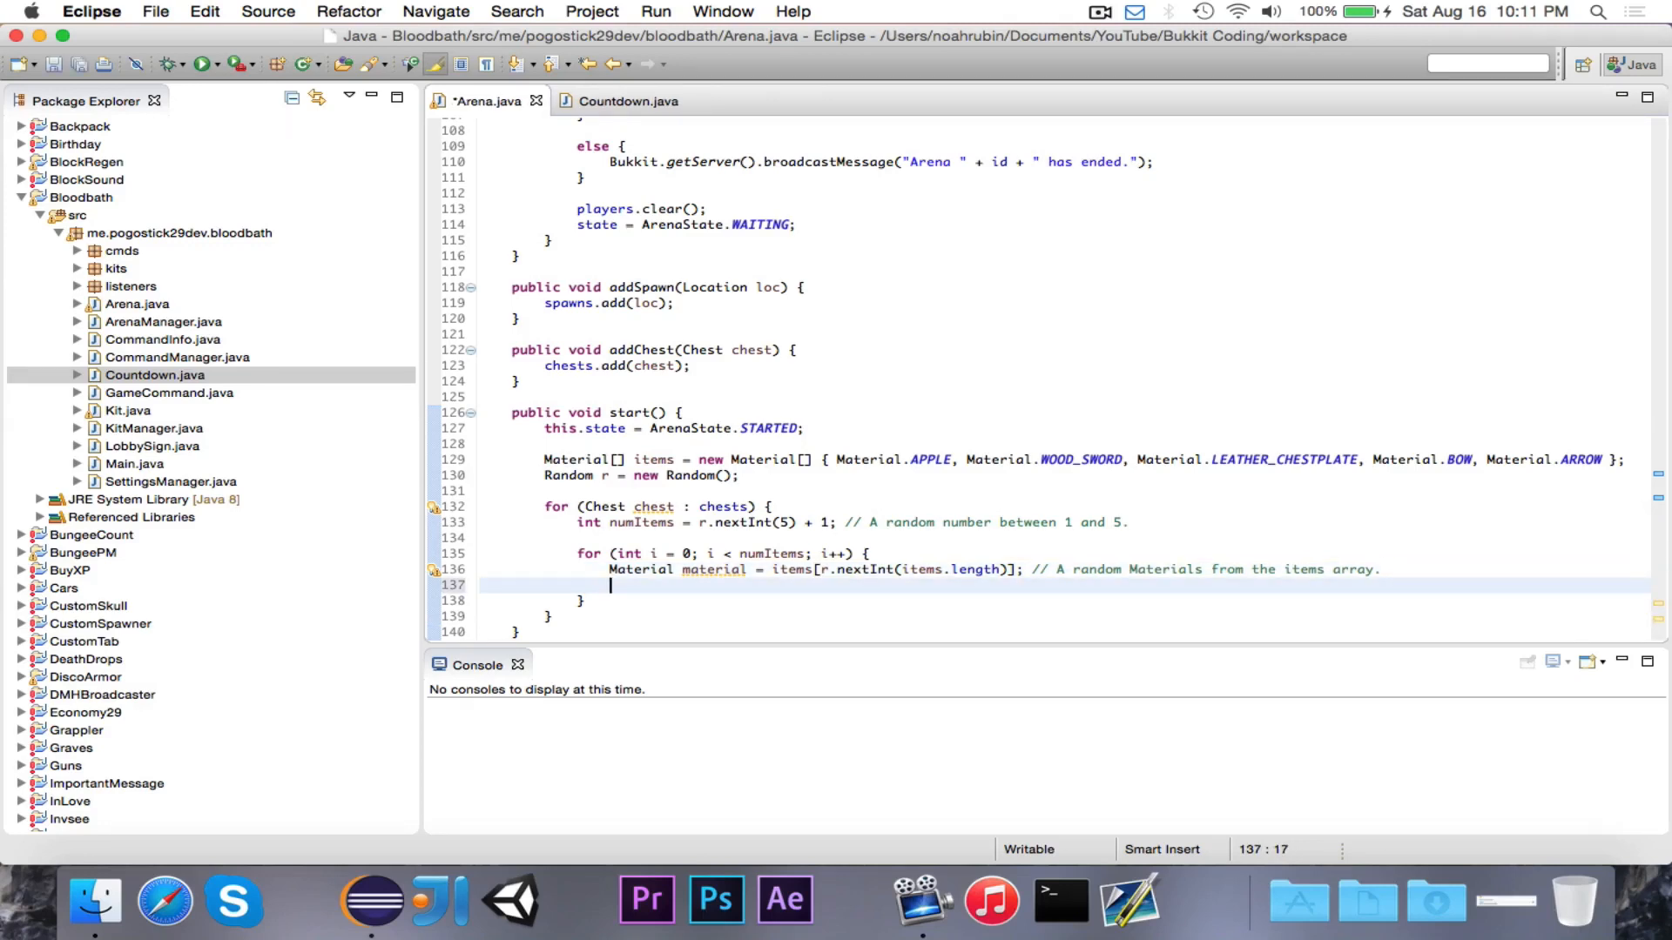
mouse_move(1128, 541)
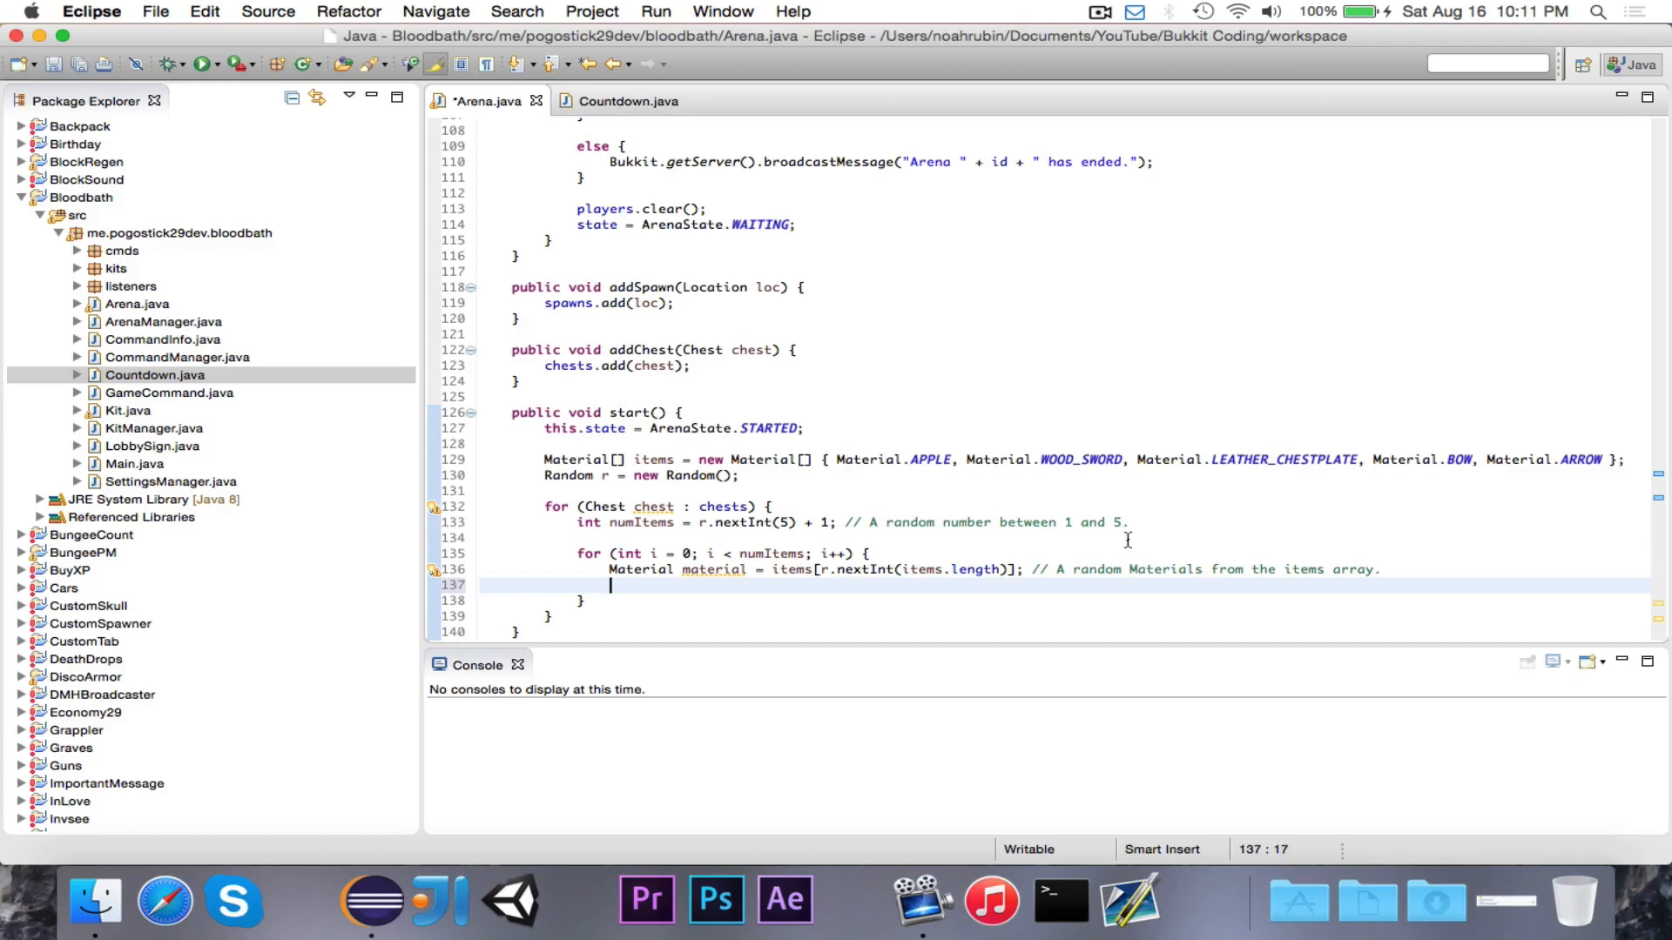
mouse_move(1125, 627)
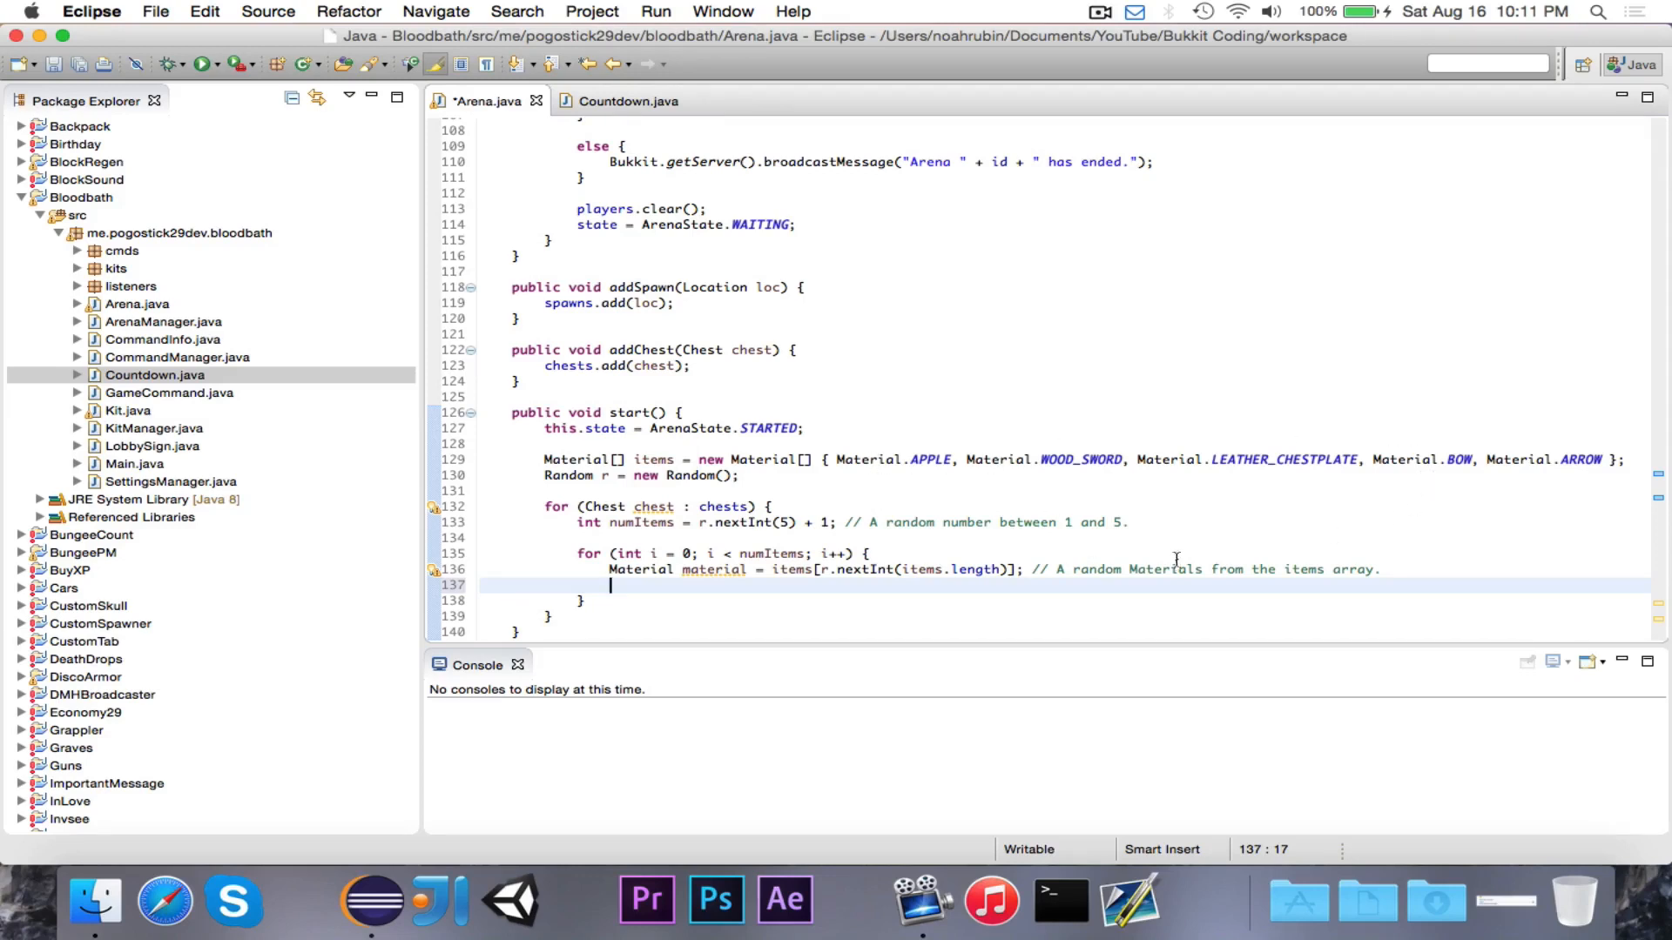
mouse_move(841, 604)
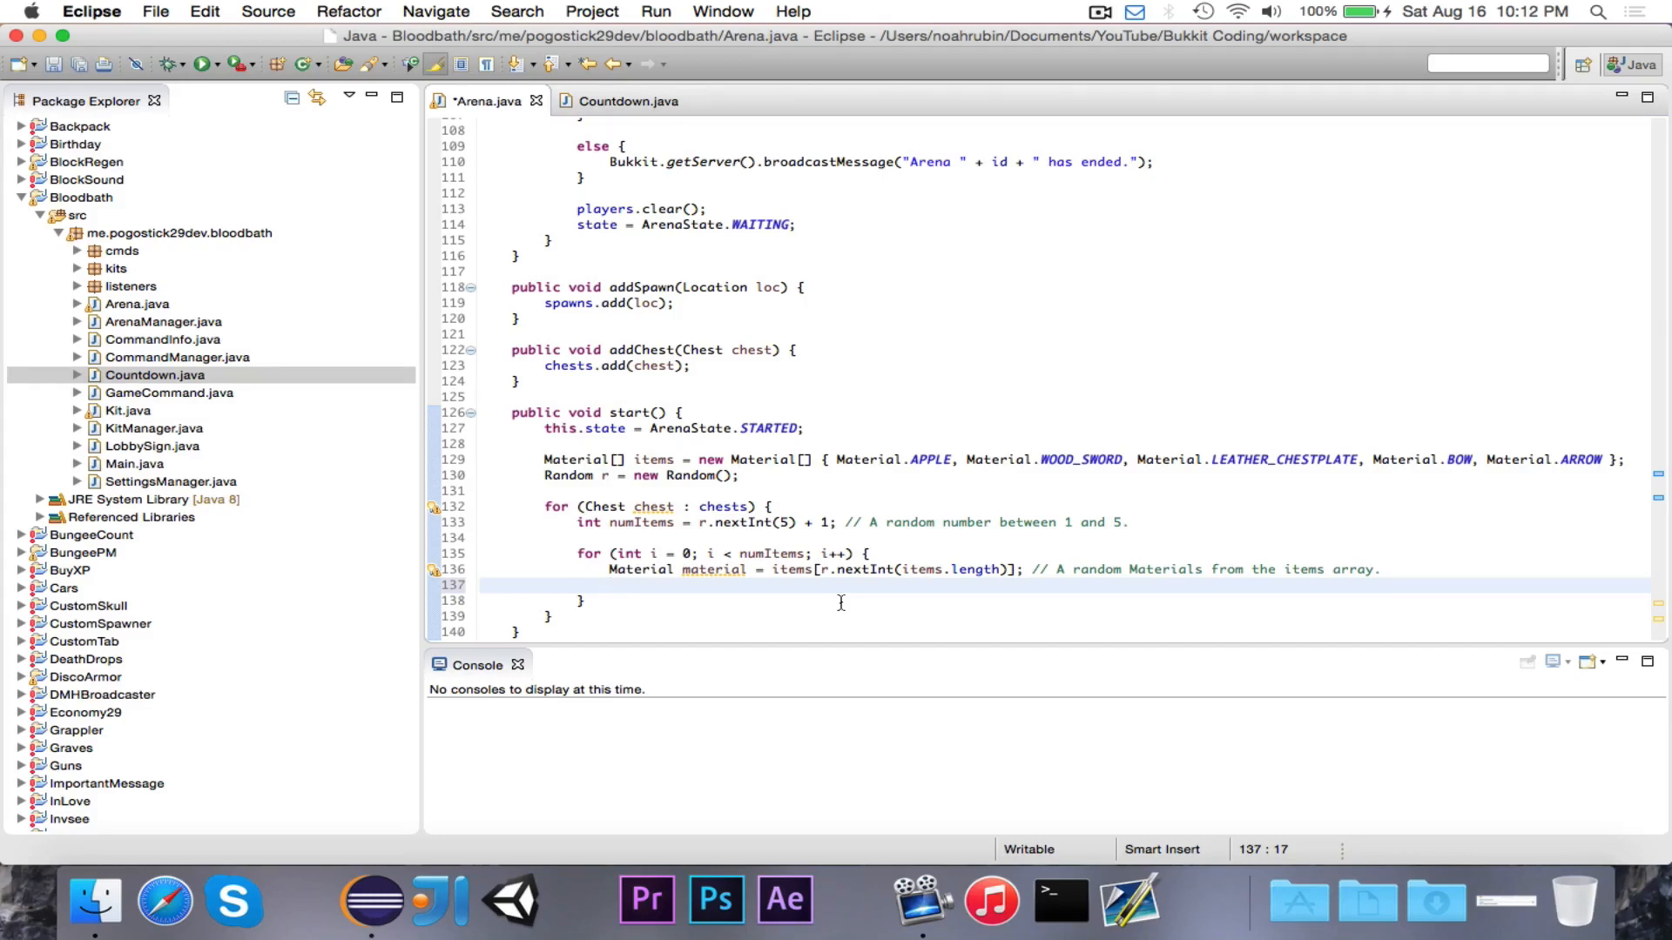
Create ItemStack item = new ItemStack(material, 1); inside the inner loop
type("Ite")
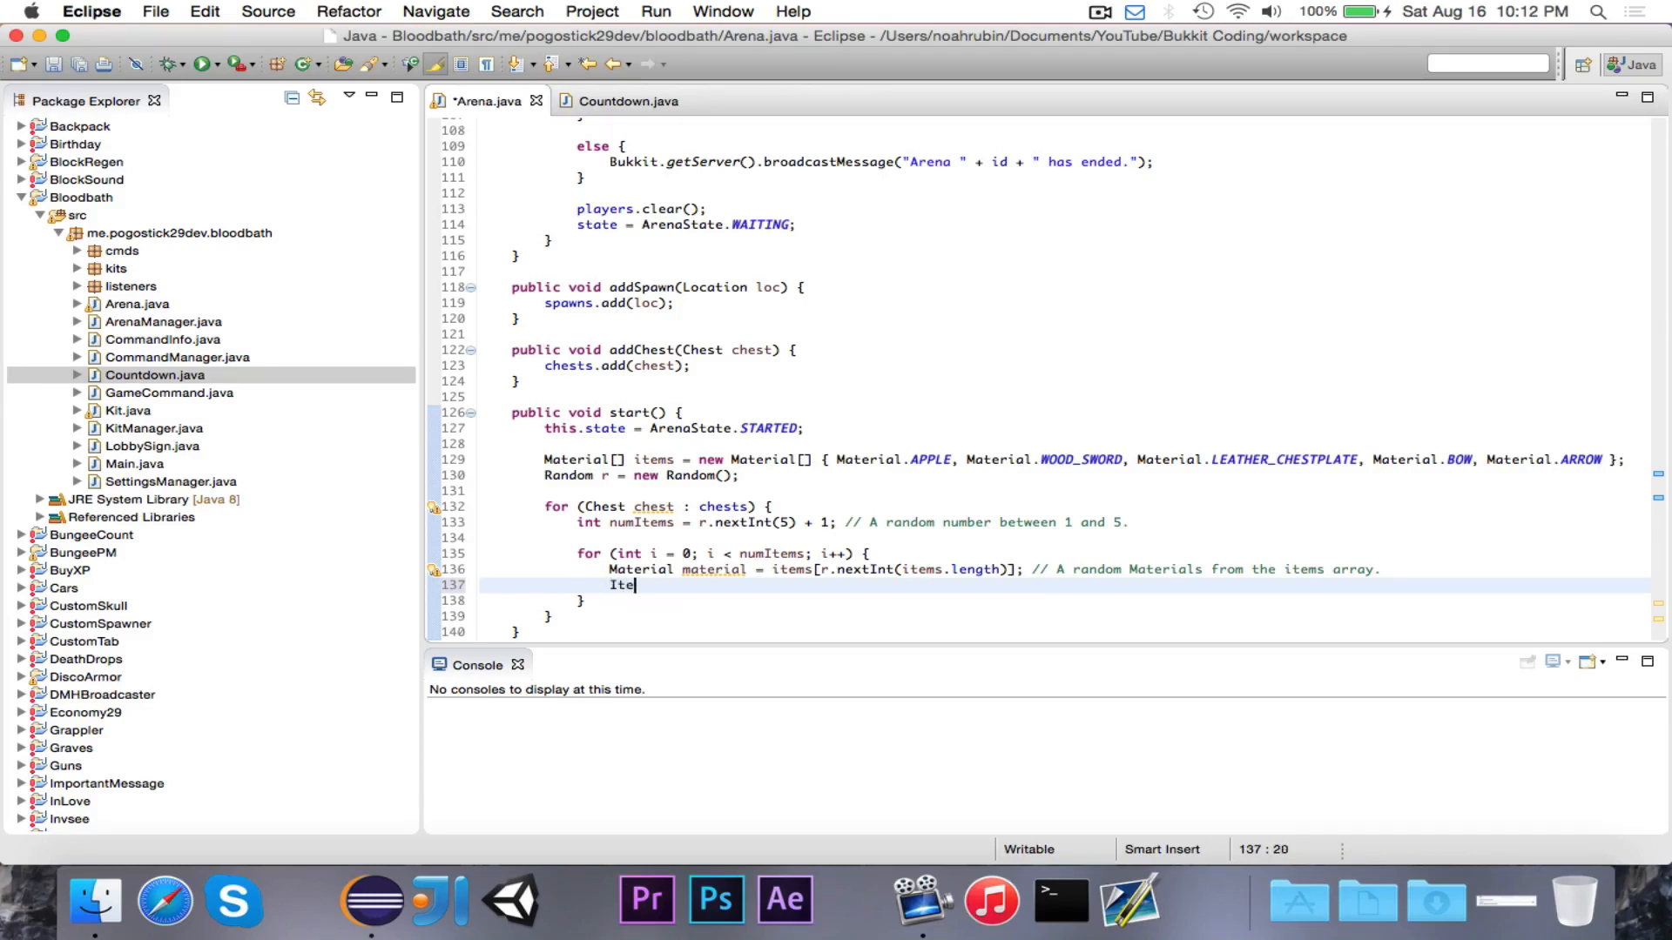
type("mStack item = new ItemStack(ma")
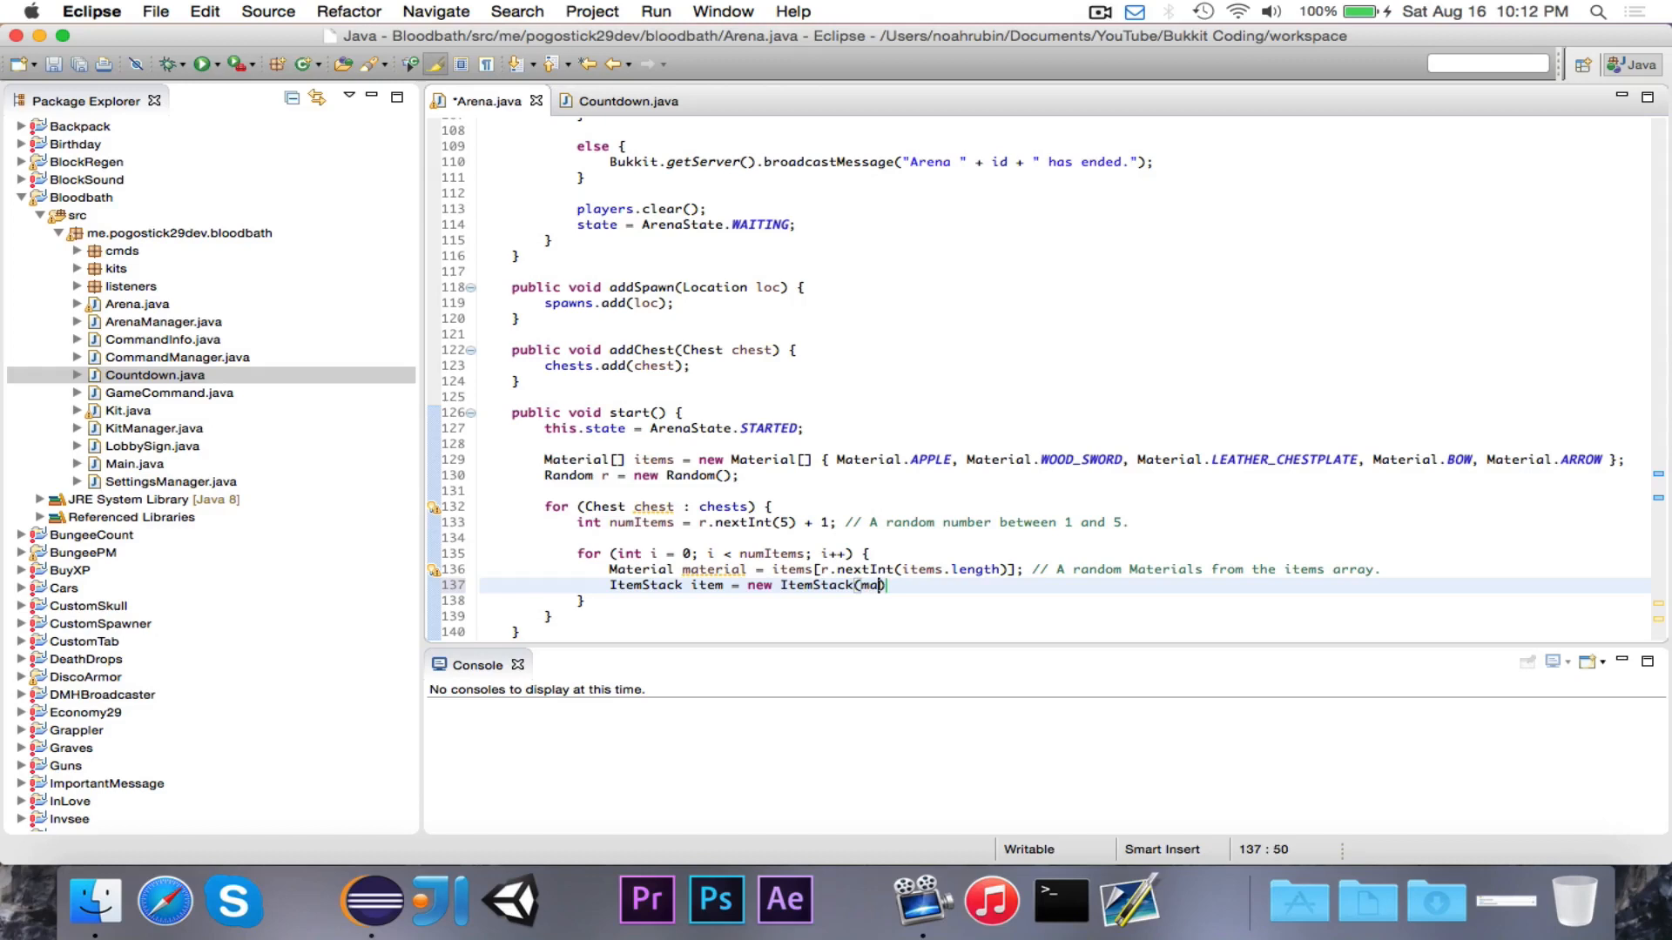
type("terial, 1);")
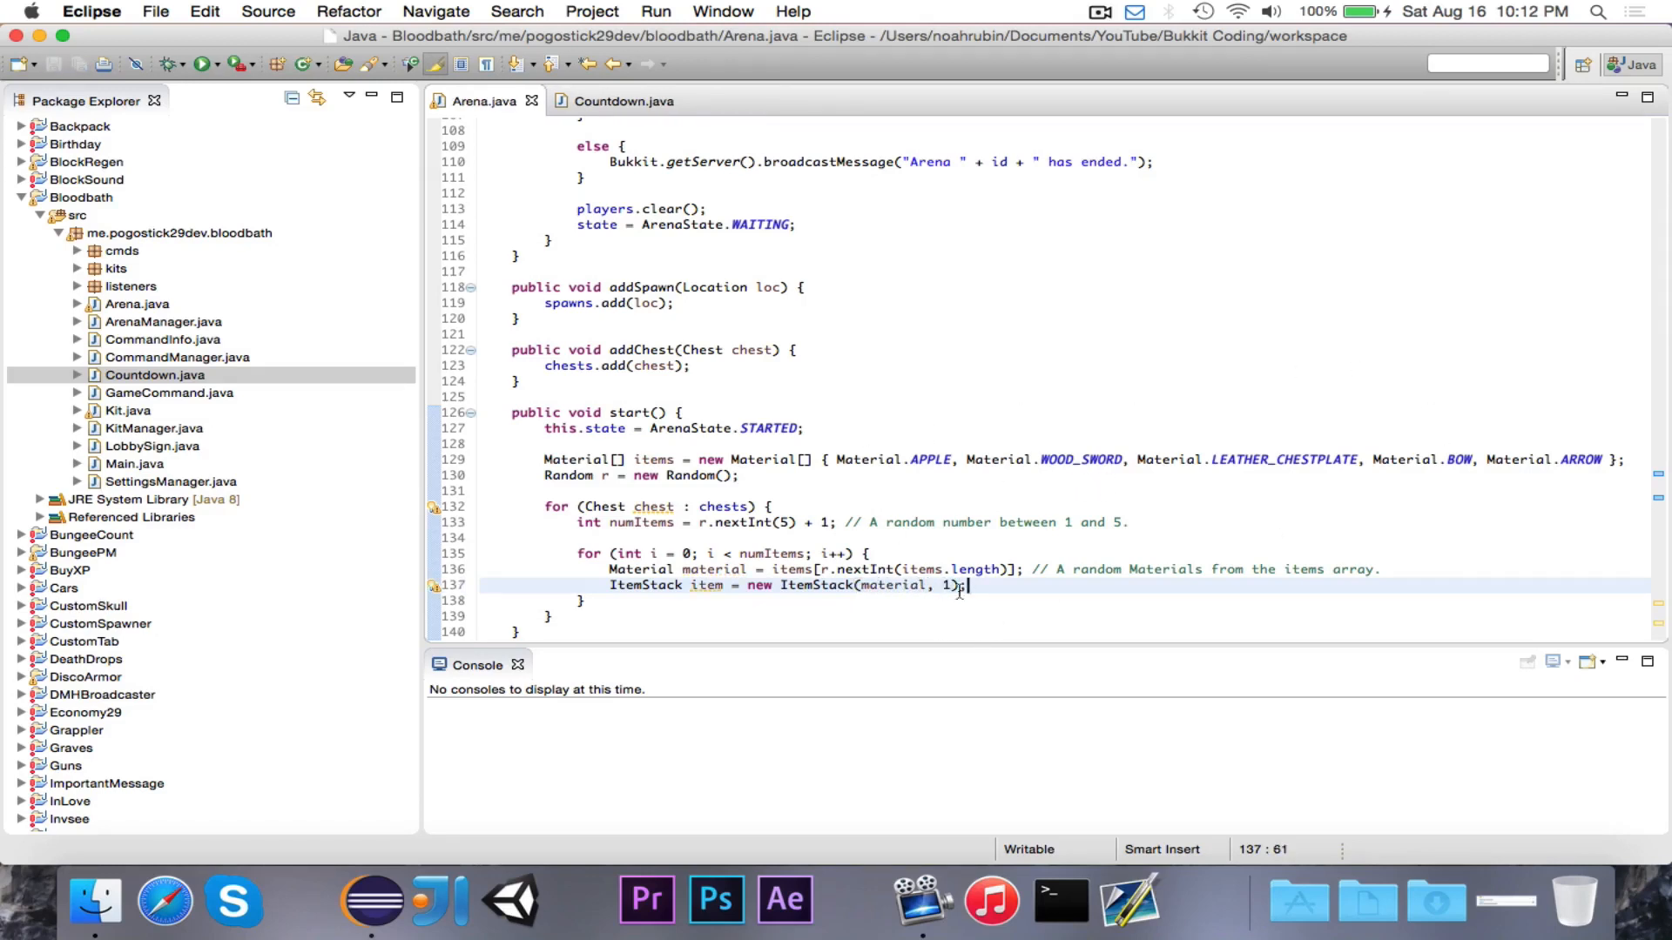
mouse_move(1005, 592)
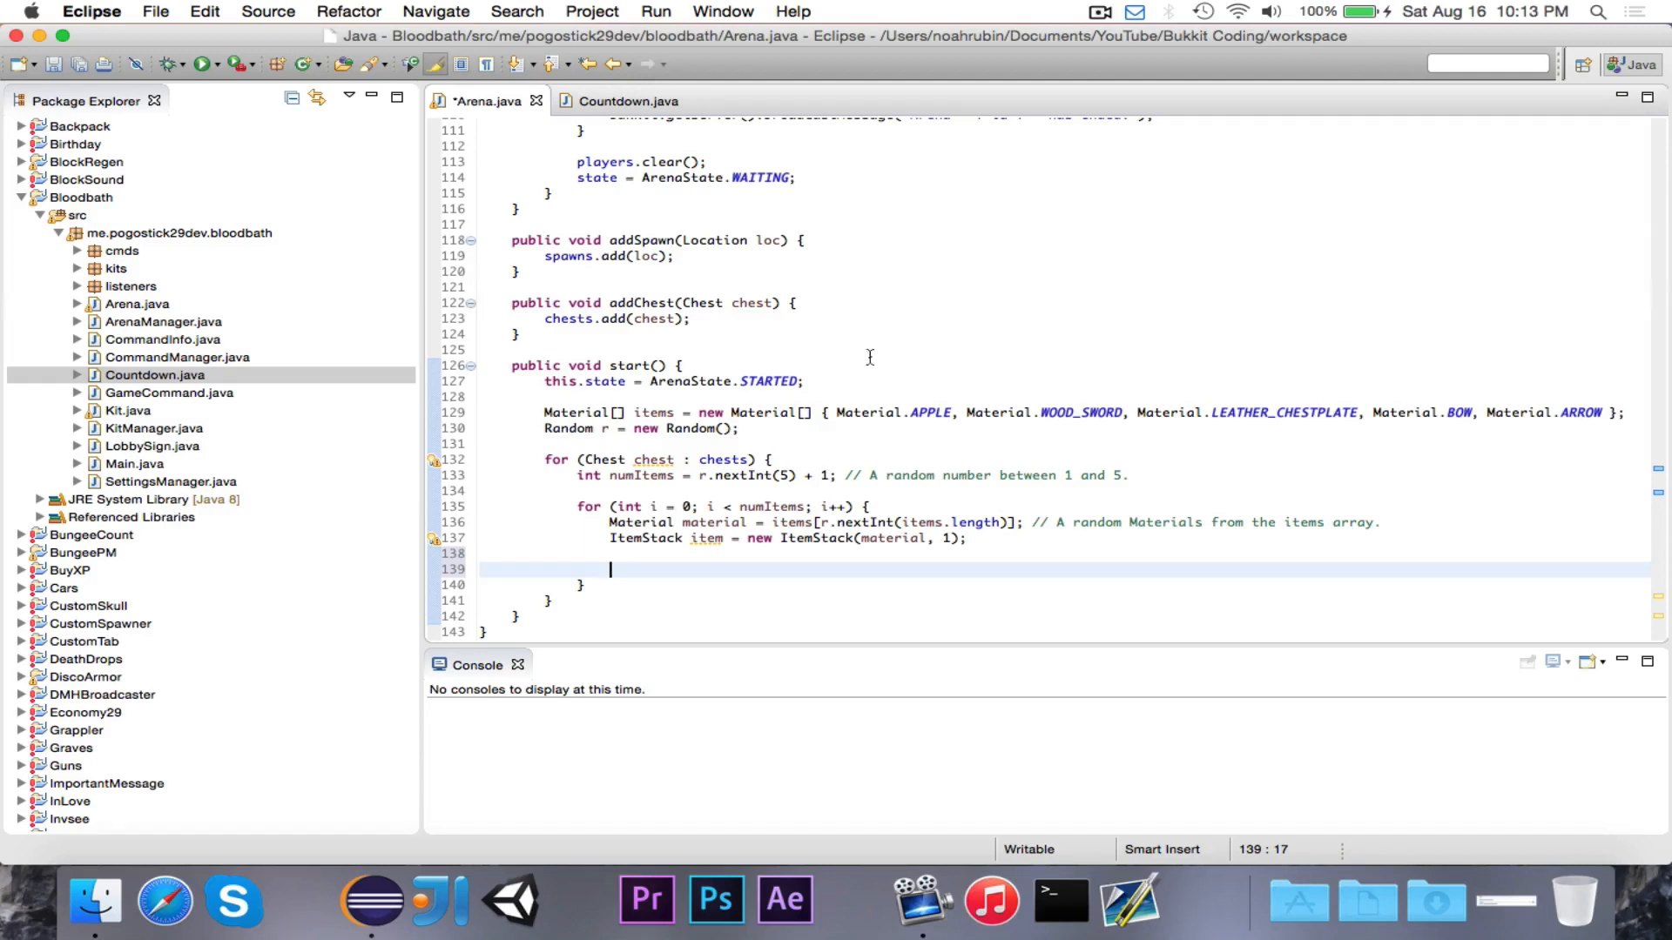
mouse_move(677, 562)
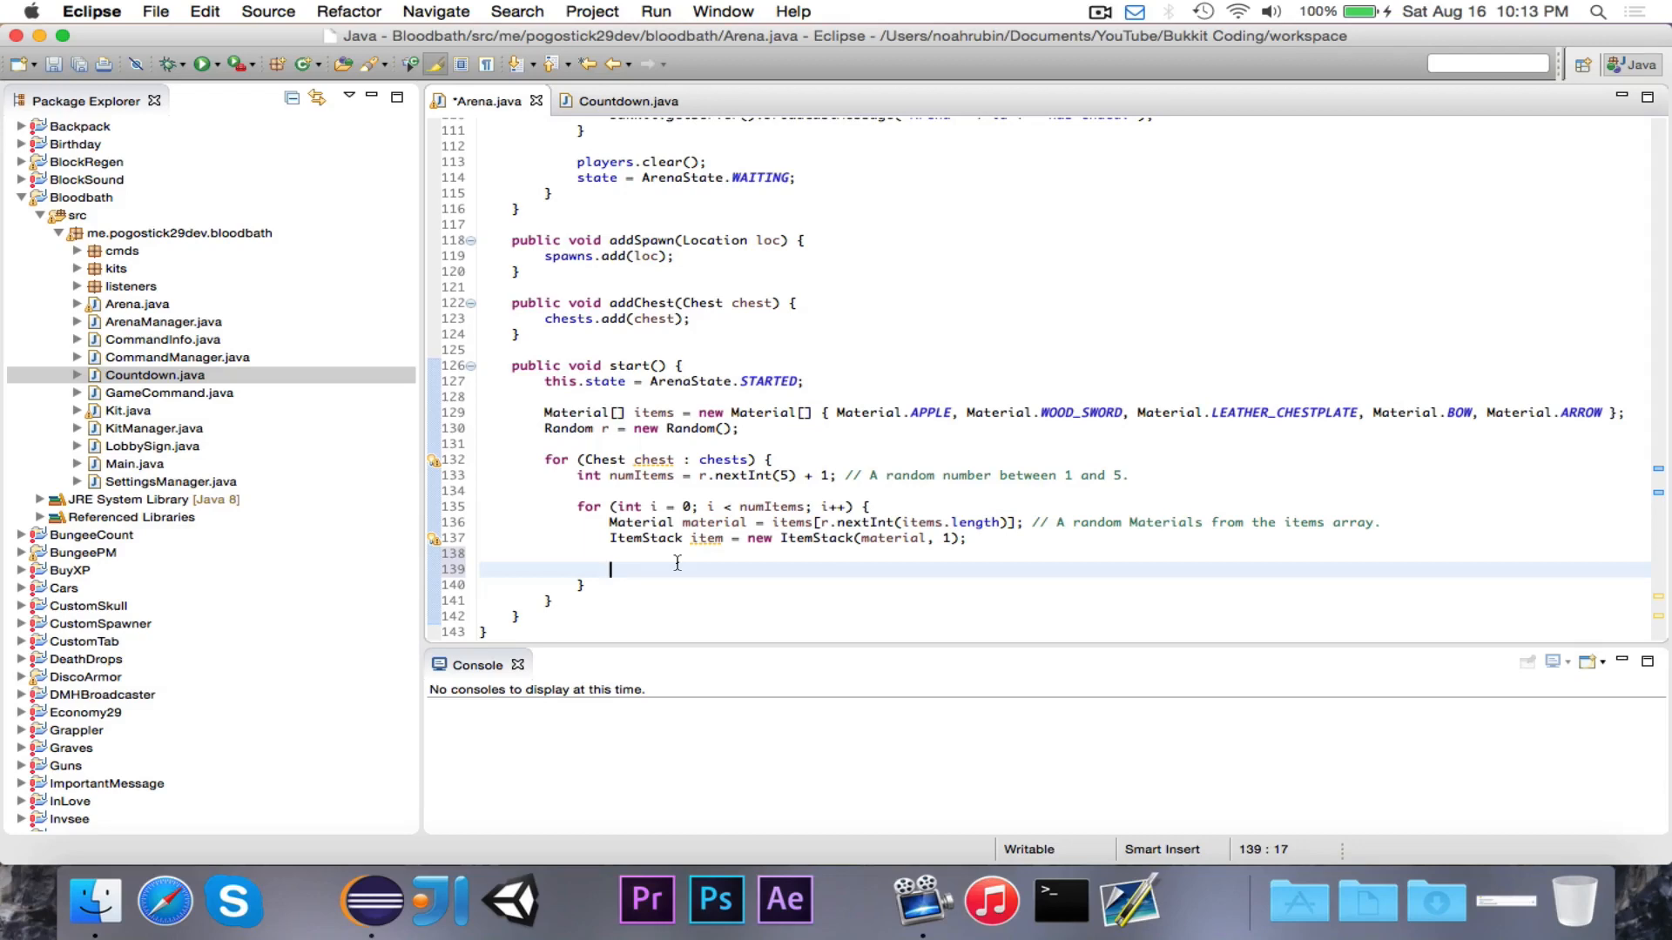
mouse_move(1097, 515)
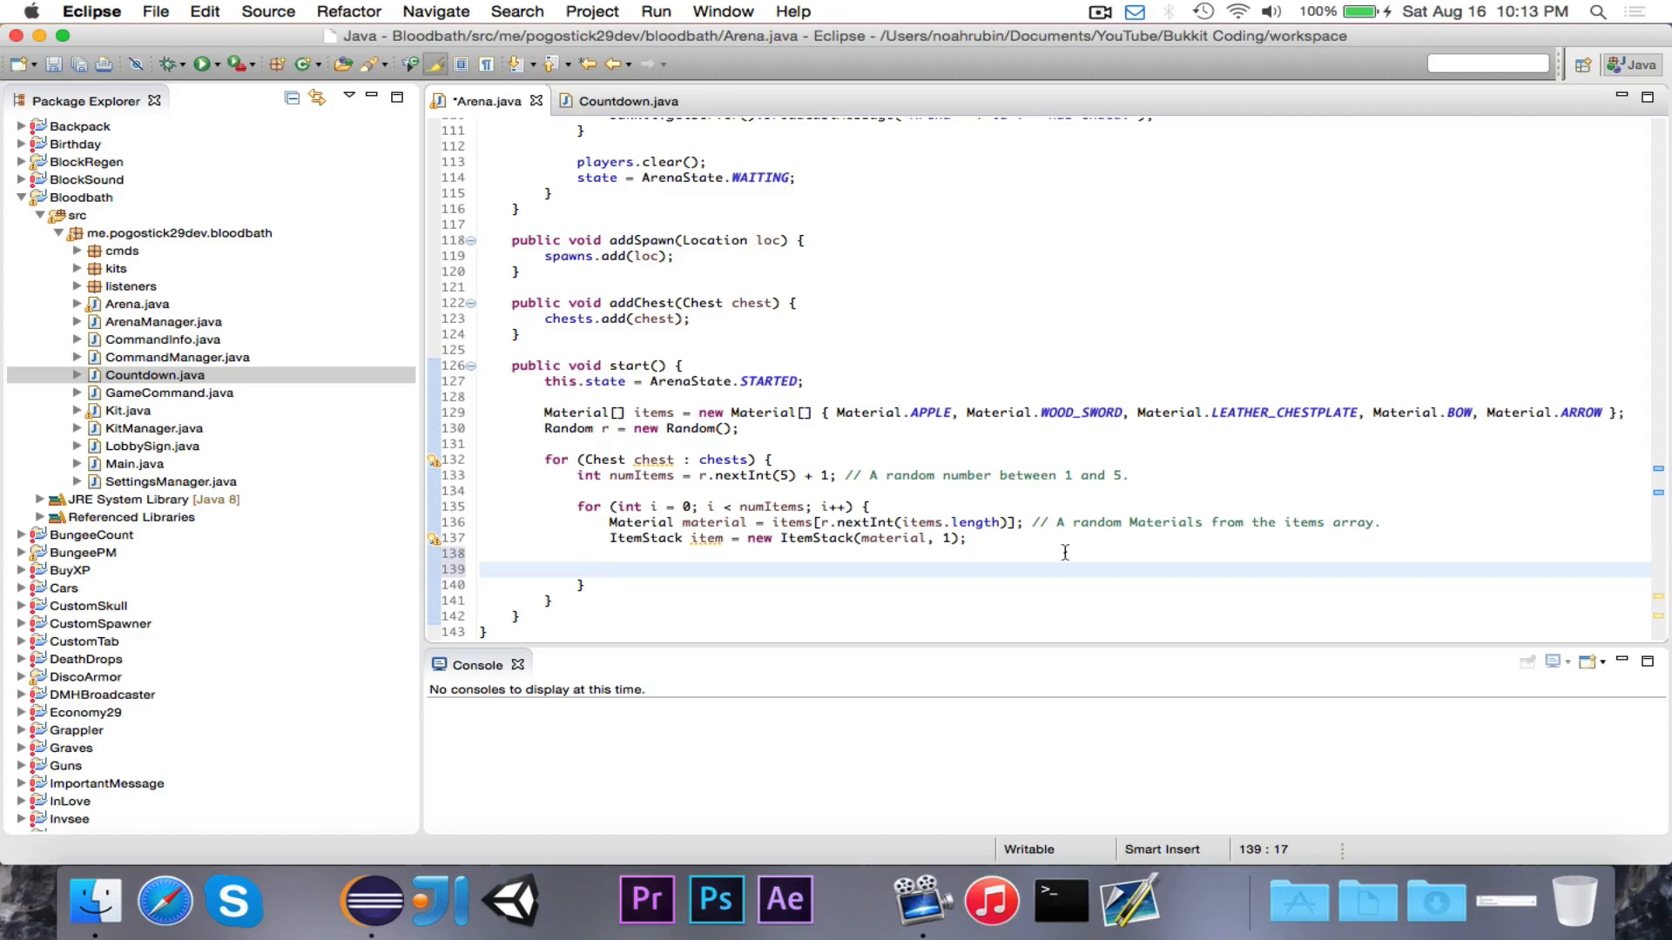
mouse_move(1188, 549)
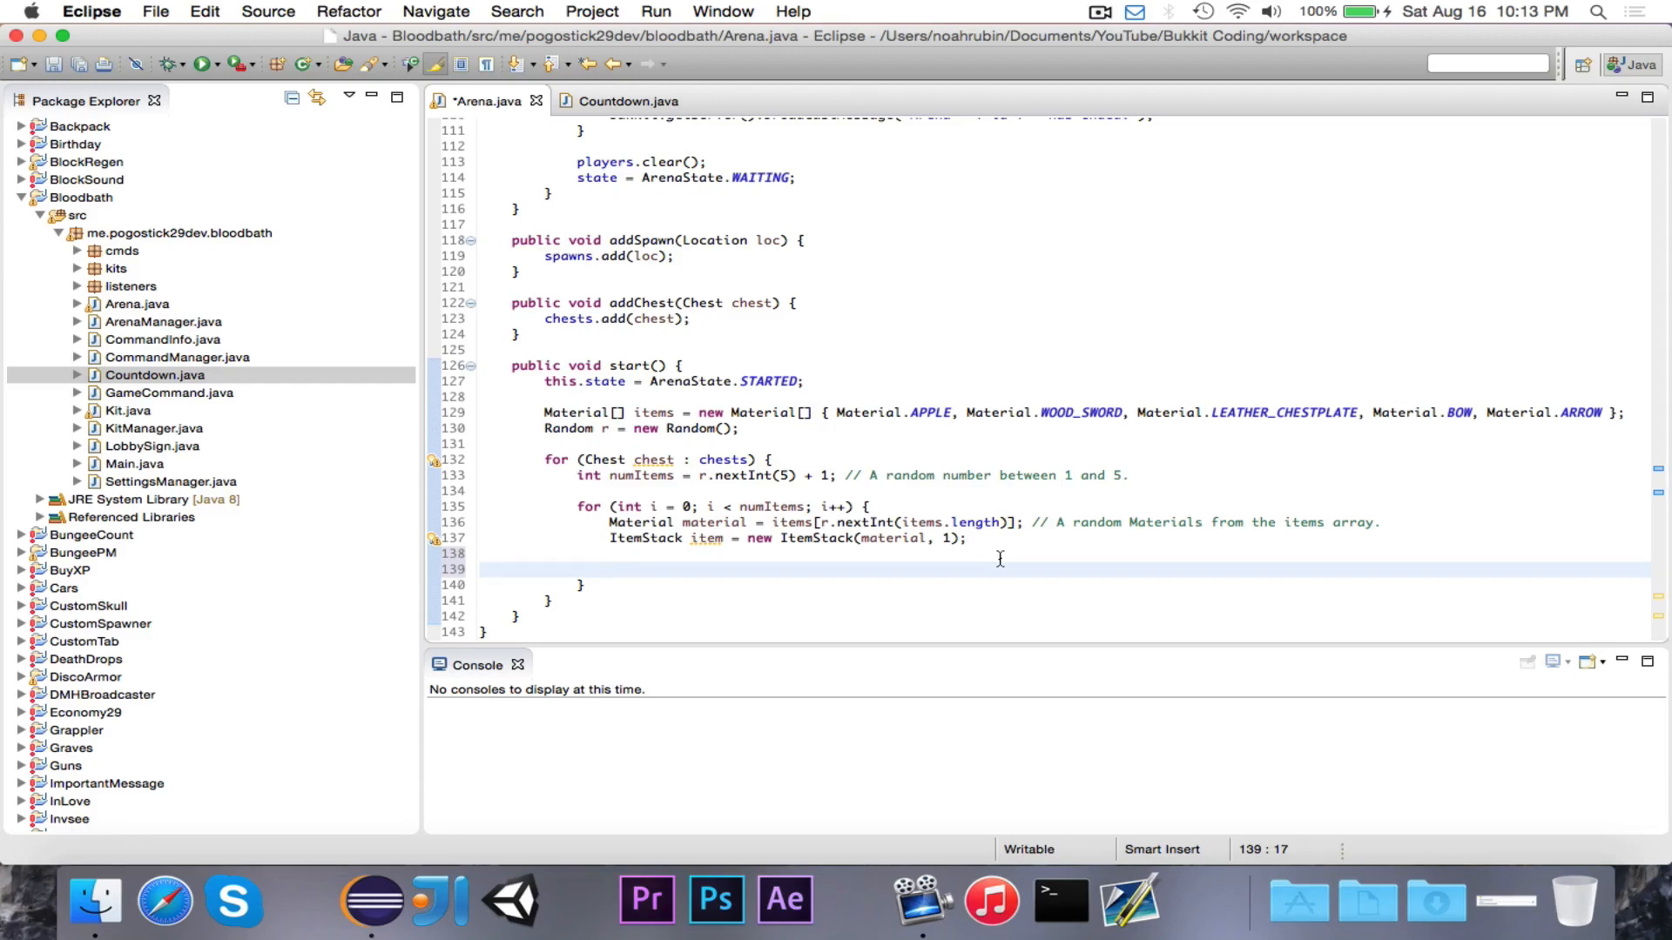
Declare int index and do-while pick r.nextInt(inventory size) until getItem(index) is null
type("int index;")
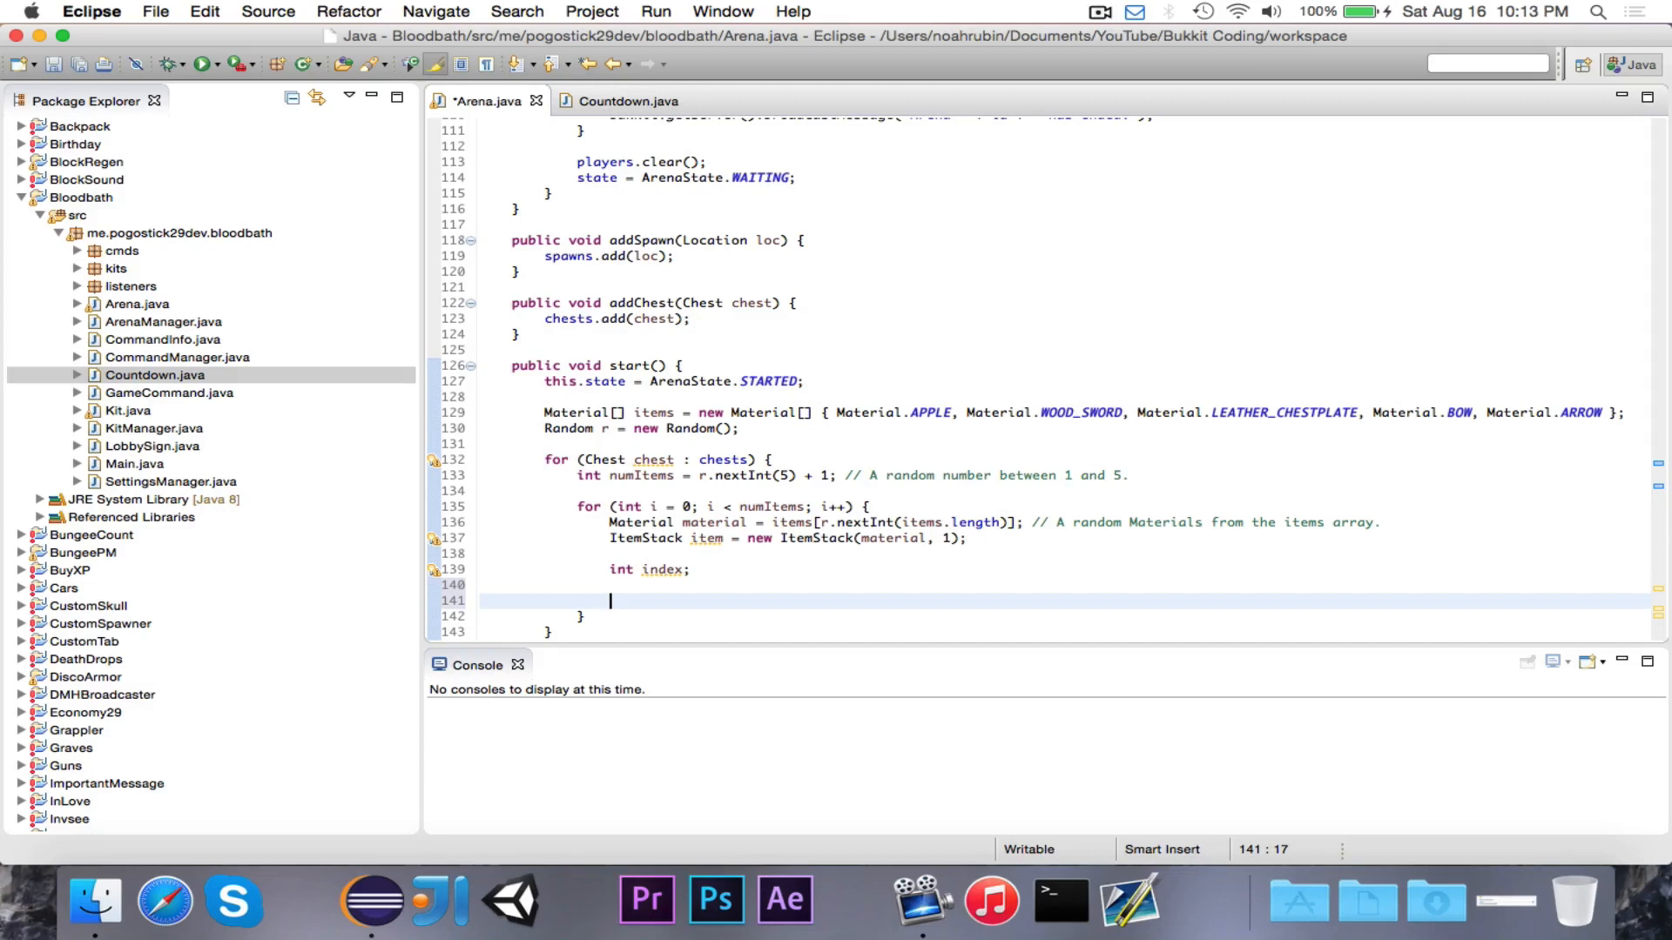
type("whi")
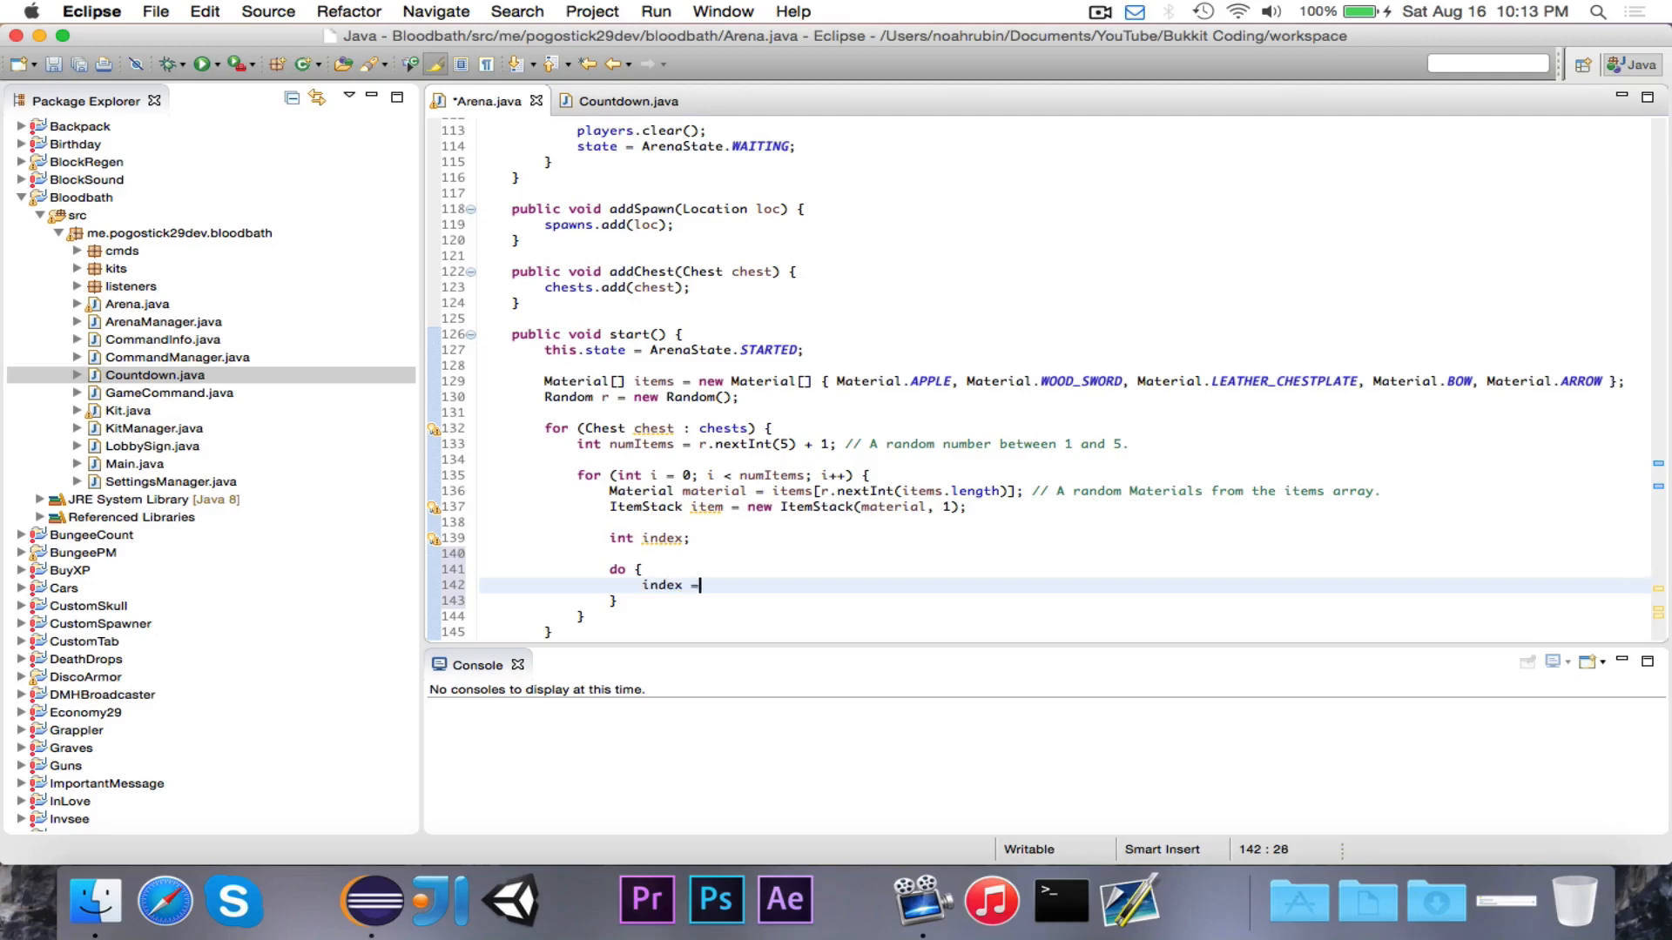
type("r.nex")
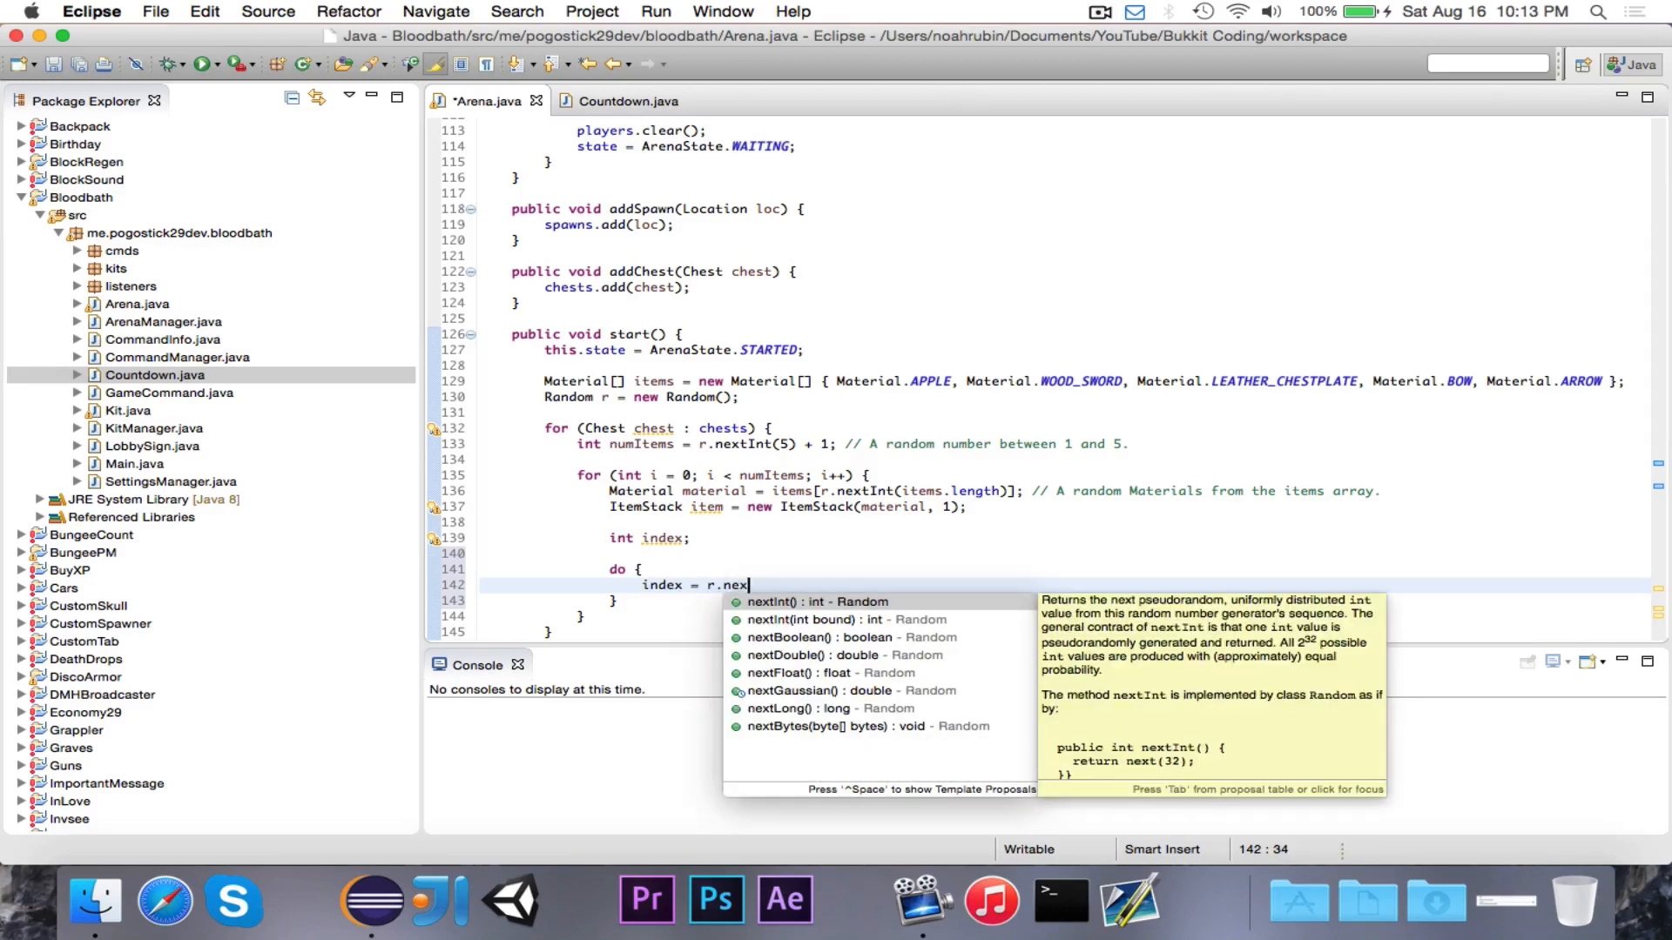
left_click(831, 620)
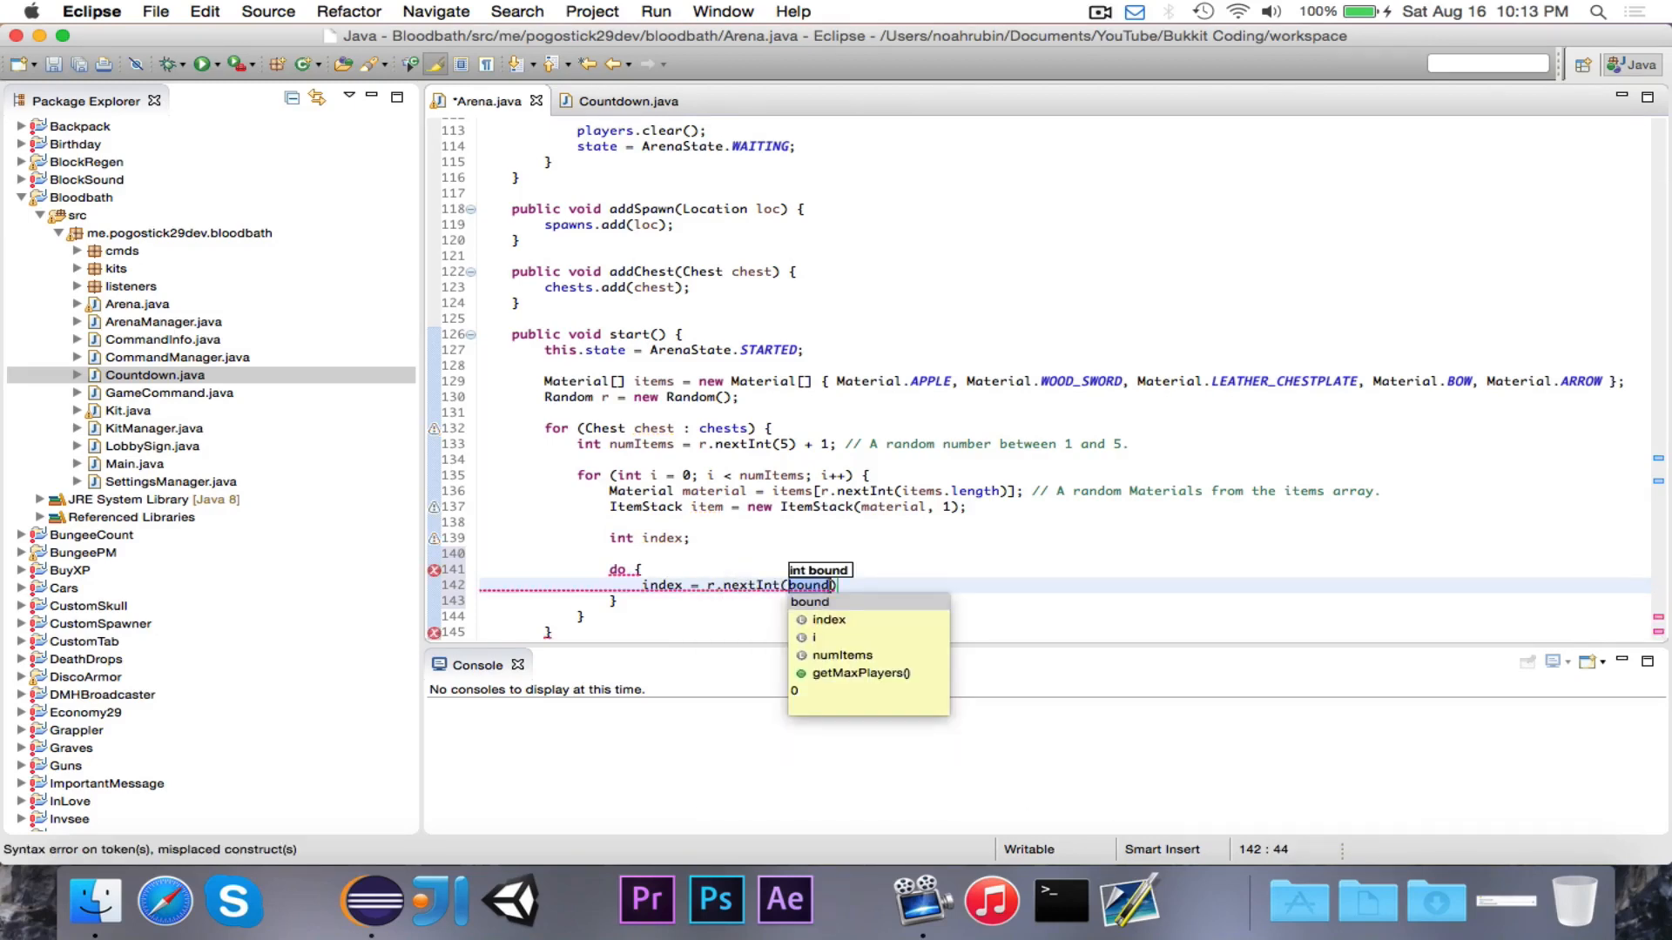
type("chest.getInventory(")
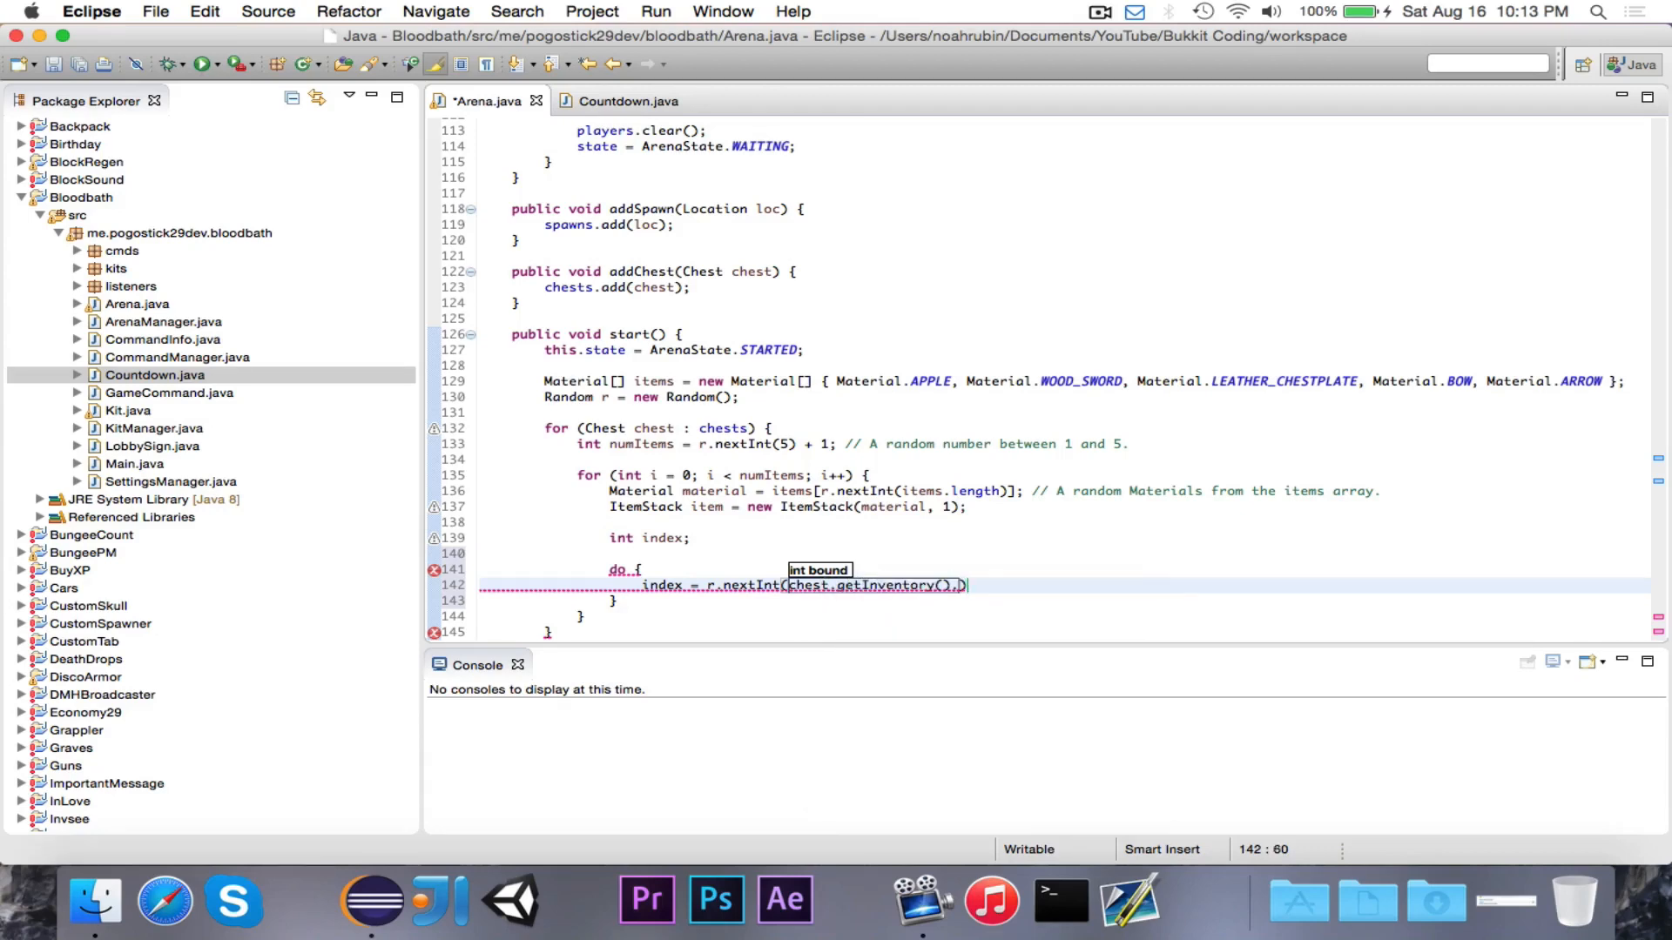
type(".getSize();")
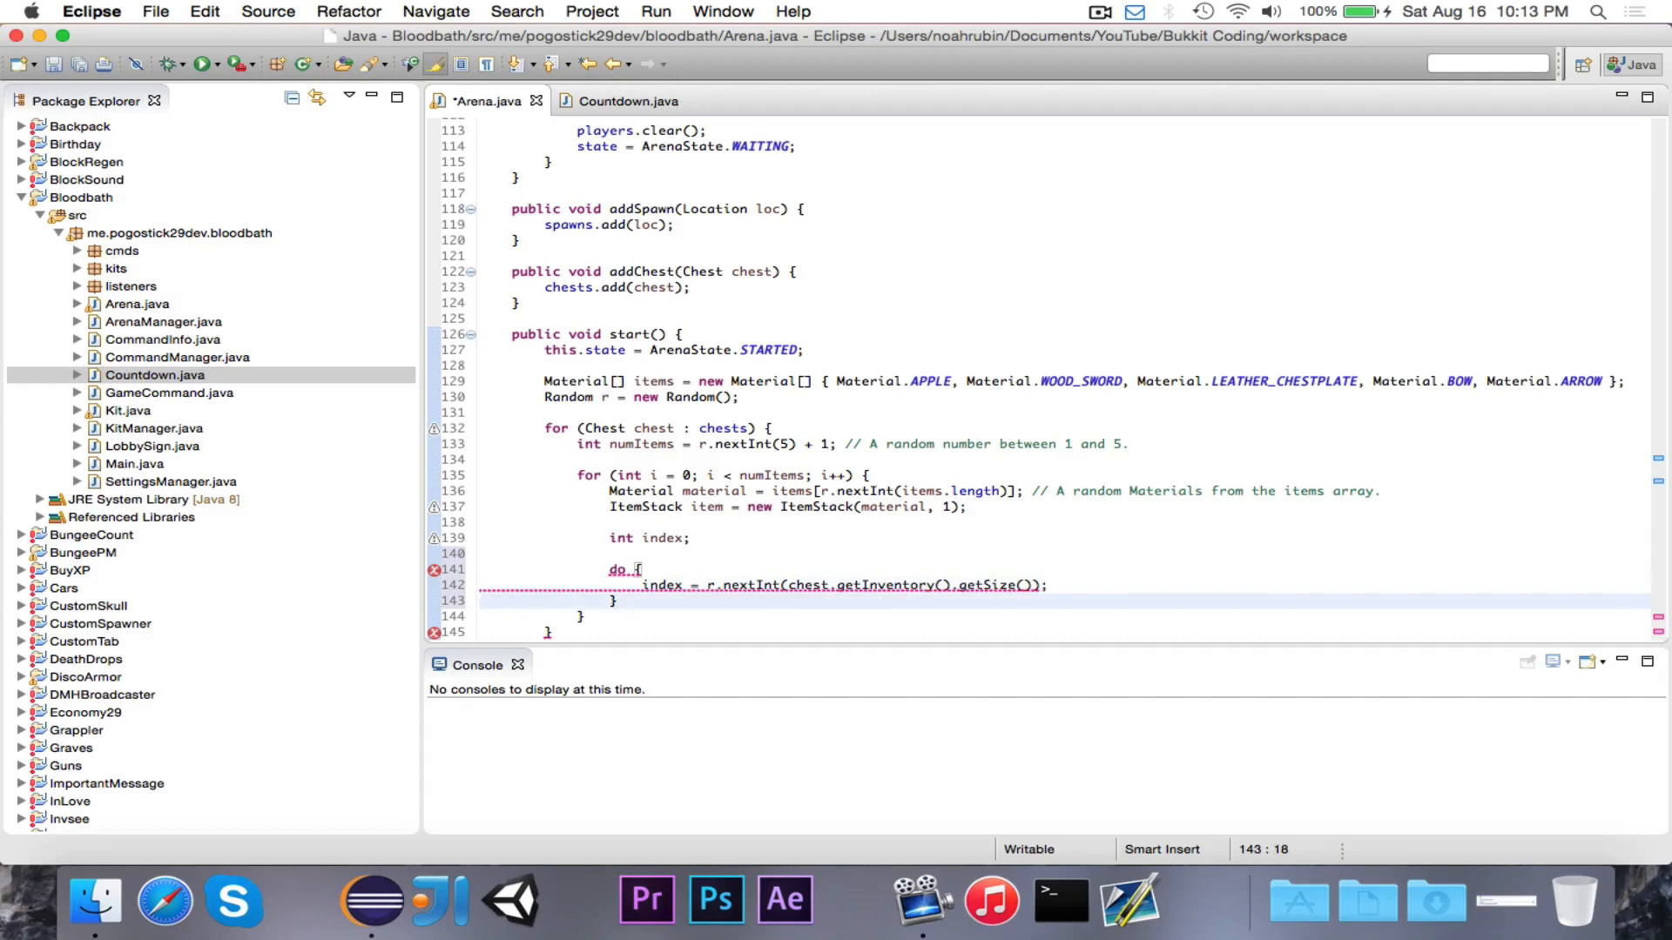
type("while ()")
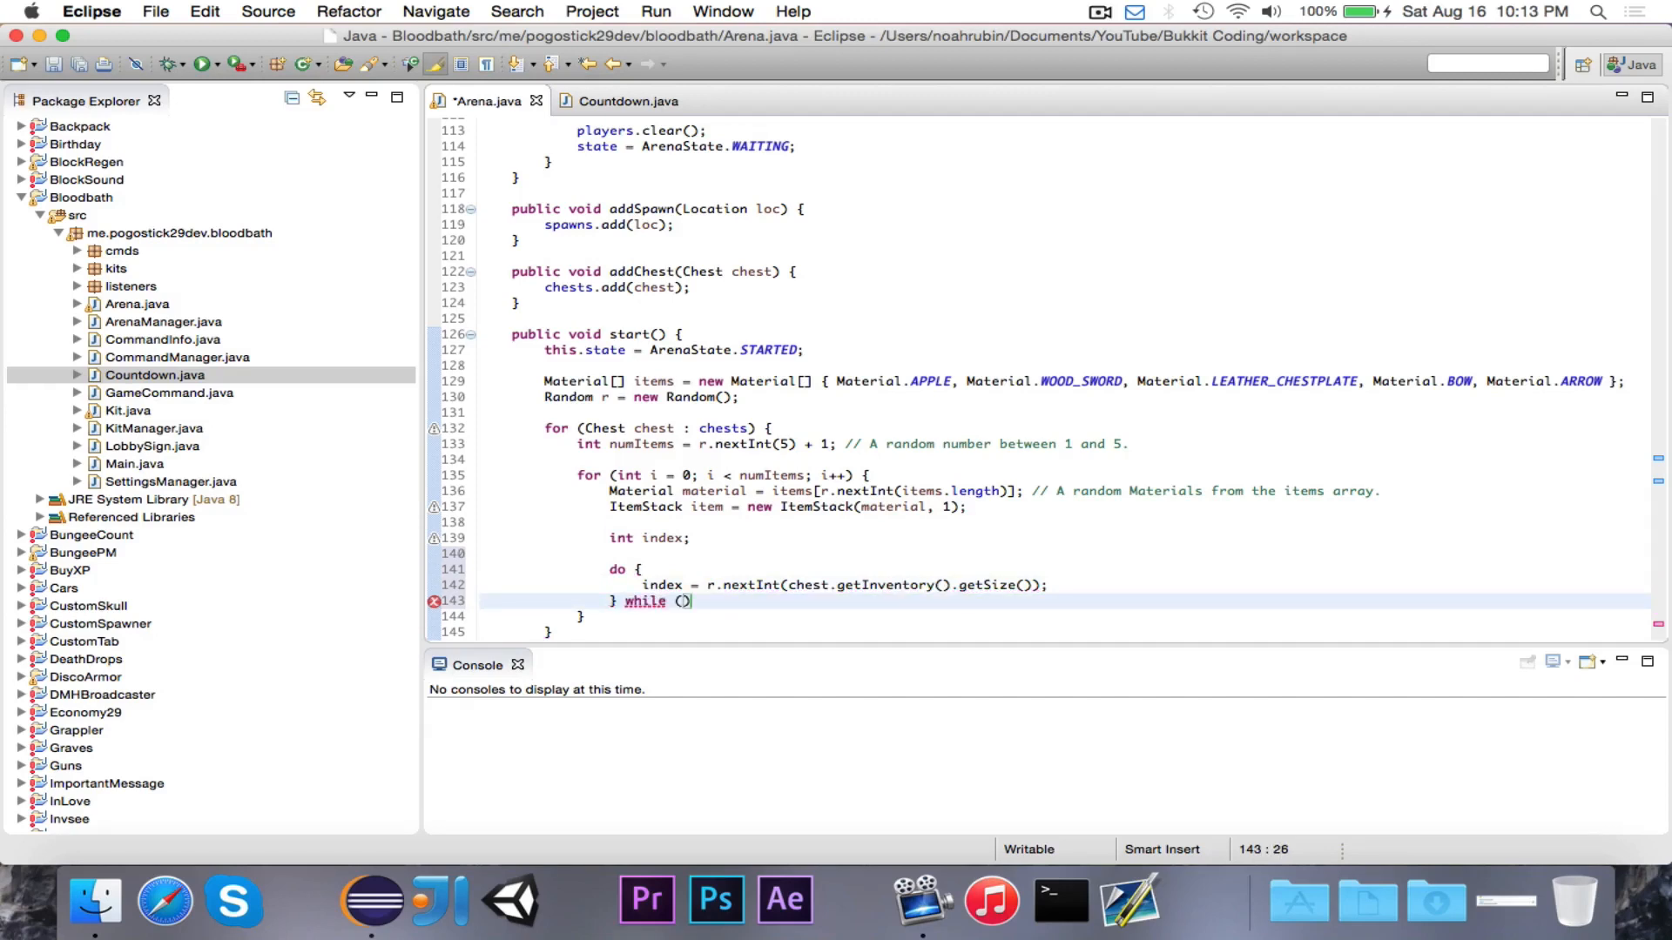
type("chest.")
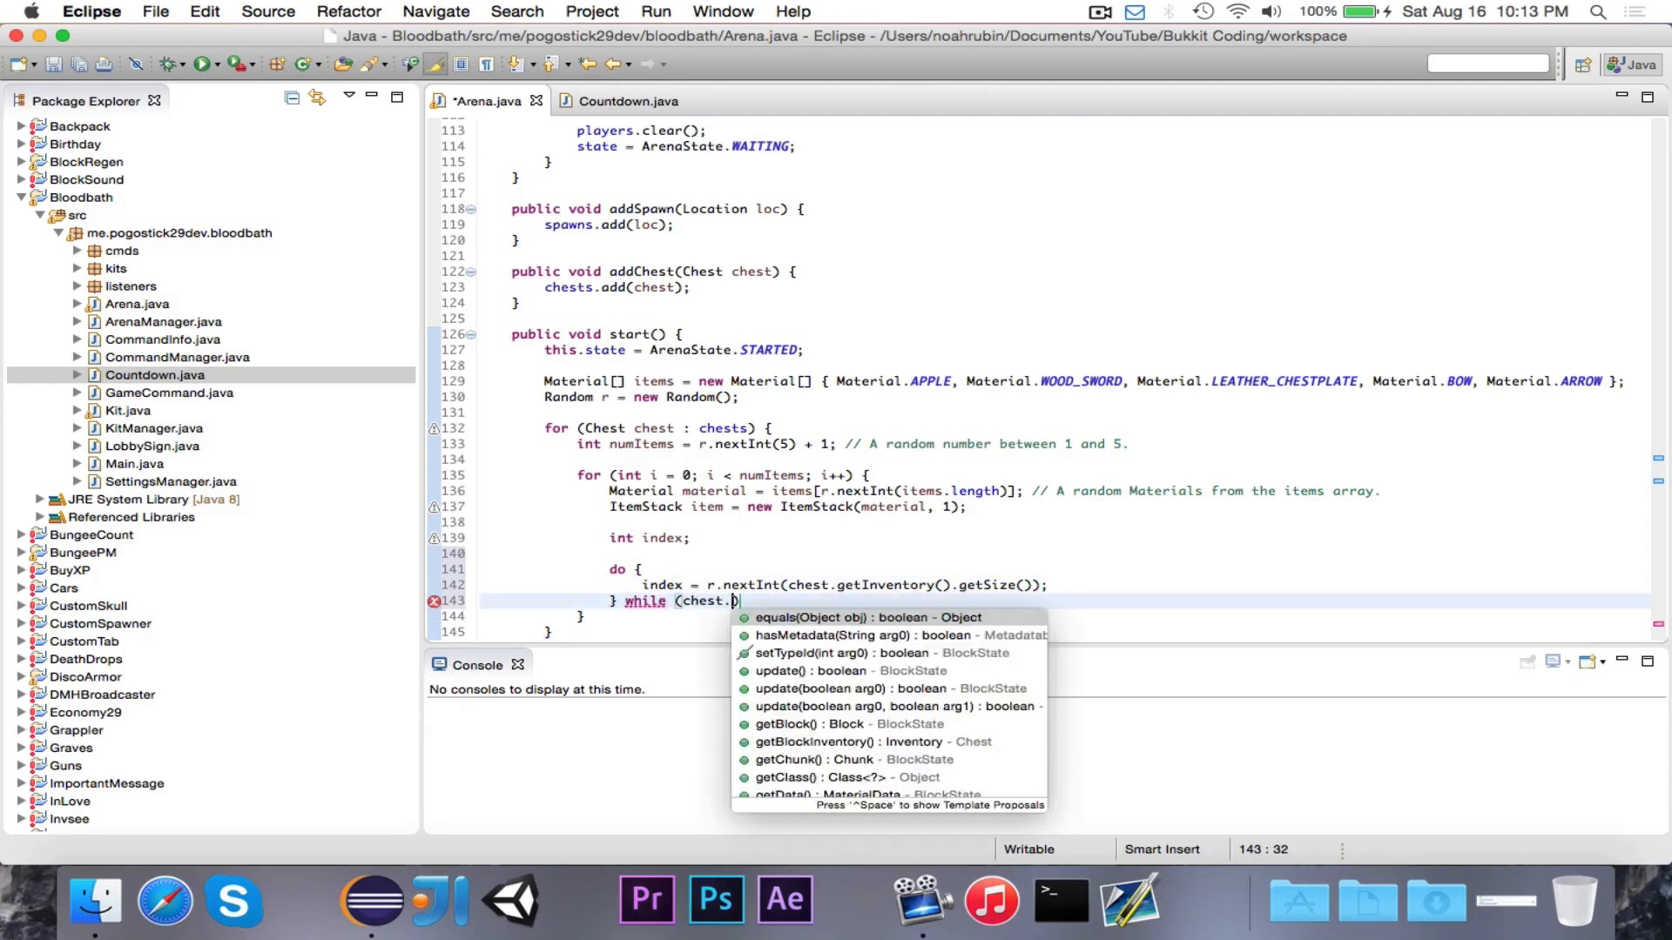
type("getInventory()")
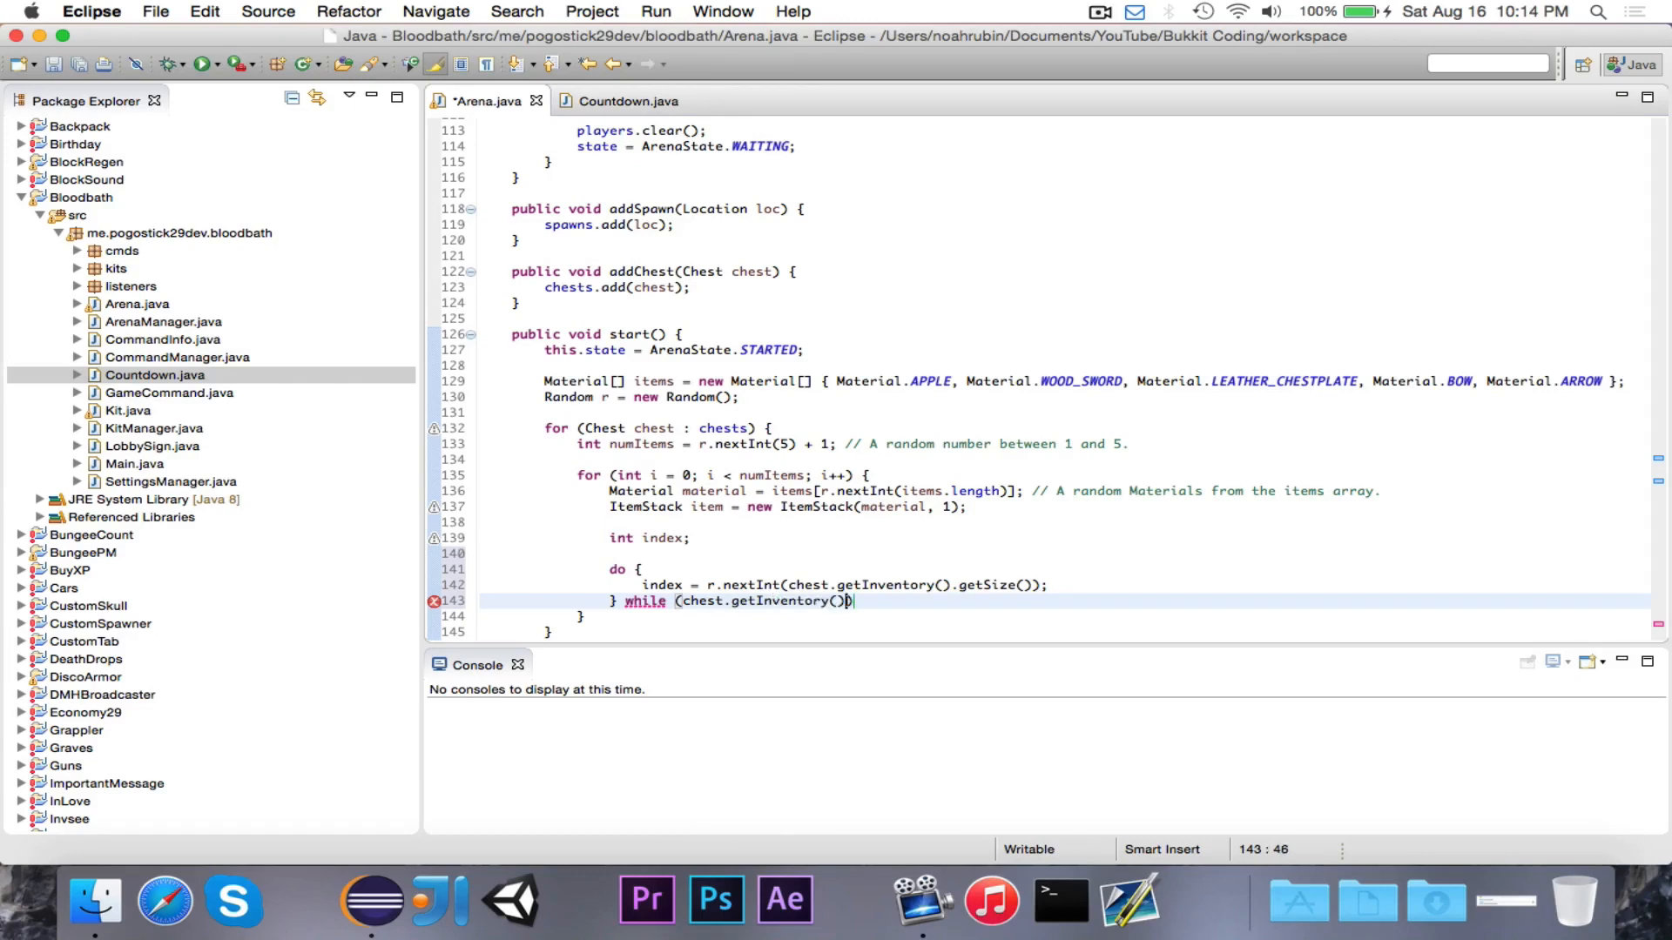
type(".getItem(index")
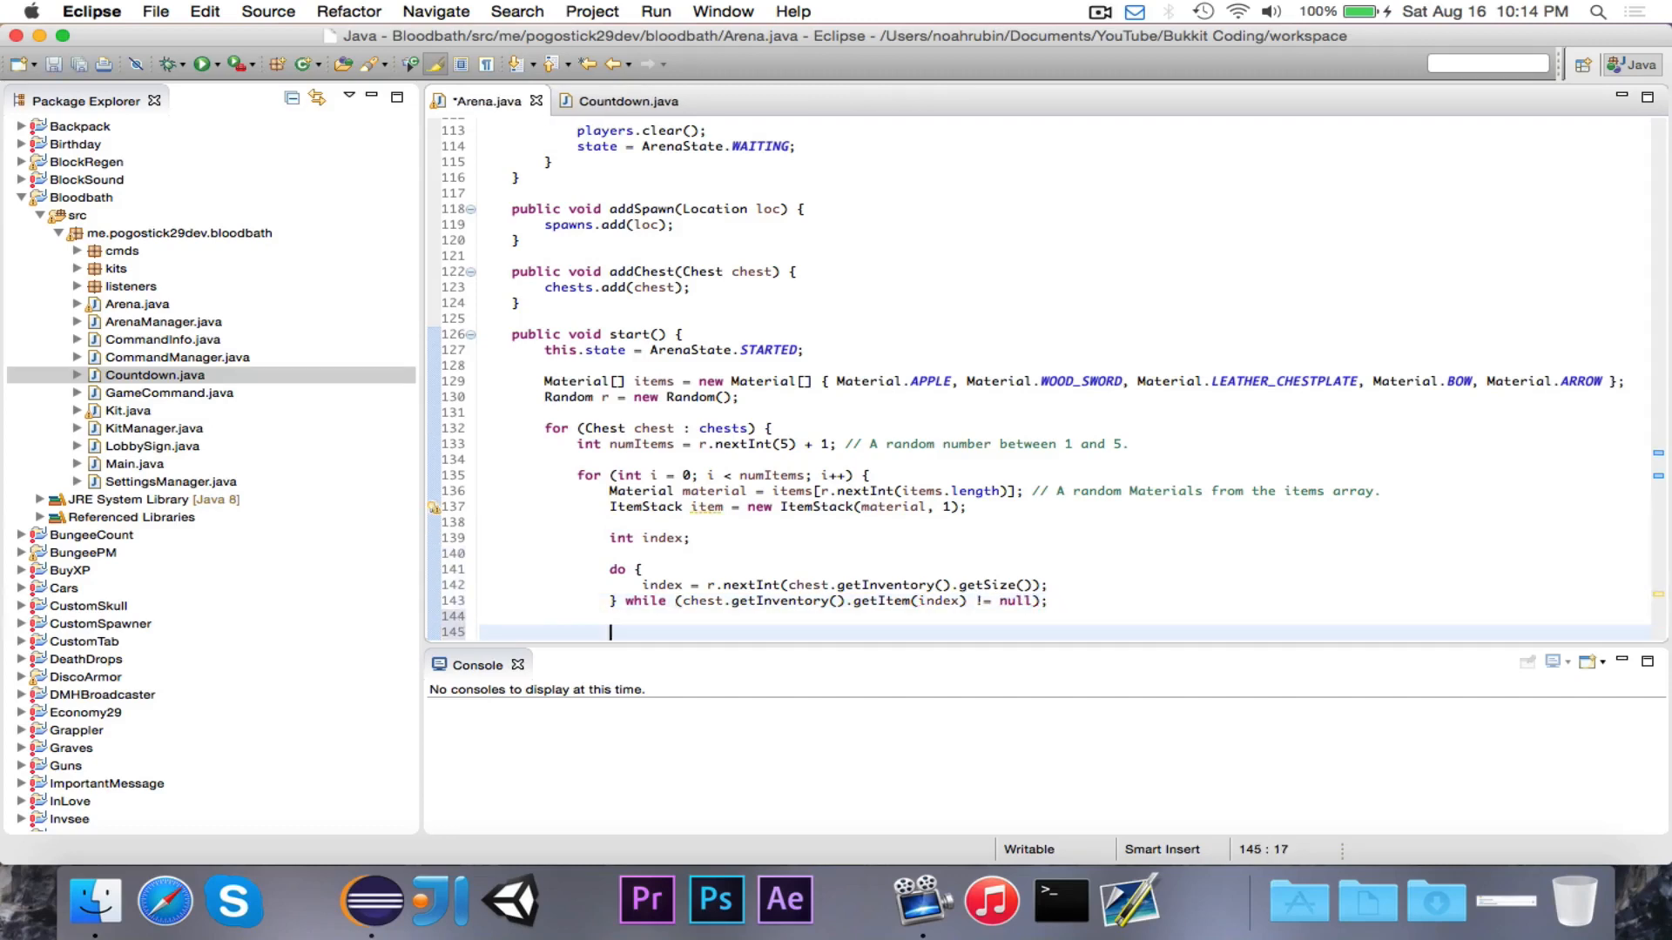
Place the stack with chest.getInventory().setItem(index, item)
type("chest.")
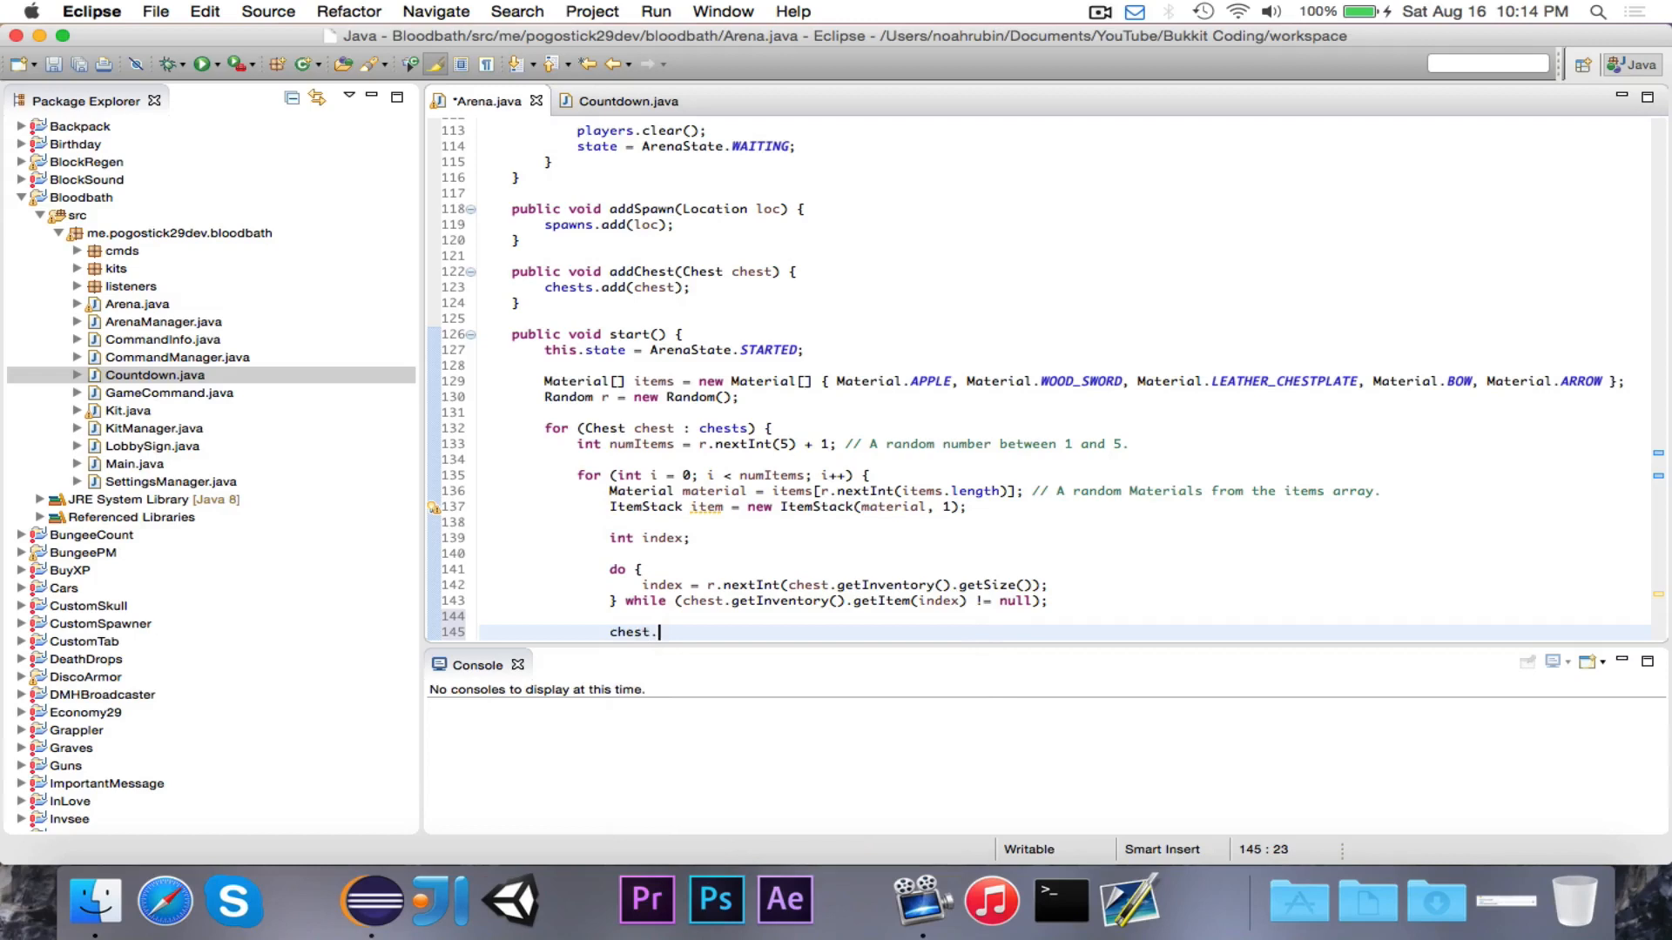
type("getInventory().a")
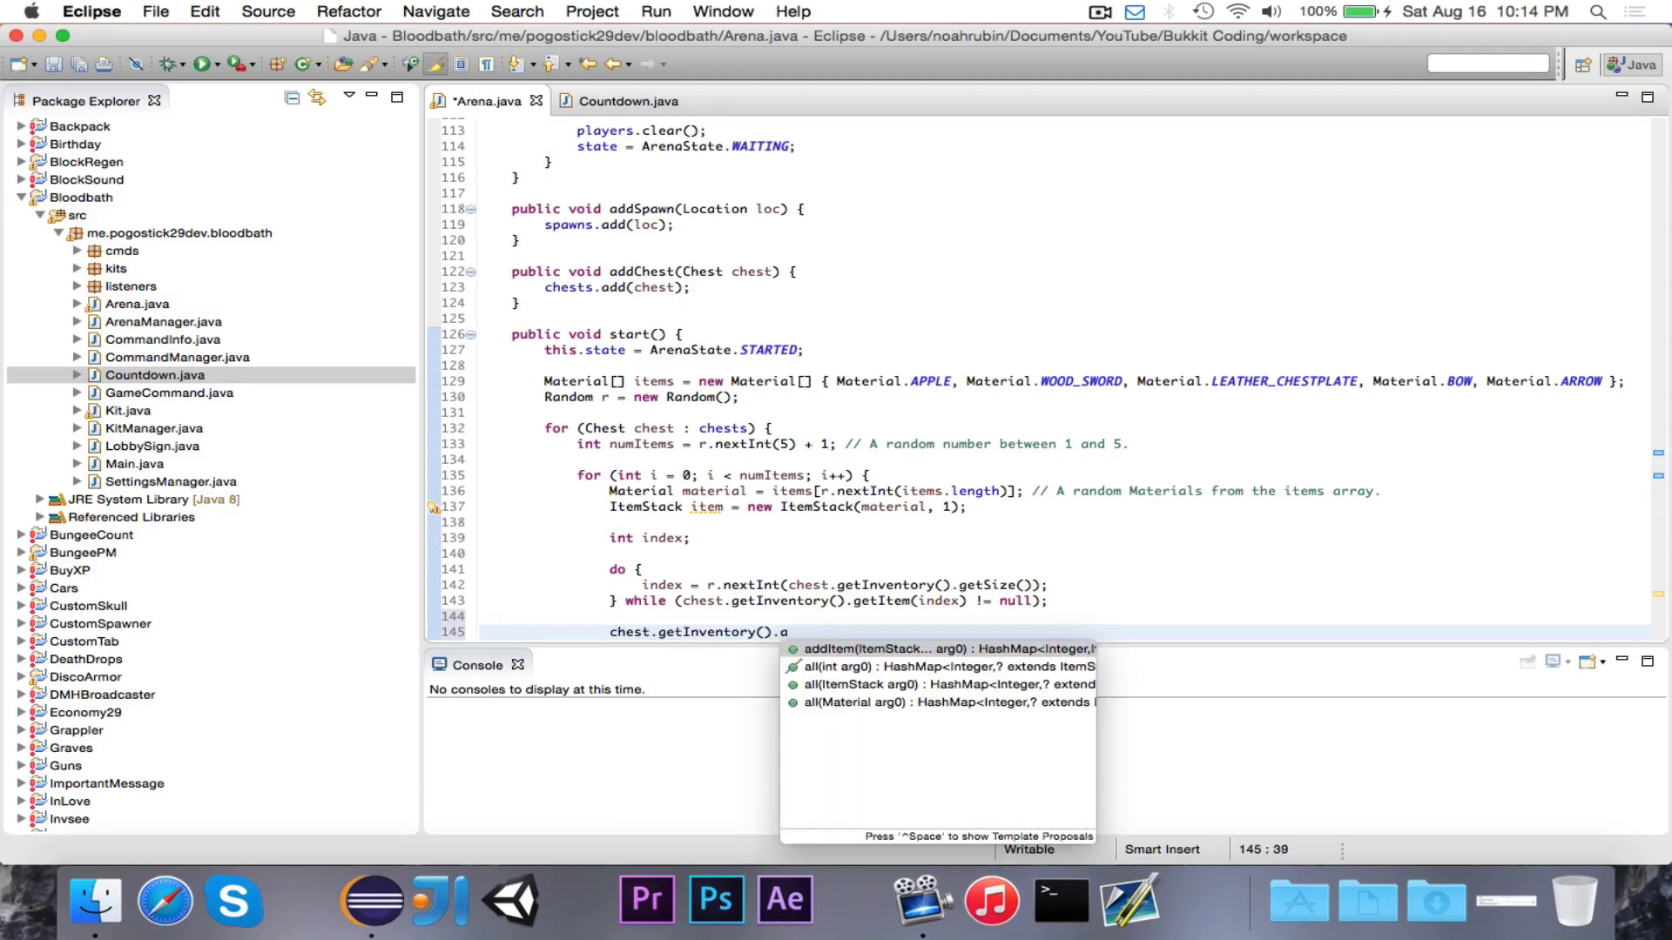
type("set")
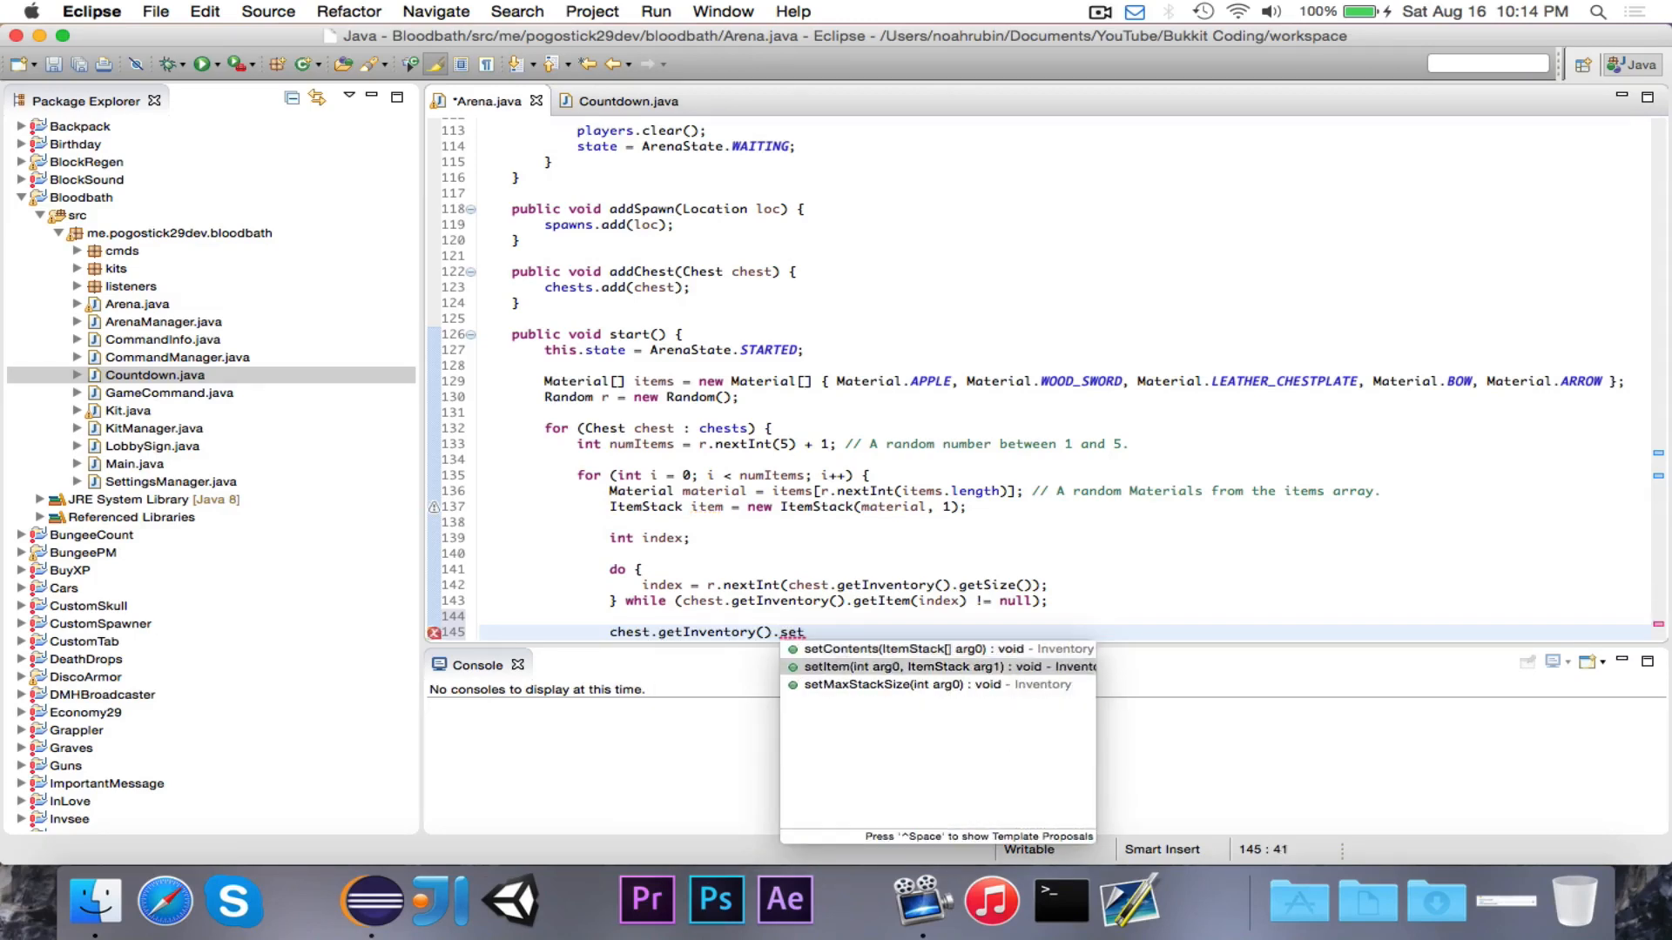
left_click(898, 667)
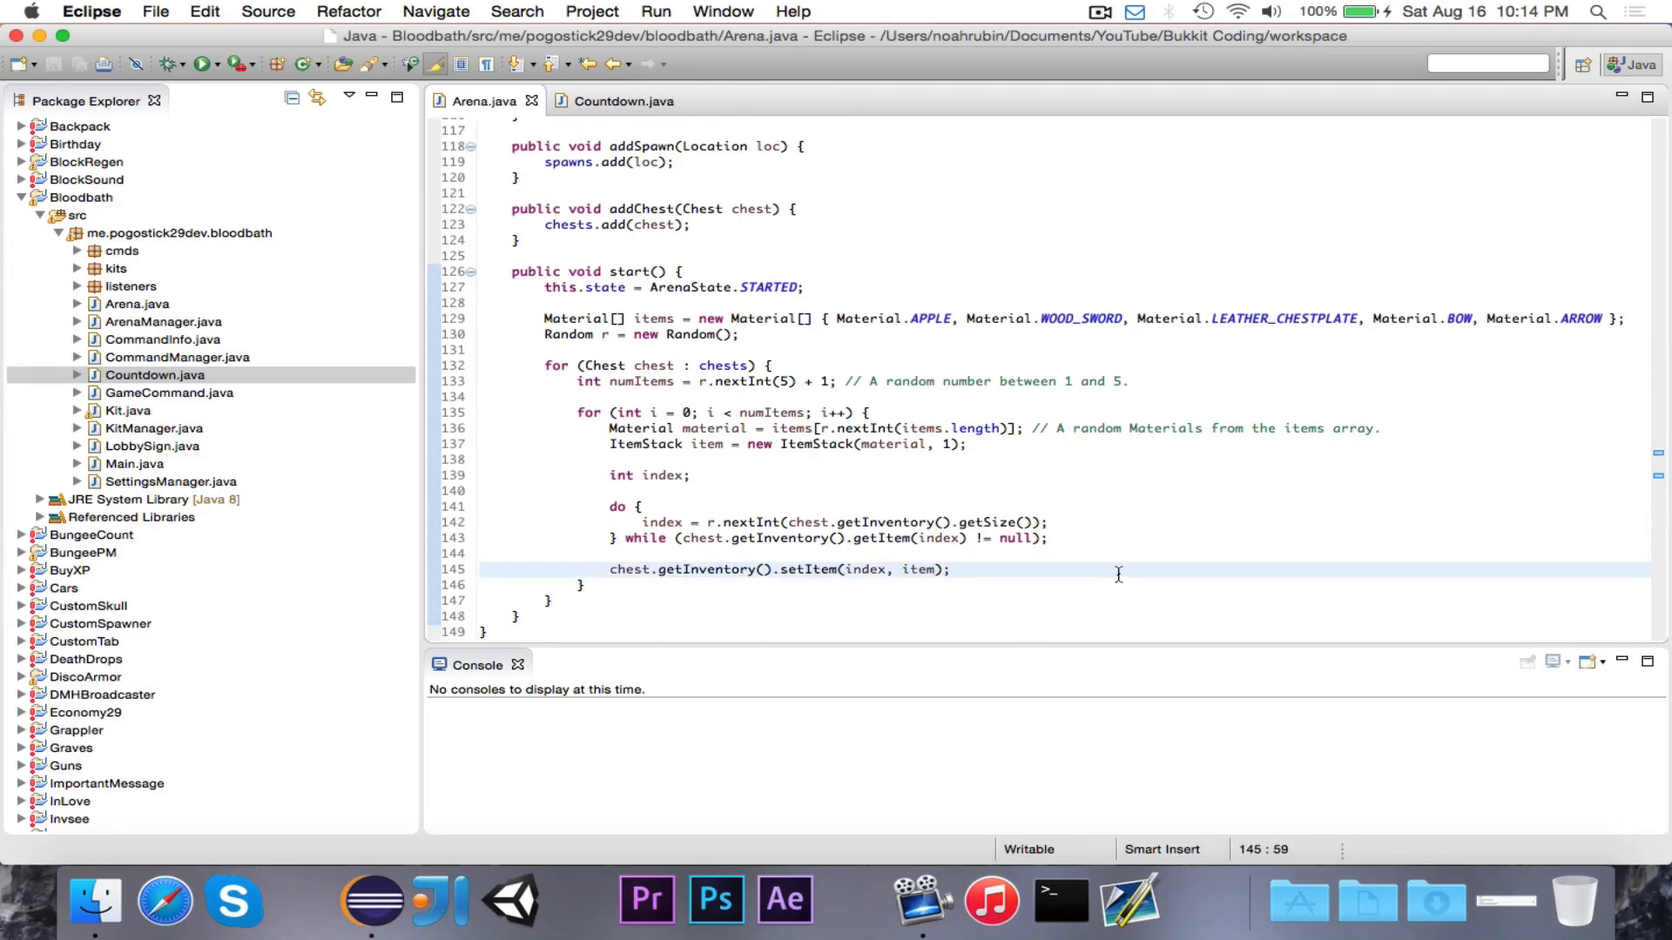
left_click(691, 476)
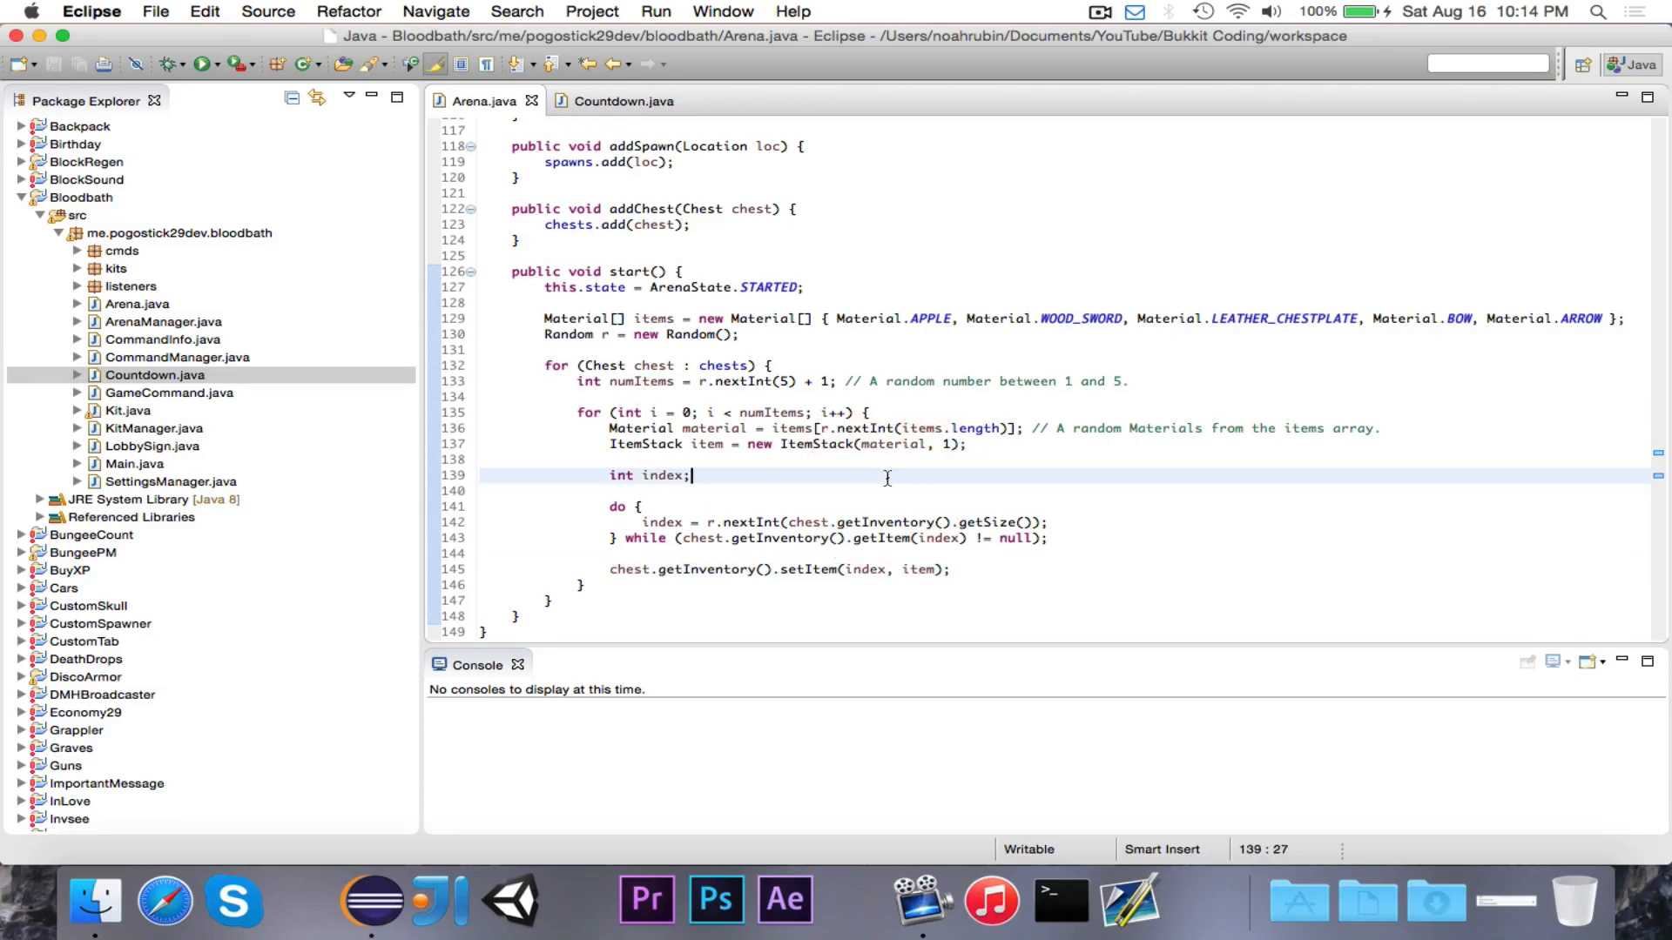
mouse_move(604, 529)
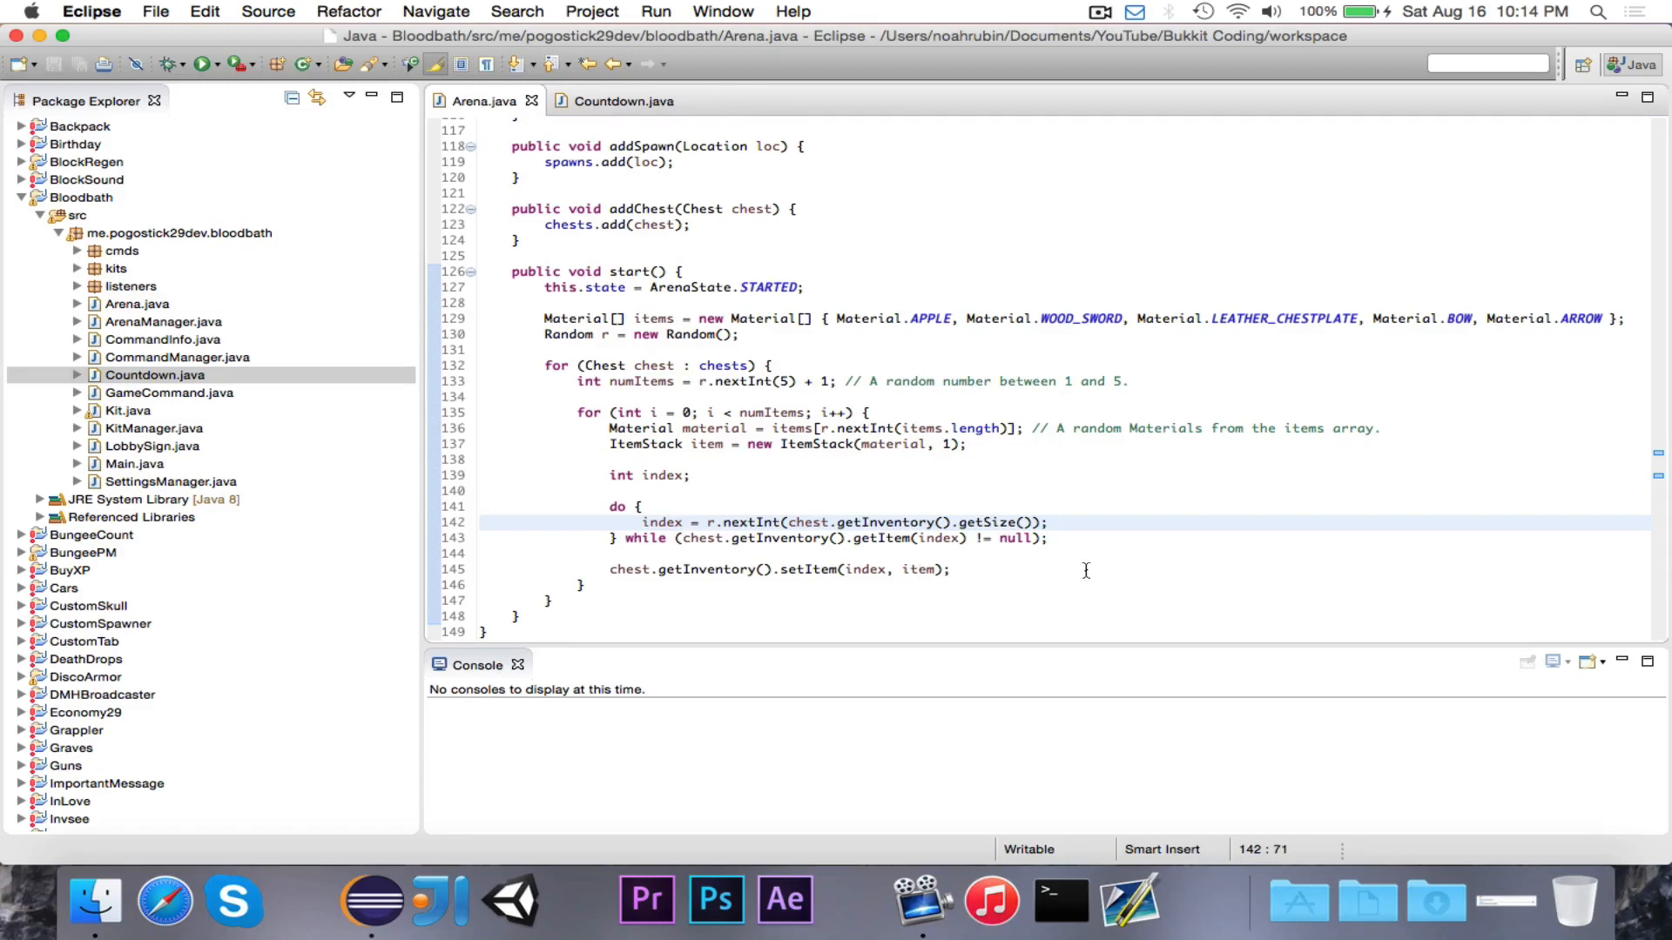
mouse_move(1170, 534)
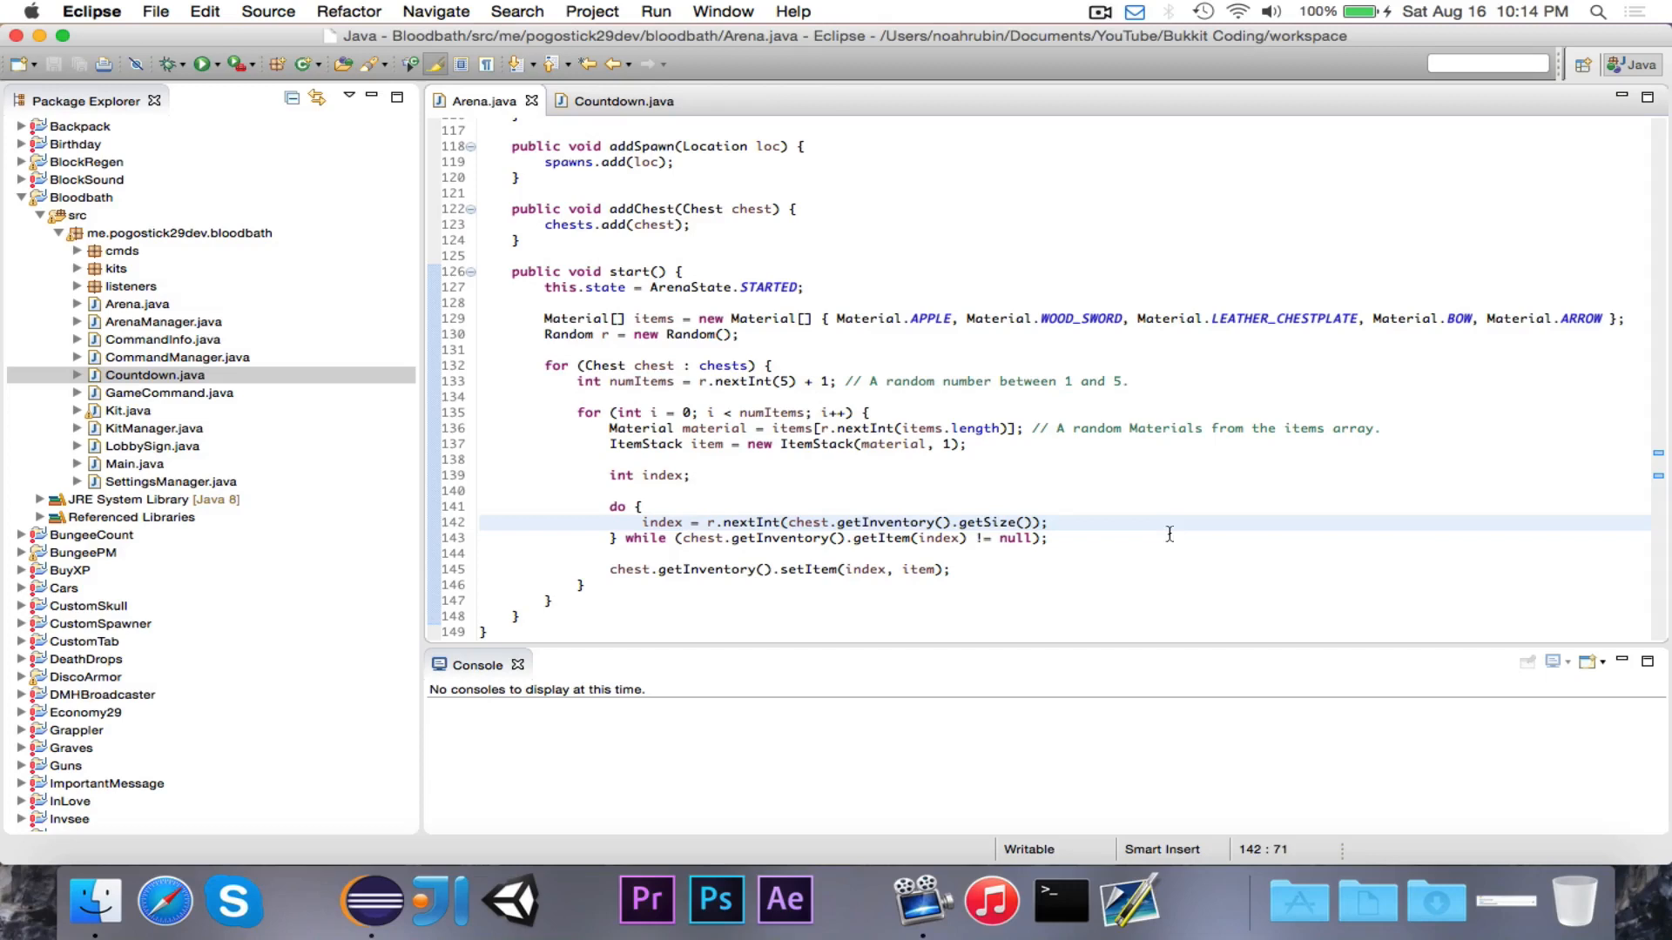
mouse_move(1115, 515)
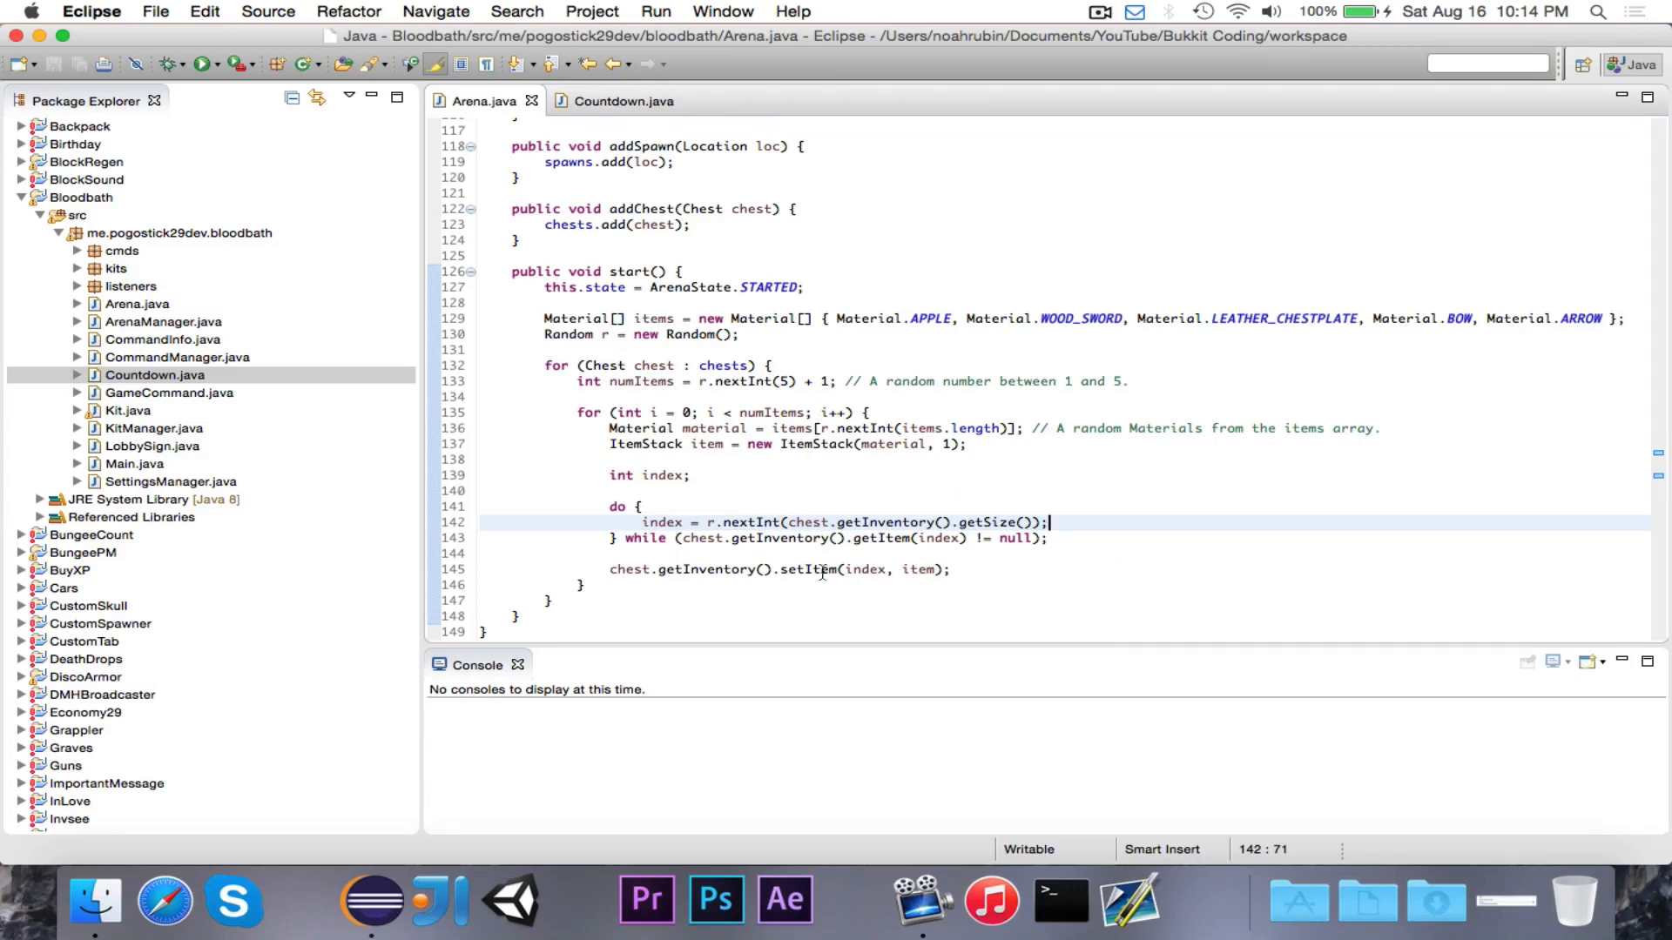
mouse_move(566, 457)
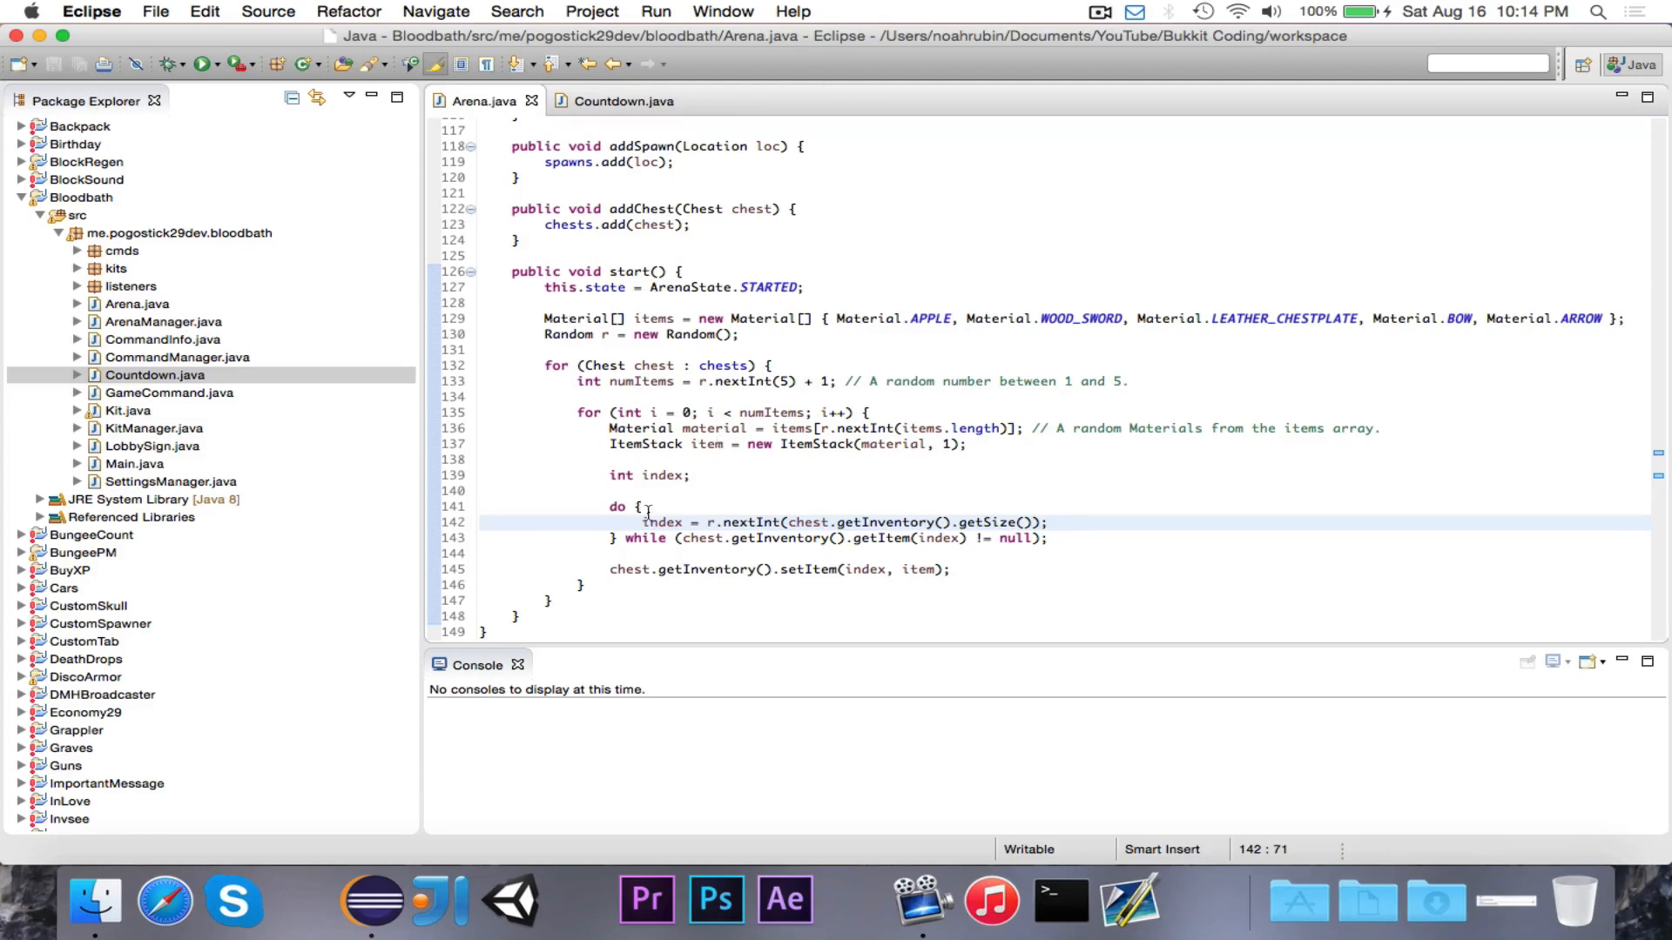
mouse_move(826, 498)
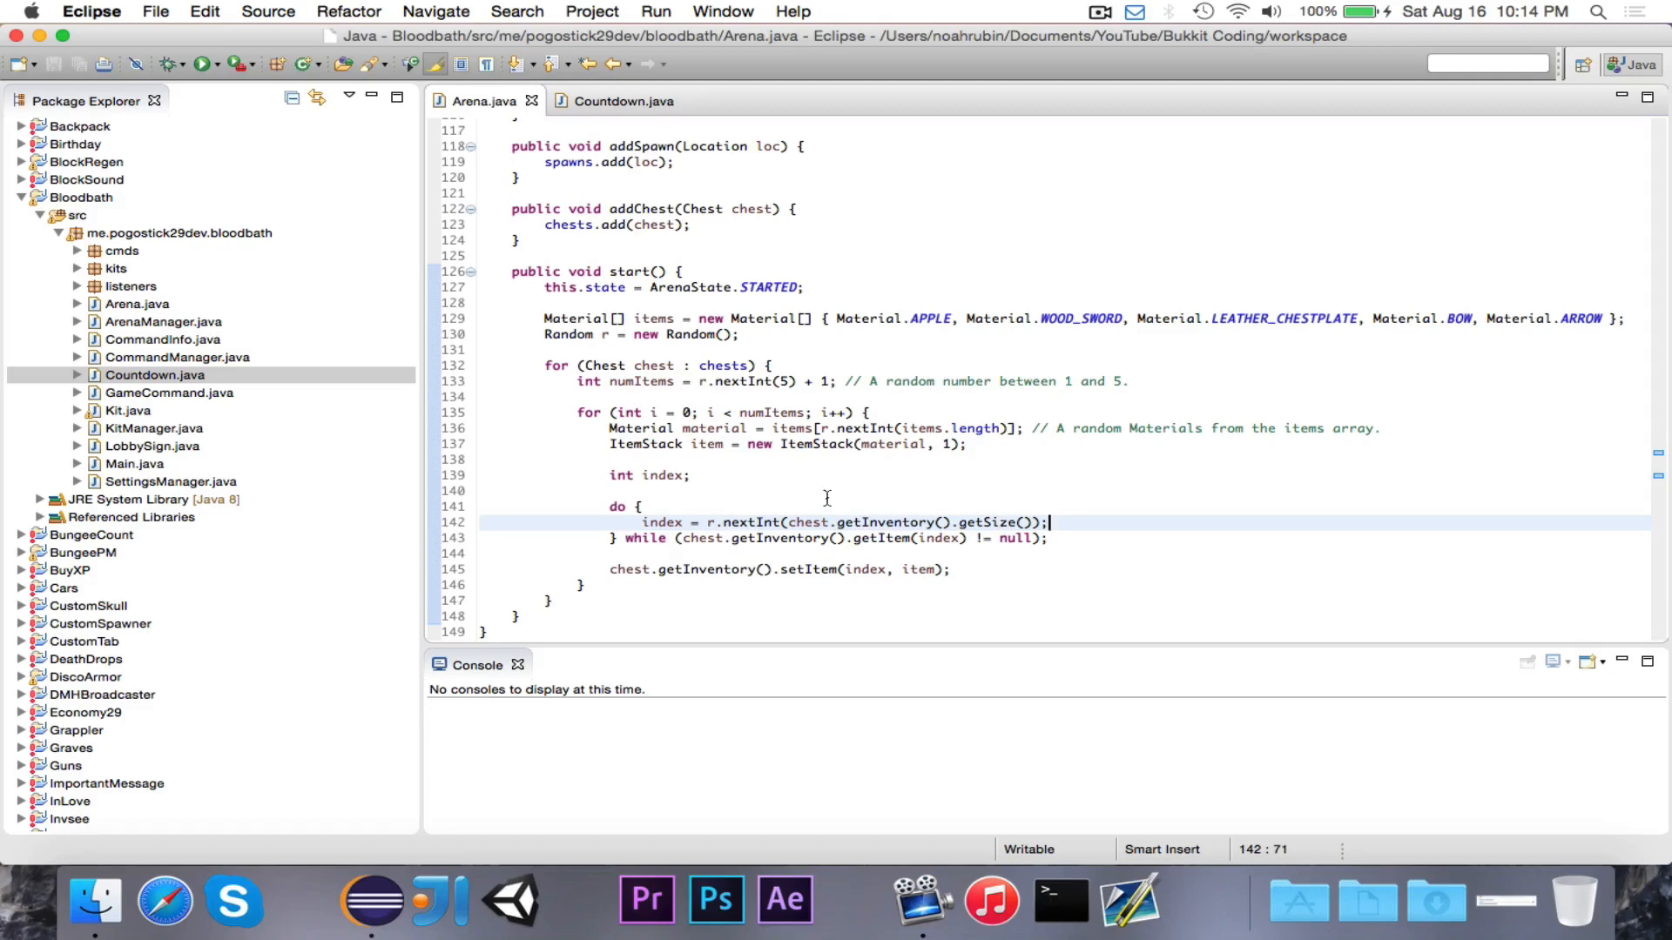
mouse_move(822, 555)
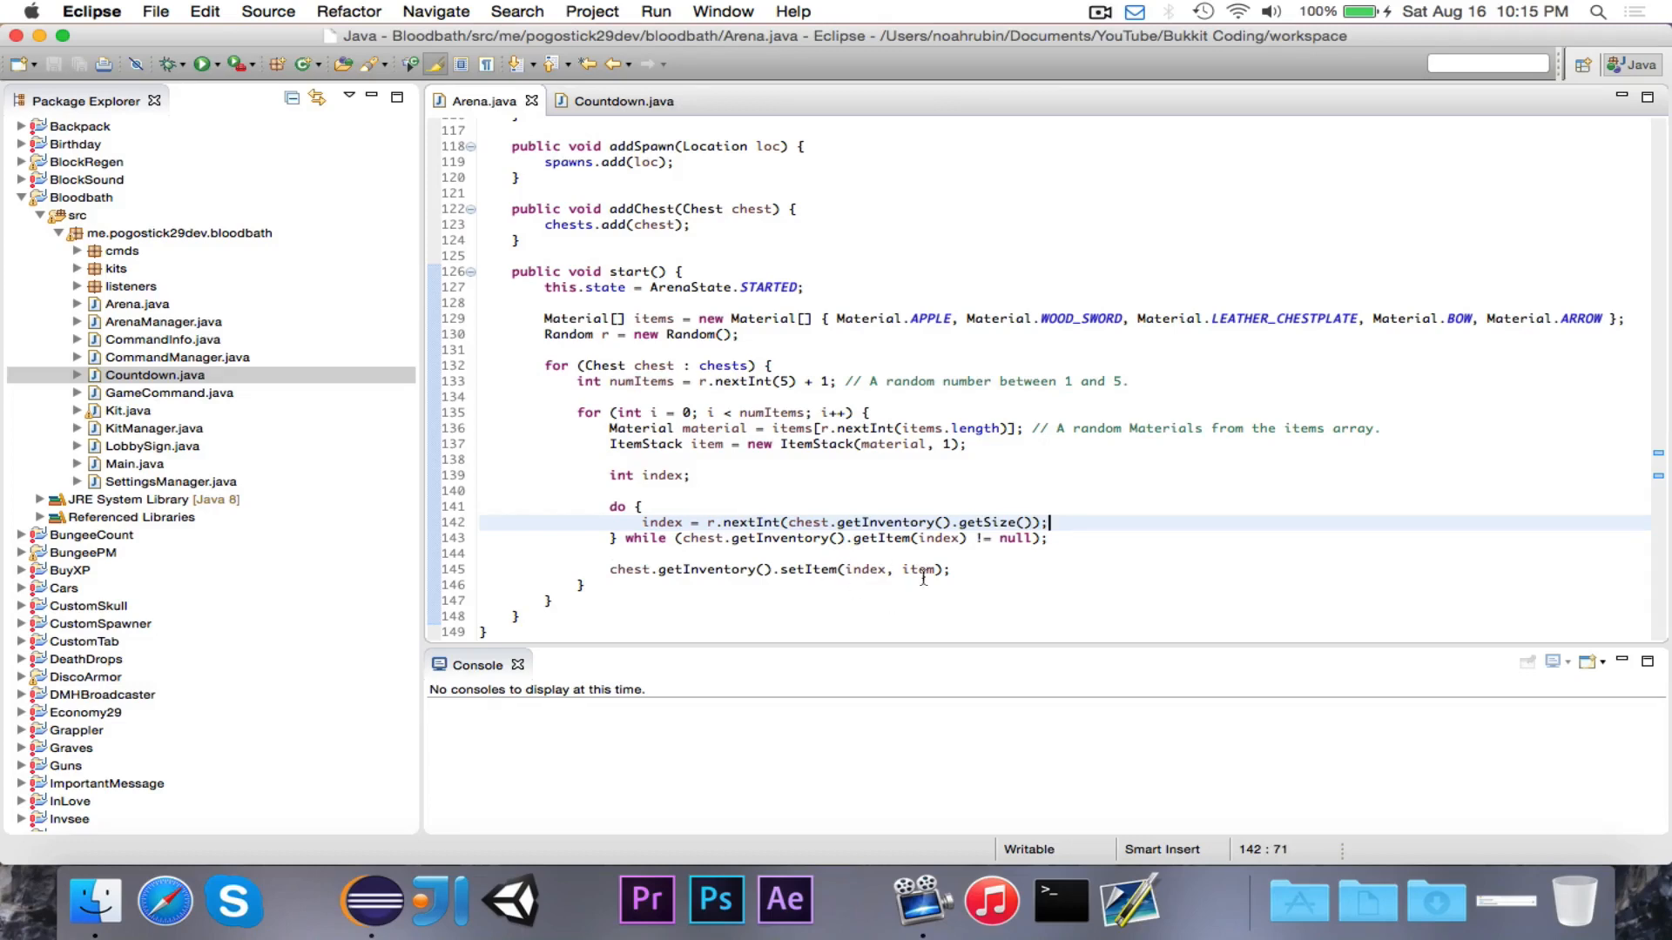
mouse_move(782, 476)
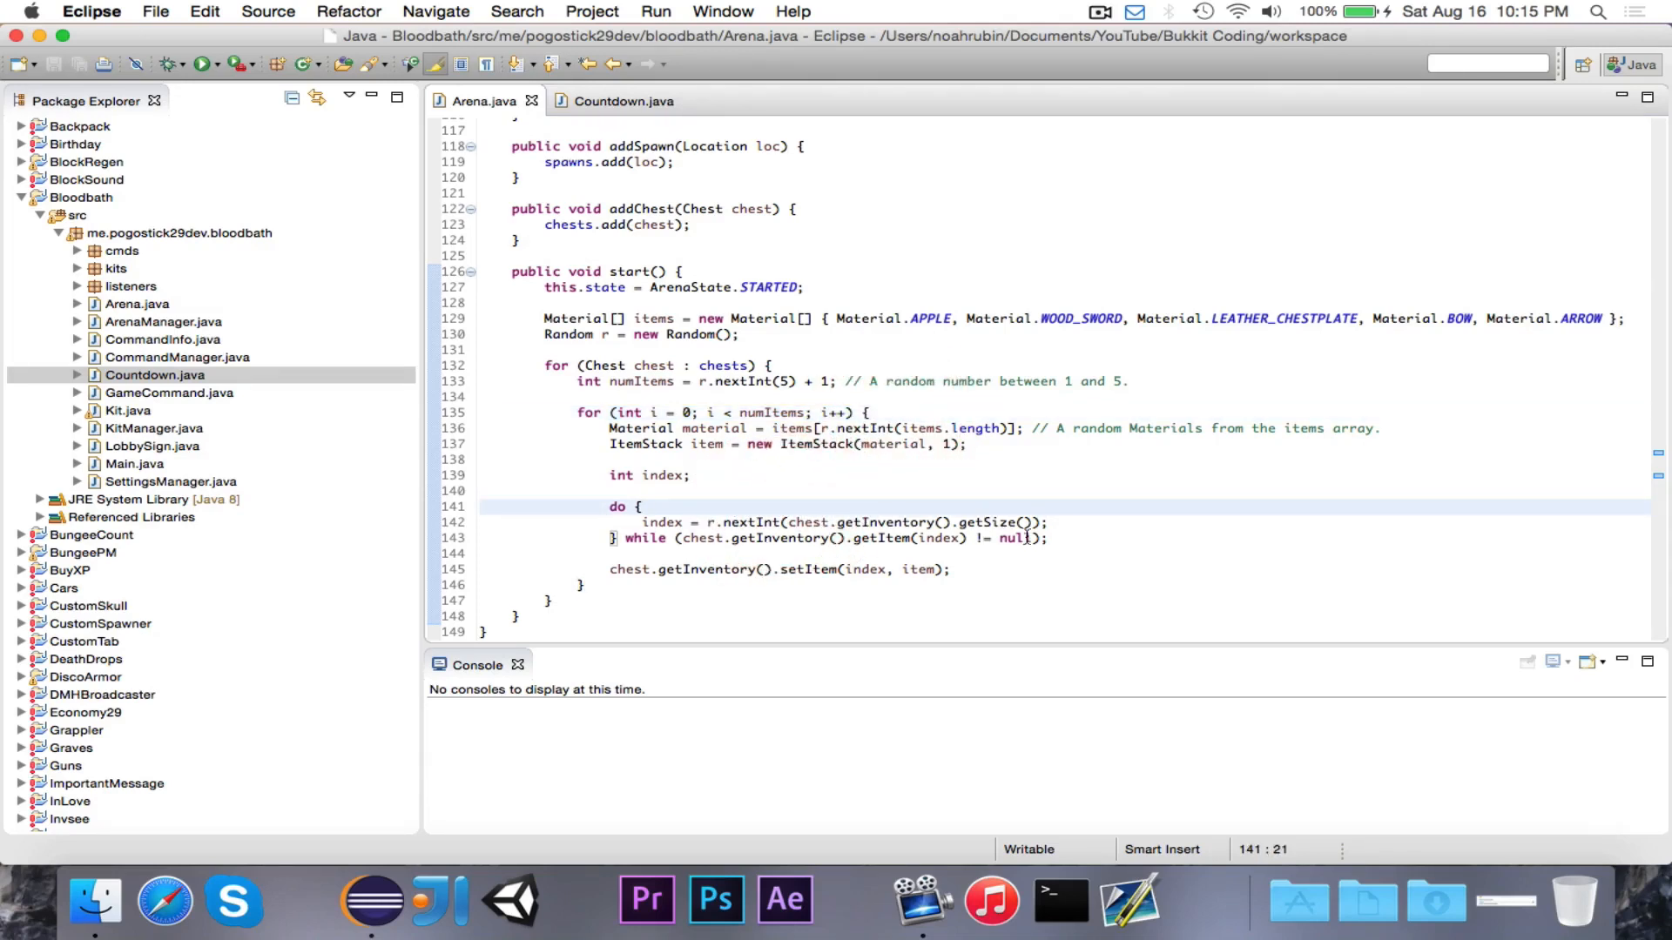
mouse_move(1120, 522)
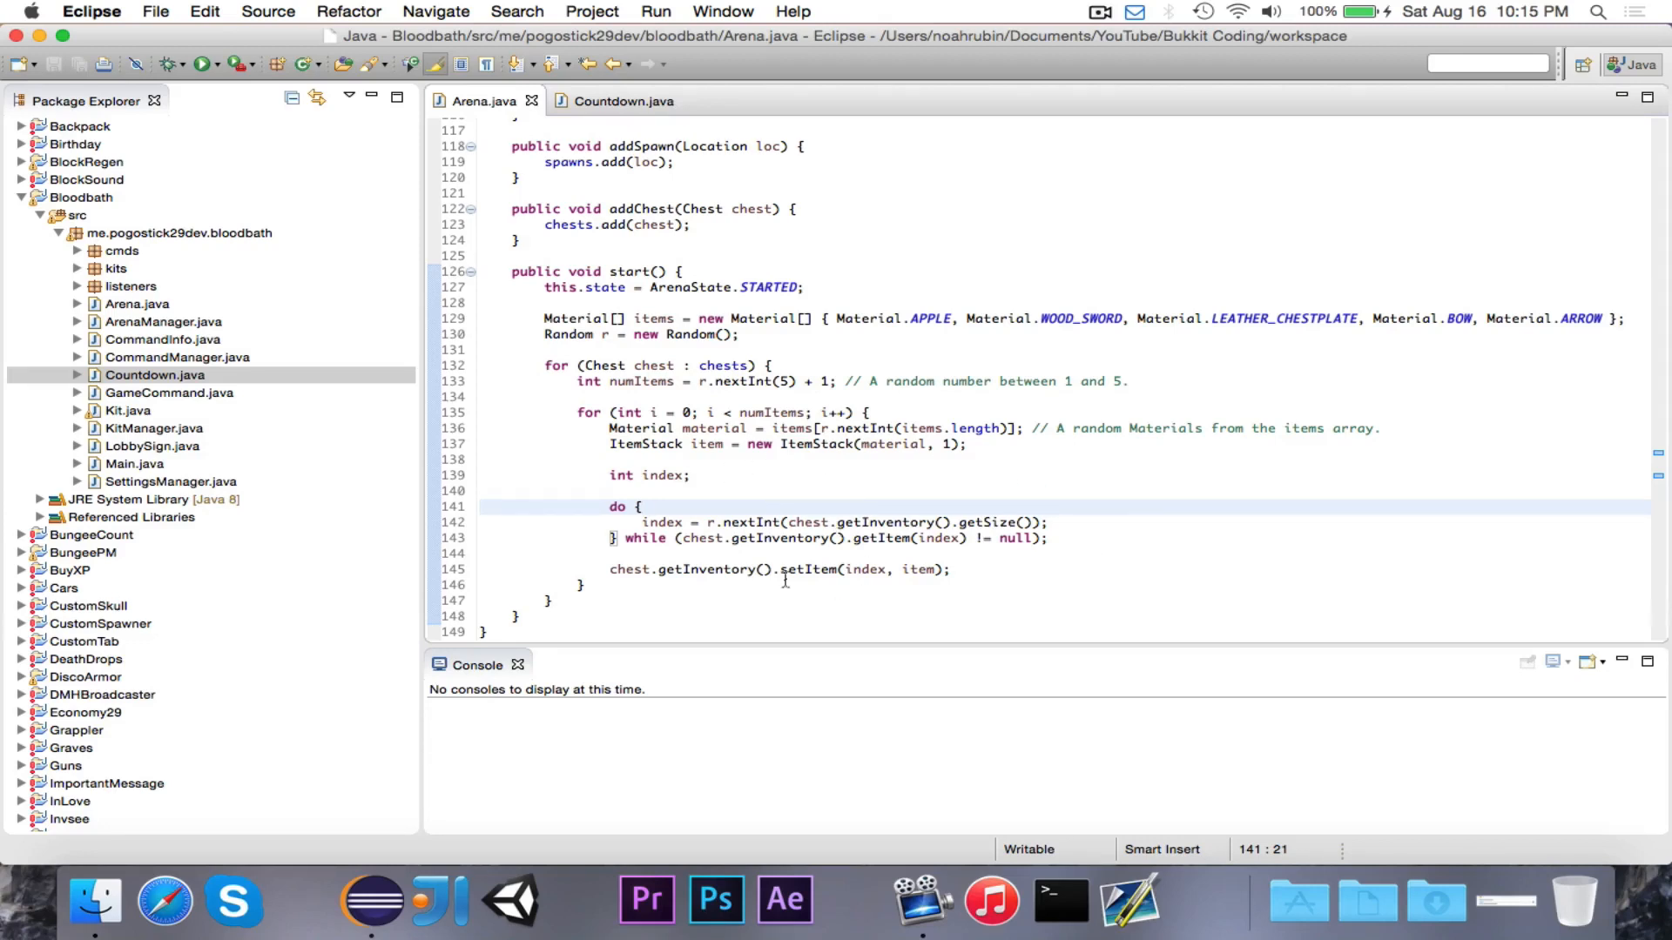
mouse_move(820, 570)
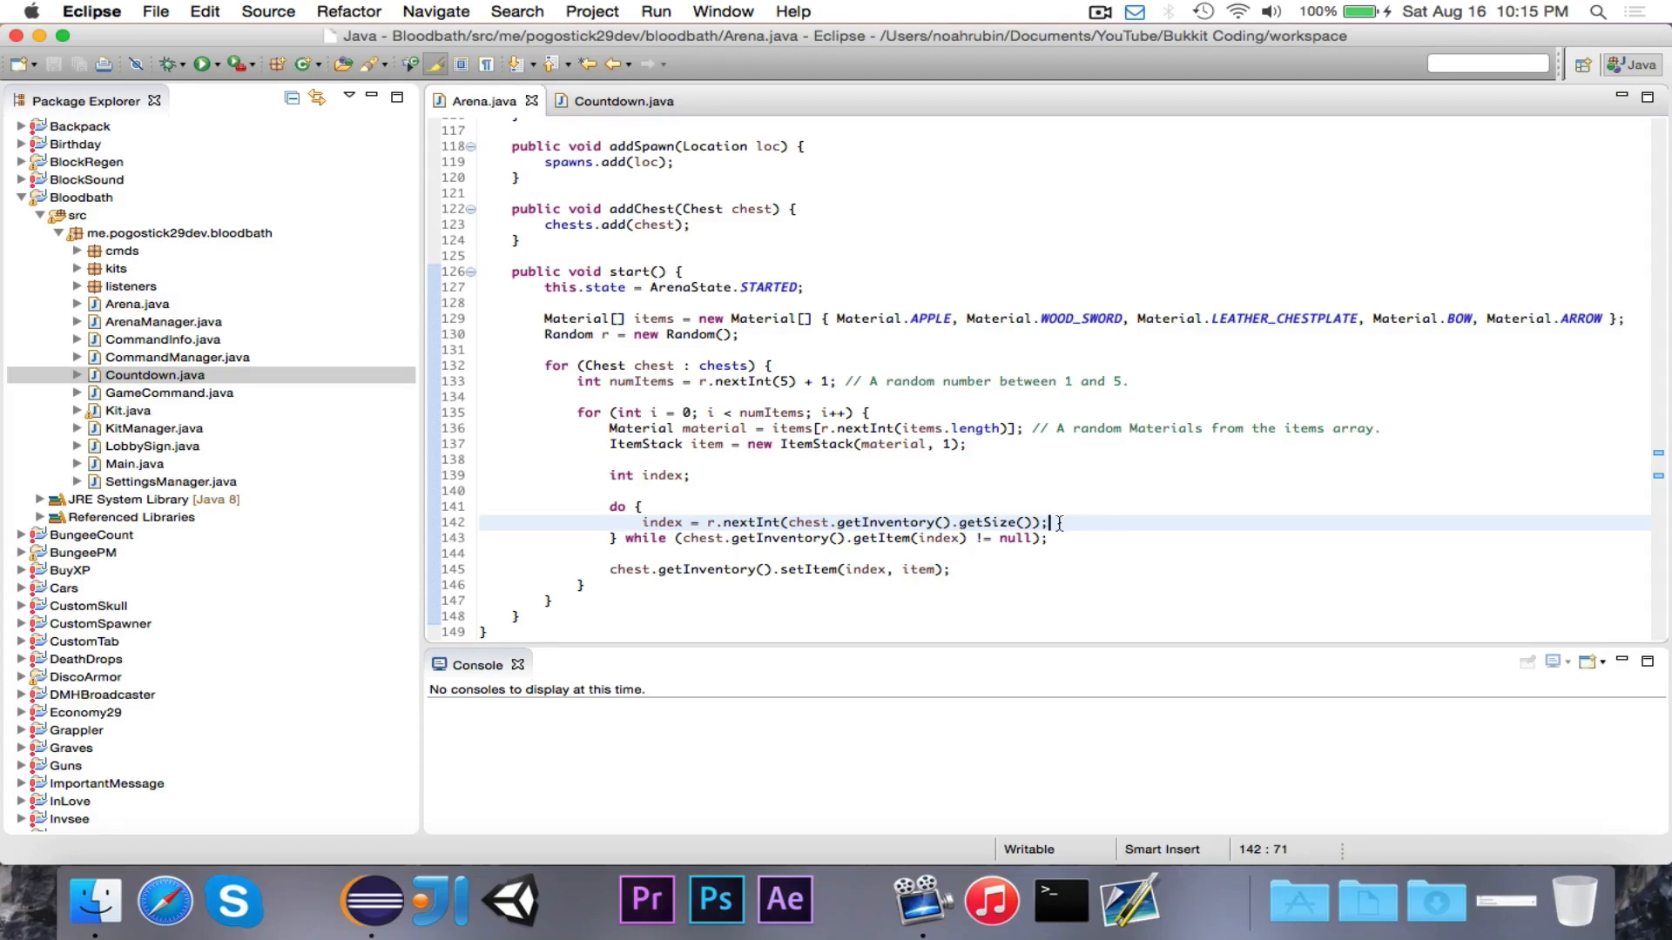
mouse_move(955, 523)
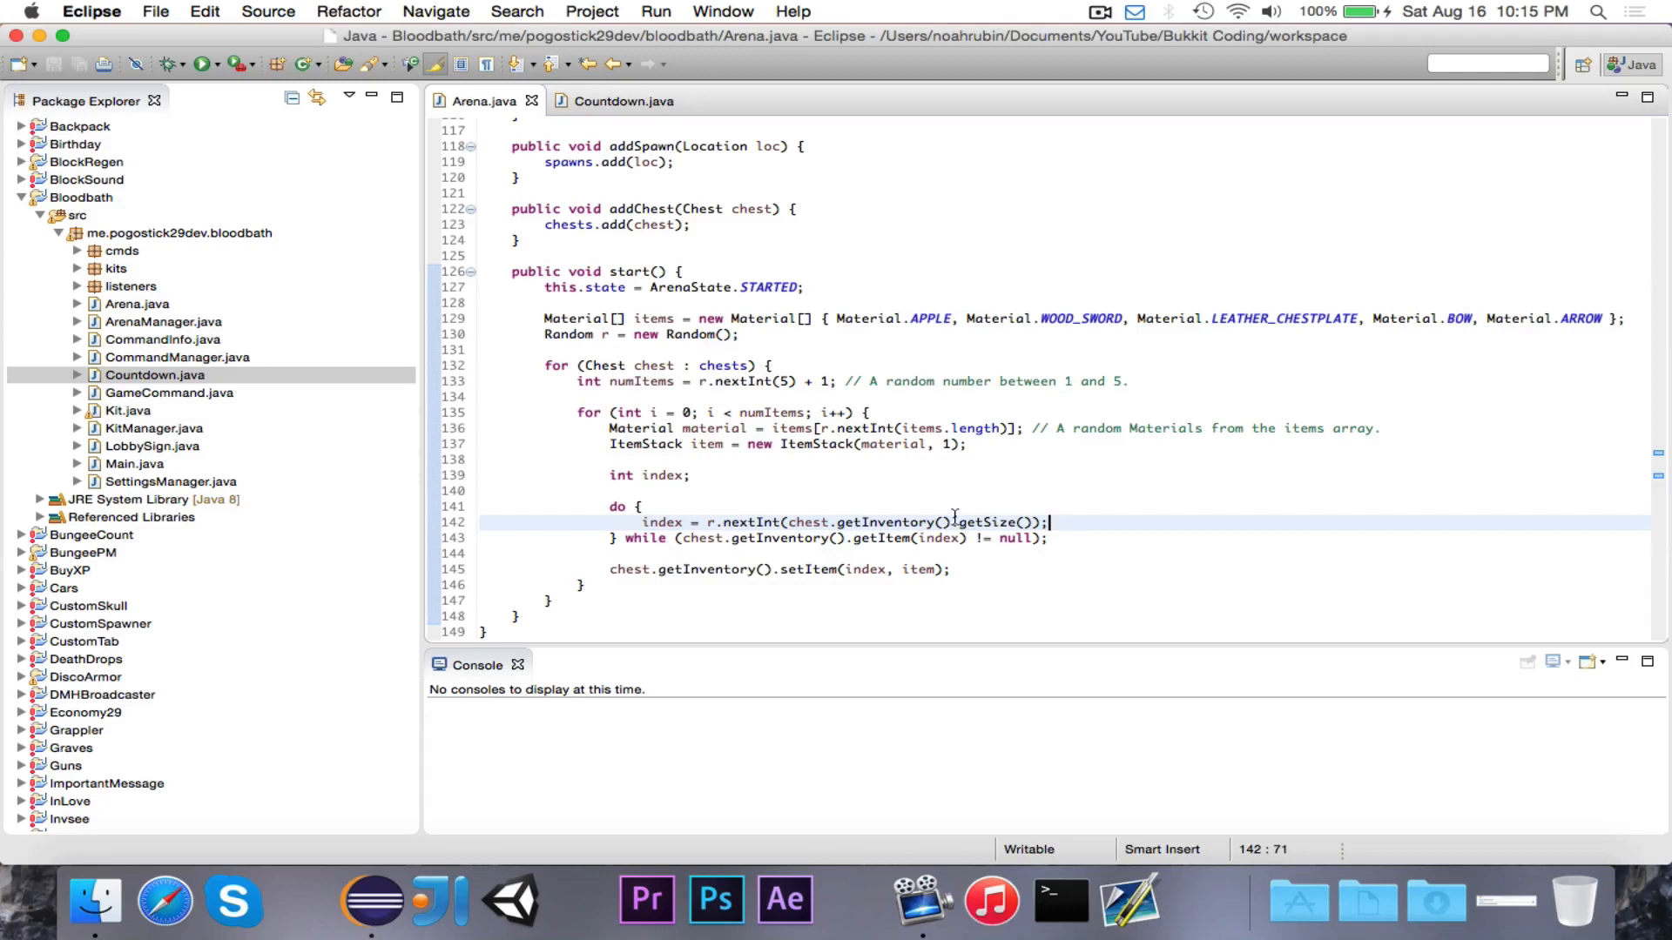
mouse_move(1128, 554)
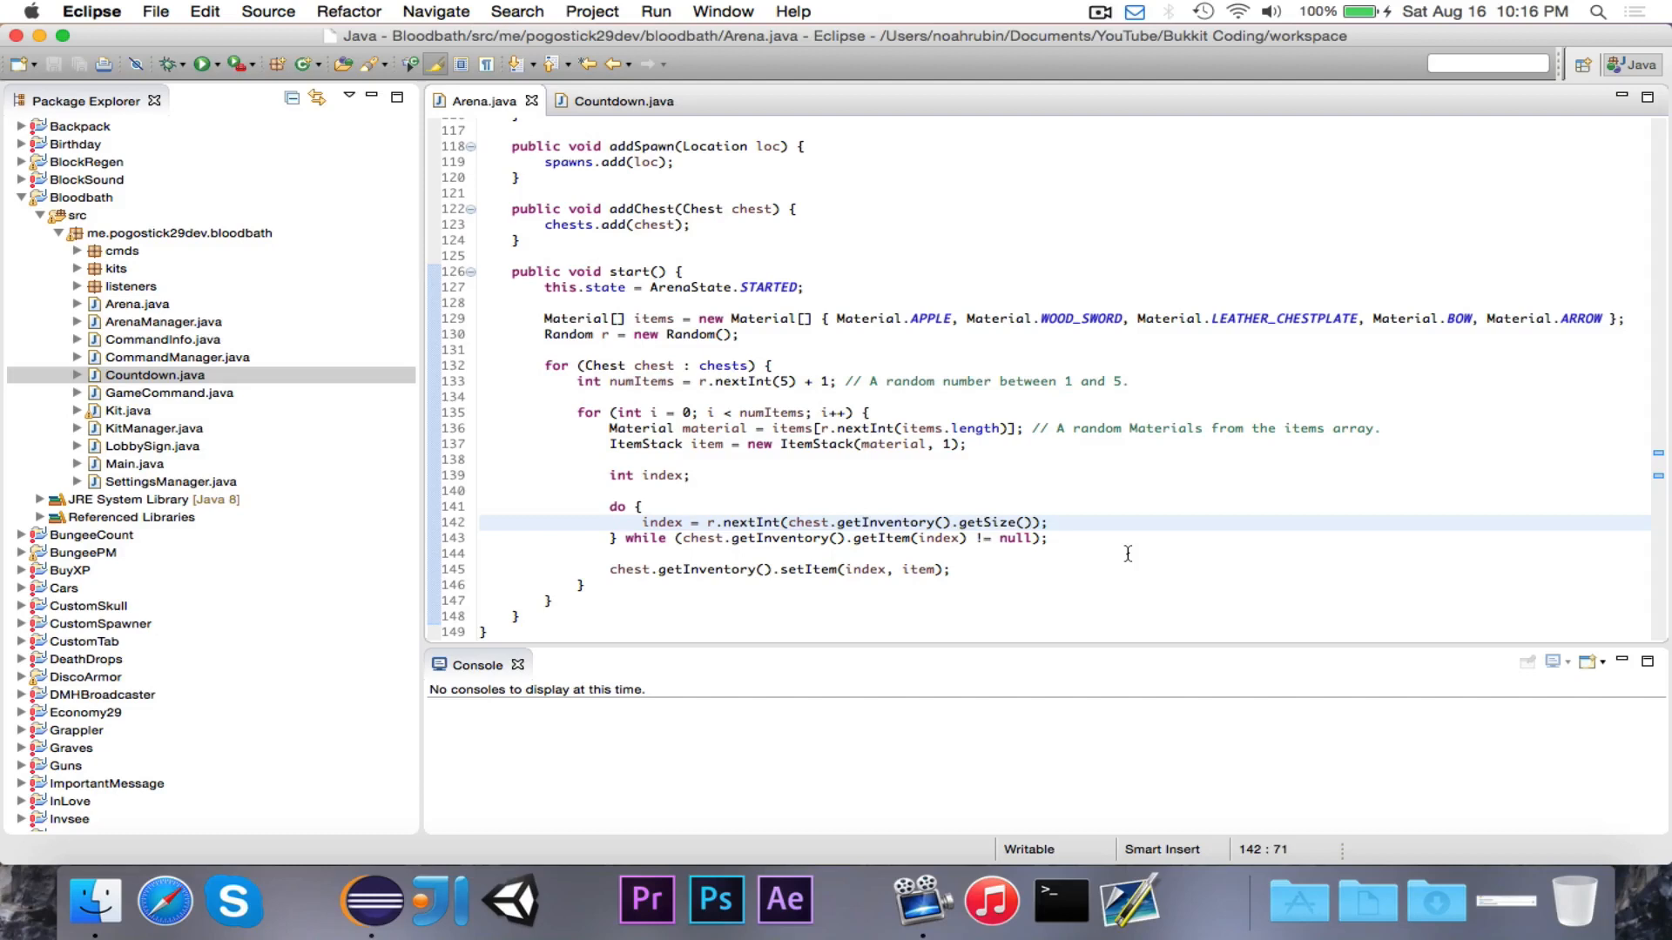
left_click(1054, 521)
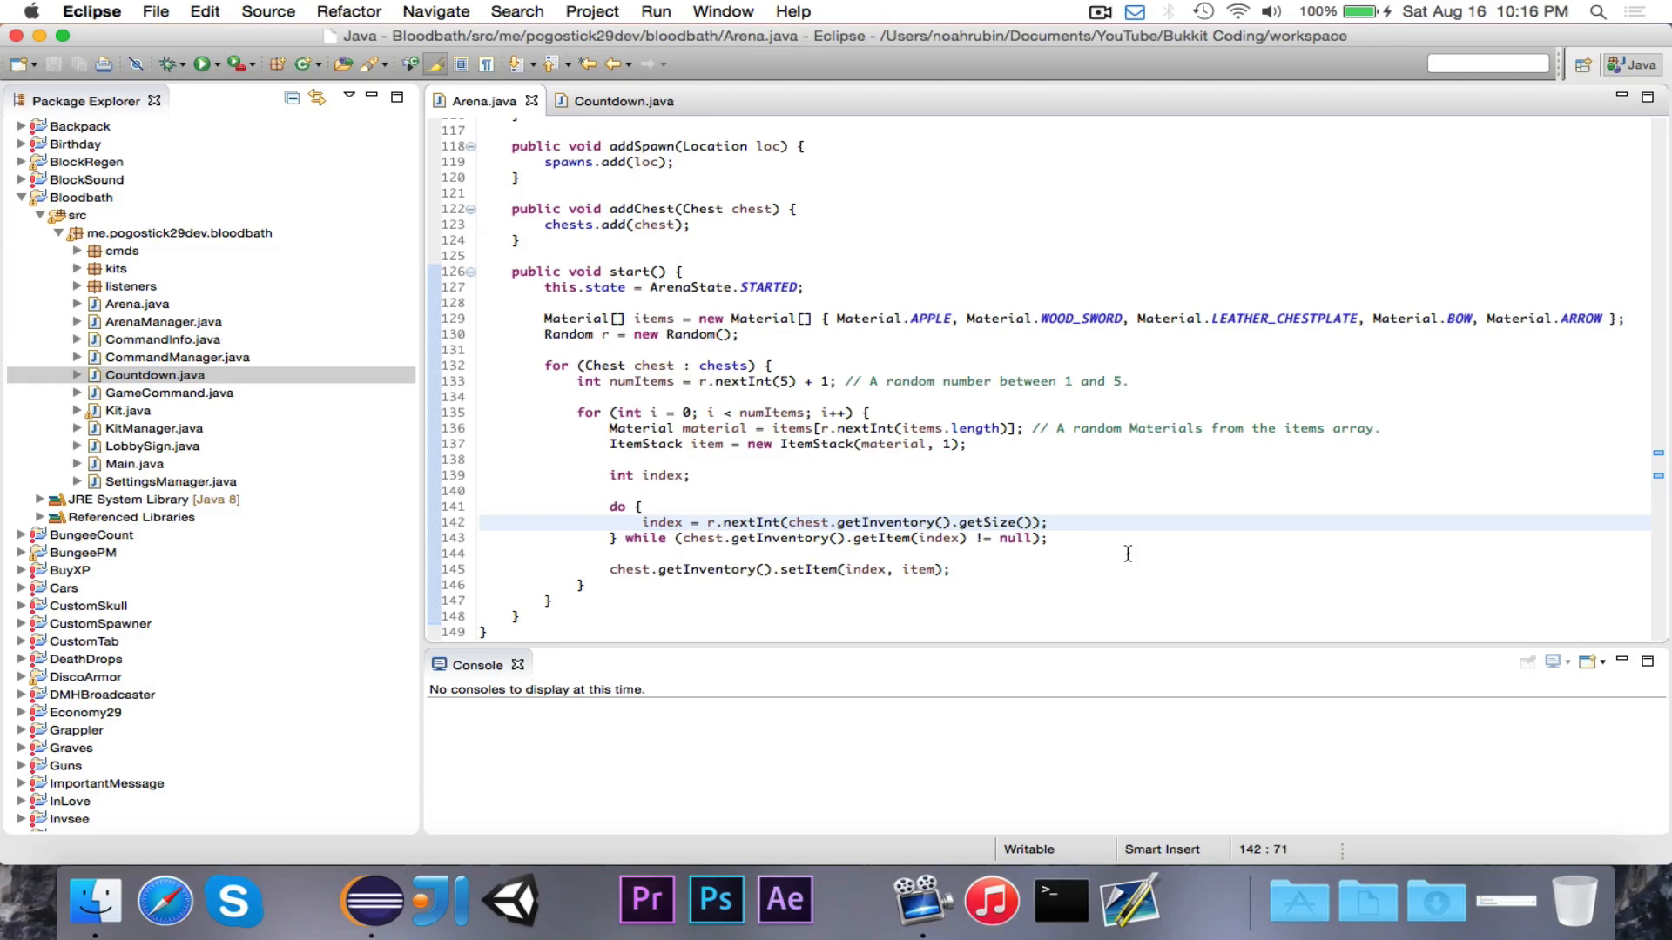
left_click(1053, 521)
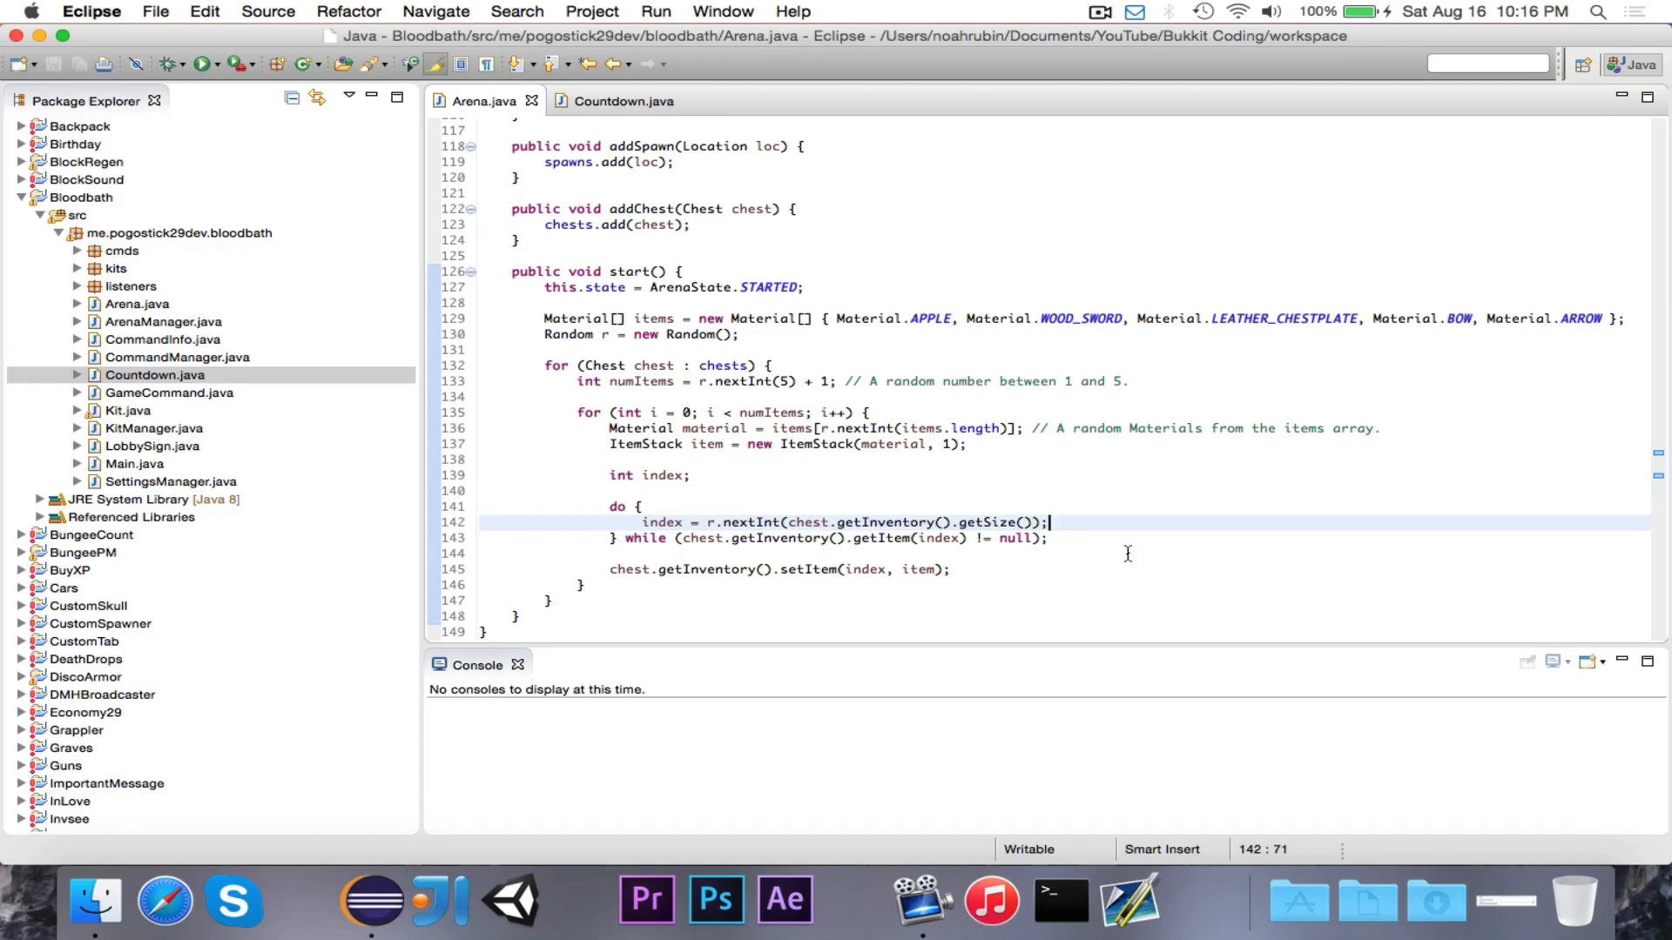